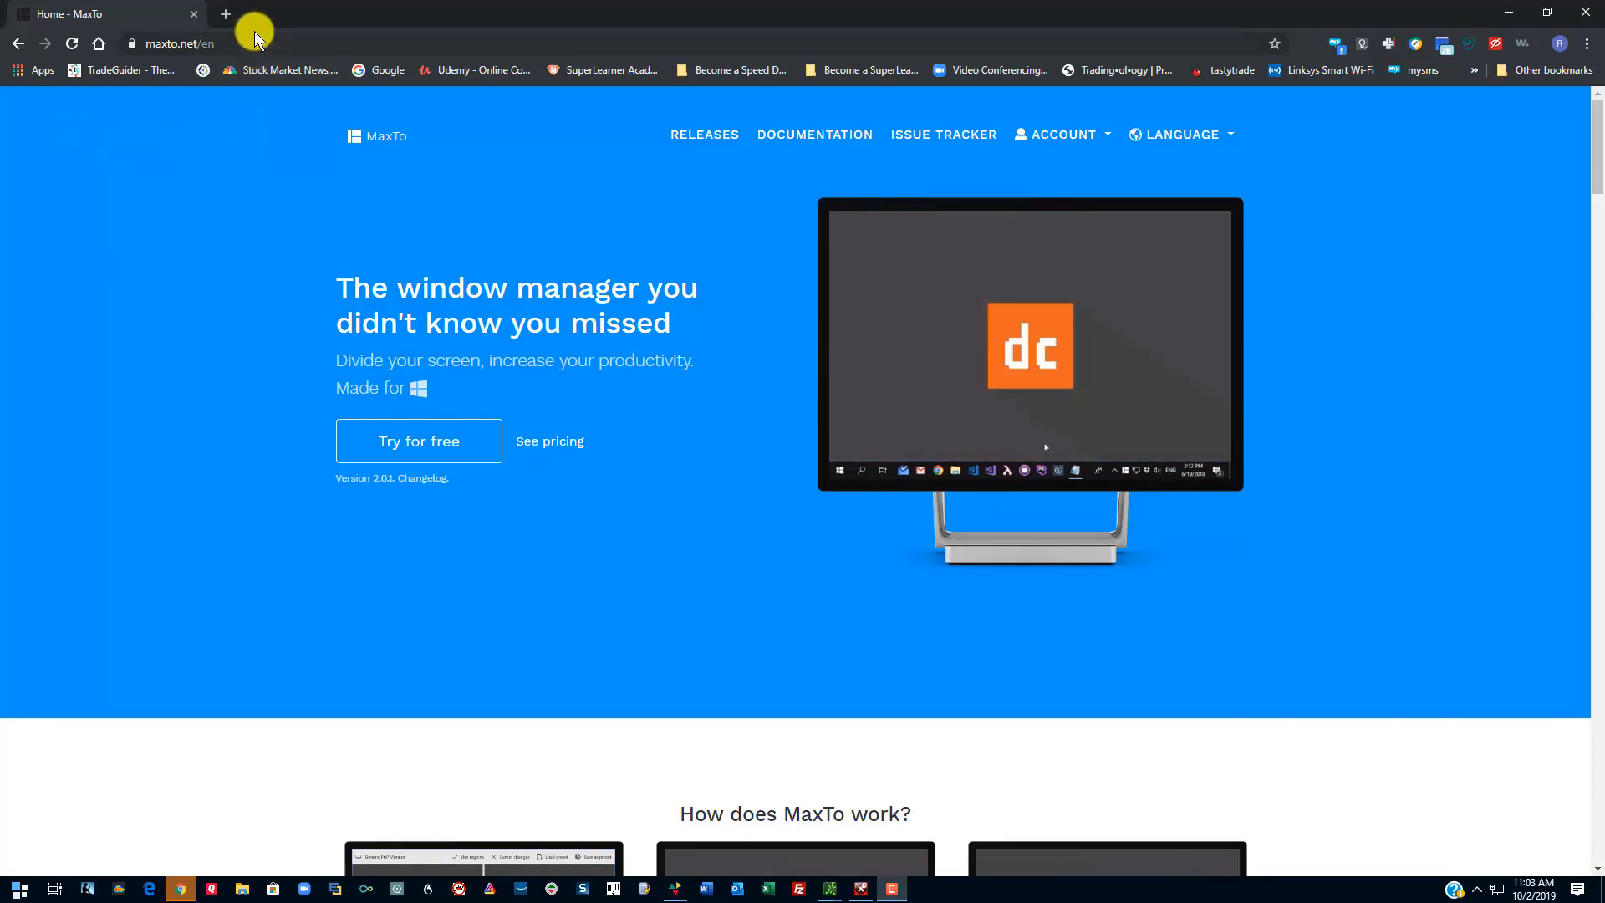
# Step: Put away the Chrome MaxTo page so the HGSI three-chart layout over the warehouse shows again
pyautogui.click(174, 43)
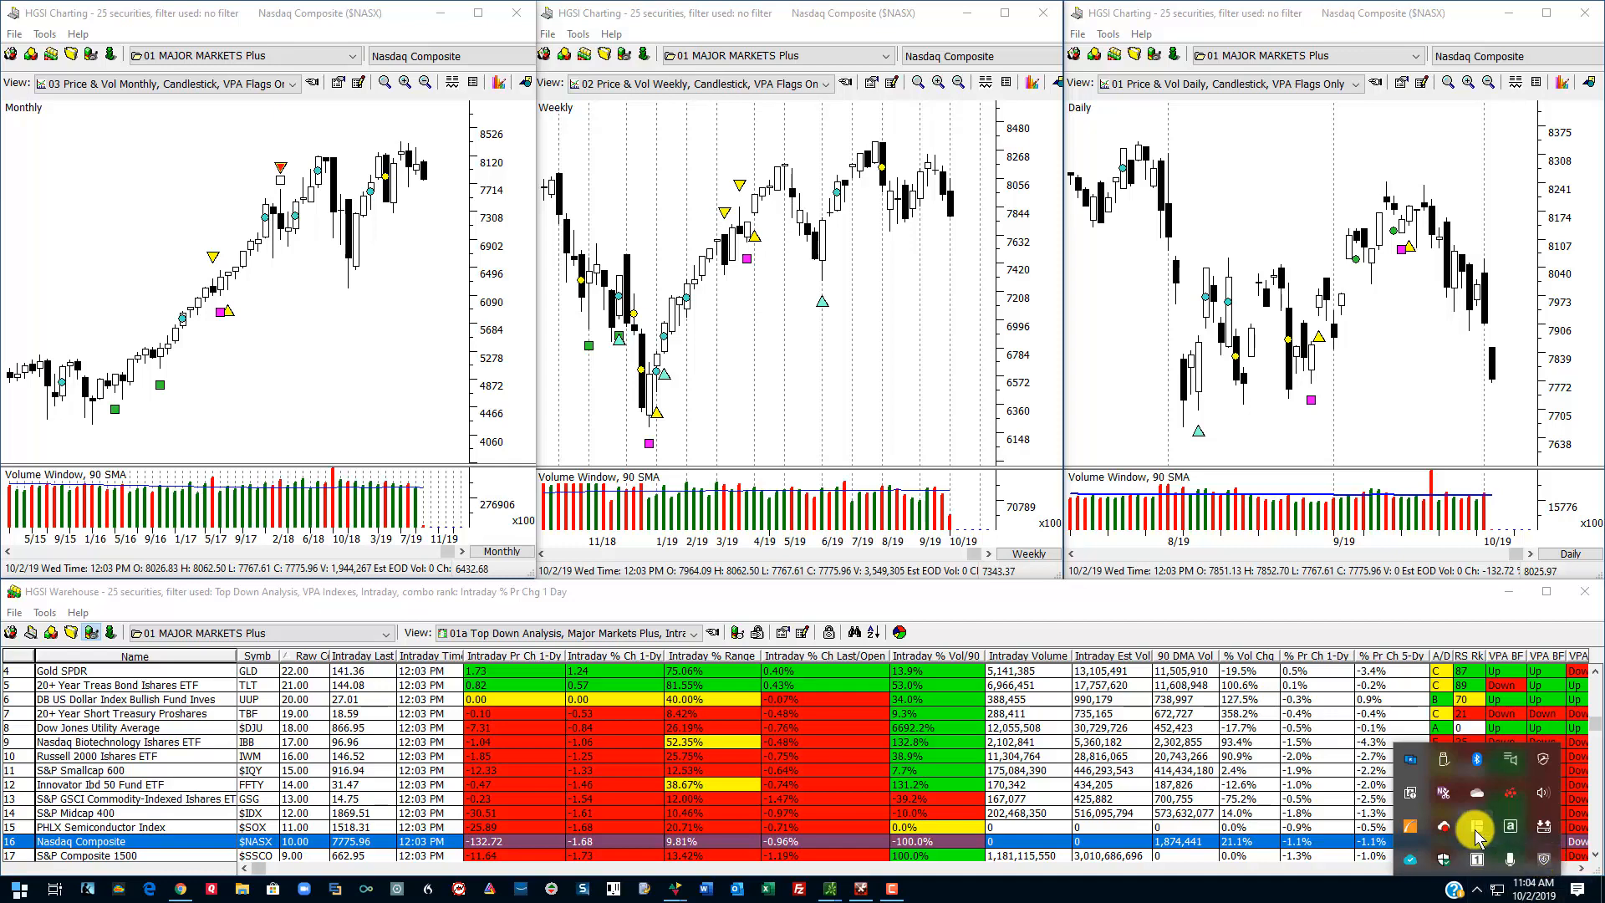
pyautogui.moveTo(1477, 831)
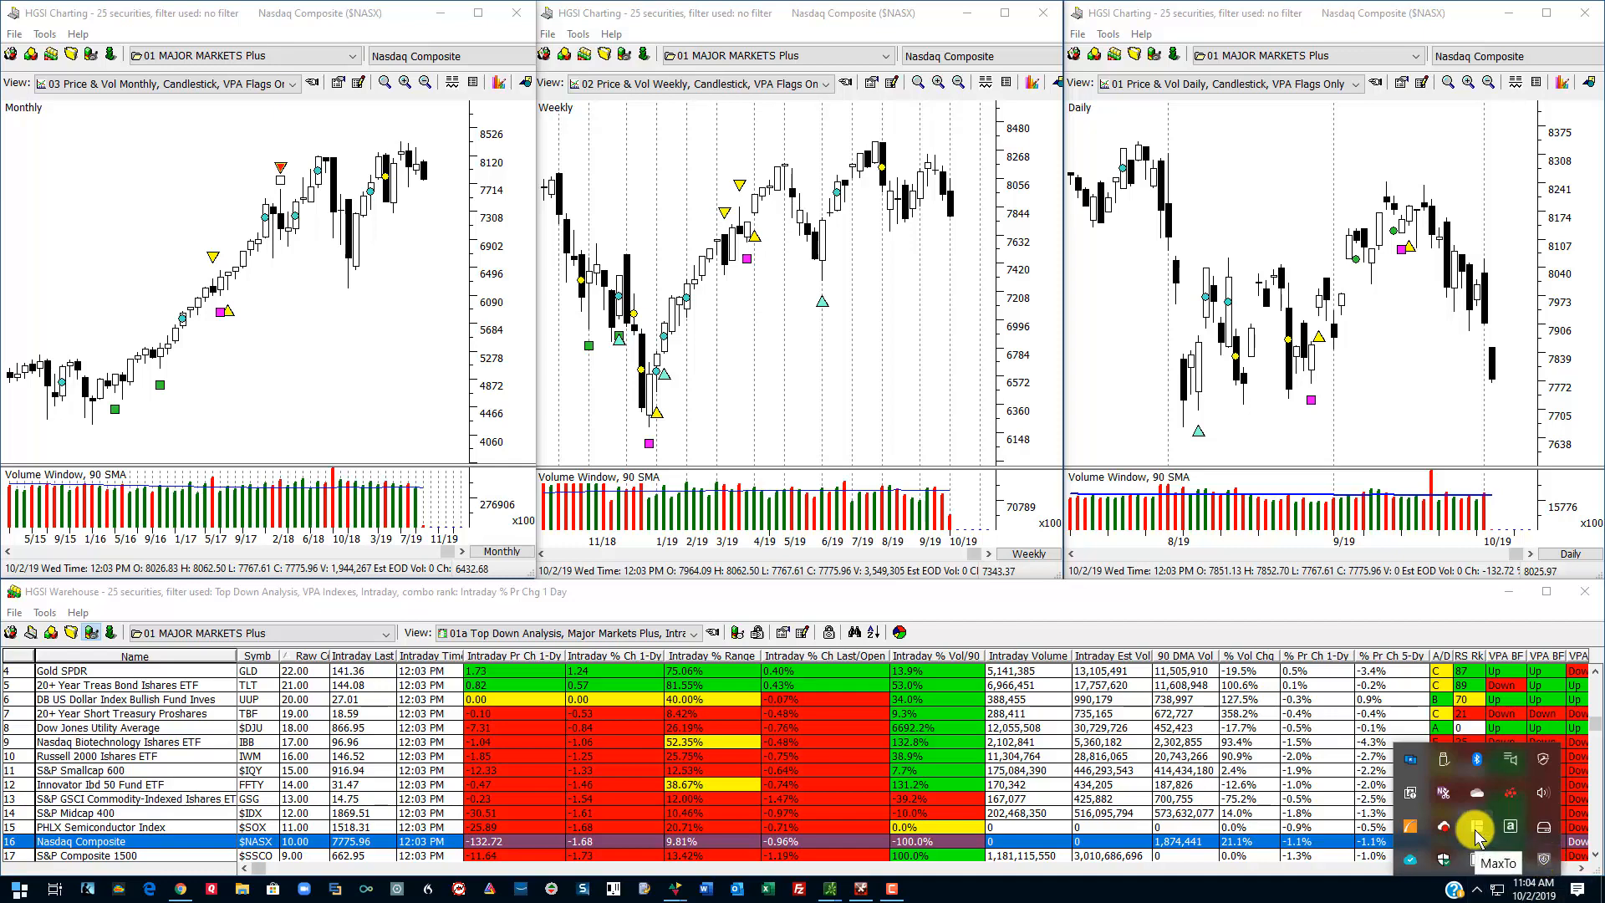
pyautogui.moveTo(1311, 640)
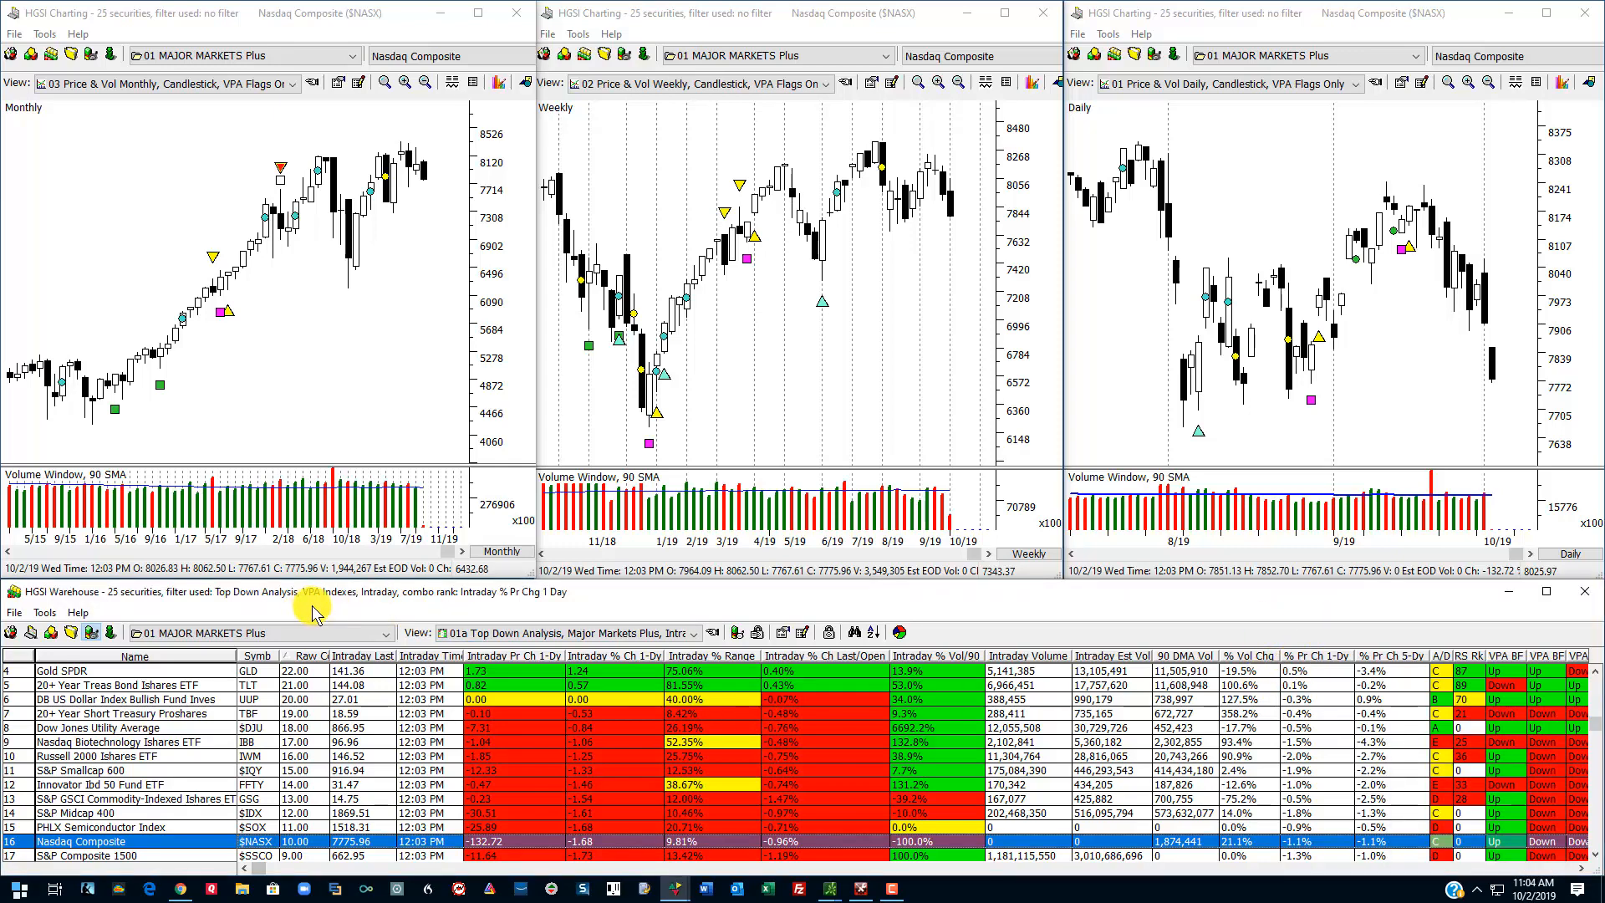
pyautogui.moveTo(695, 211)
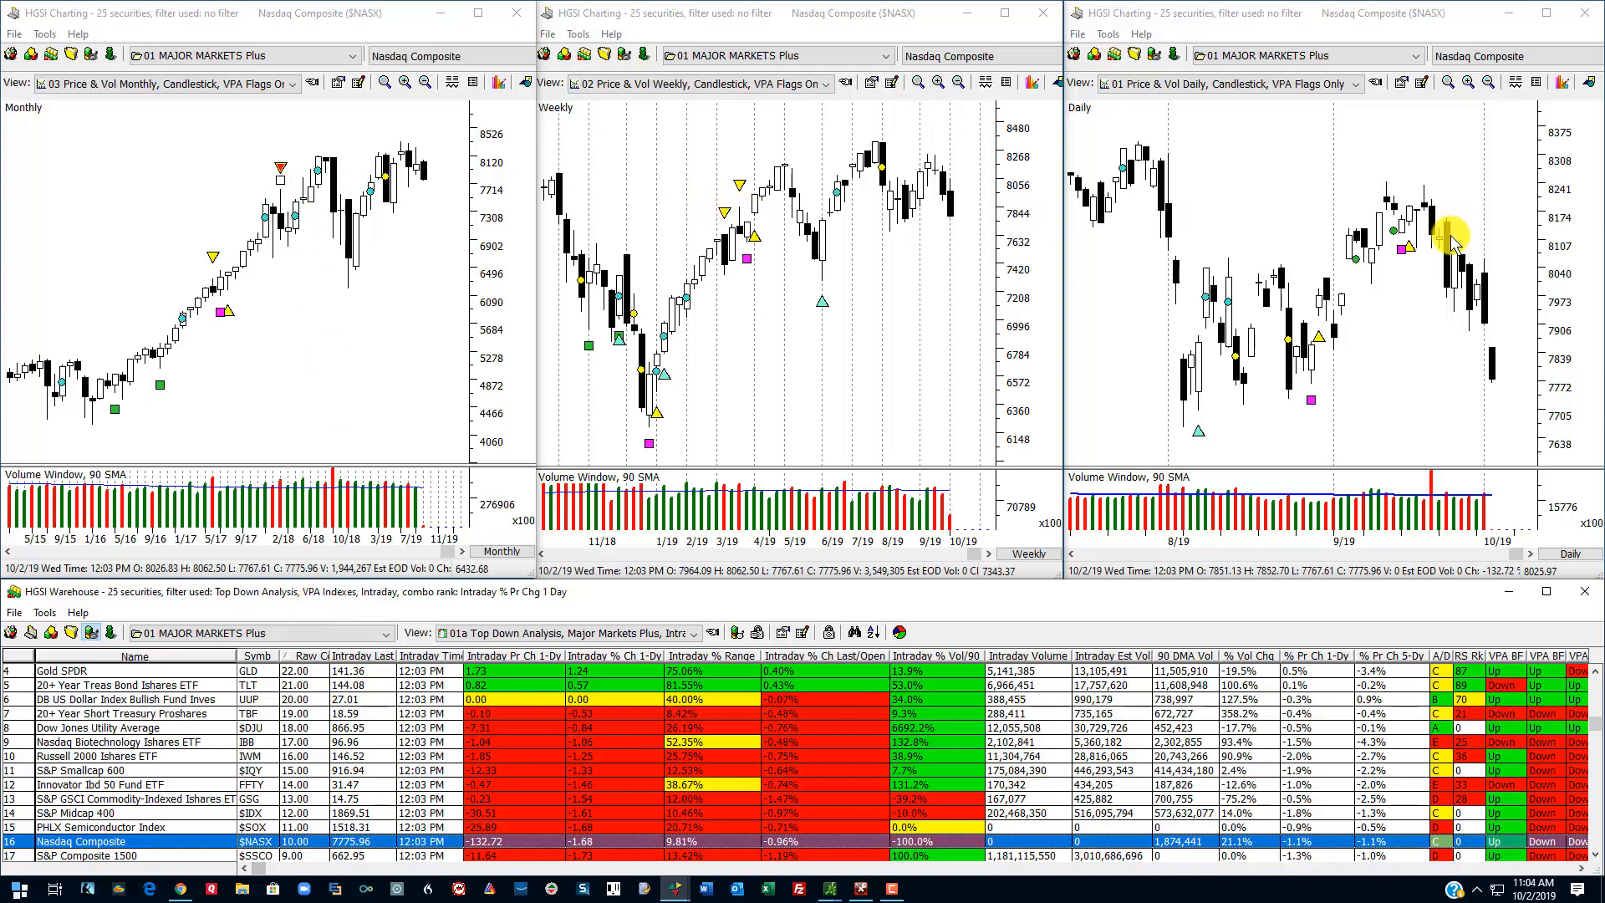
pyautogui.moveTo(1429, 30)
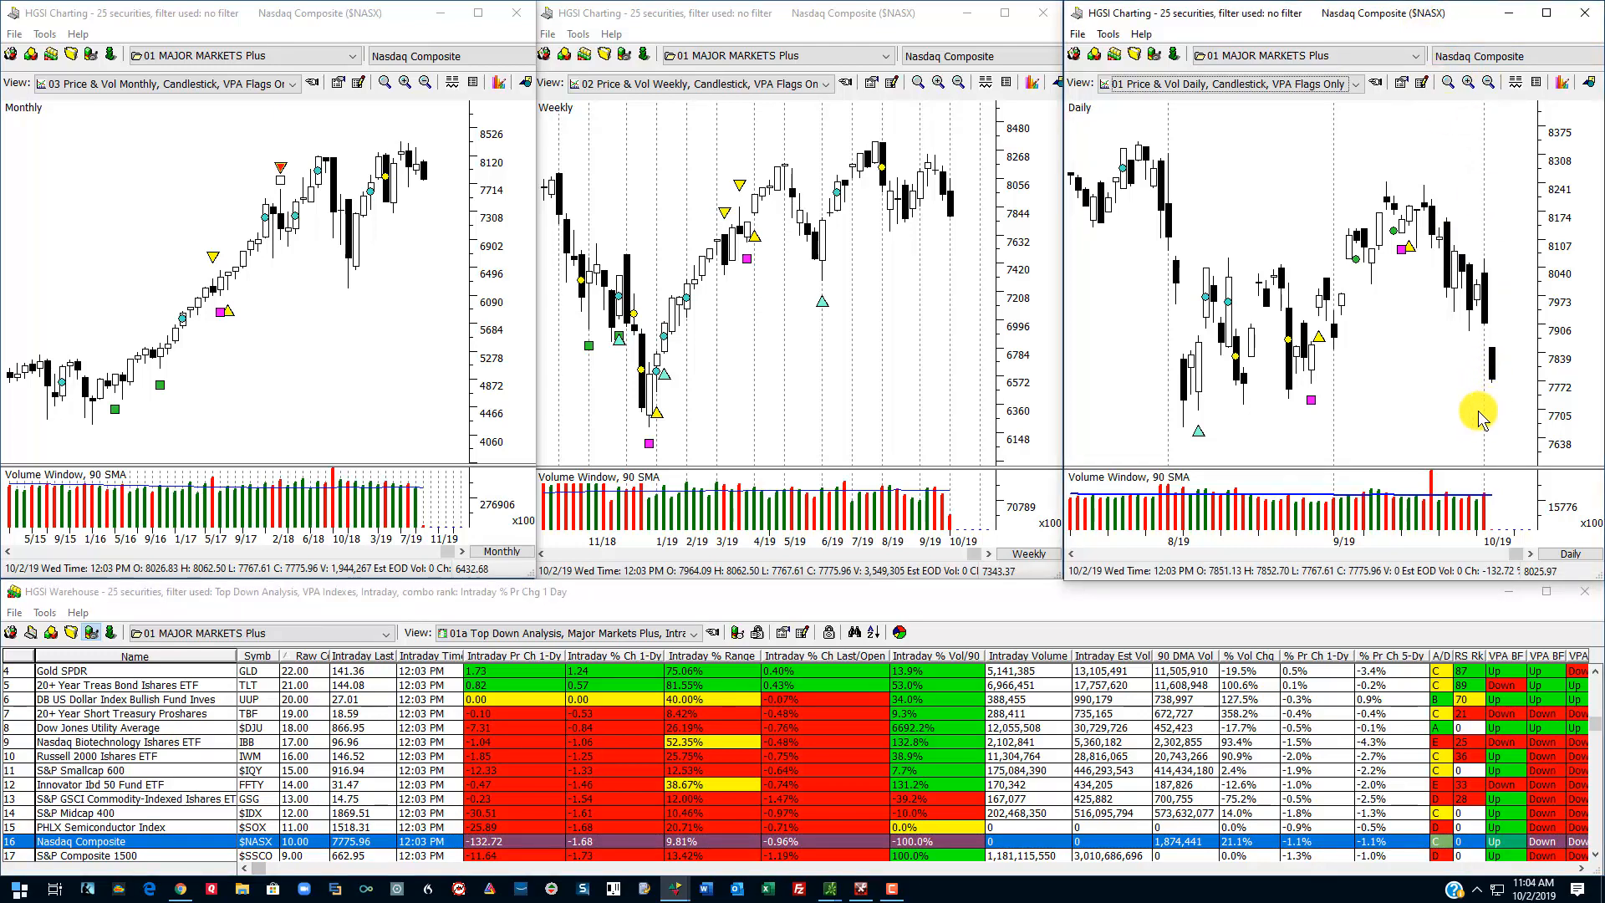
pyautogui.moveTo(511, 851)
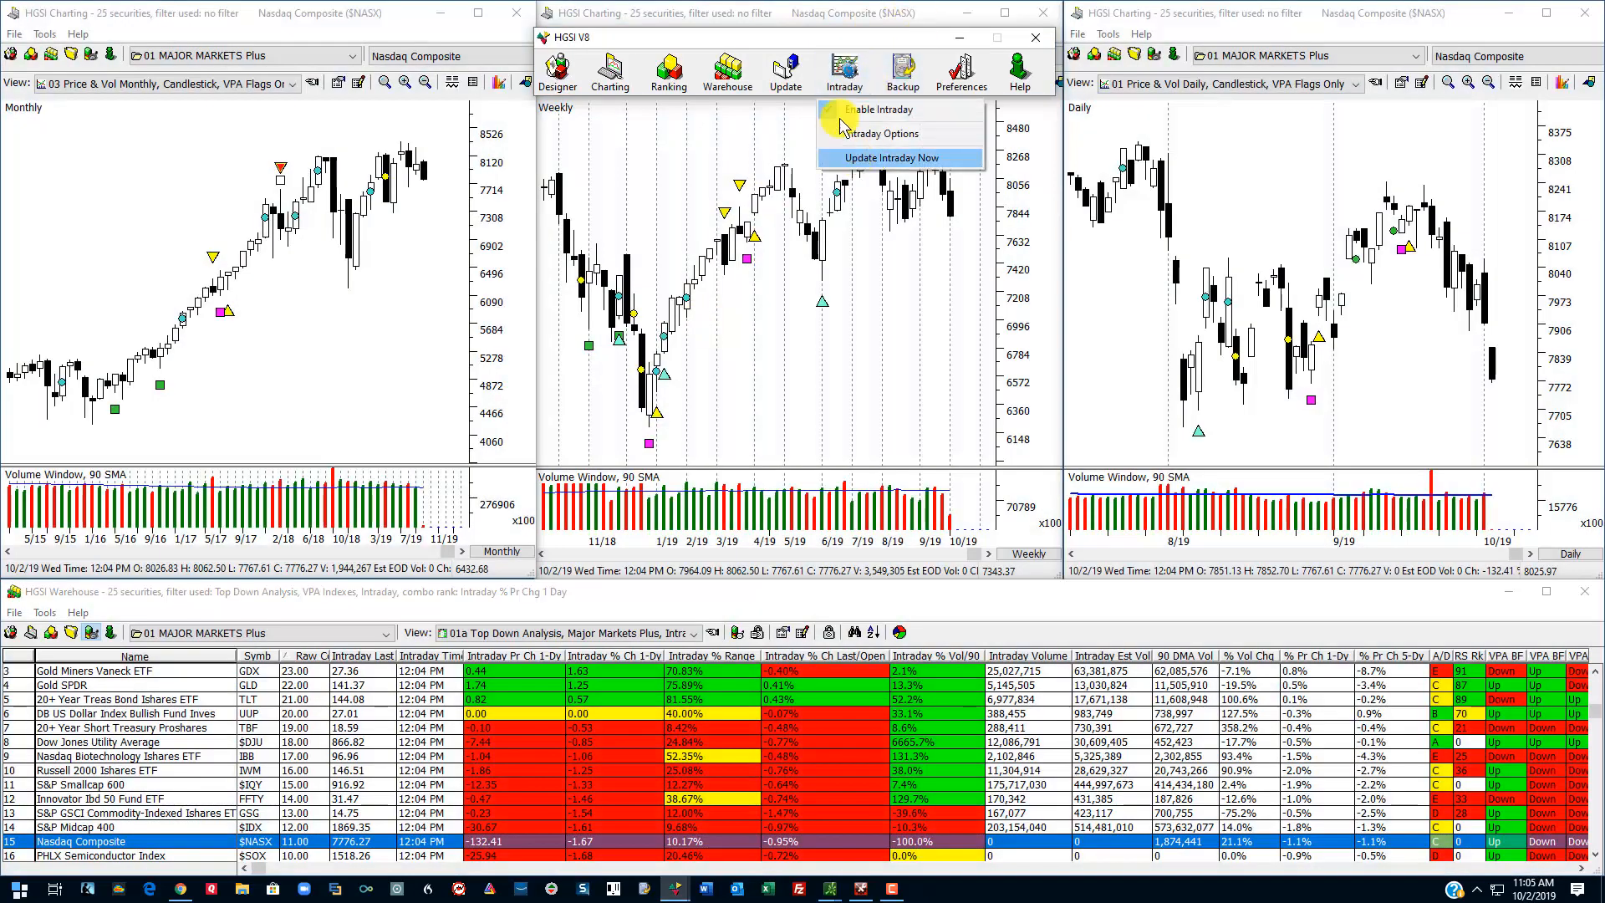
# Step: Set Intraday Options to Manual Intraday Updates, confirm, and restore the weekly chart window
pyautogui.click(883, 134)
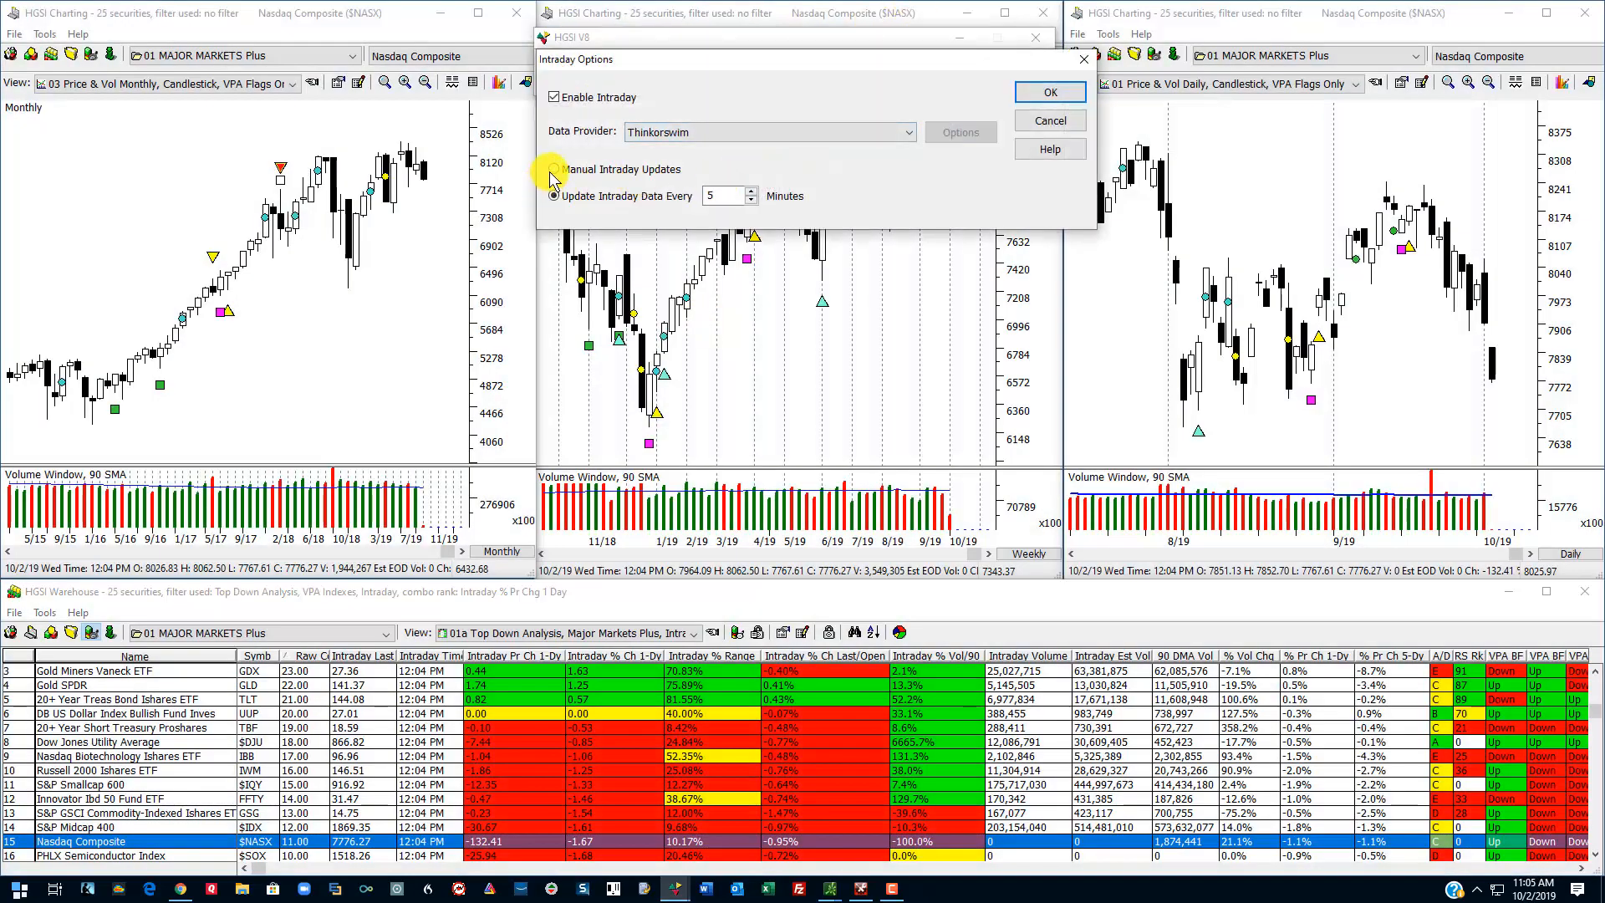
pyautogui.click(554, 169)
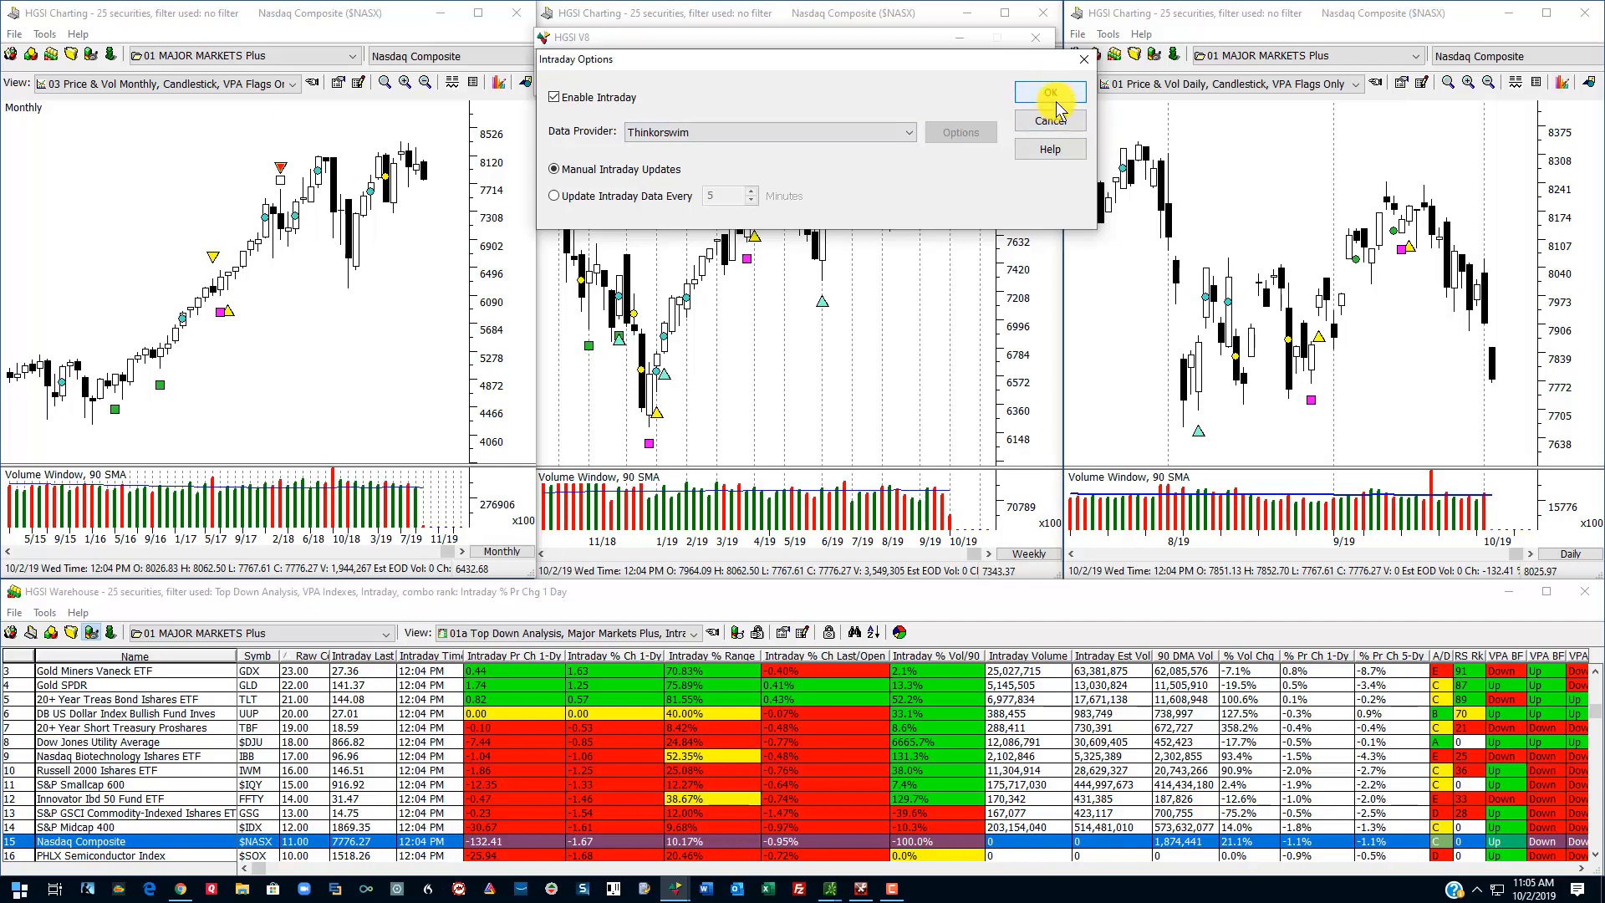
pyautogui.click(1048, 94)
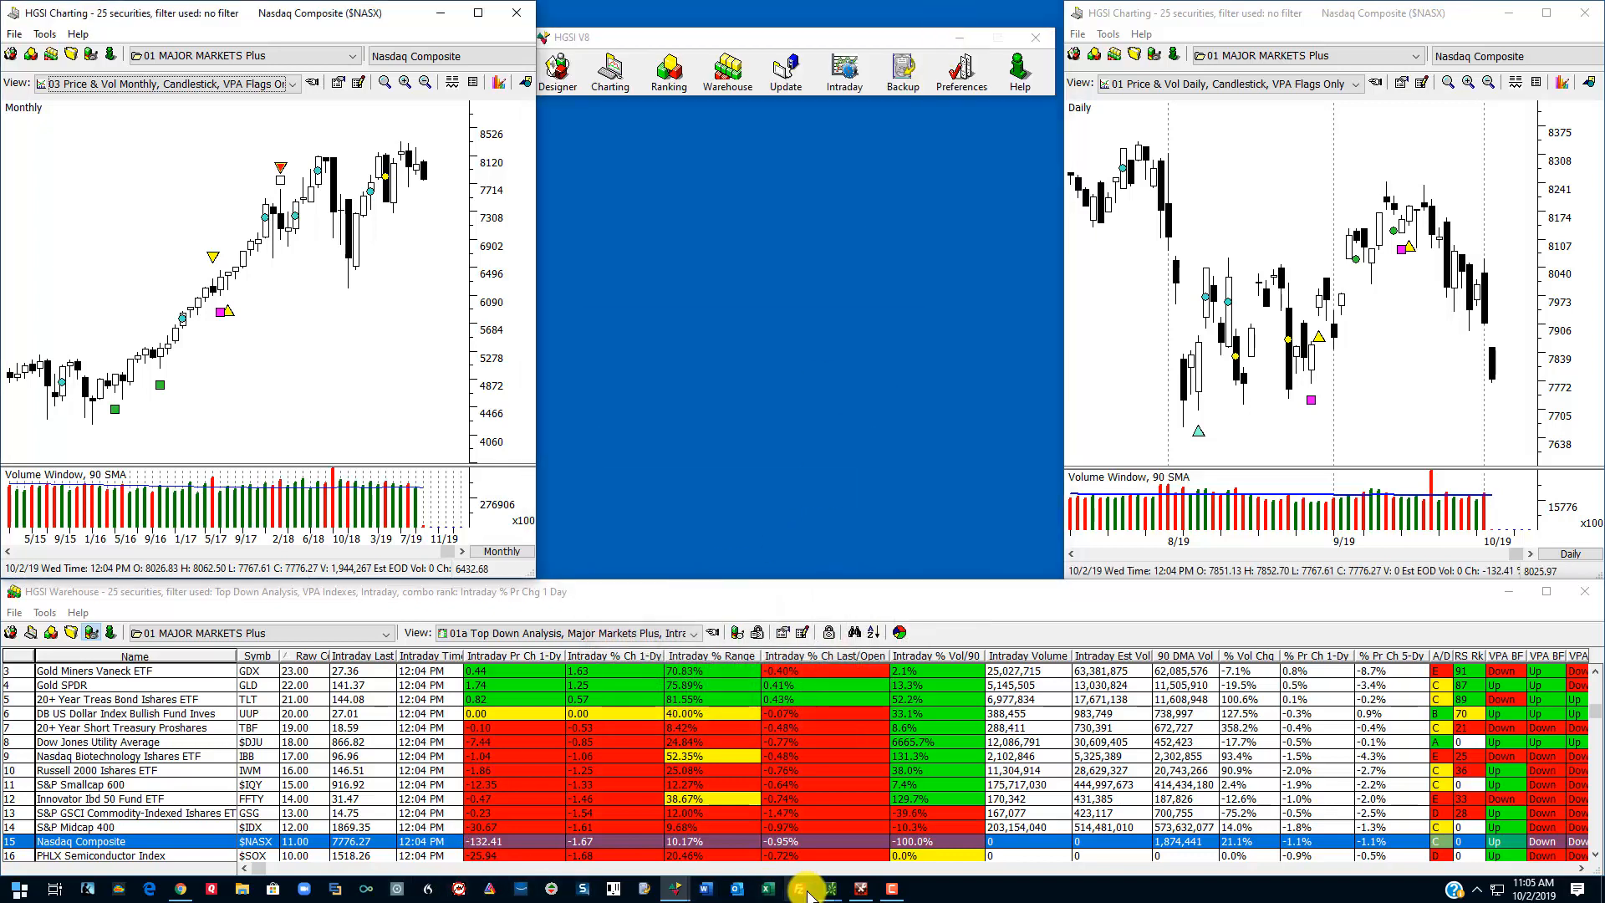
pyautogui.click(608, 72)
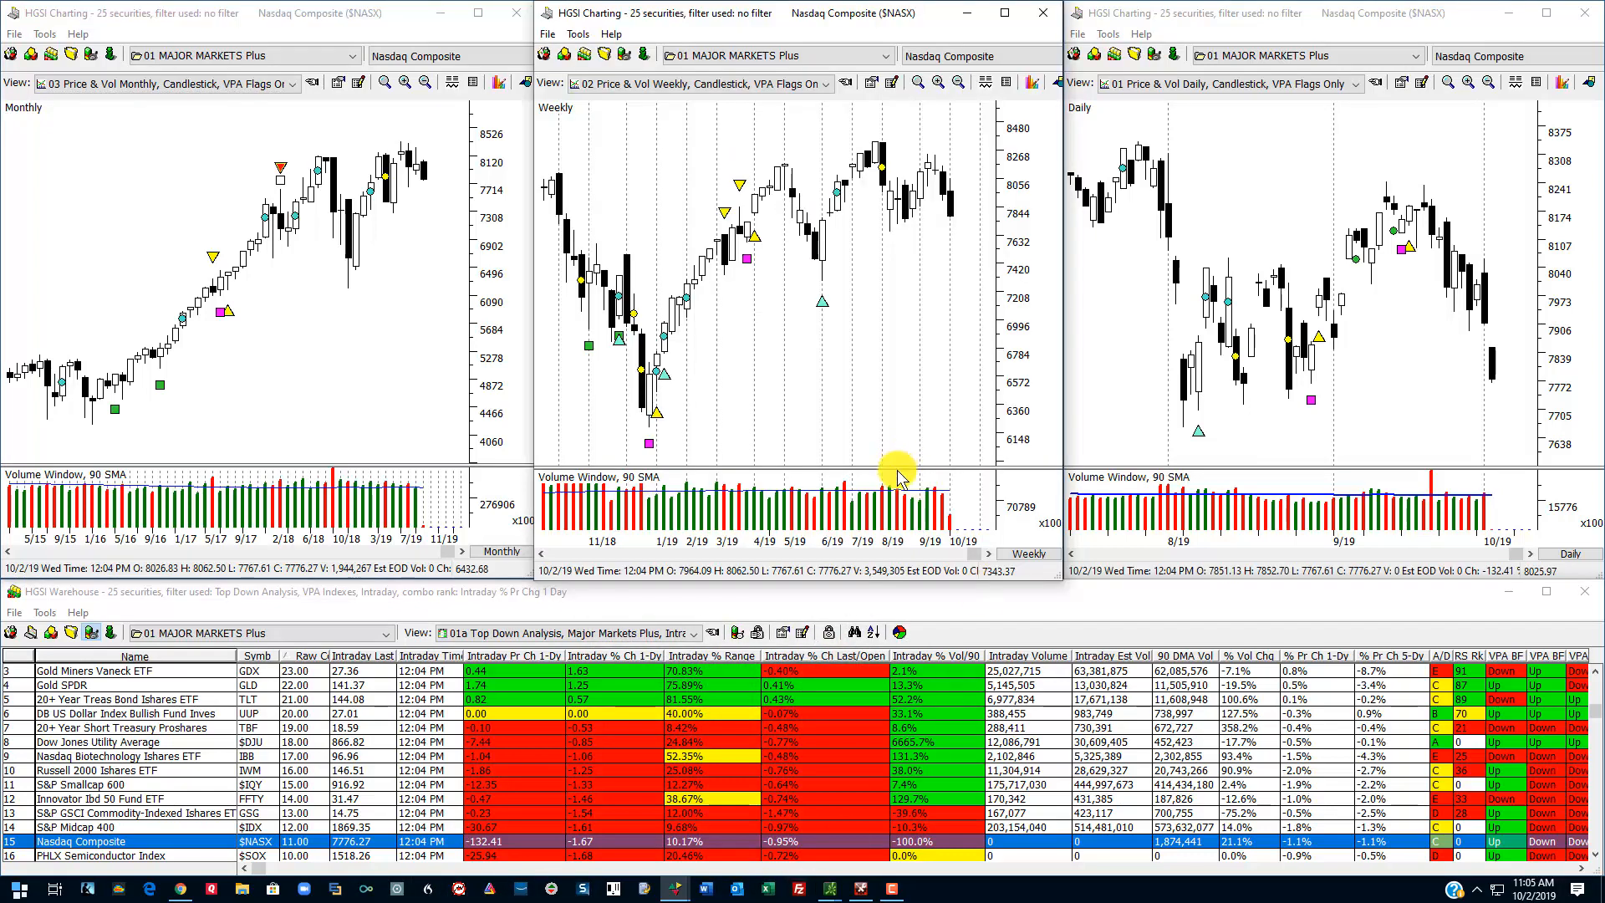
pyautogui.moveTo(897, 430)
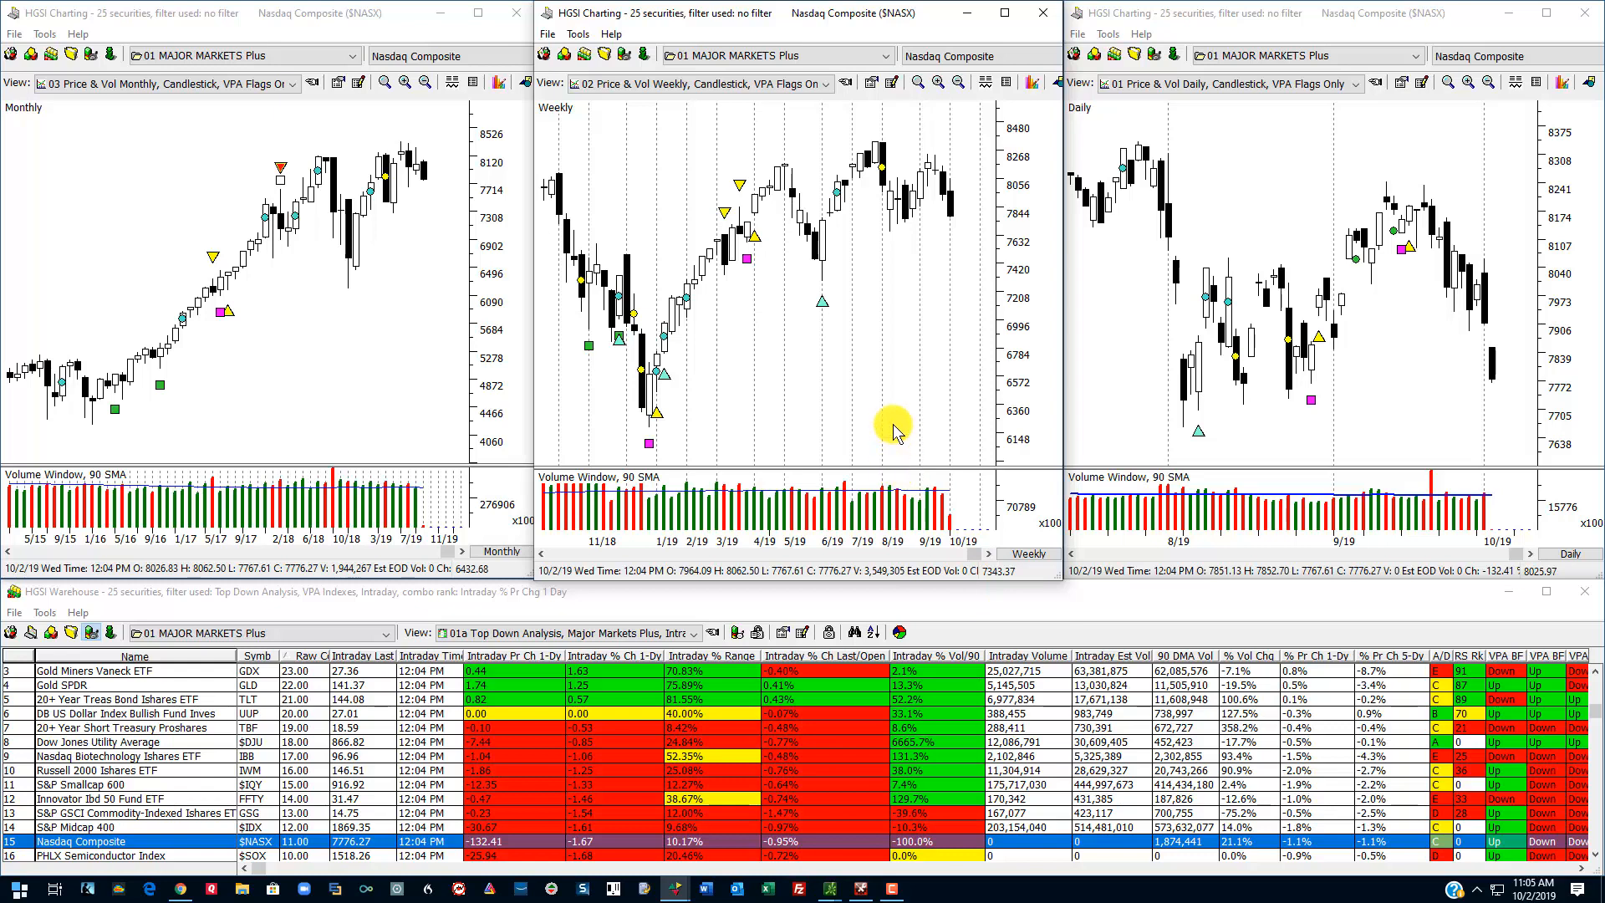
pyautogui.moveTo(831, 438)
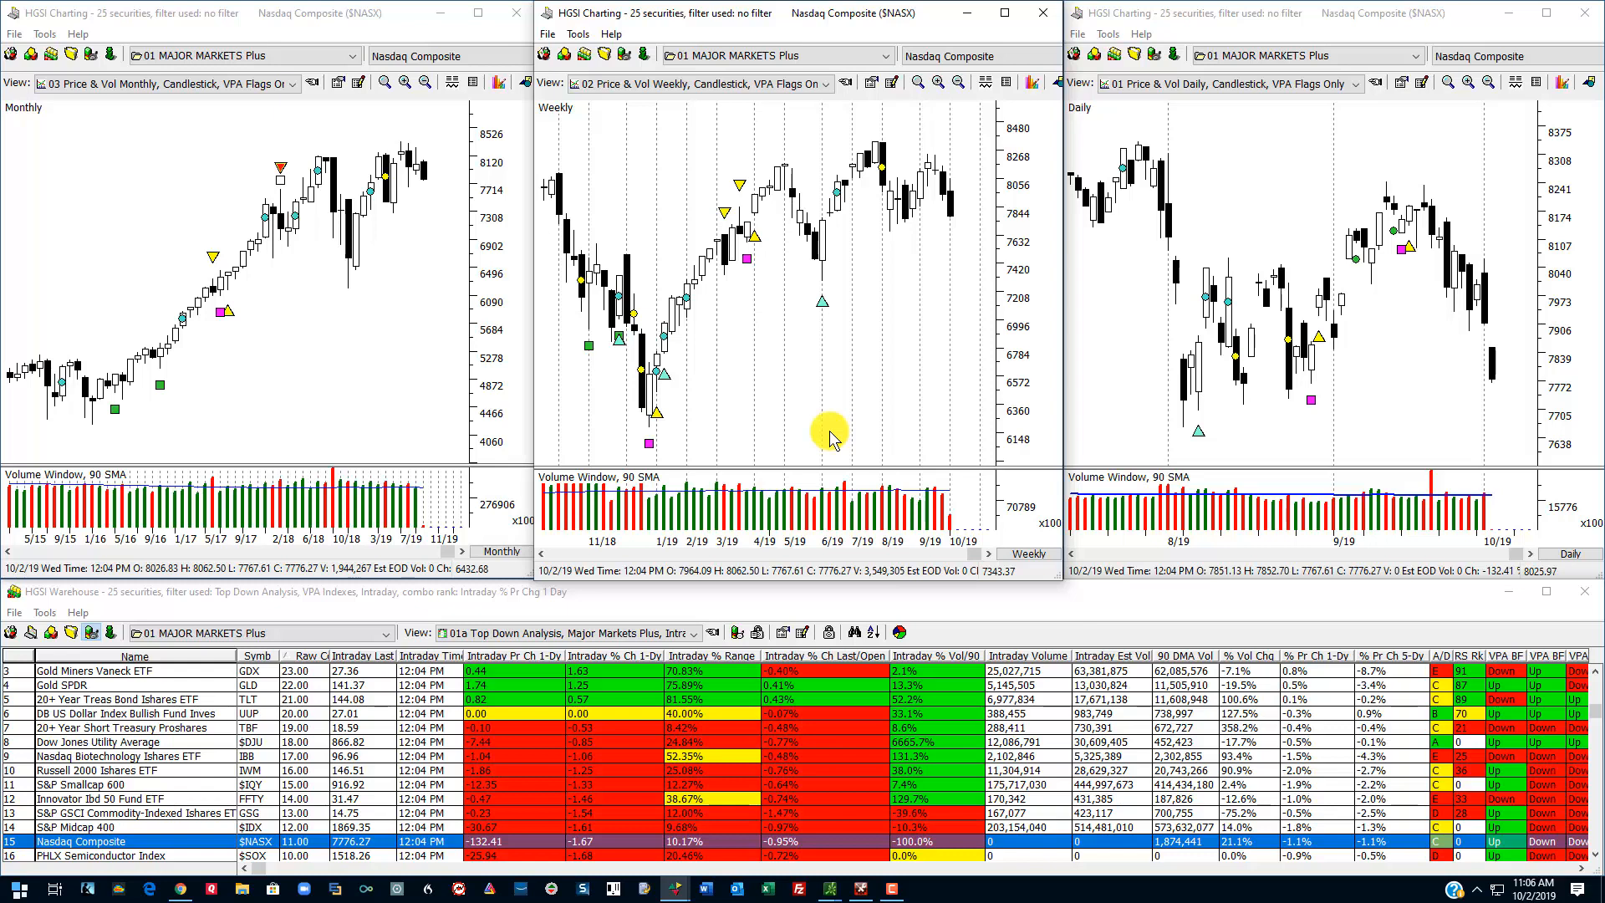
pyautogui.moveTo(1203, 609)
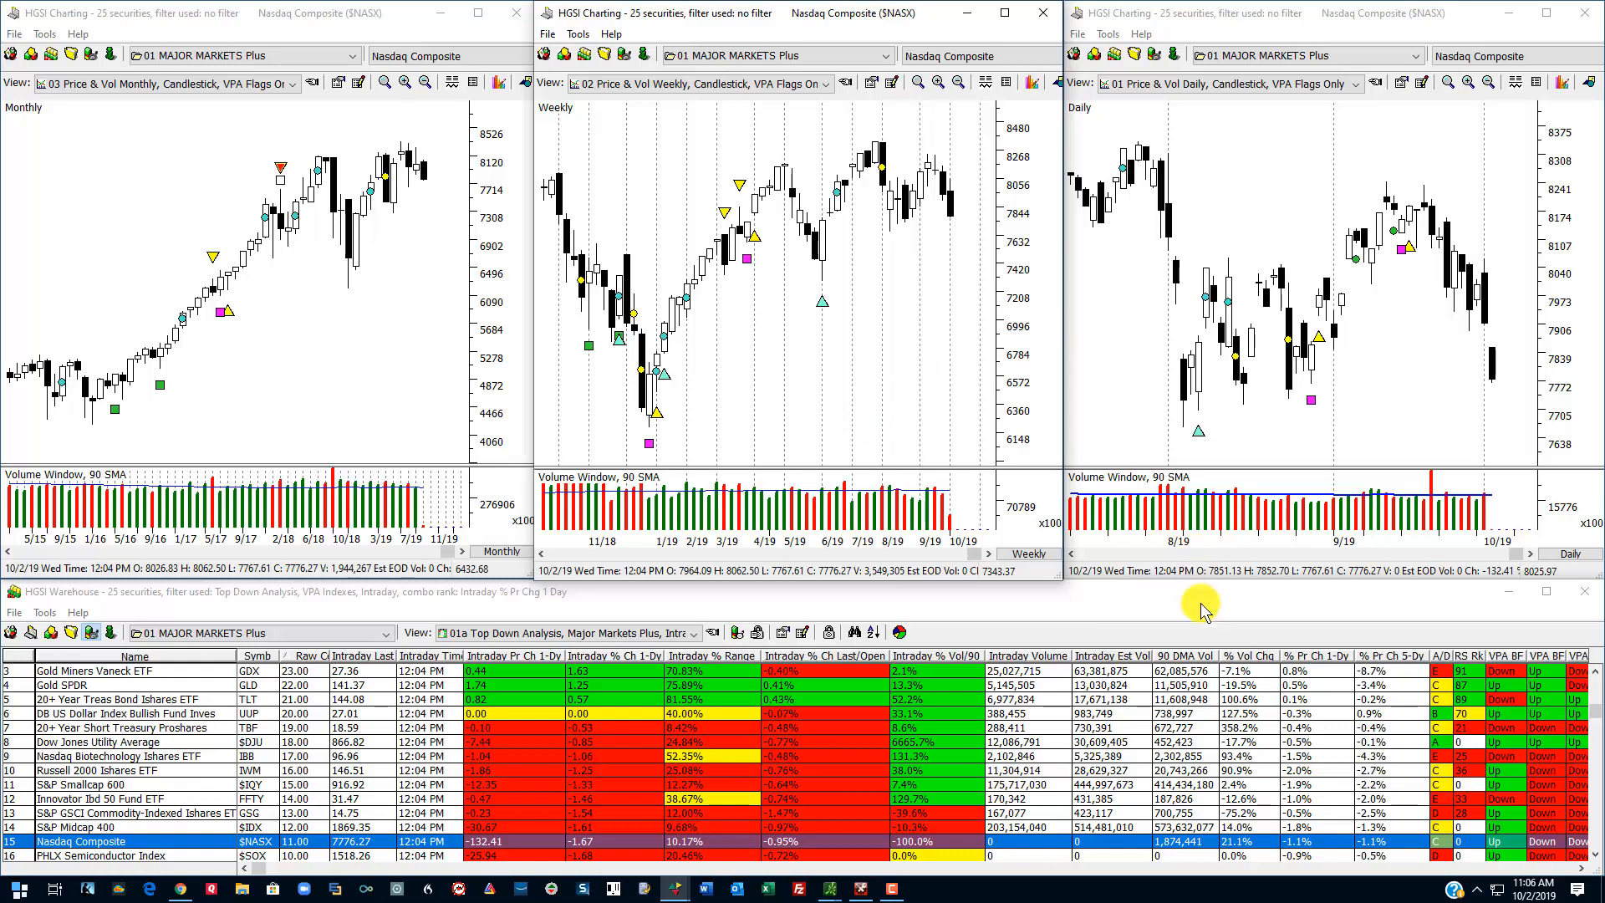
pyautogui.moveTo(1106, 594)
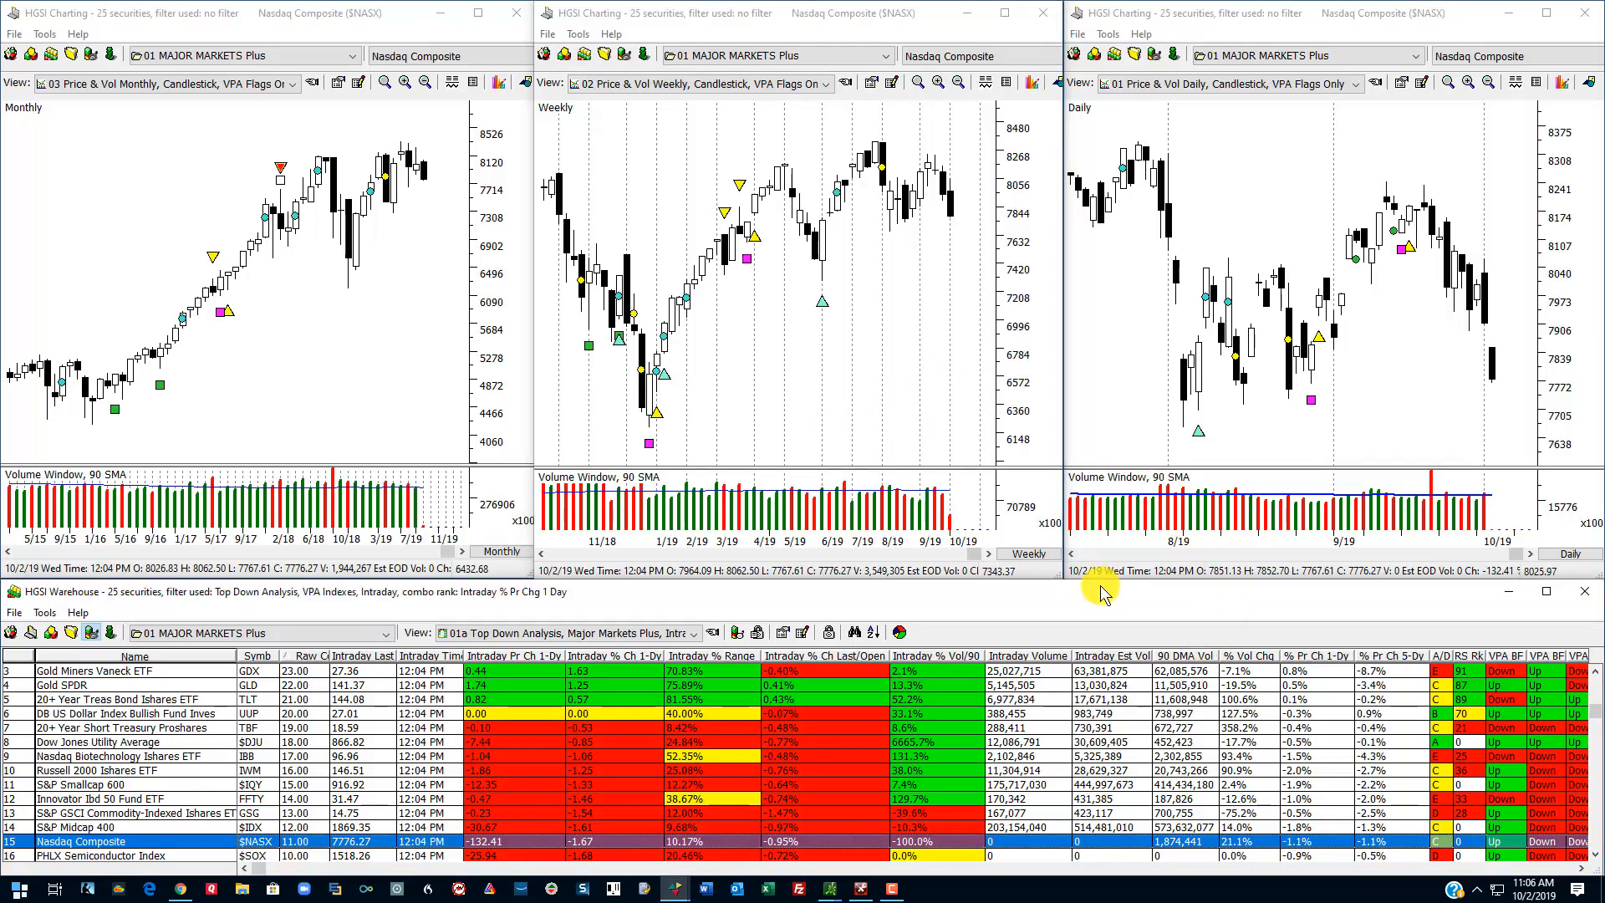
pyautogui.moveTo(906, 631)
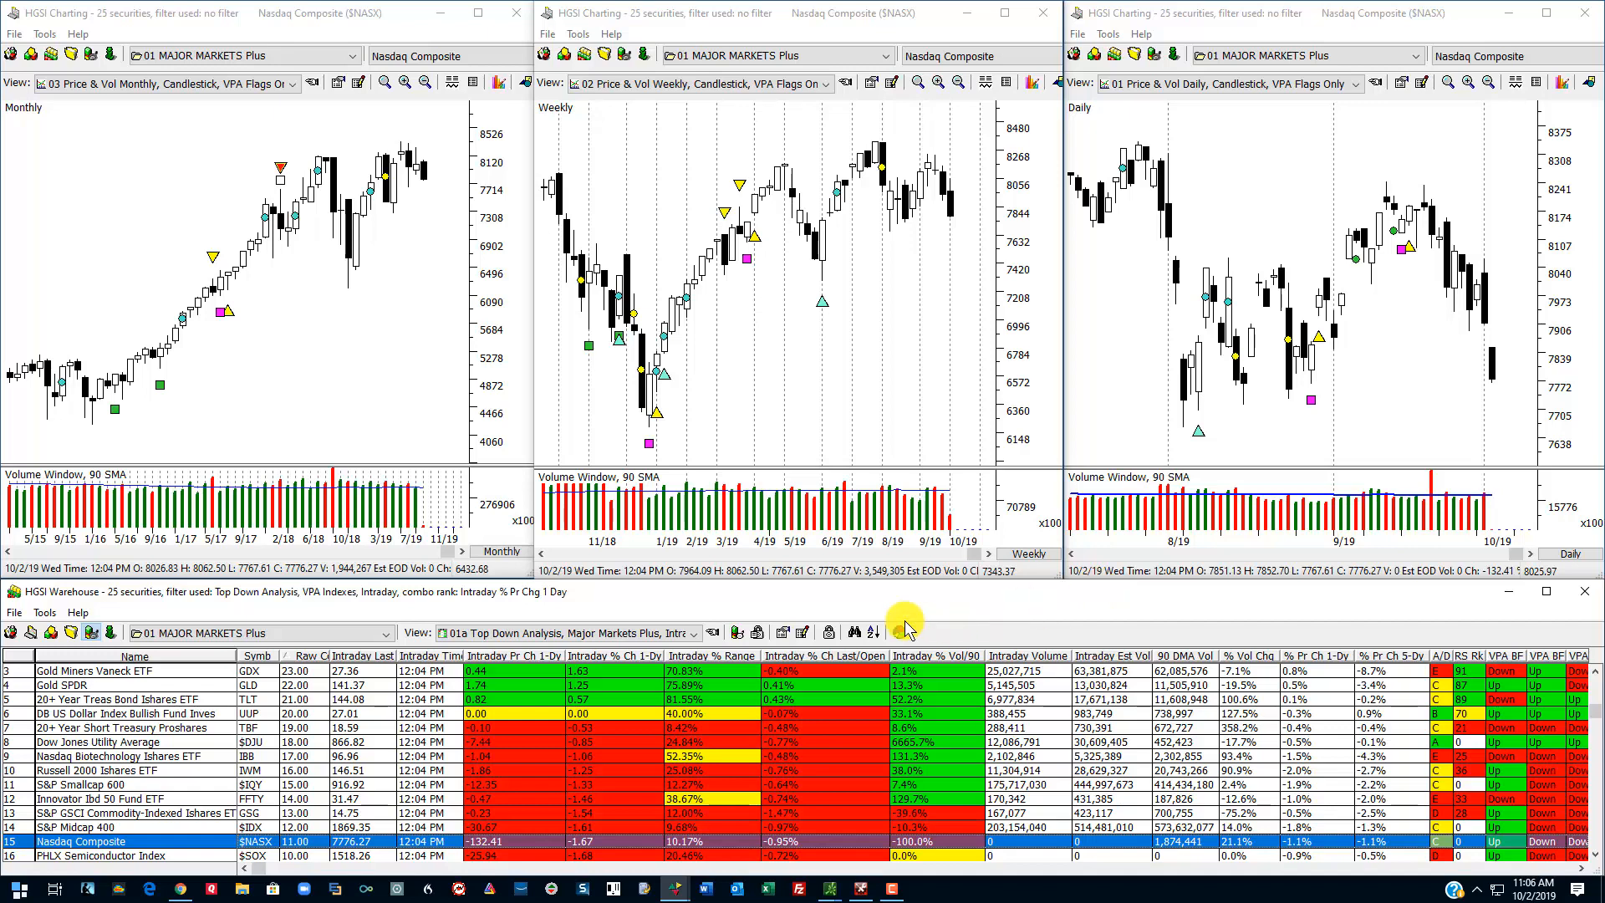
pyautogui.moveTo(926, 612)
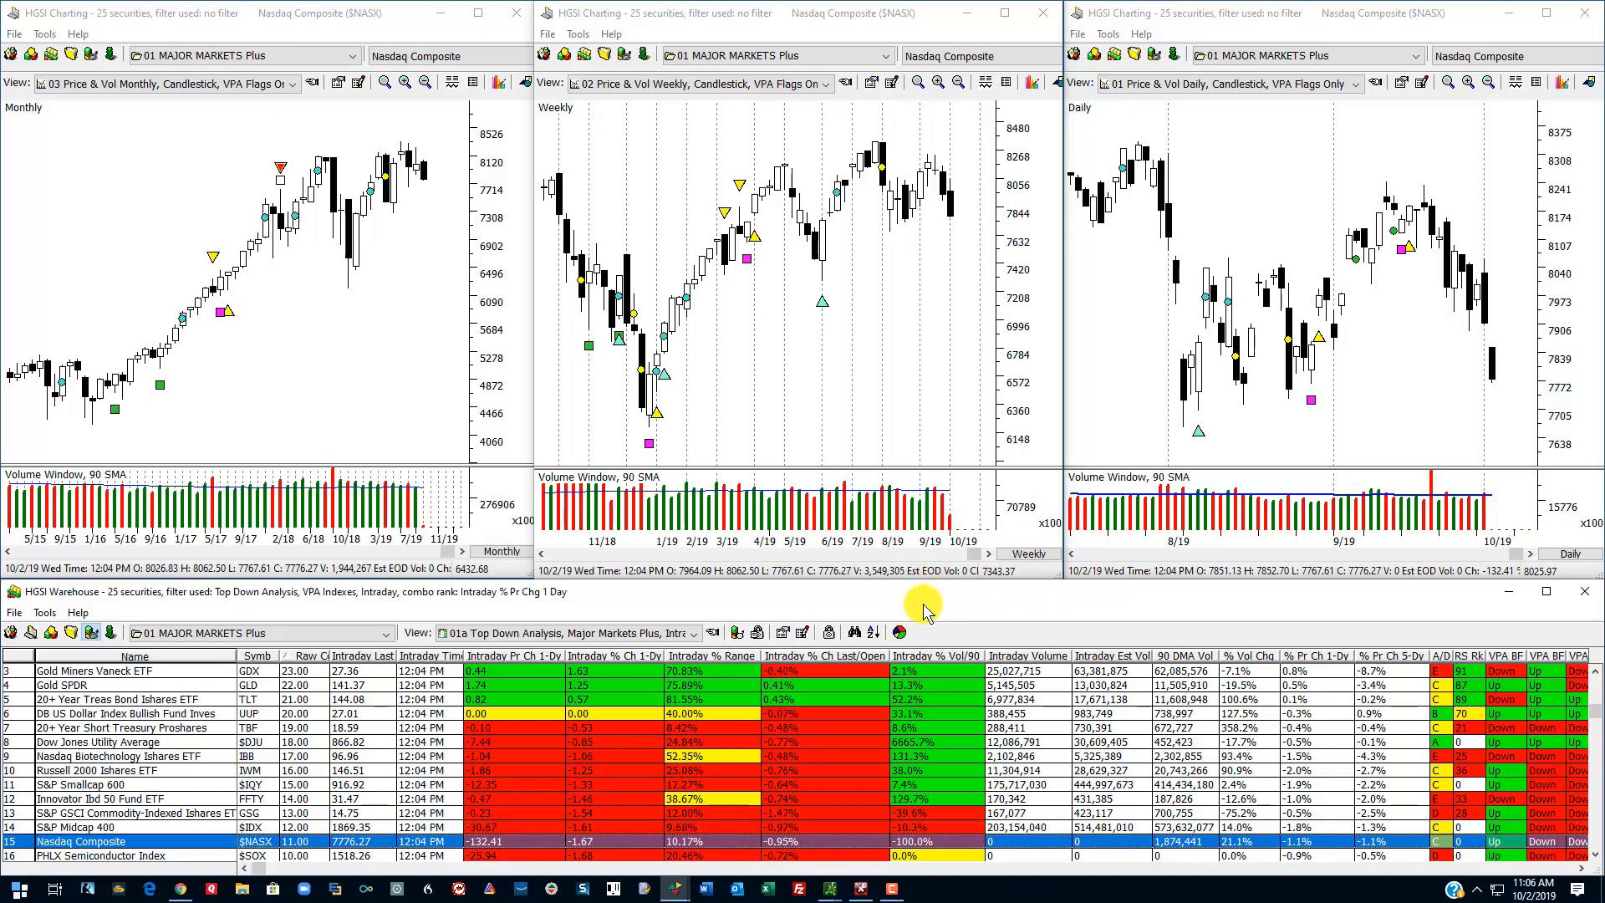
pyautogui.moveTo(1495, 371)
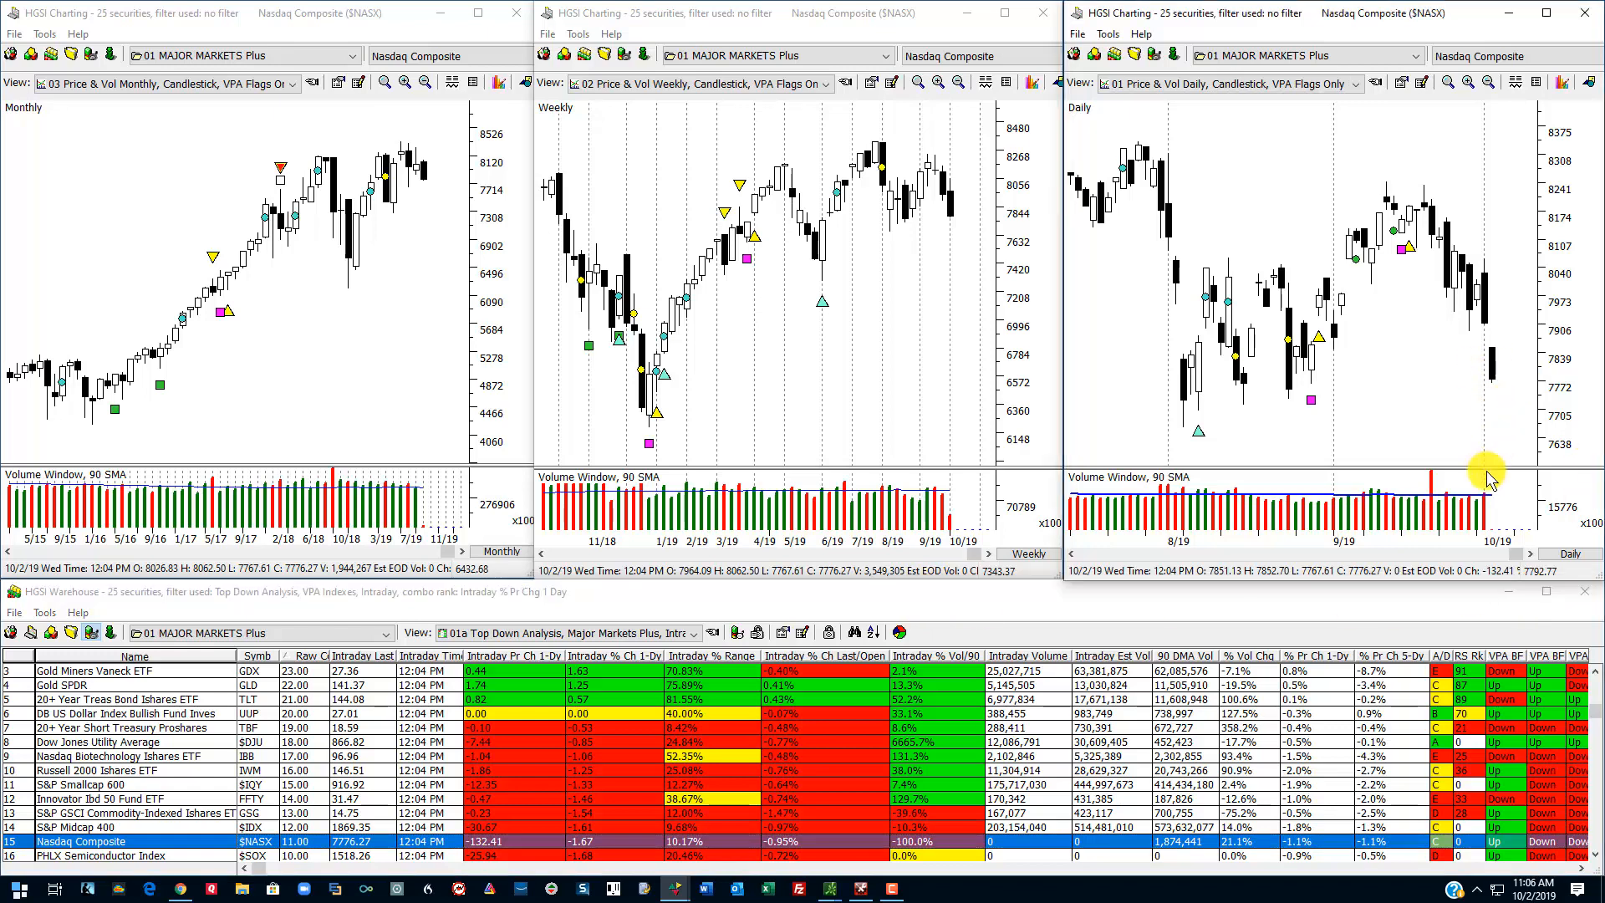
pyautogui.moveTo(1500, 380)
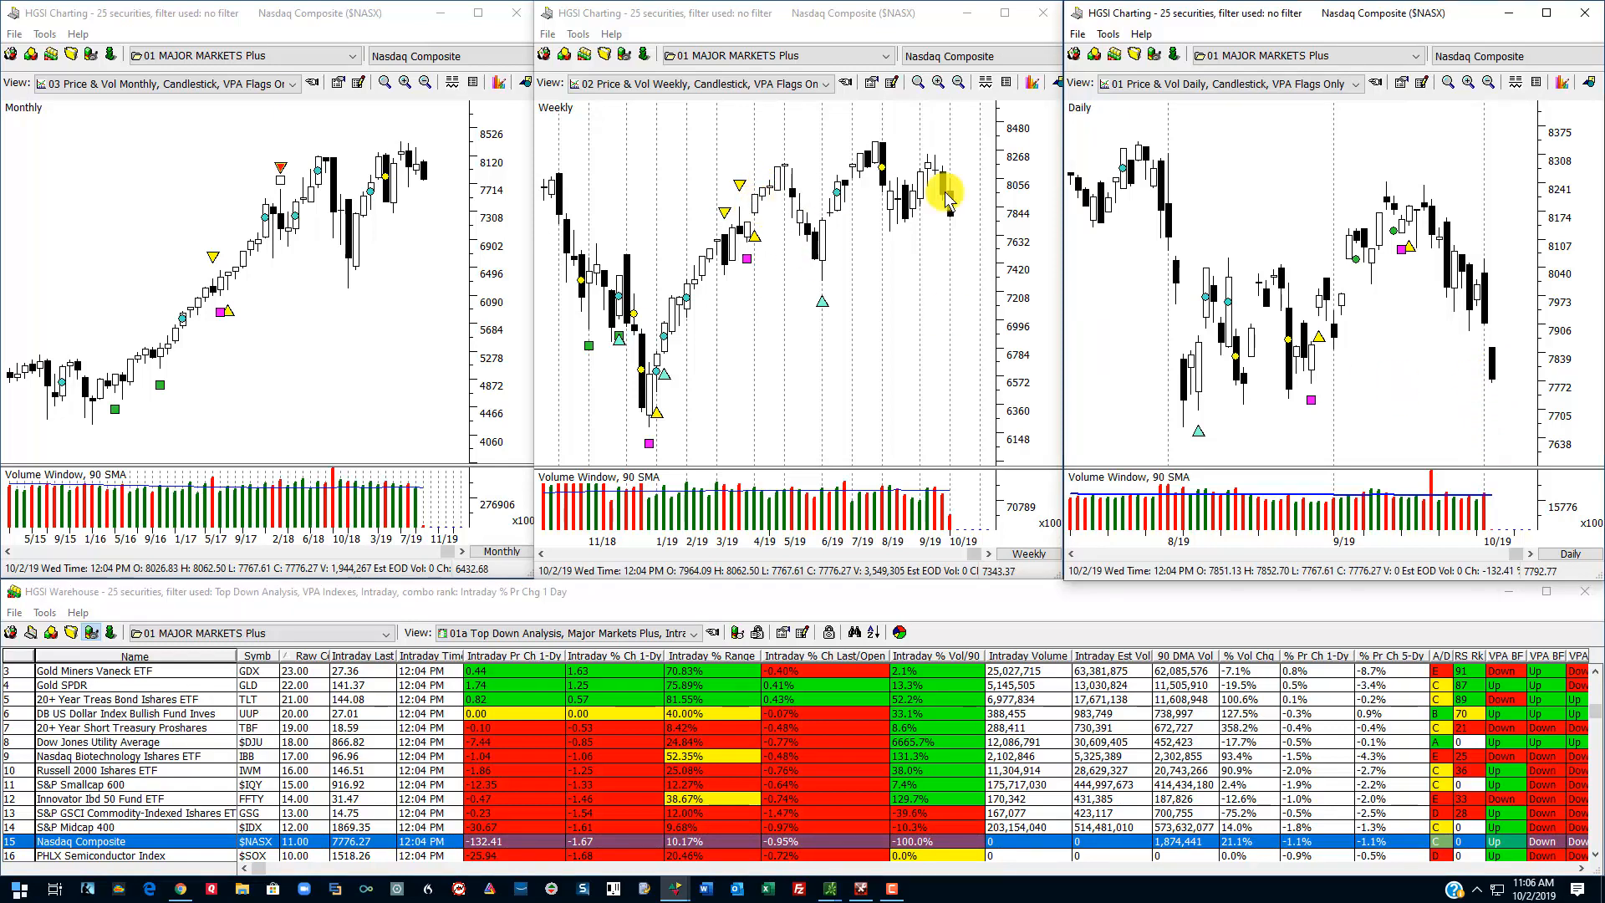
pyautogui.moveTo(541, 189)
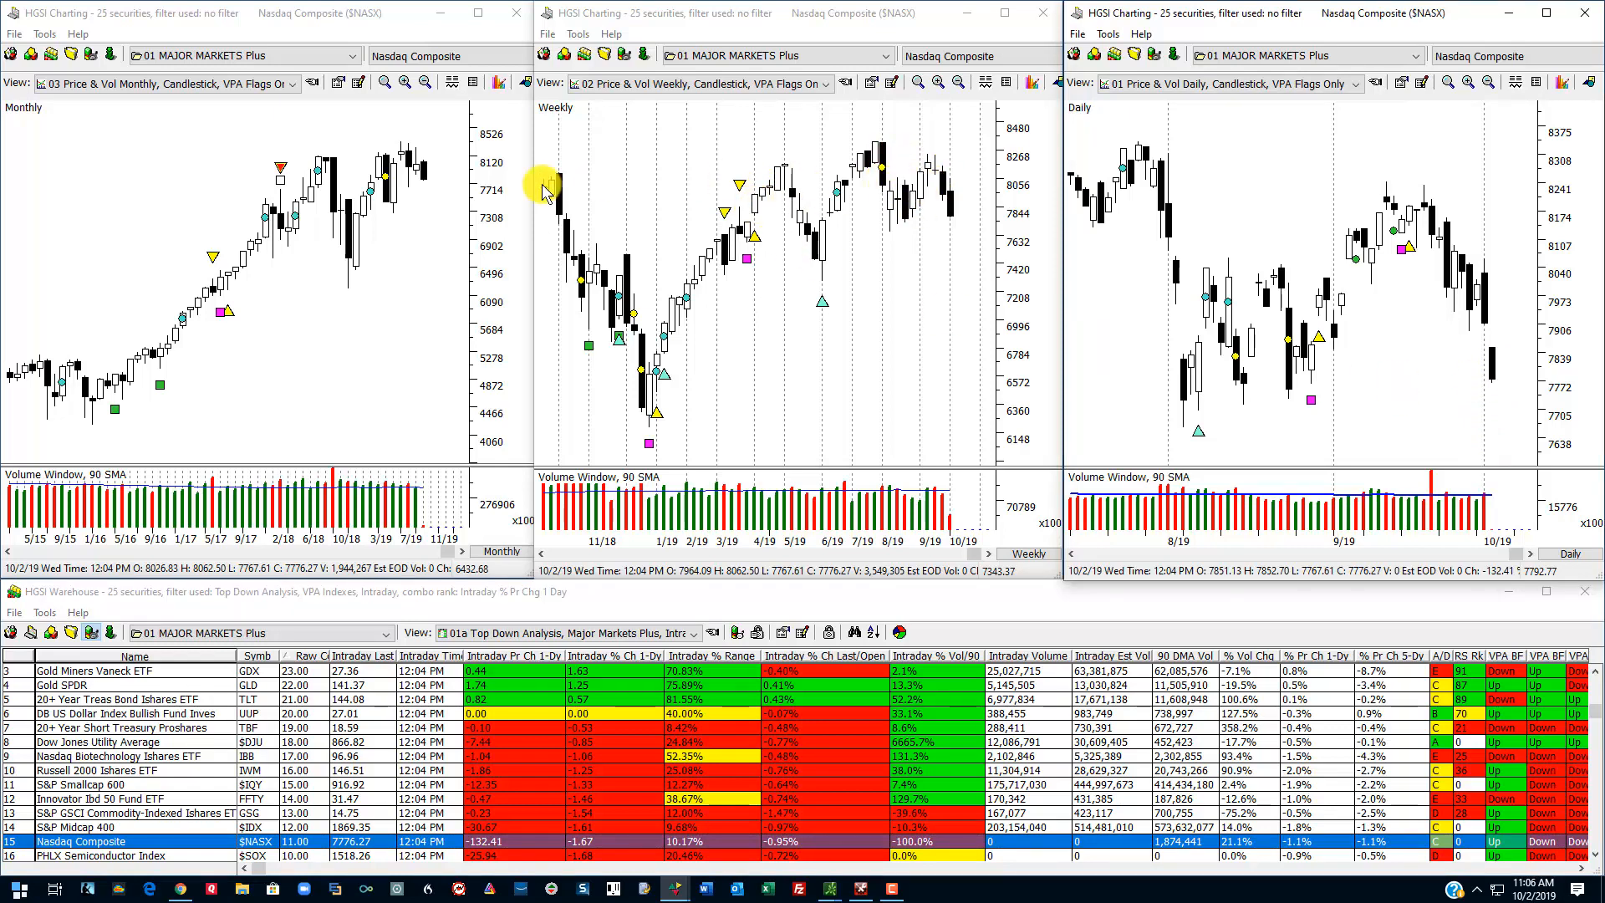
pyautogui.moveTo(400, 164)
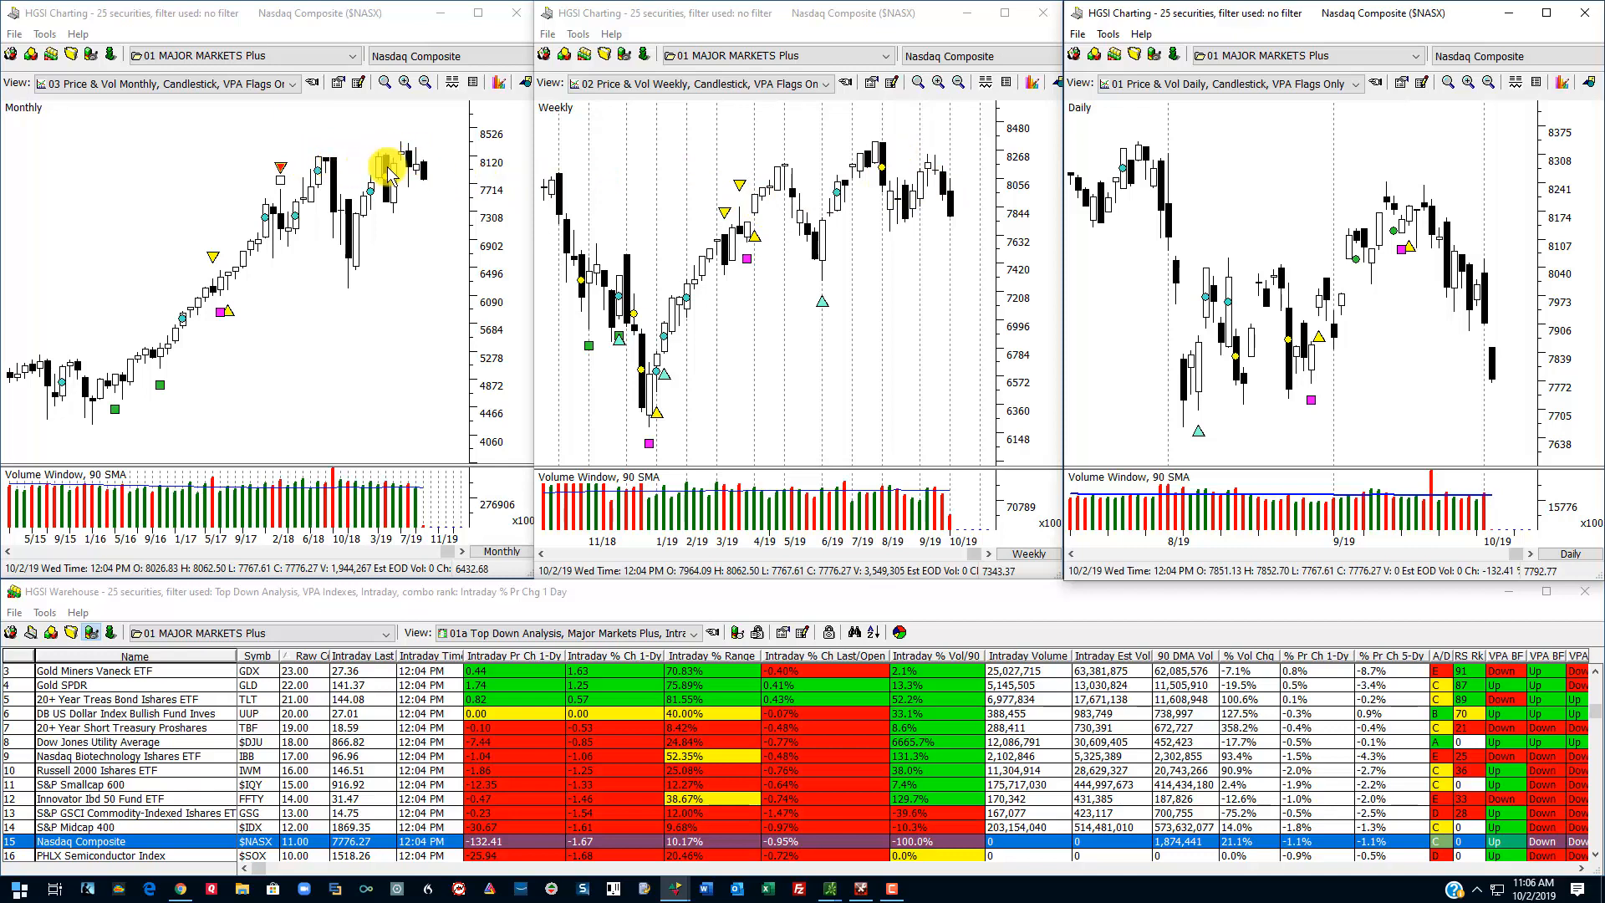
pyautogui.moveTo(424, 179)
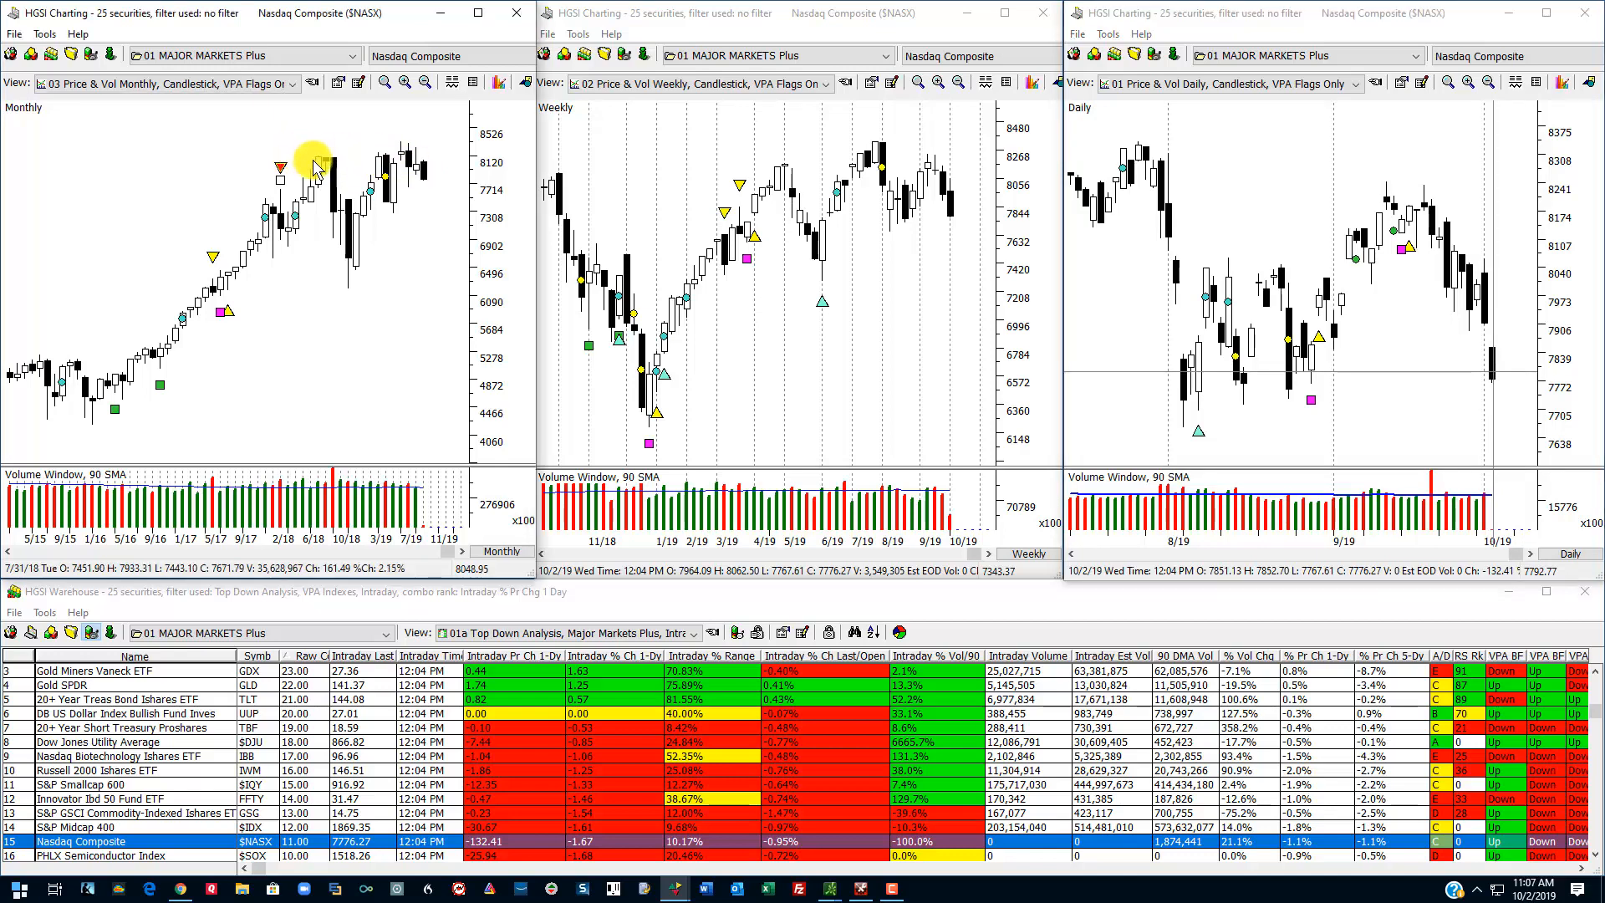
pyautogui.moveTo(316, 158)
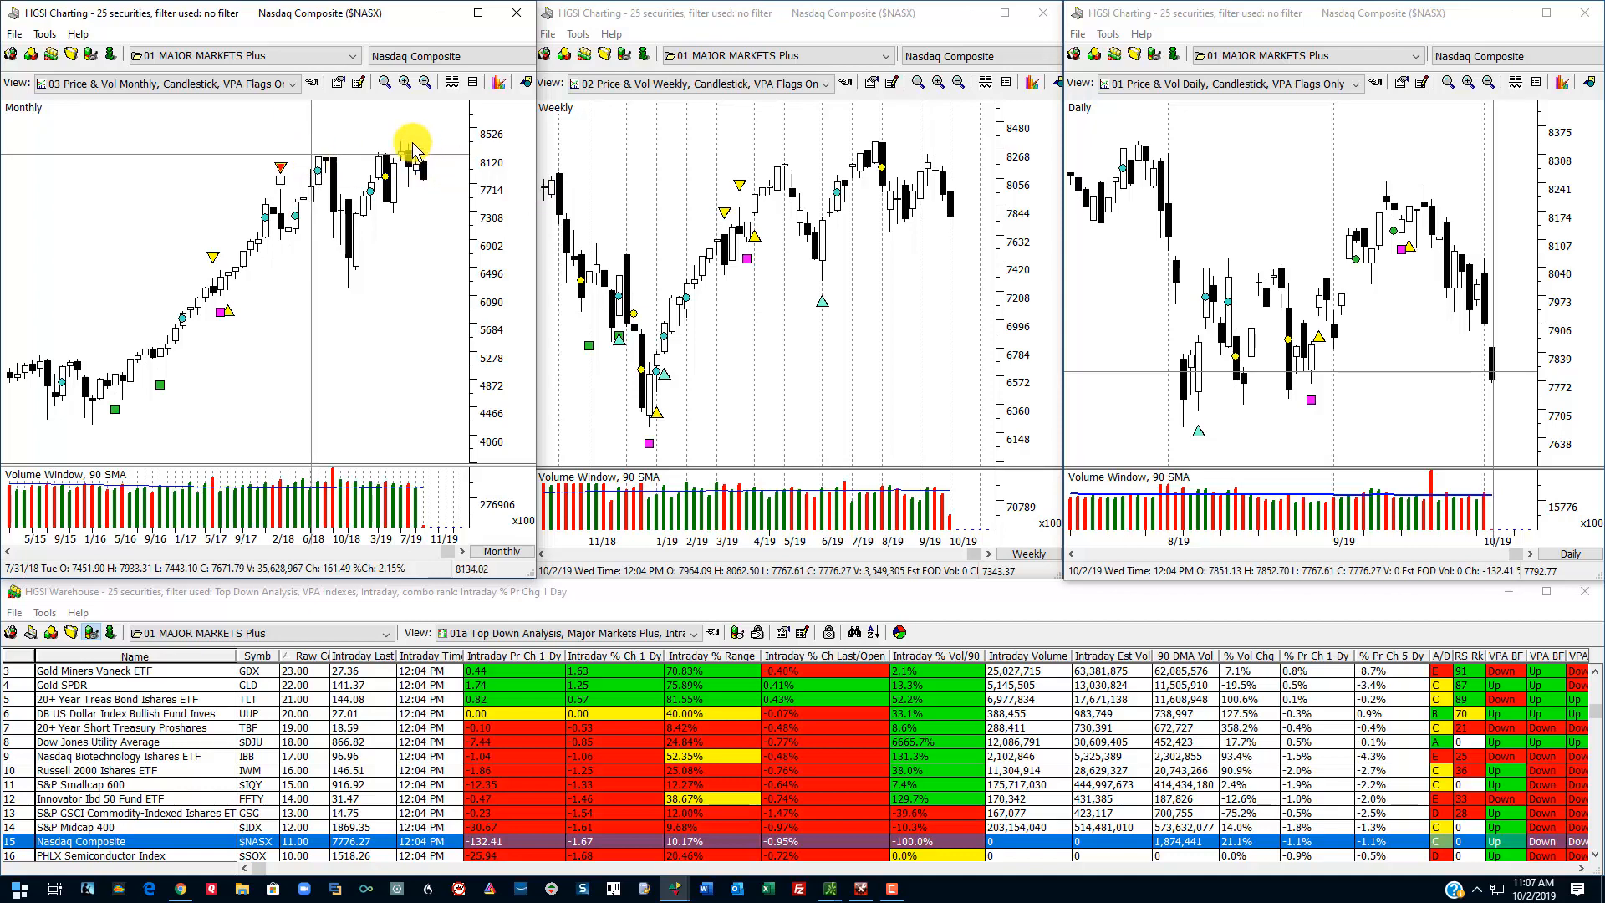
pyautogui.moveTo(440, 184)
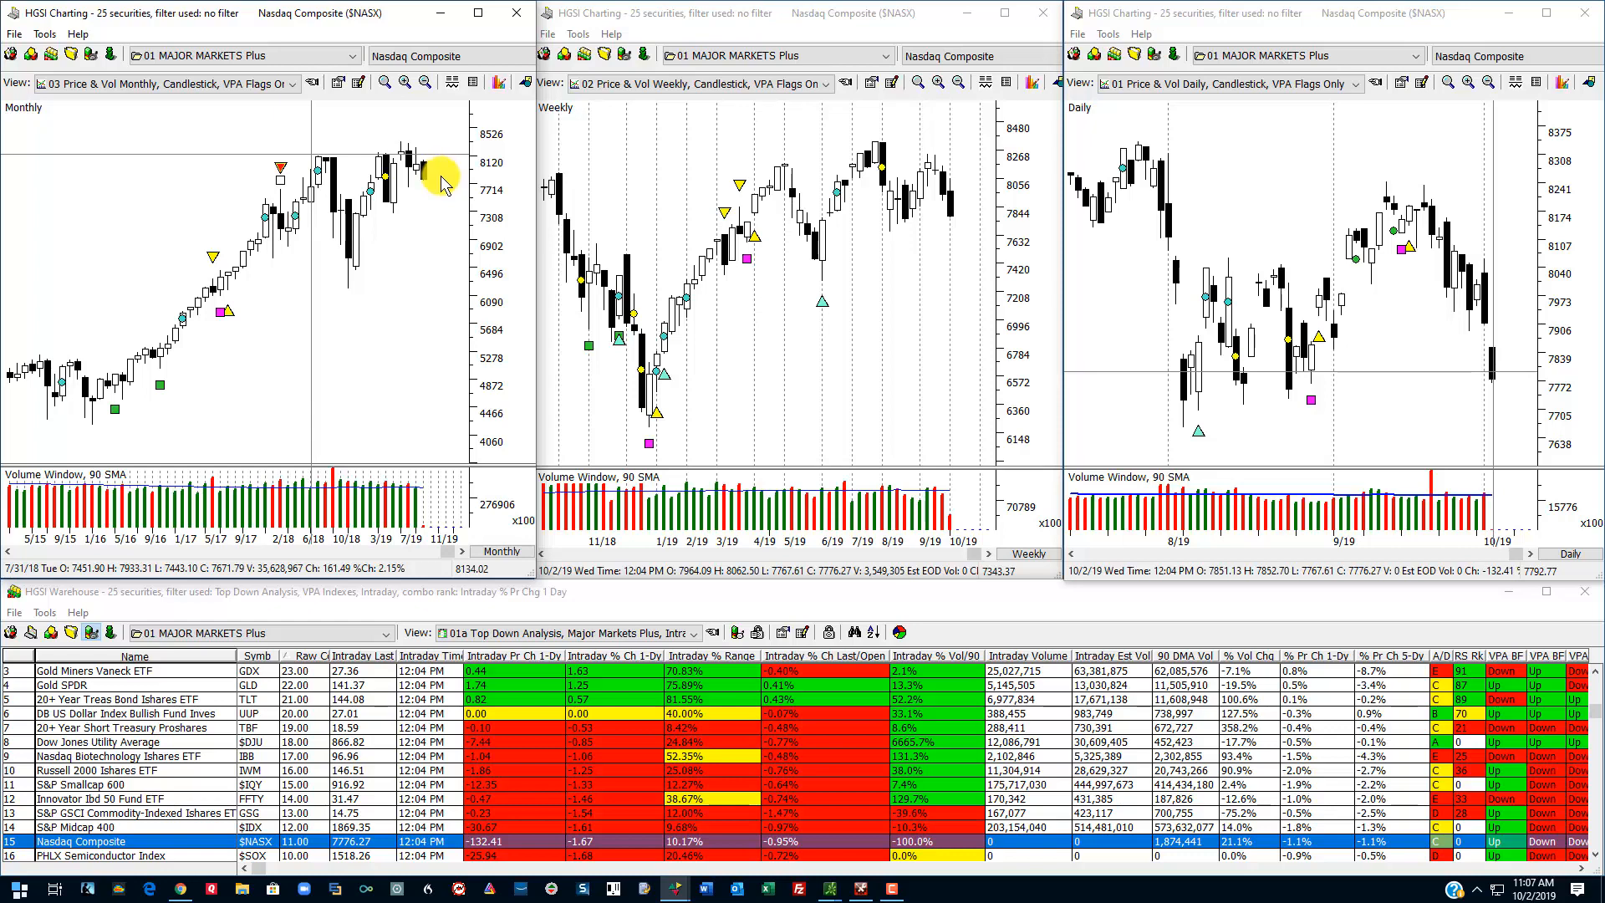
pyautogui.moveTo(430, 184)
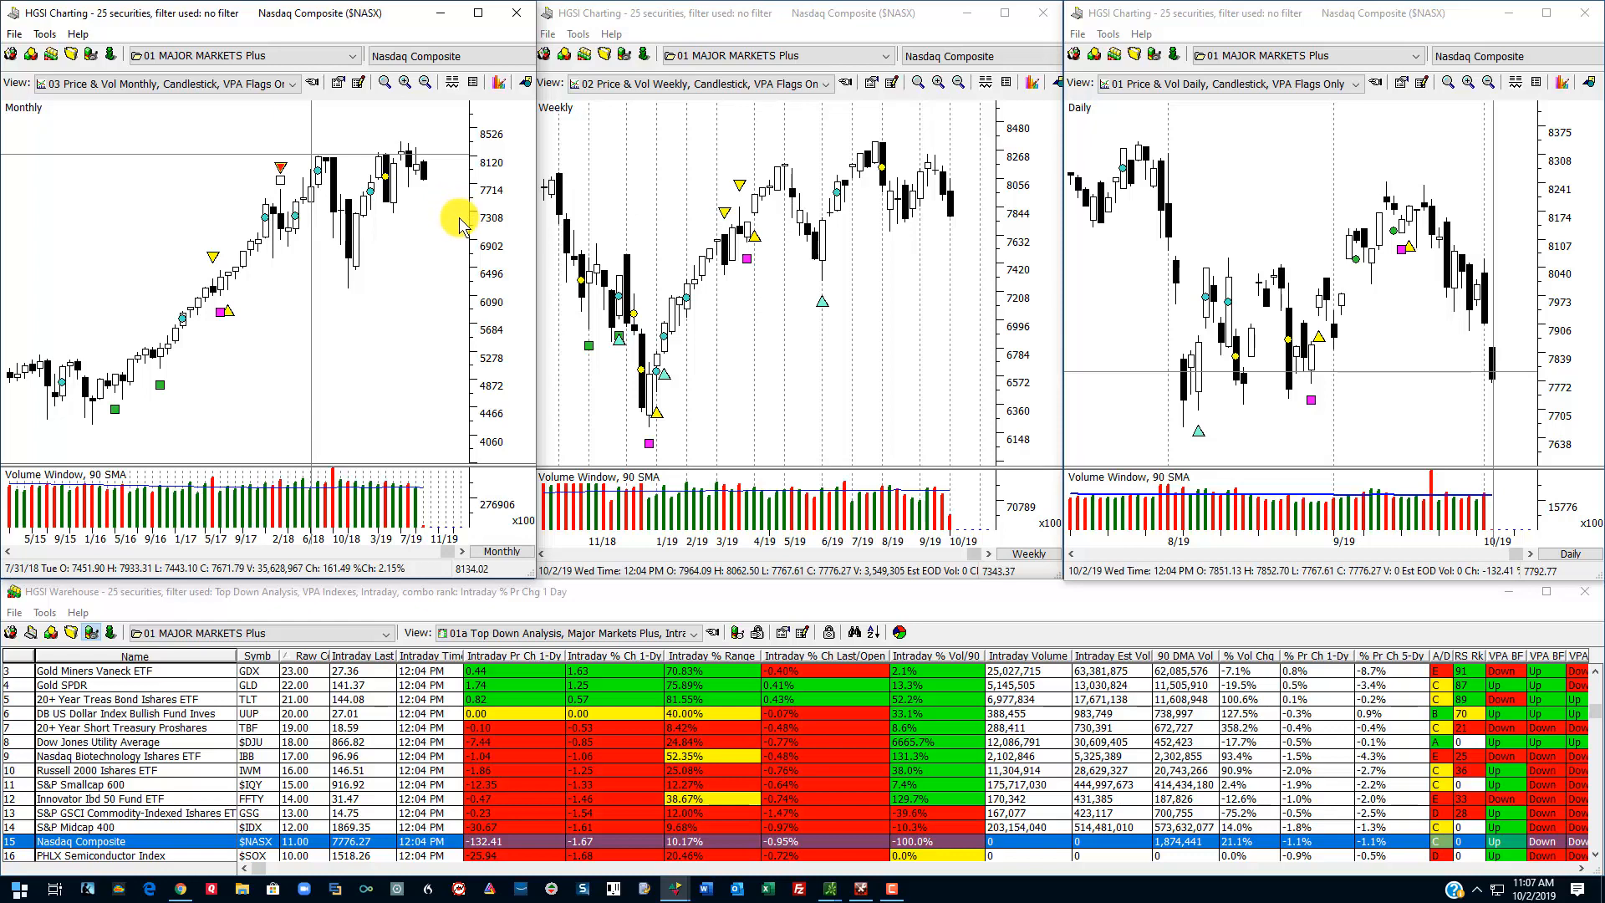
pyautogui.moveTo(911, 548)
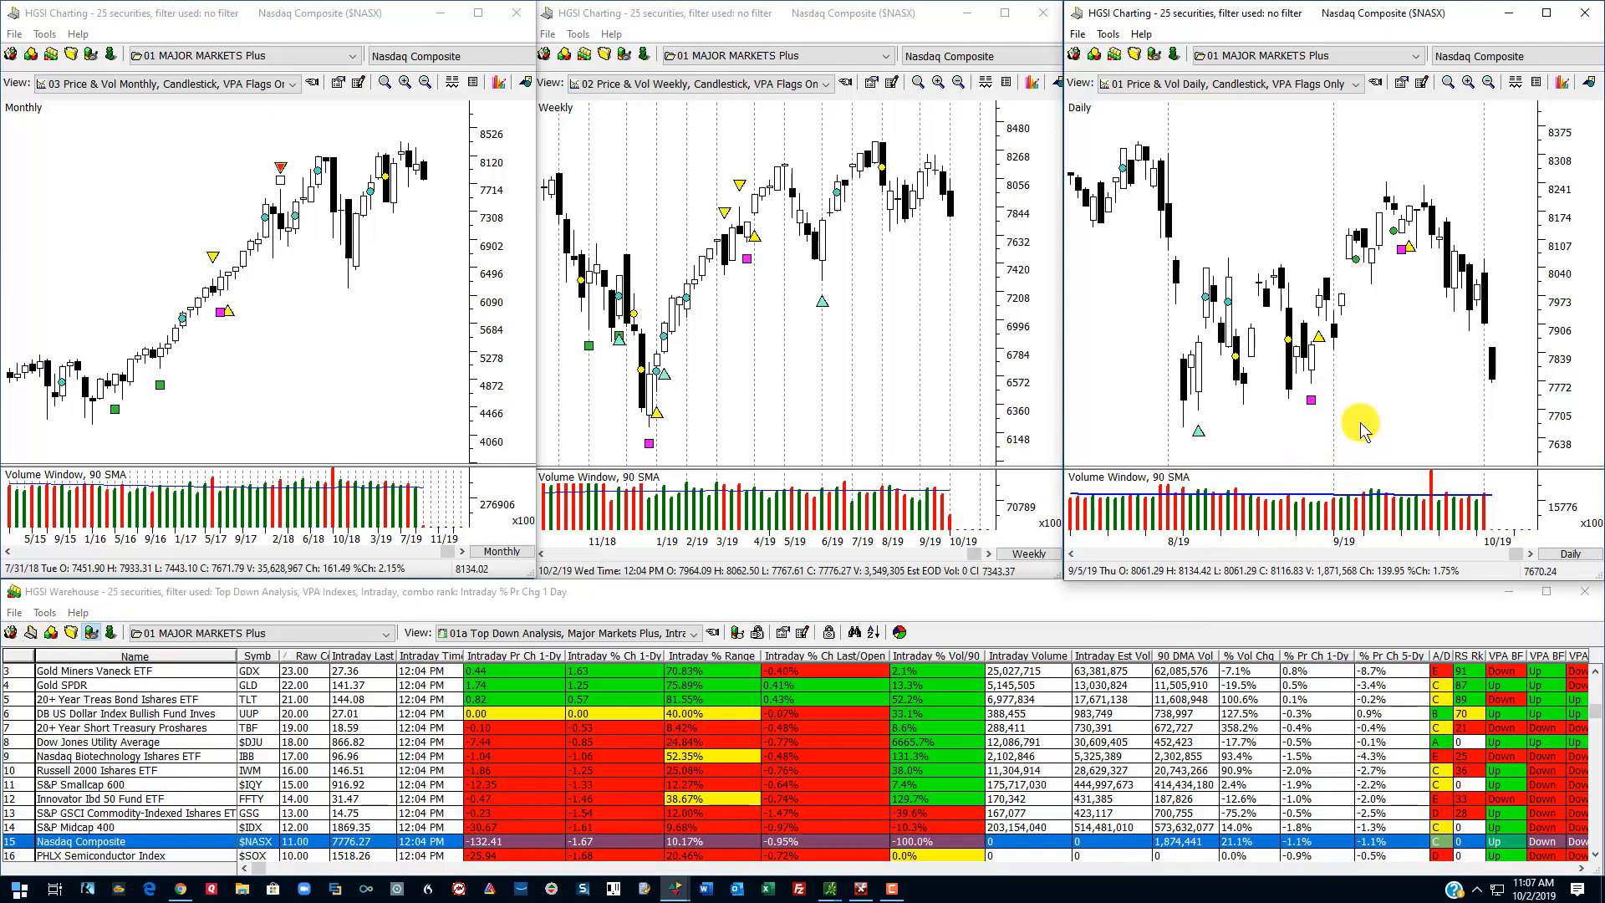
pyautogui.moveTo(1132, 600)
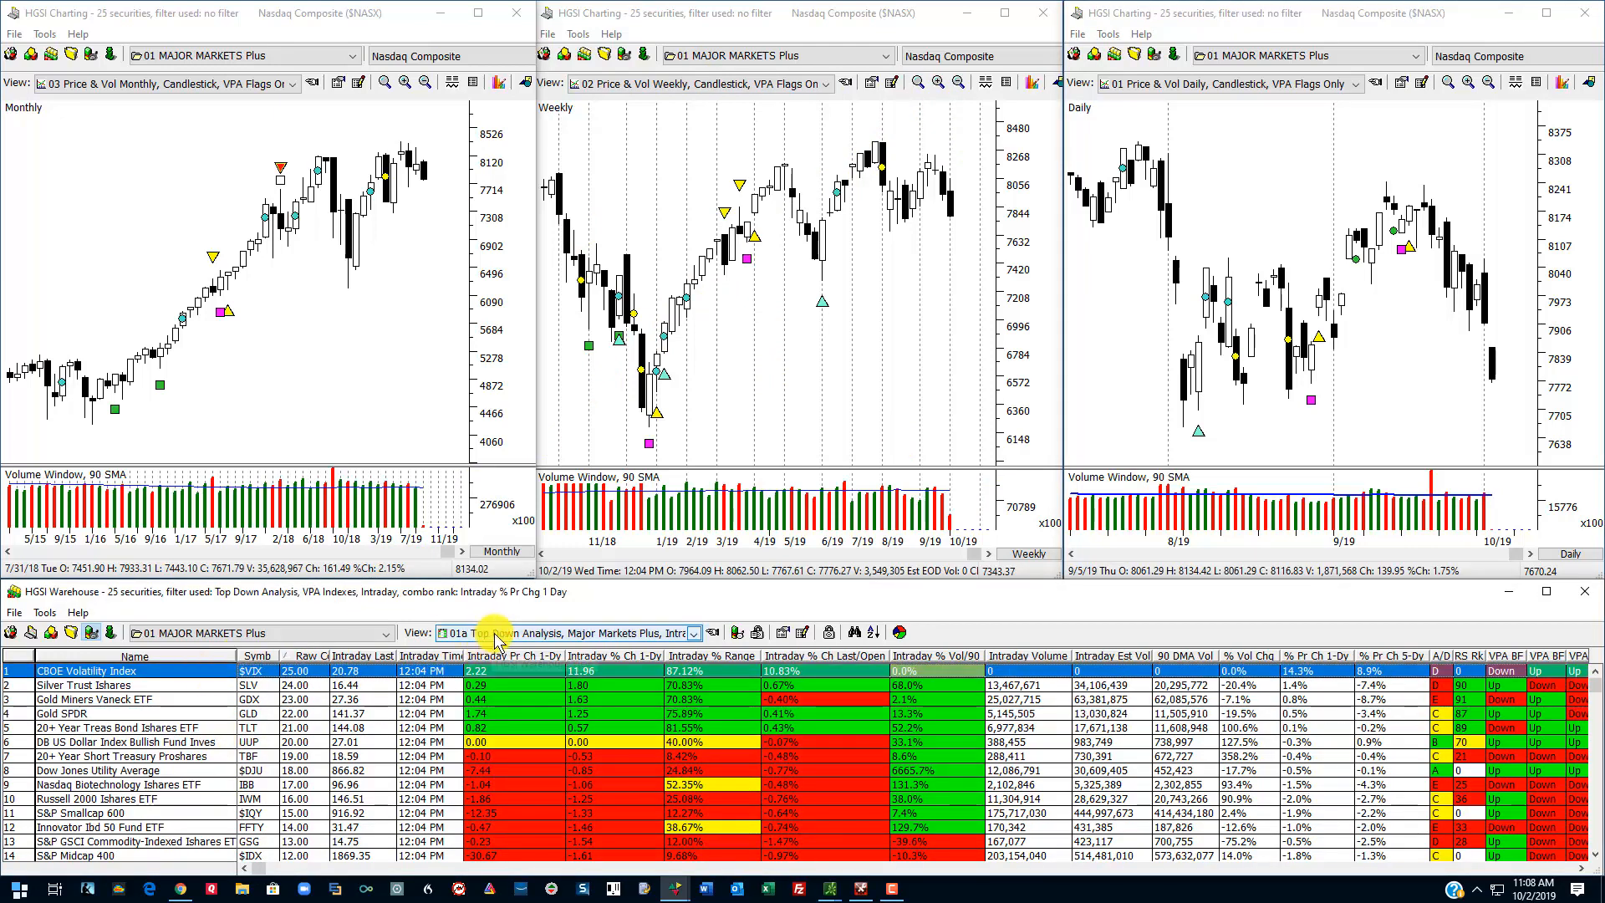
pyautogui.click(696, 632)
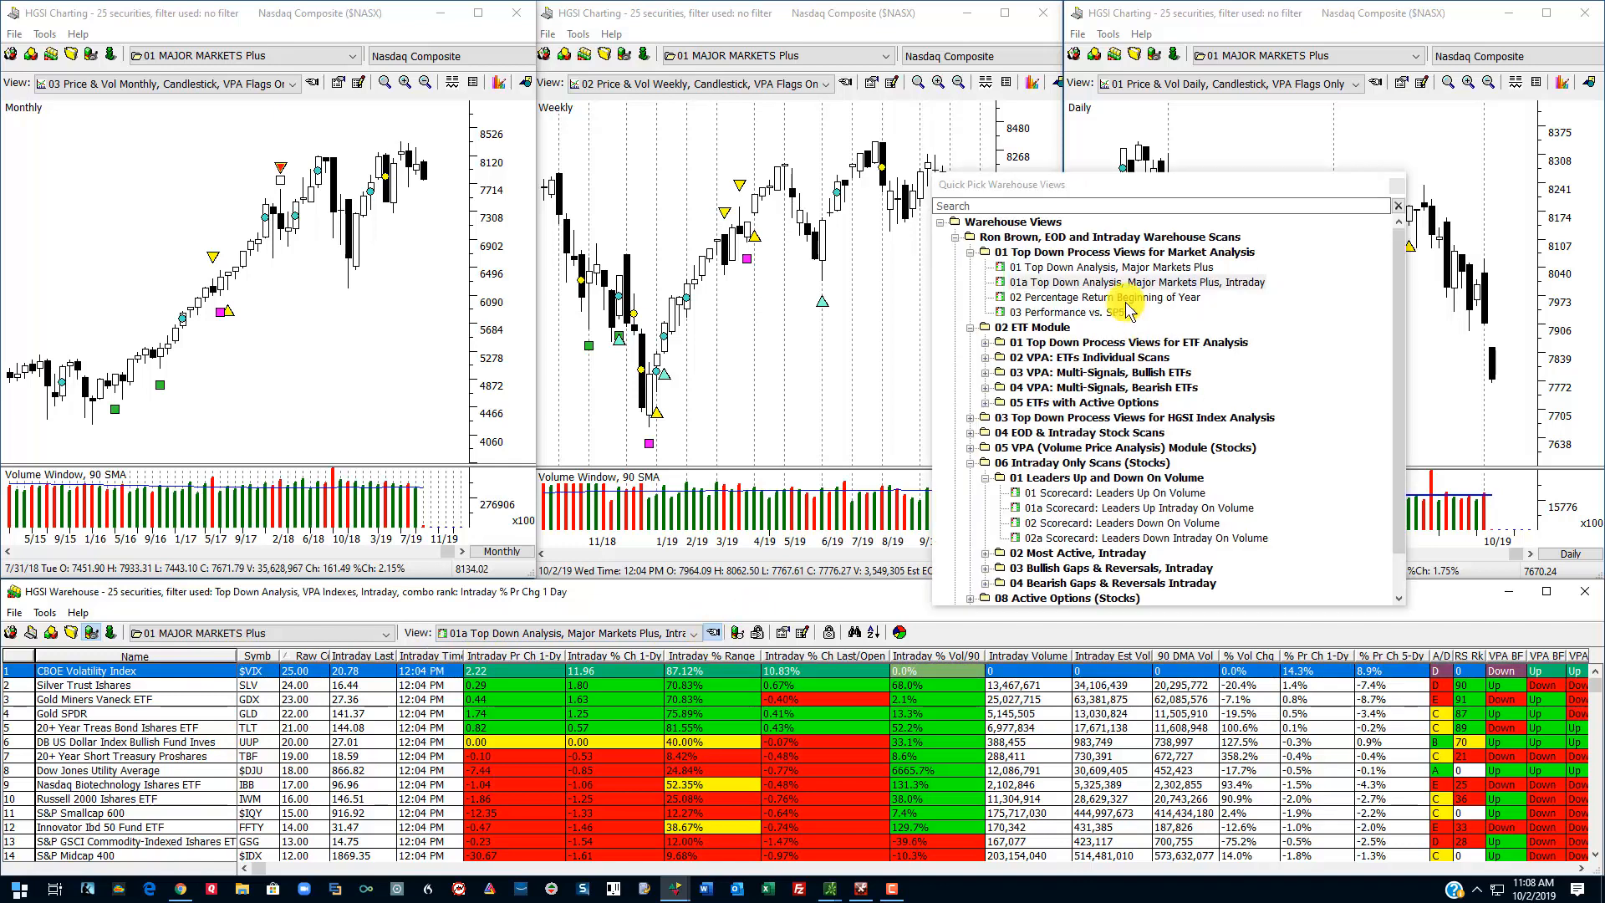
pyautogui.click(1137, 281)
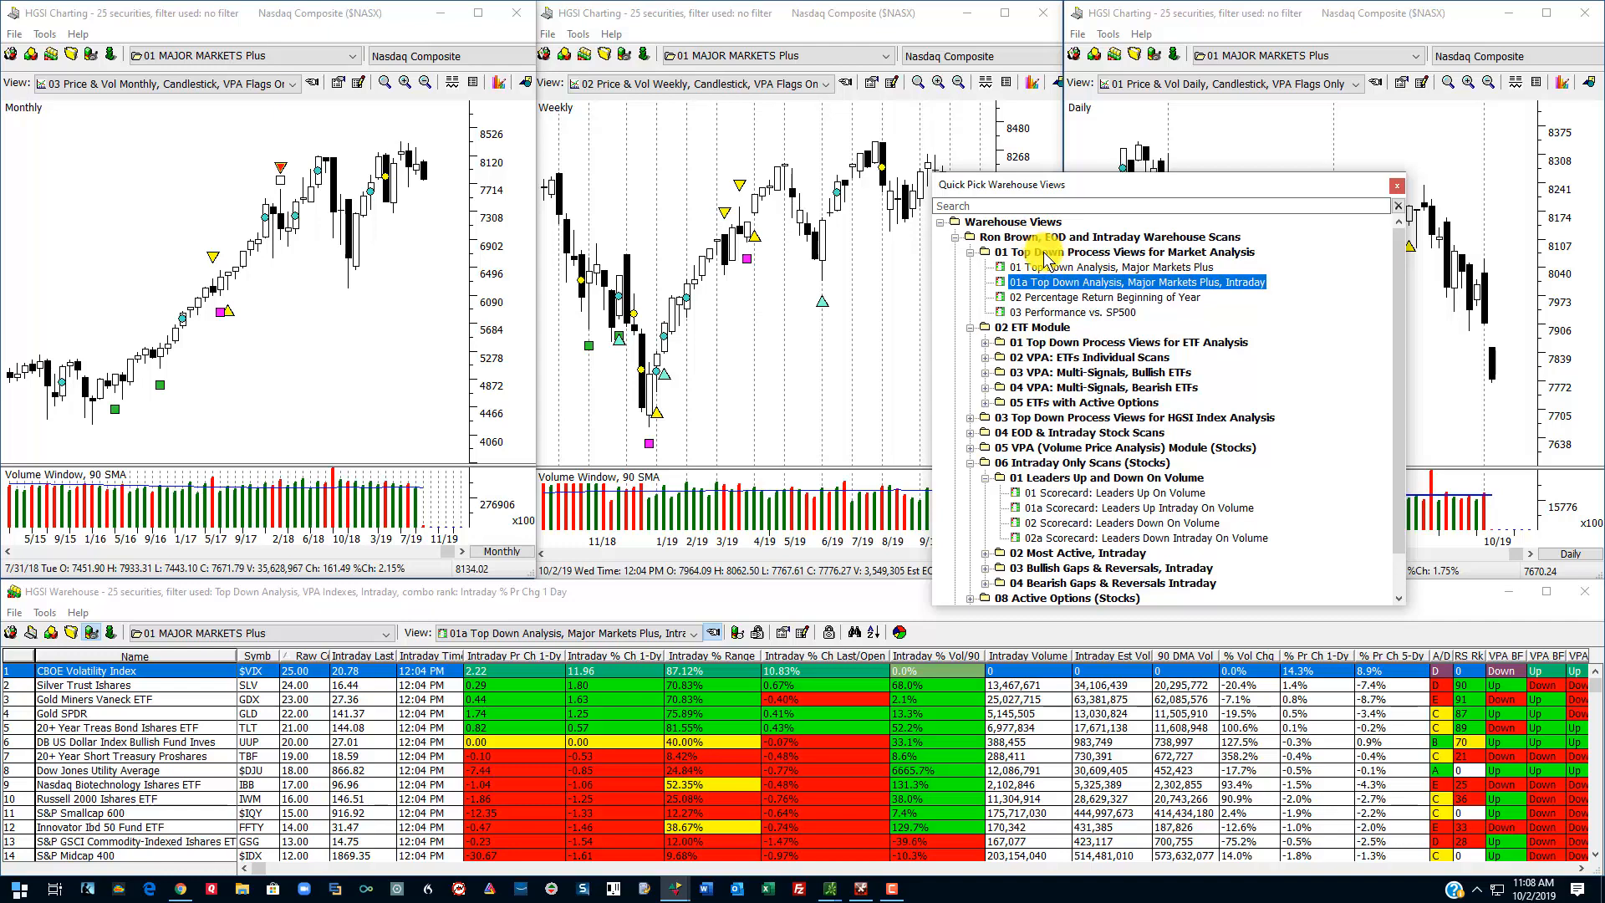
pyautogui.moveTo(1120, 271)
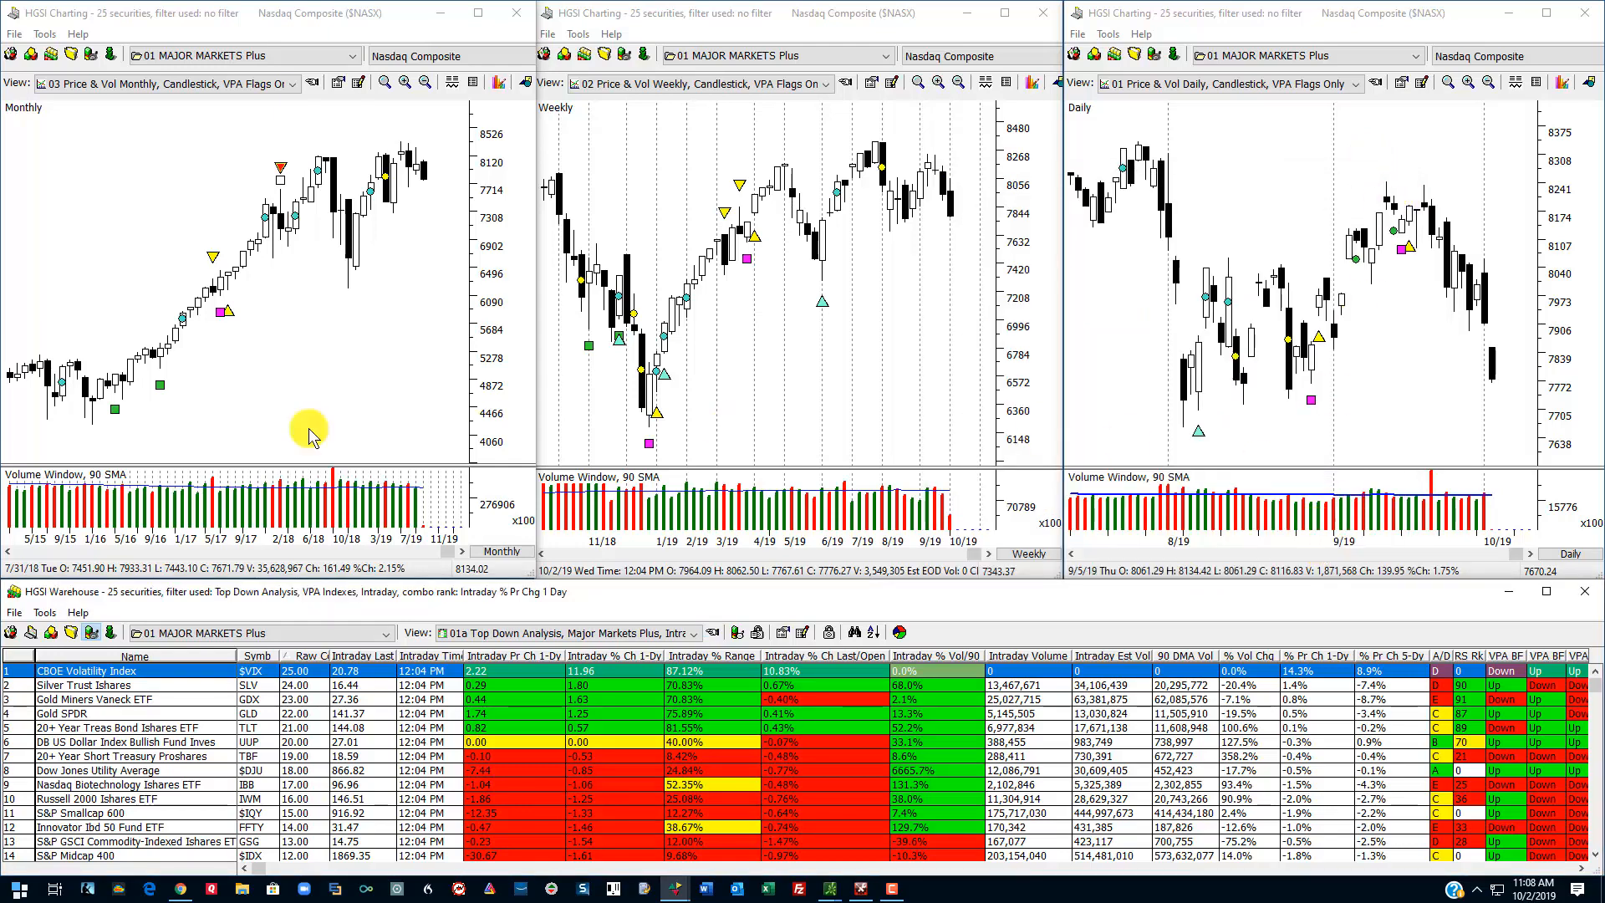
pyautogui.moveTo(435, 194)
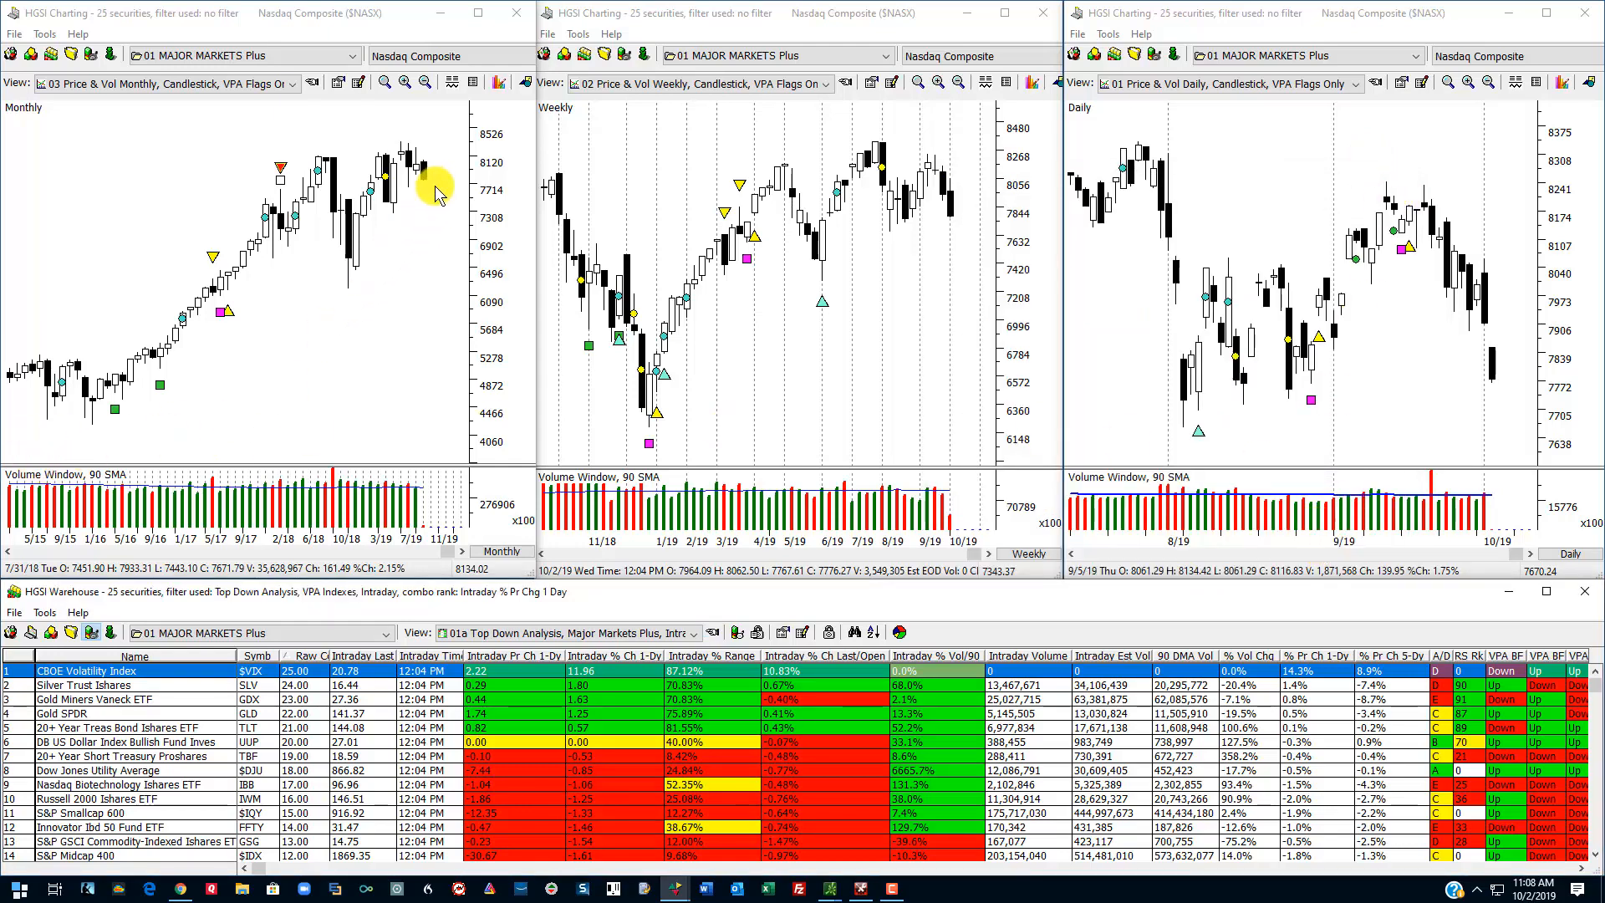
pyautogui.moveTo(670, 368)
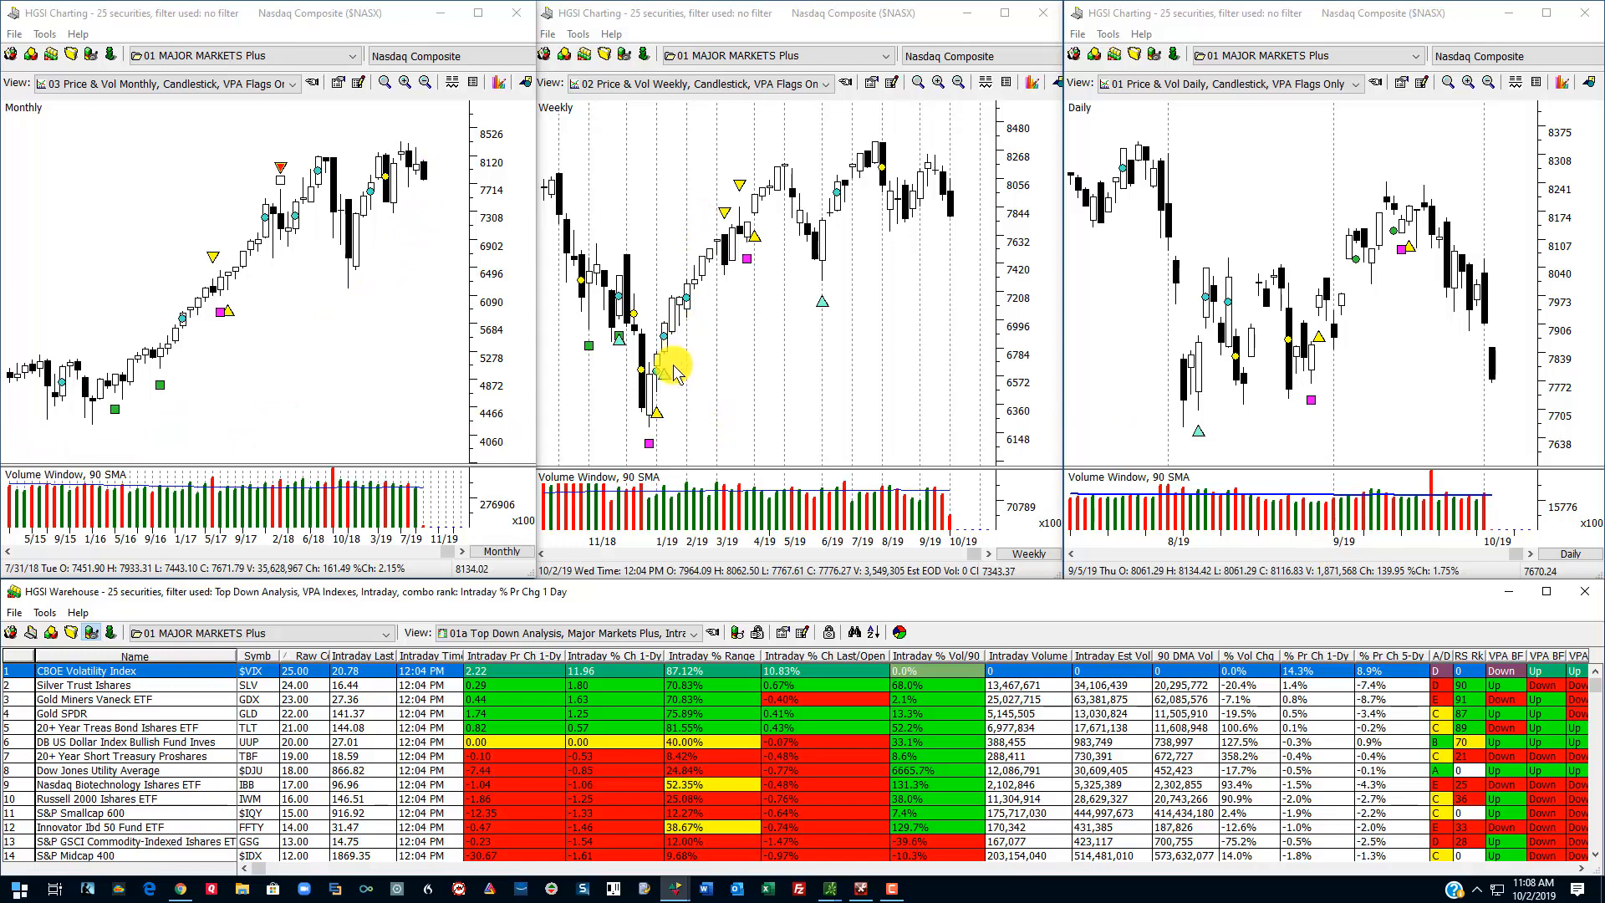
pyautogui.moveTo(830, 216)
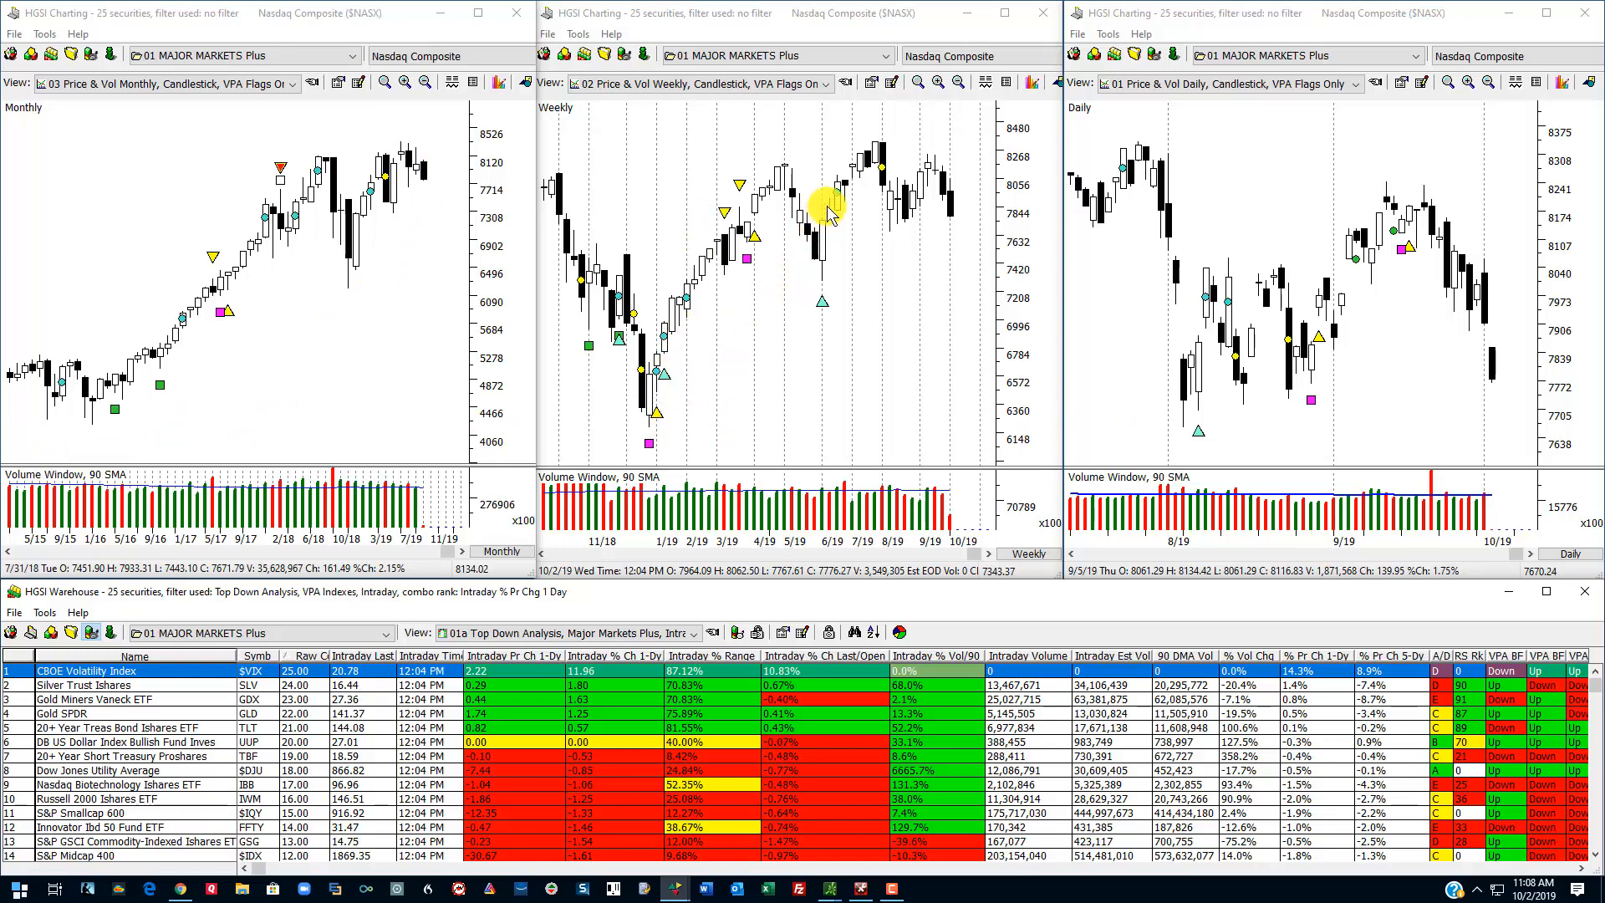
pyautogui.moveTo(820, 179)
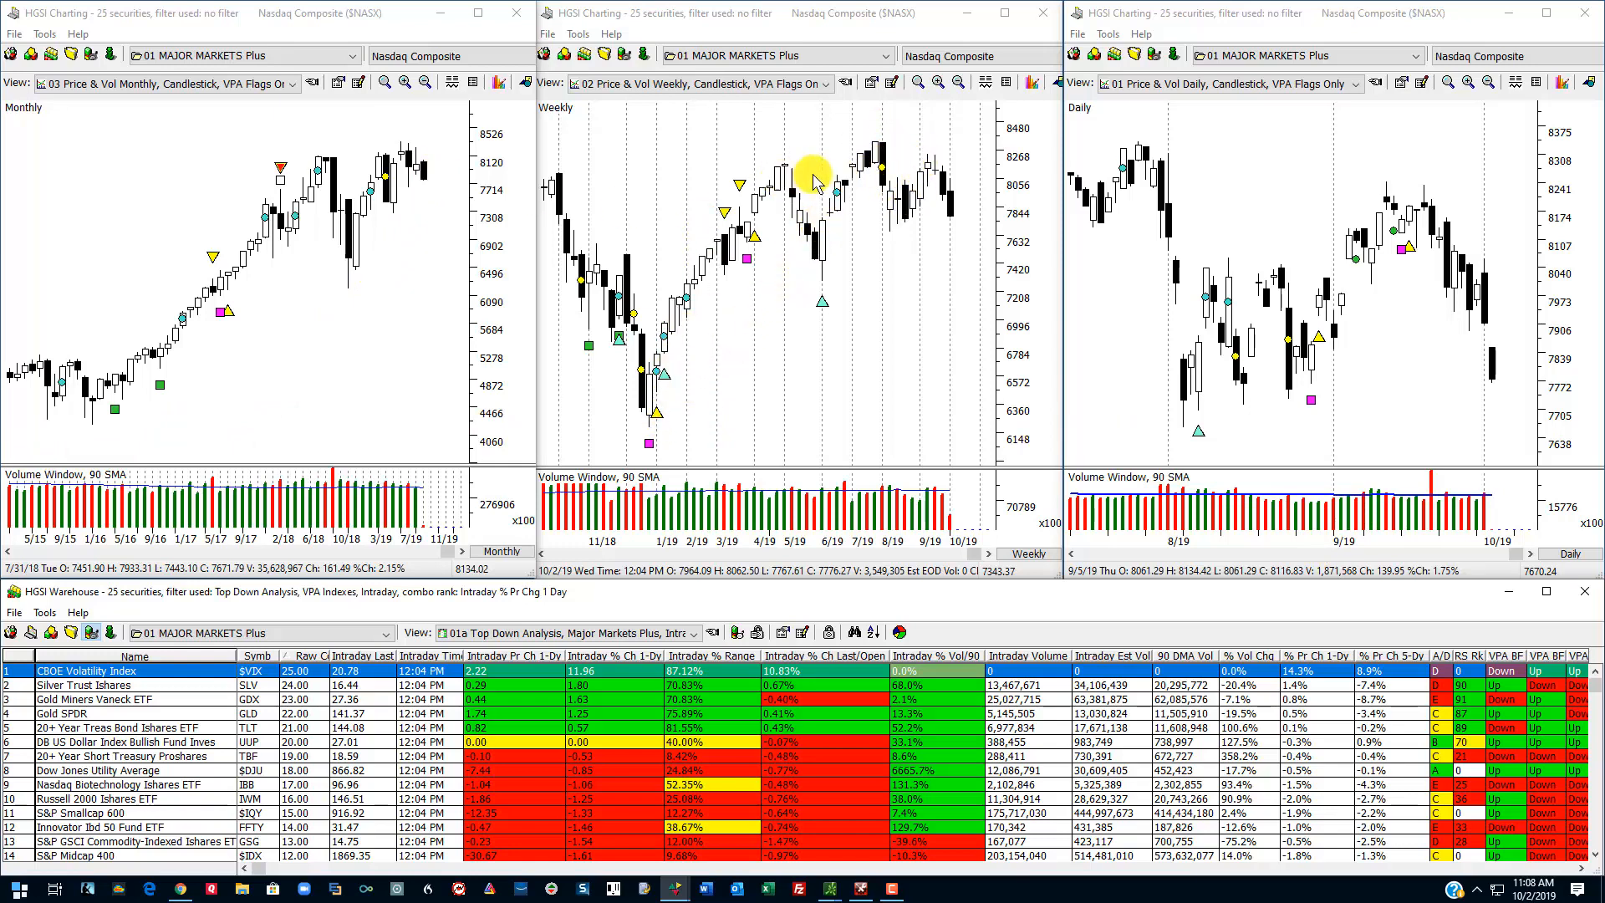
pyautogui.moveTo(1331, 318)
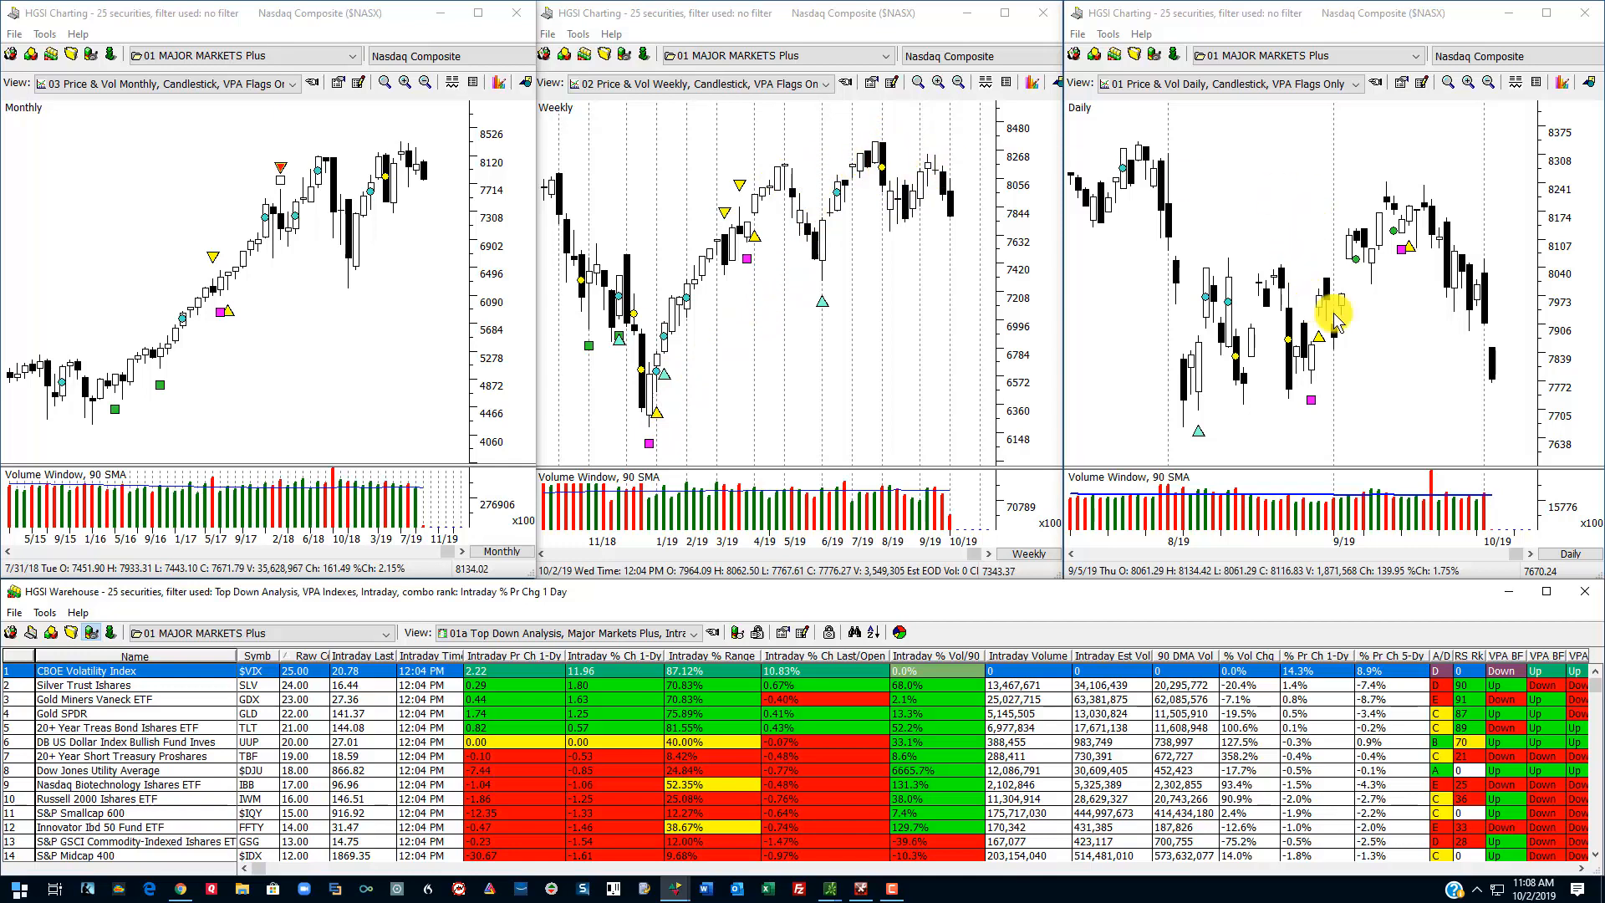
pyautogui.moveTo(1505, 227)
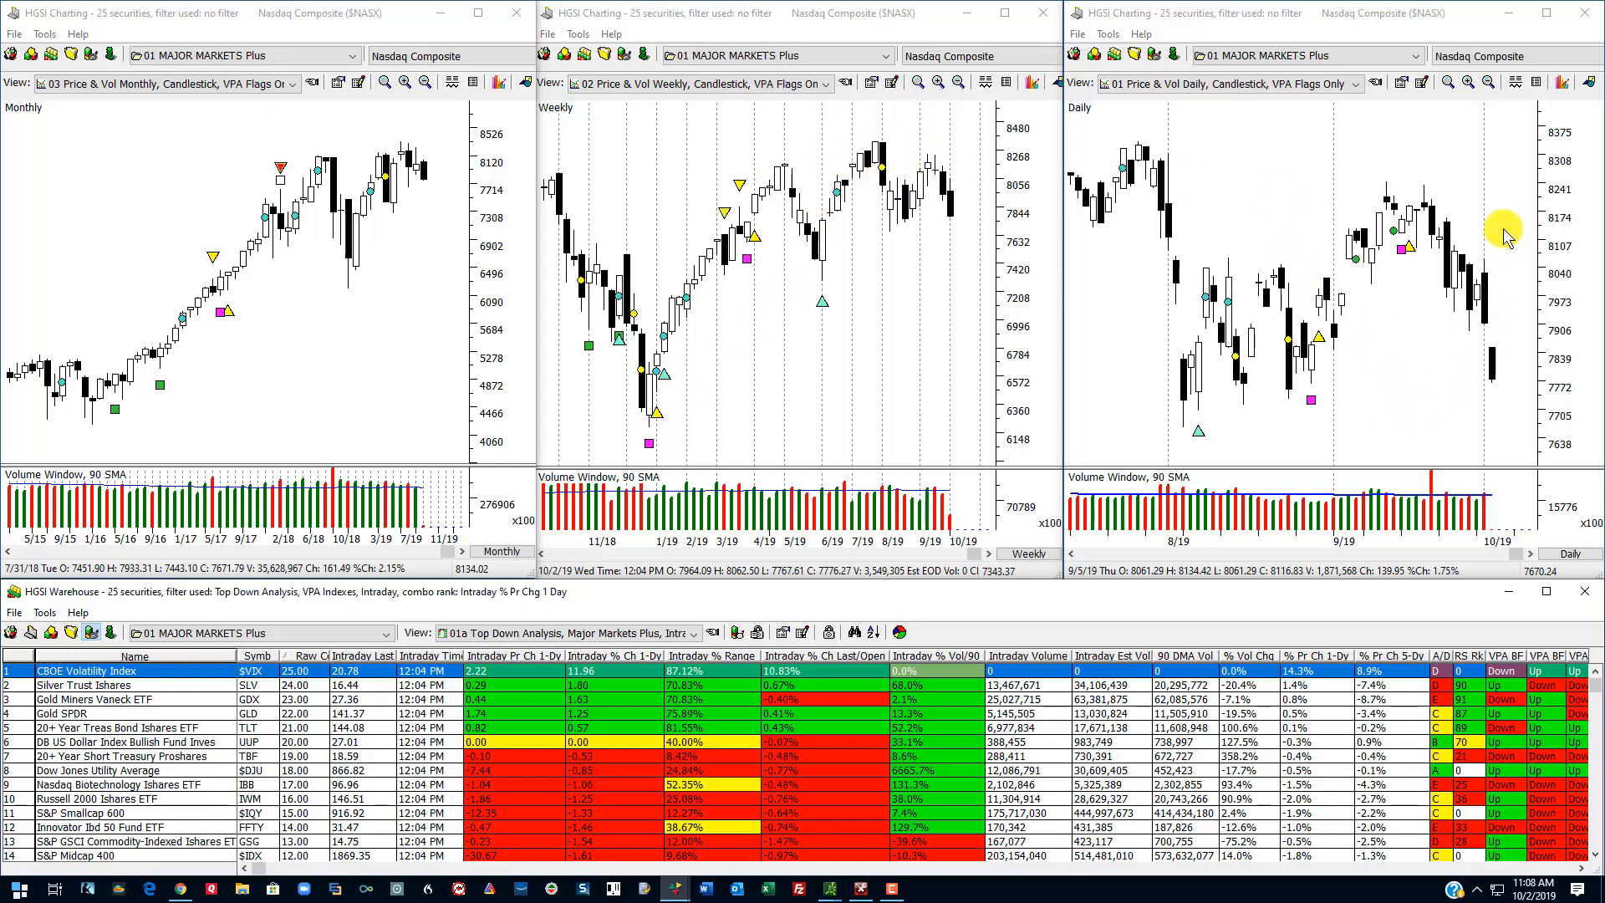
pyautogui.moveTo(1483, 363)
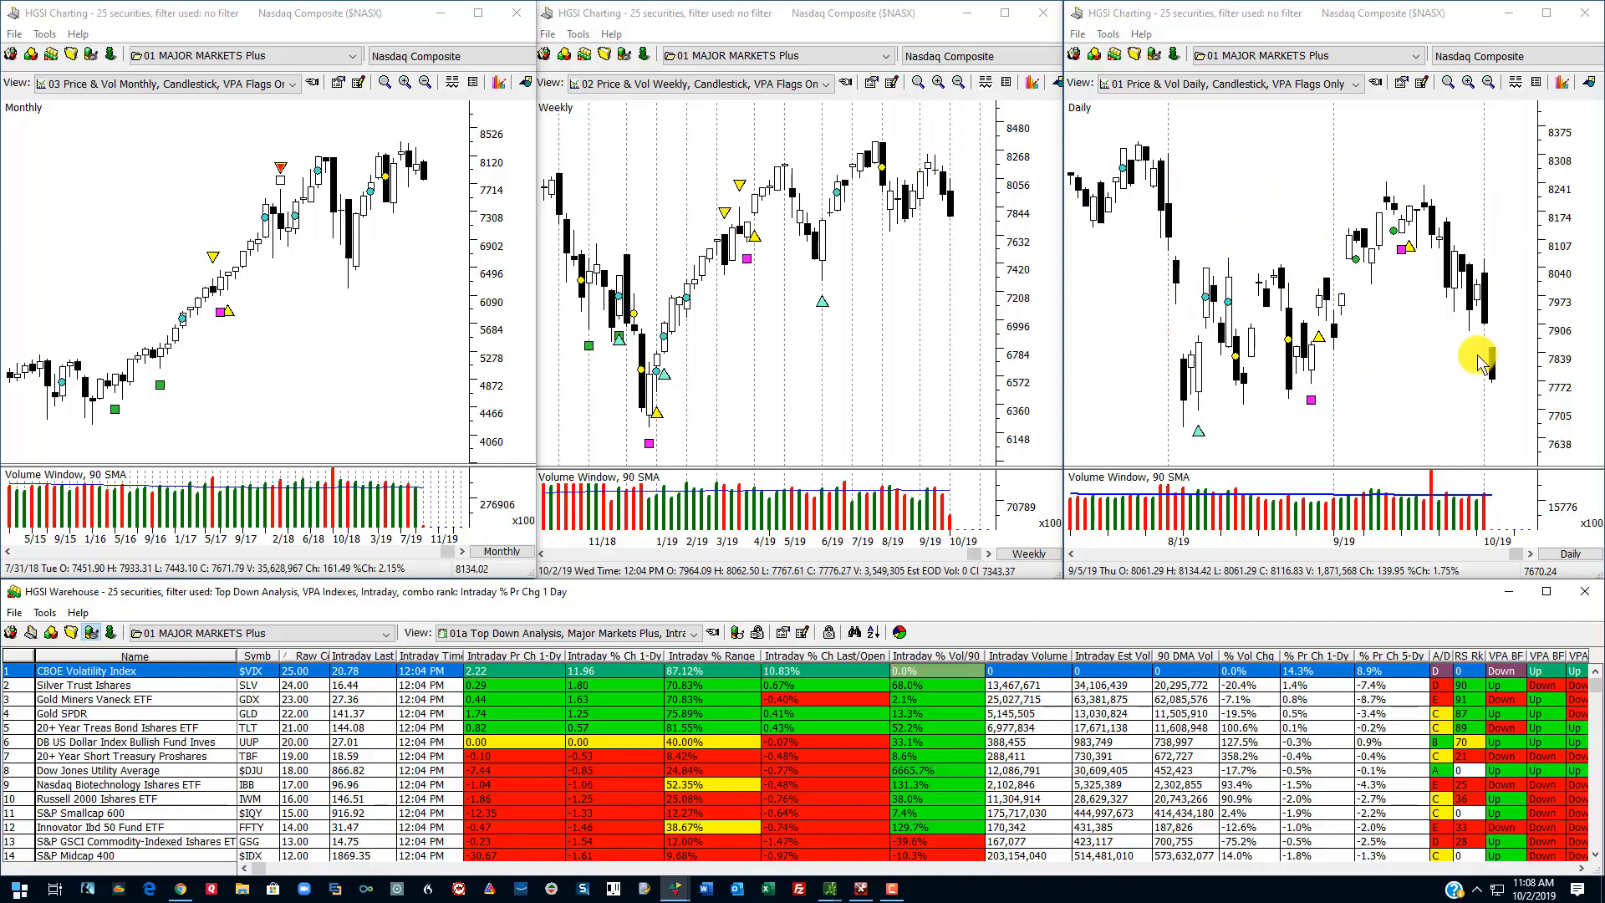
pyautogui.moveTo(1288, 227)
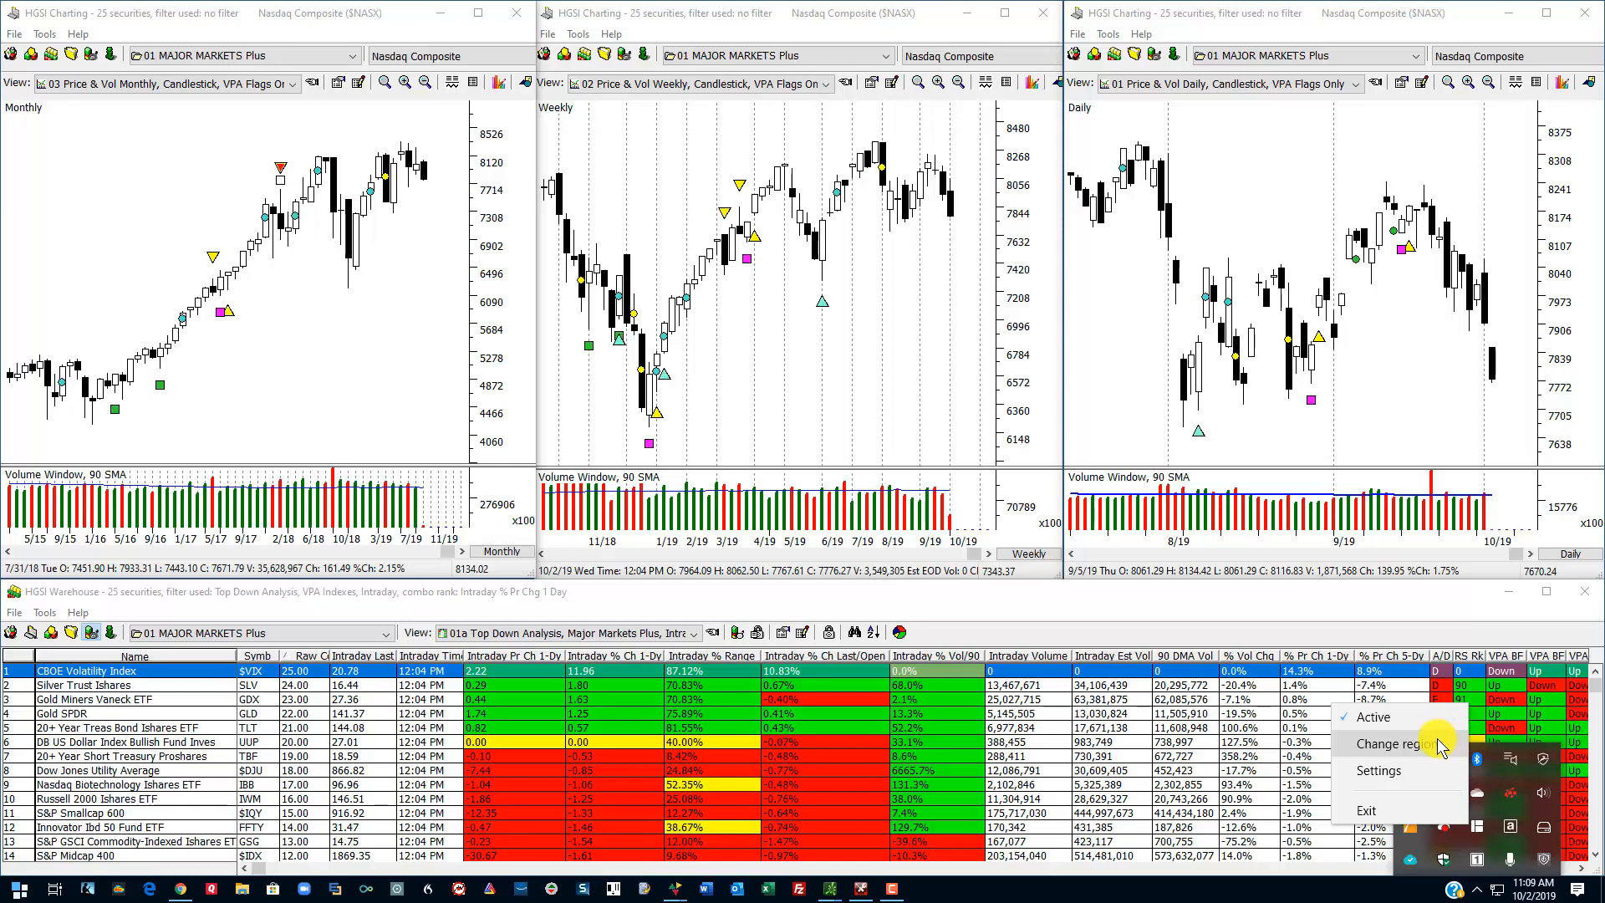
# Step: Enter MaxTo's Change regions editor and show its Load preset gallery
pyautogui.click(1388, 742)
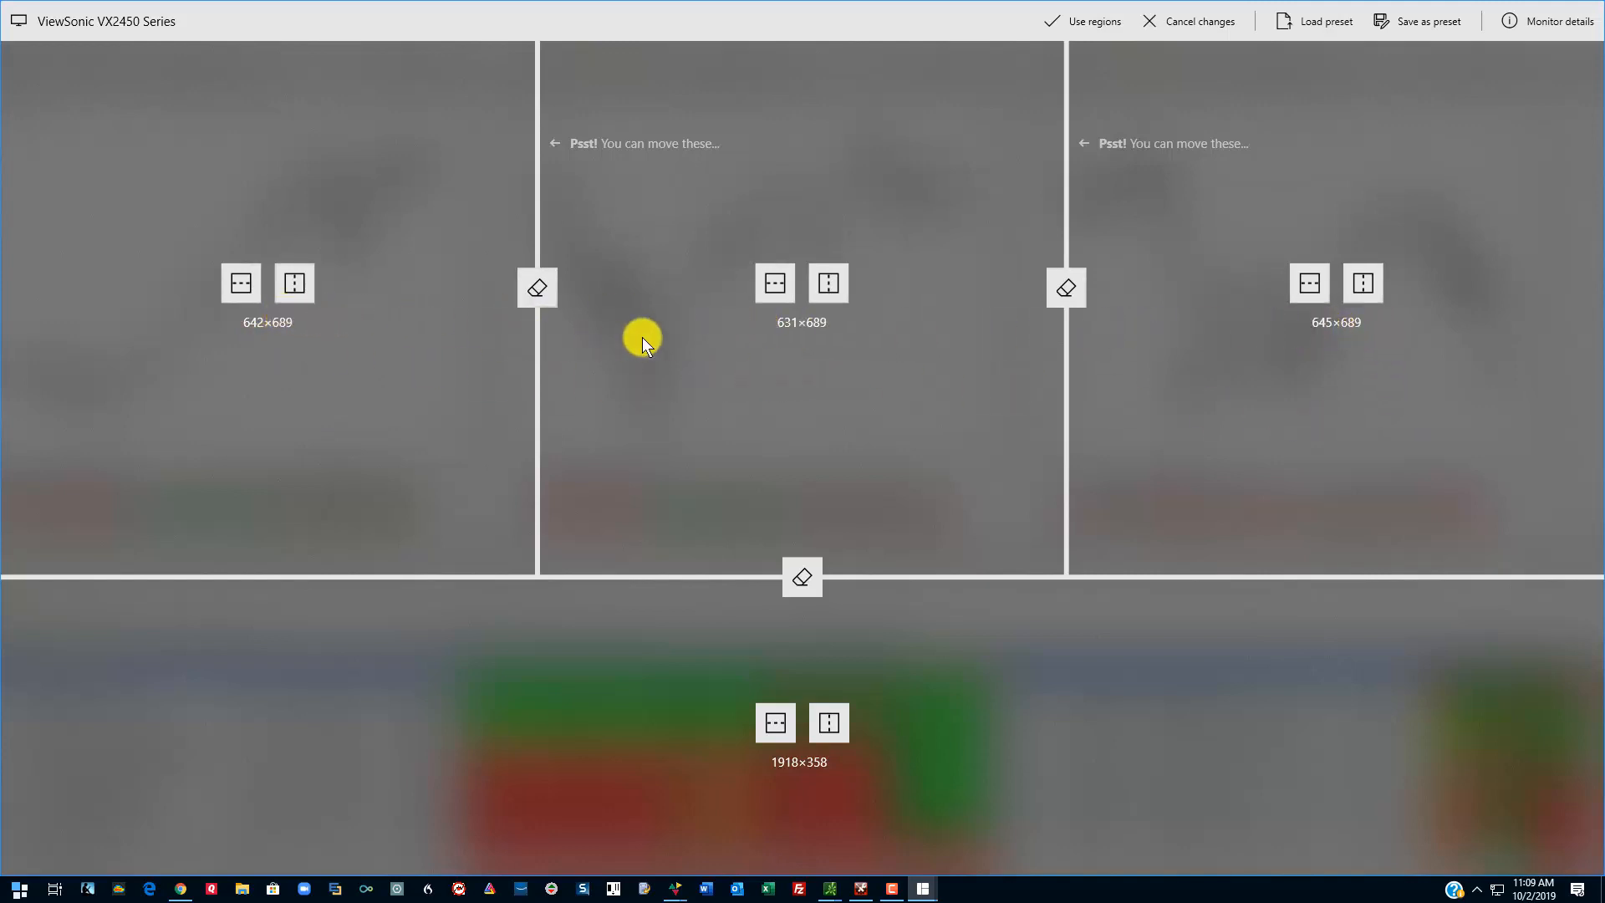
pyautogui.moveTo(813, 656)
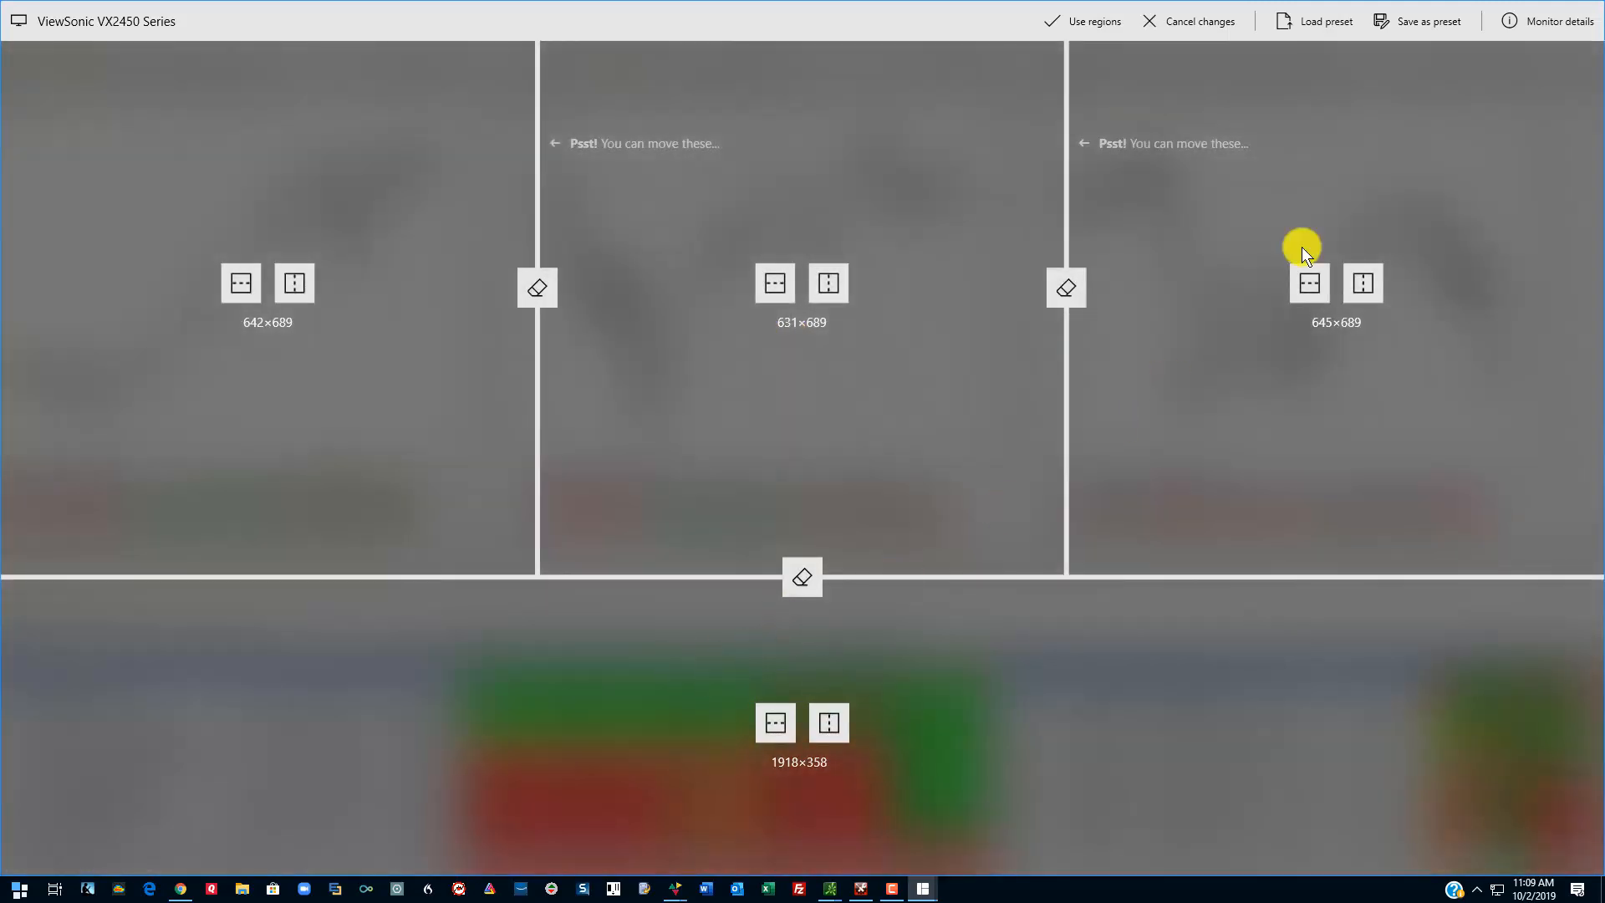
pyautogui.moveTo(1328, 62)
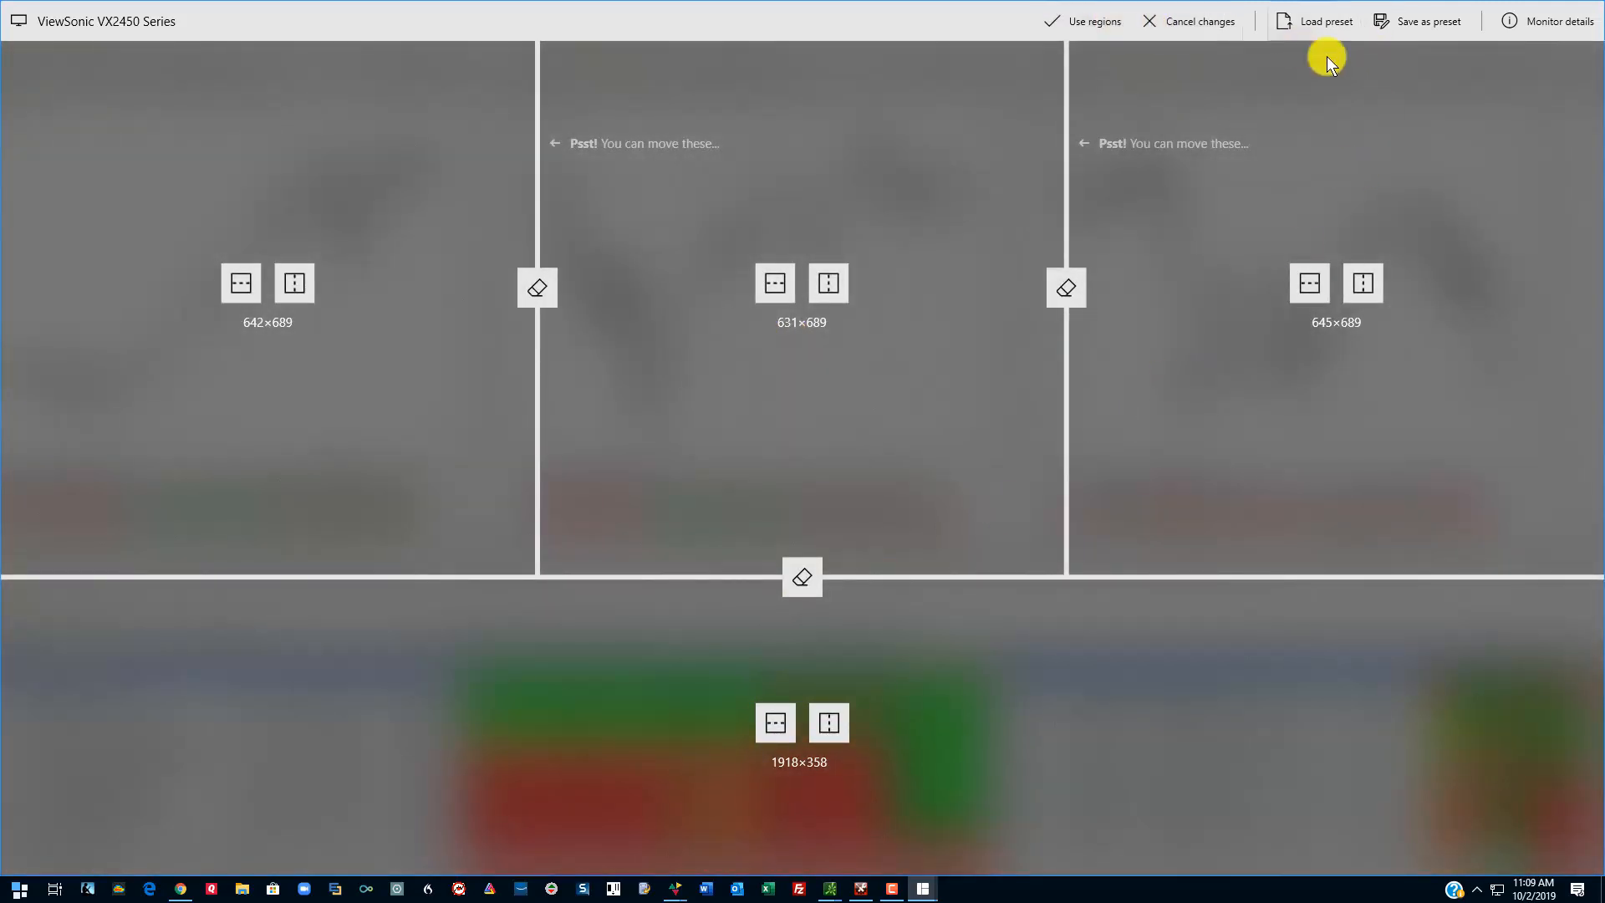
pyautogui.click(1324, 20)
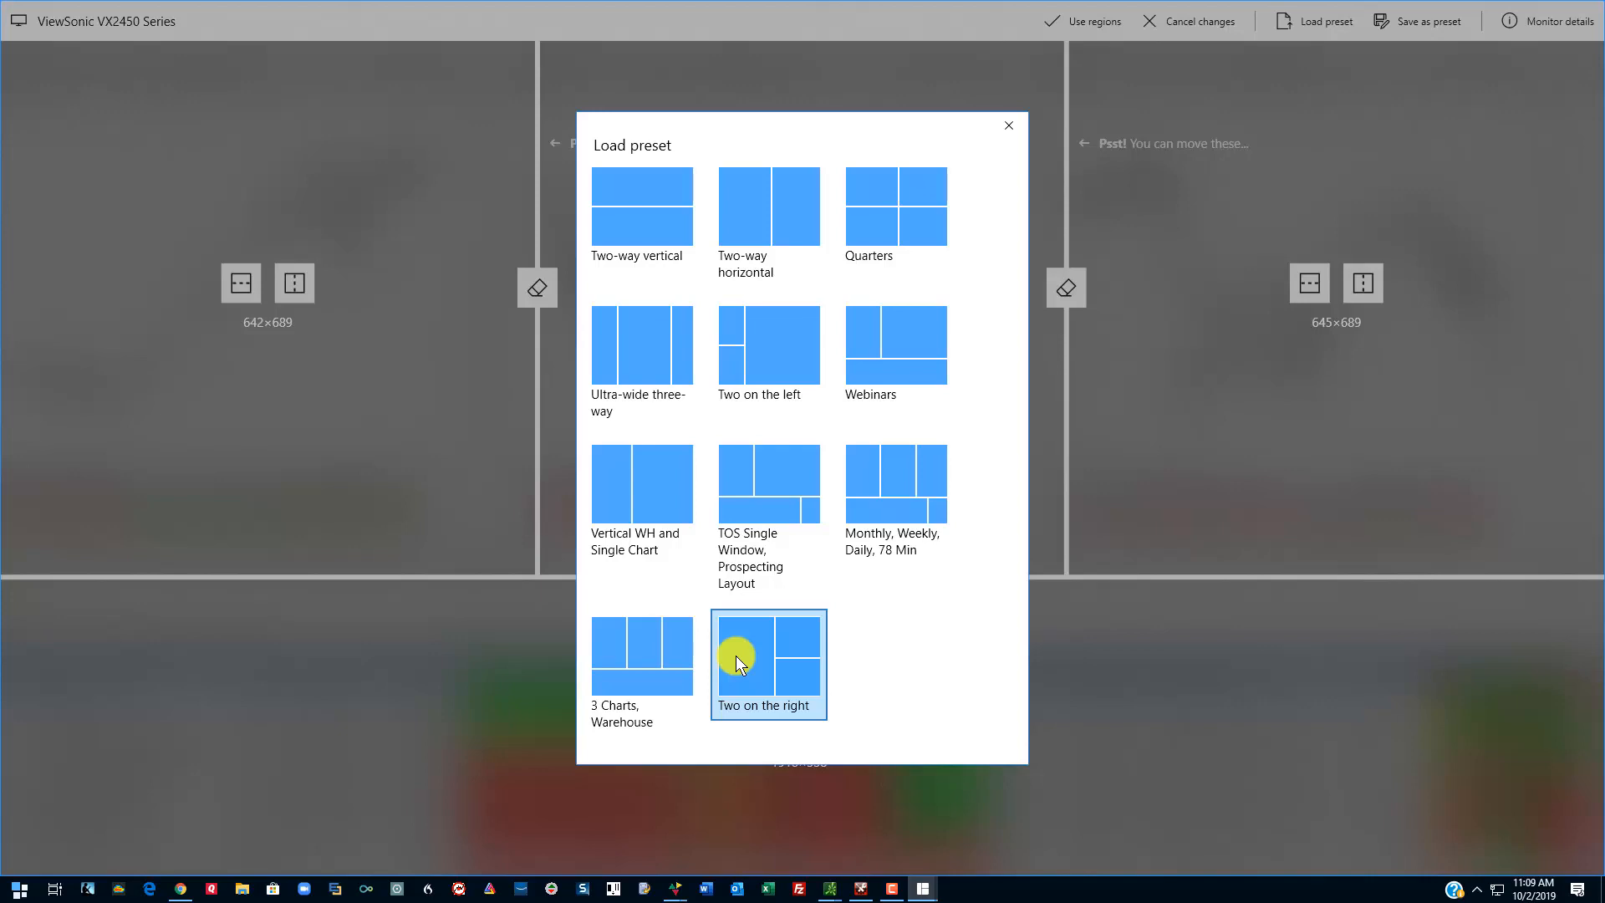
pyautogui.moveTo(812, 666)
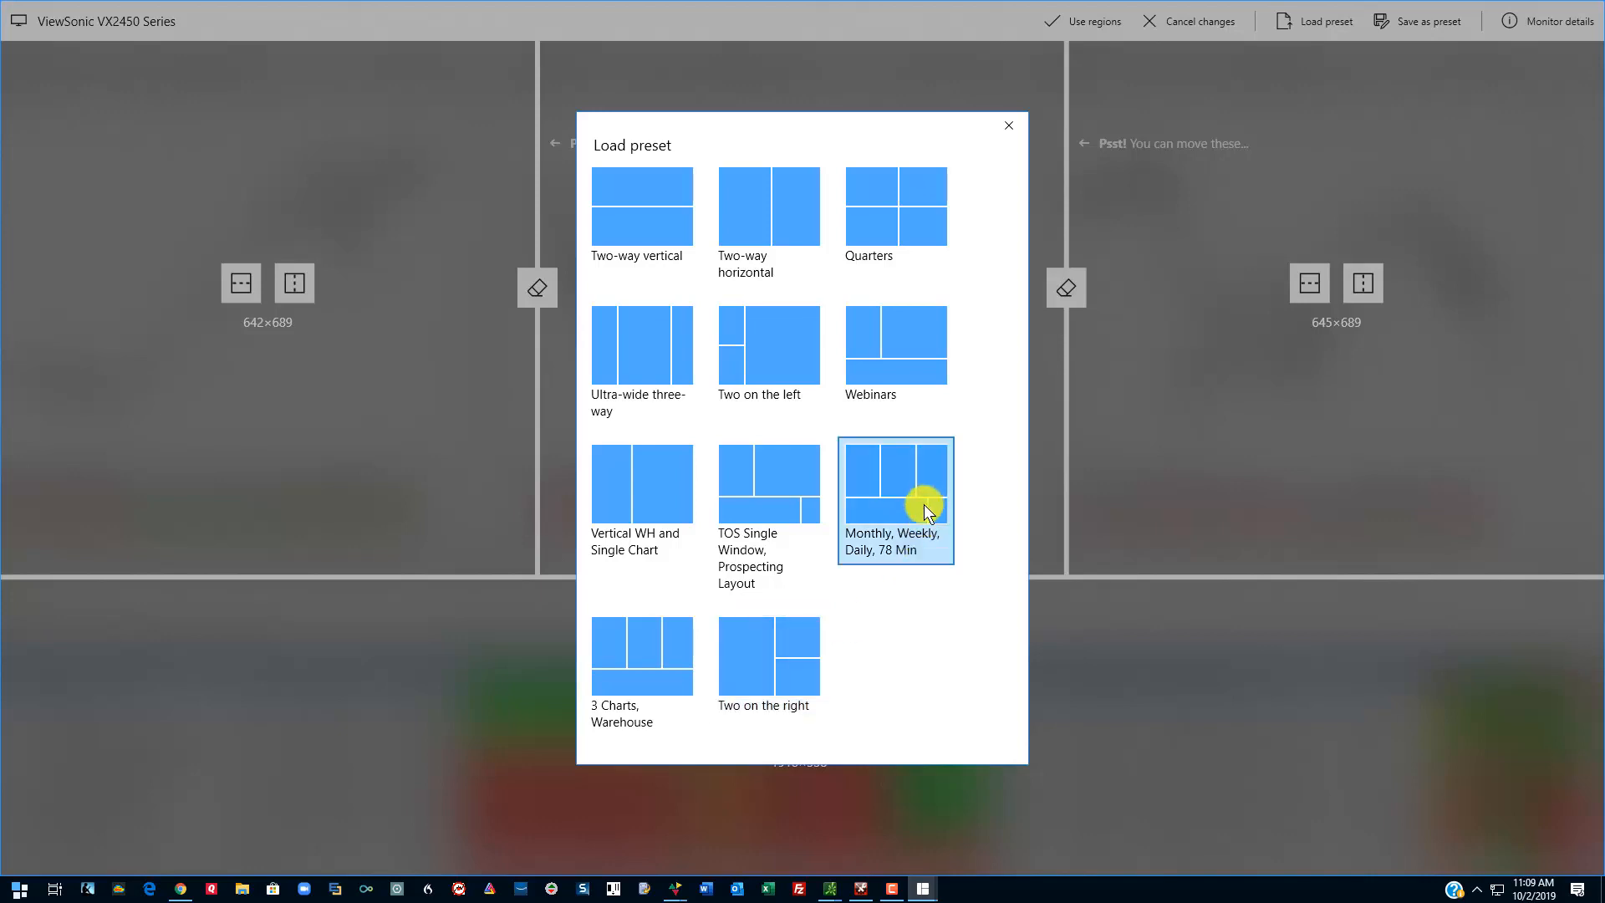
pyautogui.moveTo(898, 536)
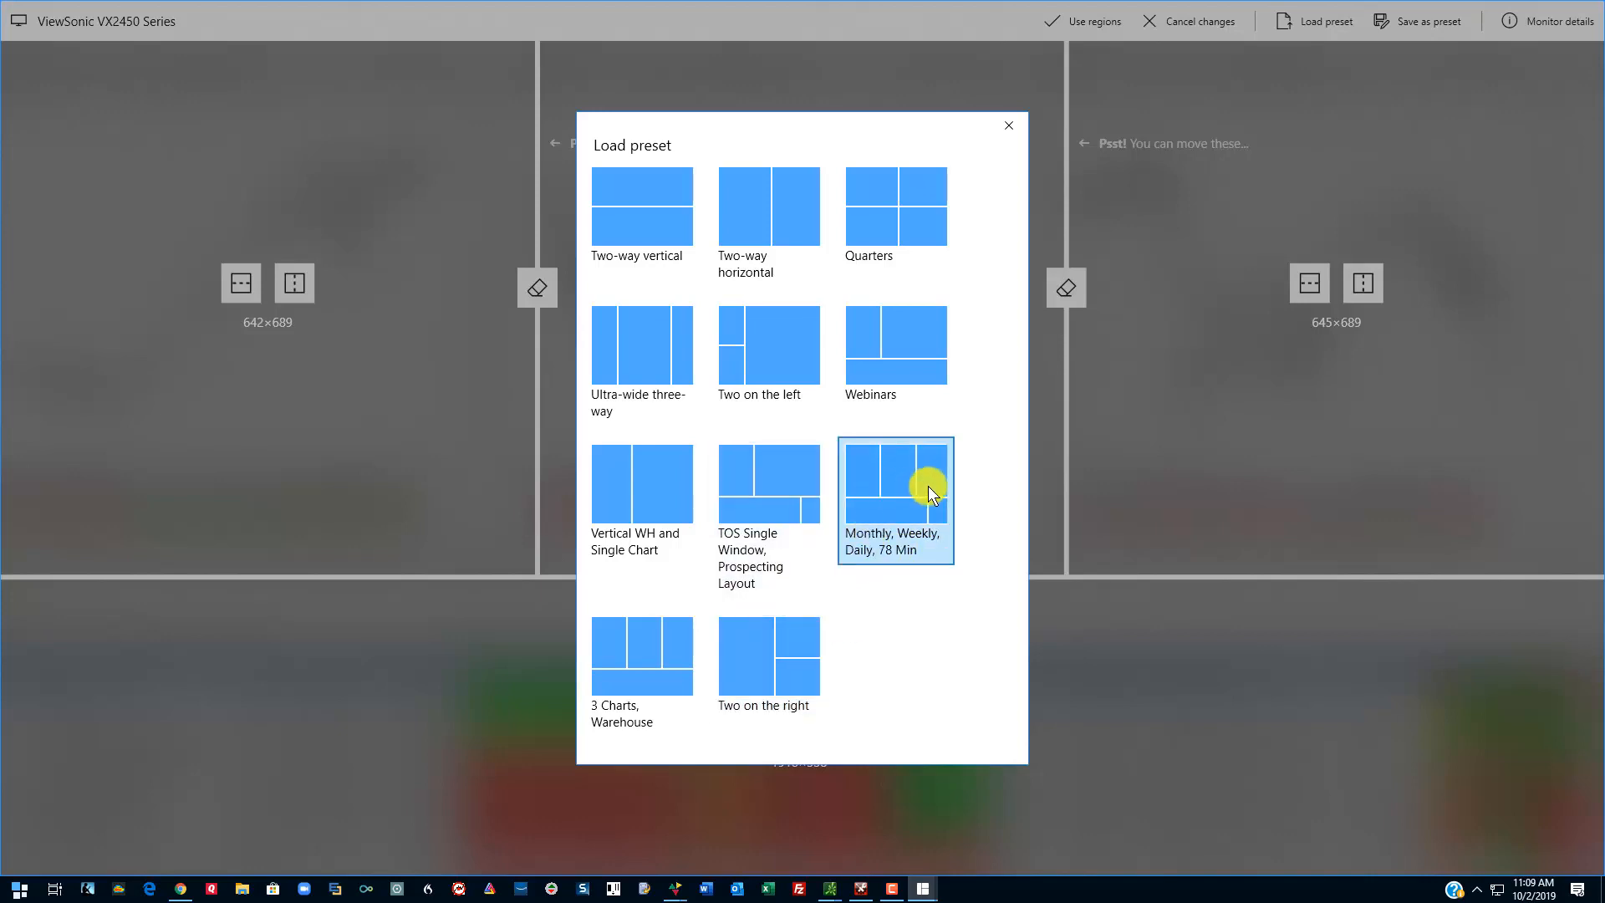
# Step: Pick the 'Two on the right' region preset from the gallery
pyautogui.click(642, 659)
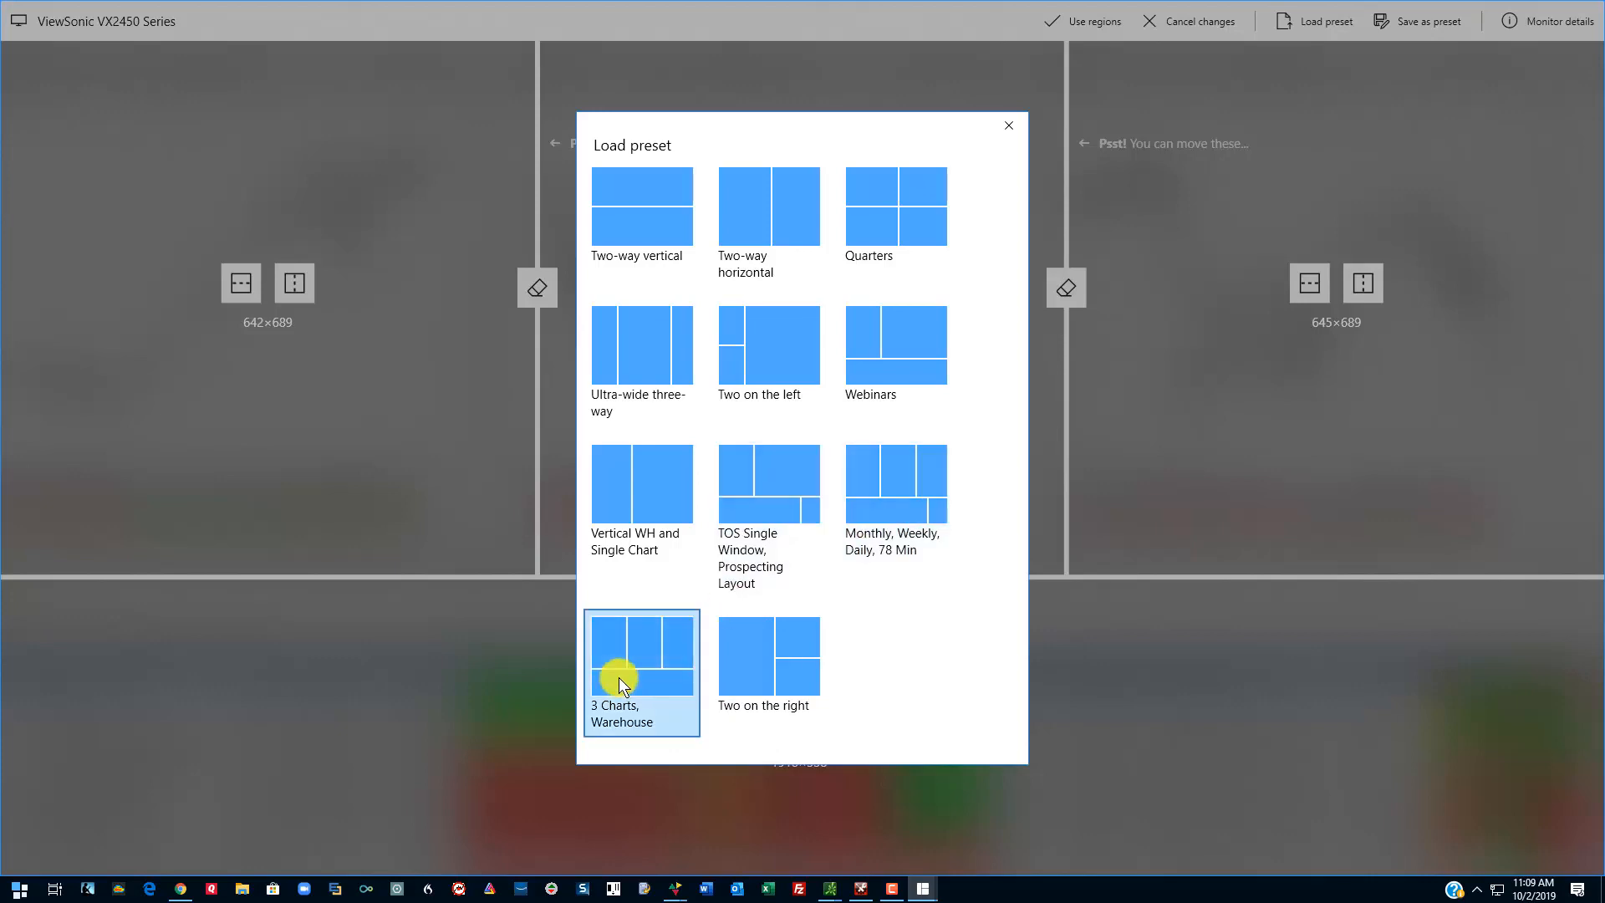
pyautogui.moveTo(641, 668)
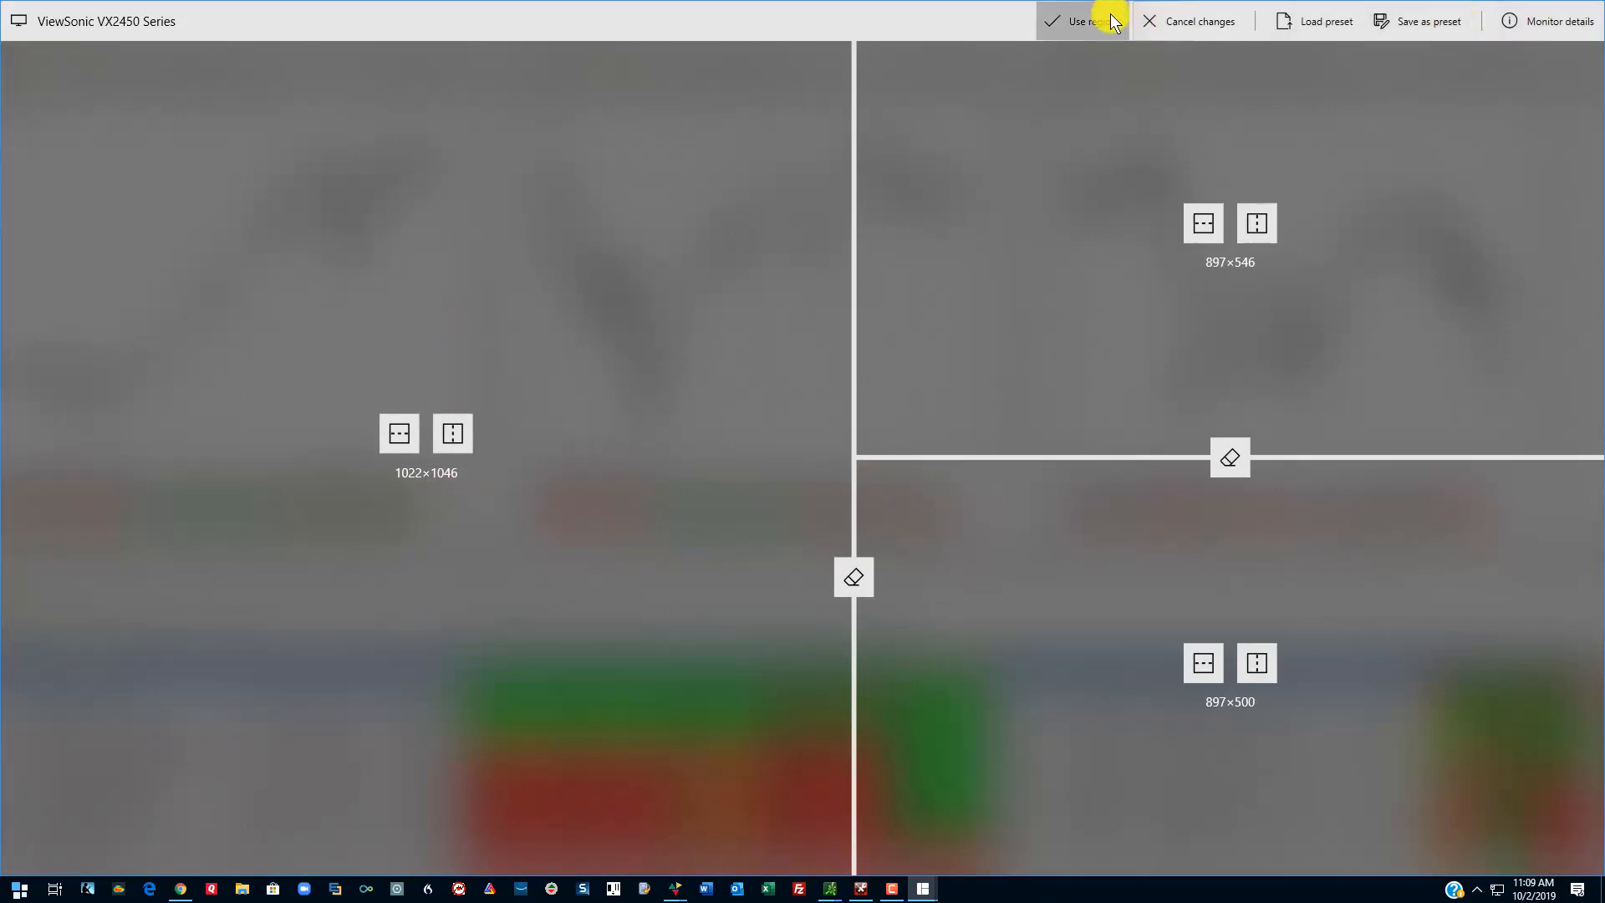
# Step: Use the new regions and move the weekly Nasdaq chart into the lower right region
pyautogui.click(1073, 20)
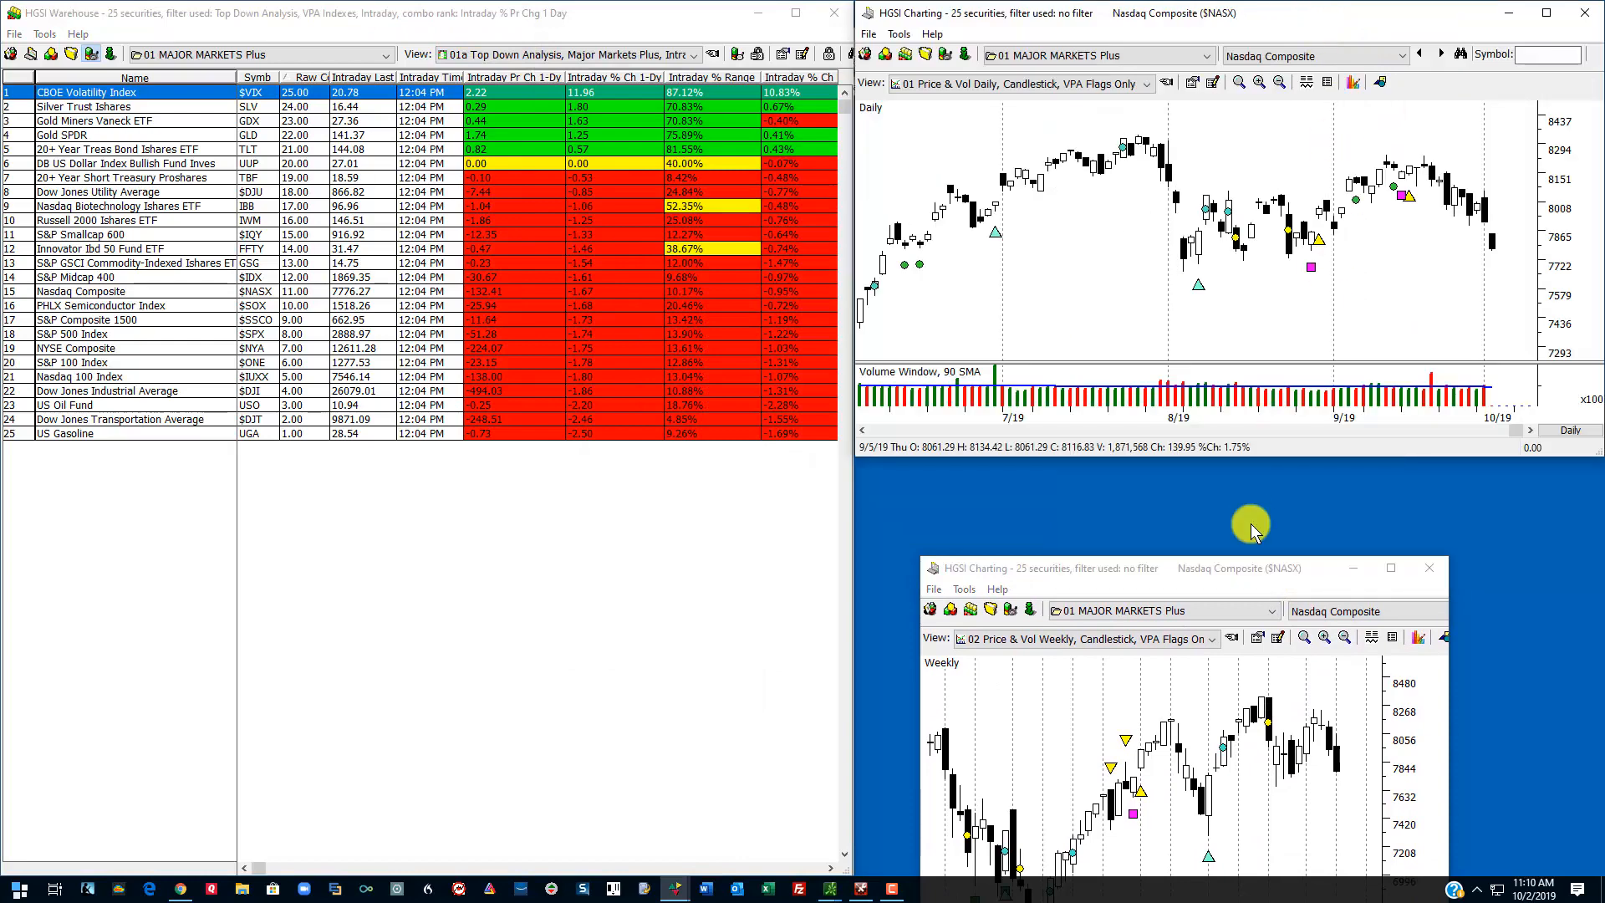
pyautogui.moveTo(1253, 523); pyautogui.dragTo(1182, 485)
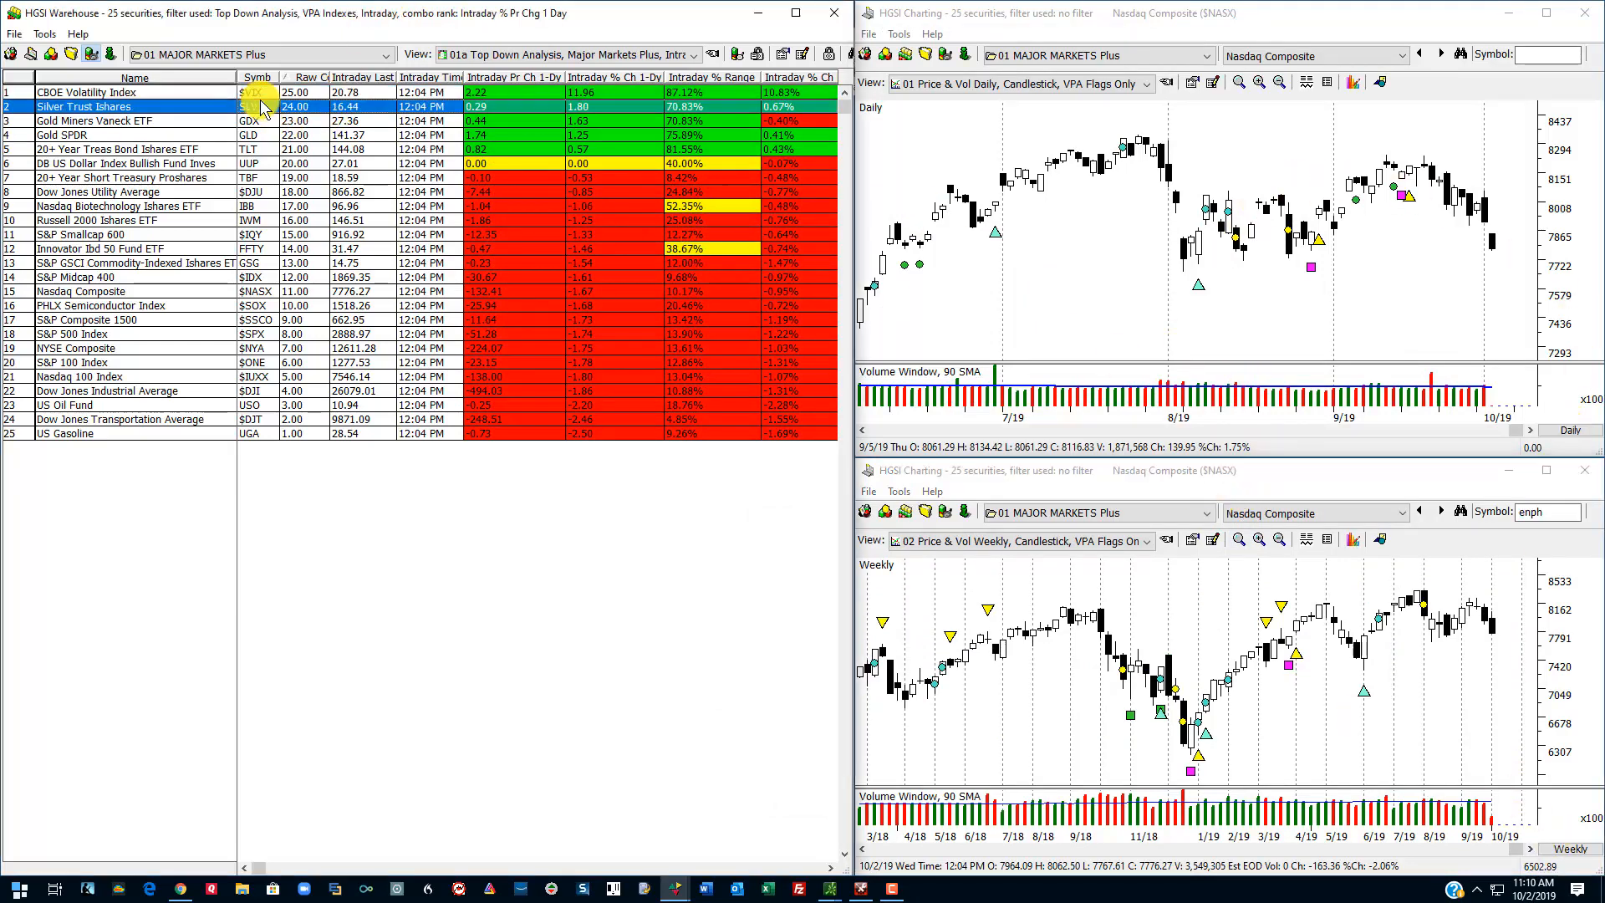
# Step: Select the CBOE Volatility Index row and switch the lower chart to the monthly price view
pyautogui.click(257, 77)
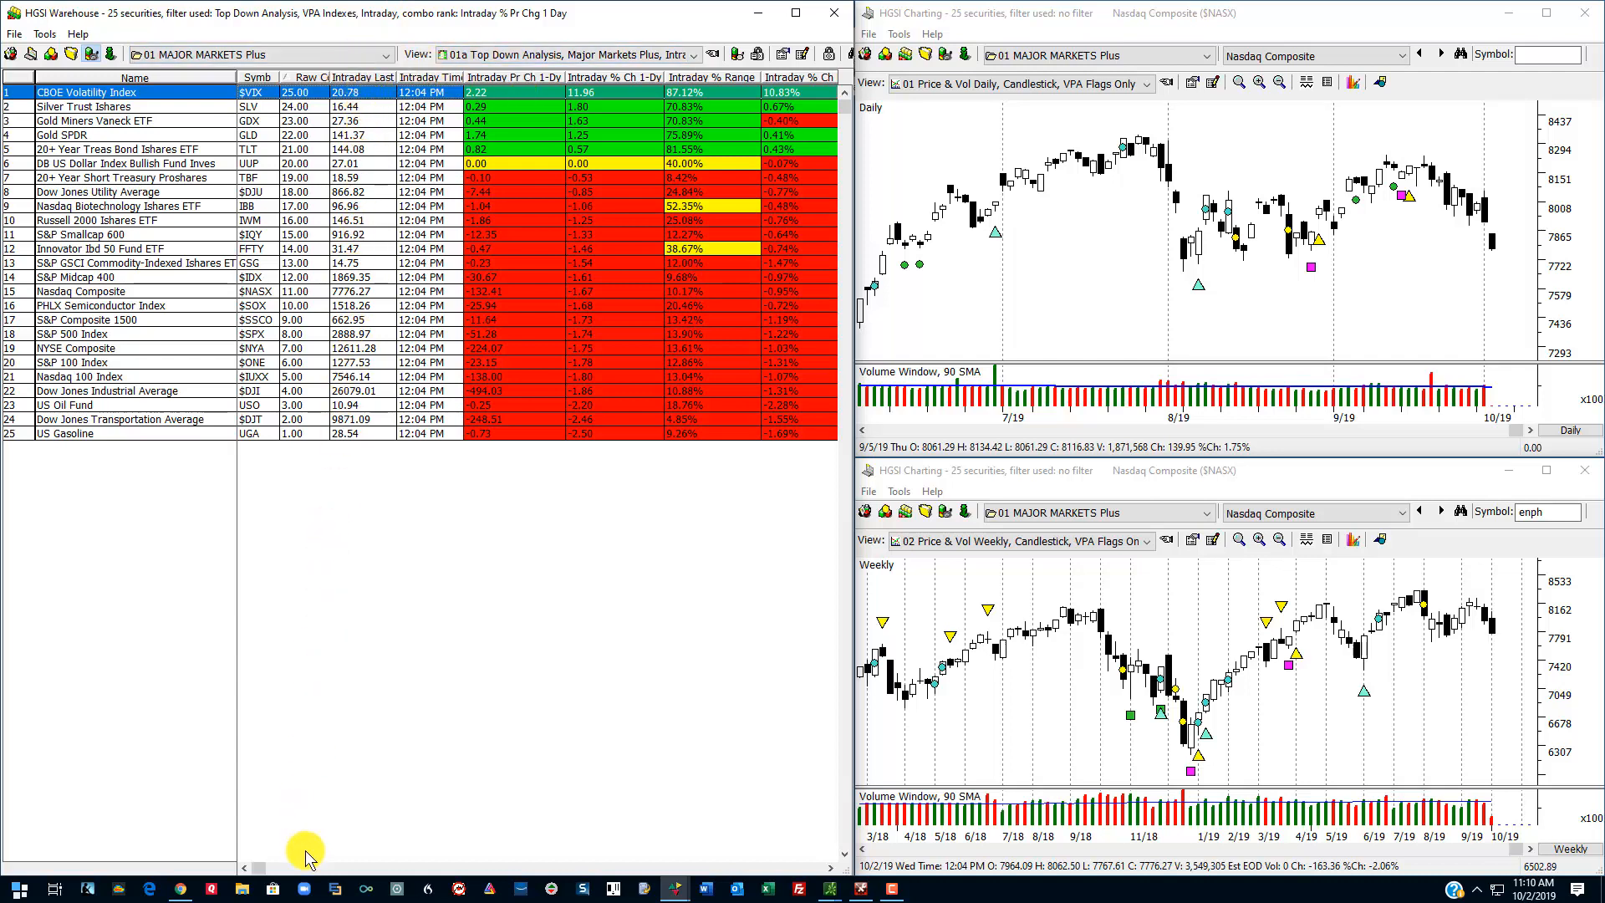
pyautogui.moveTo(308, 763)
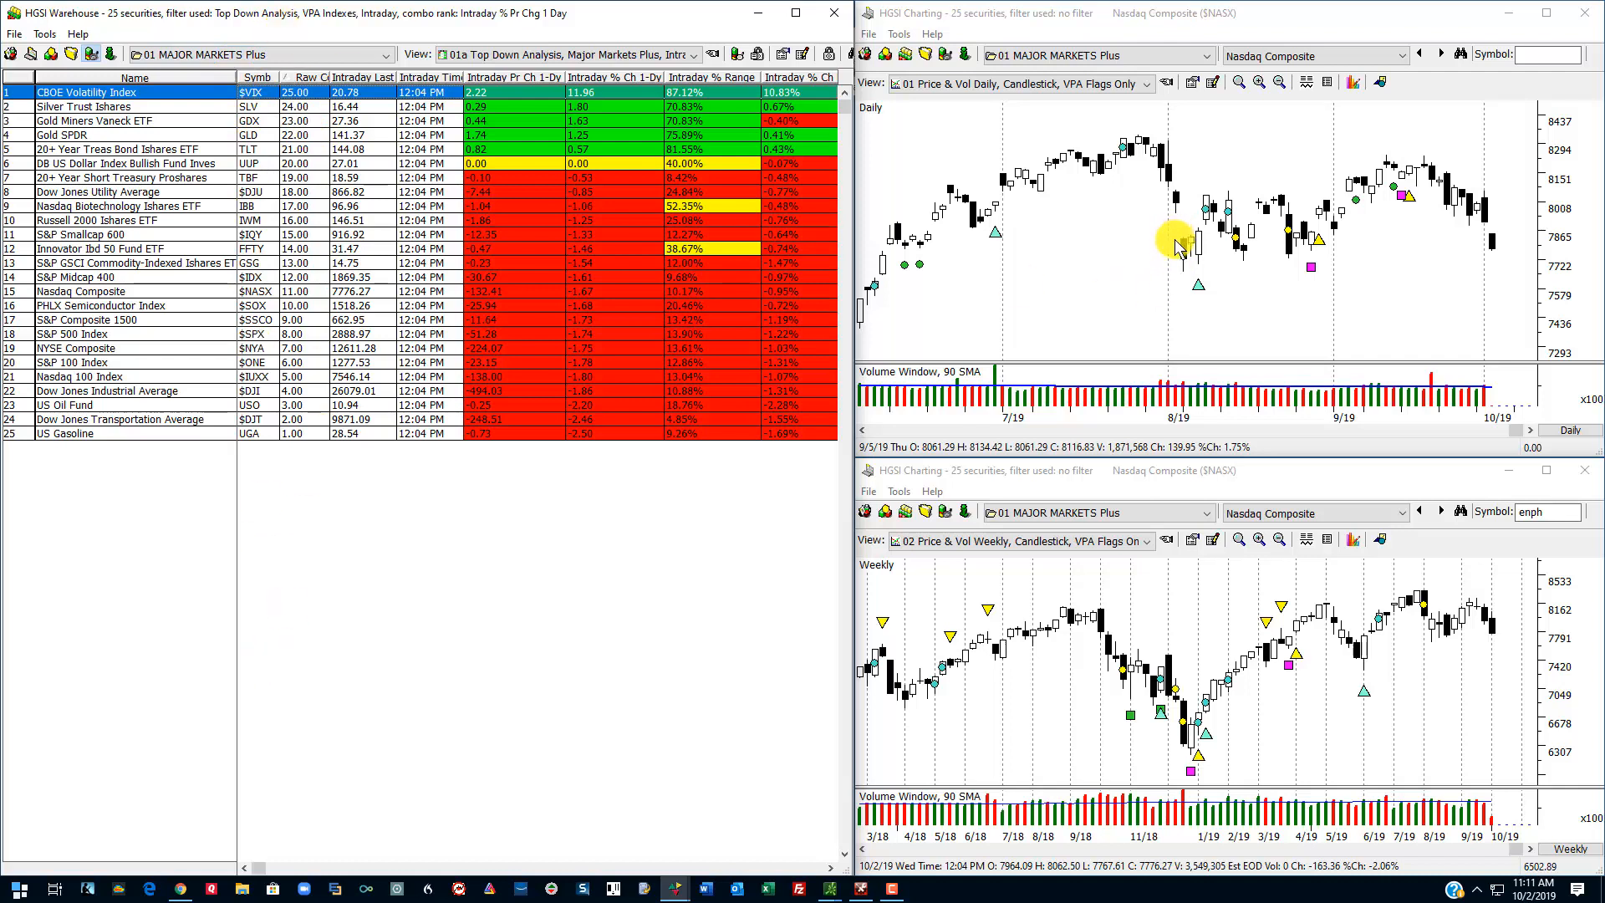
pyautogui.moveTo(1254, 434)
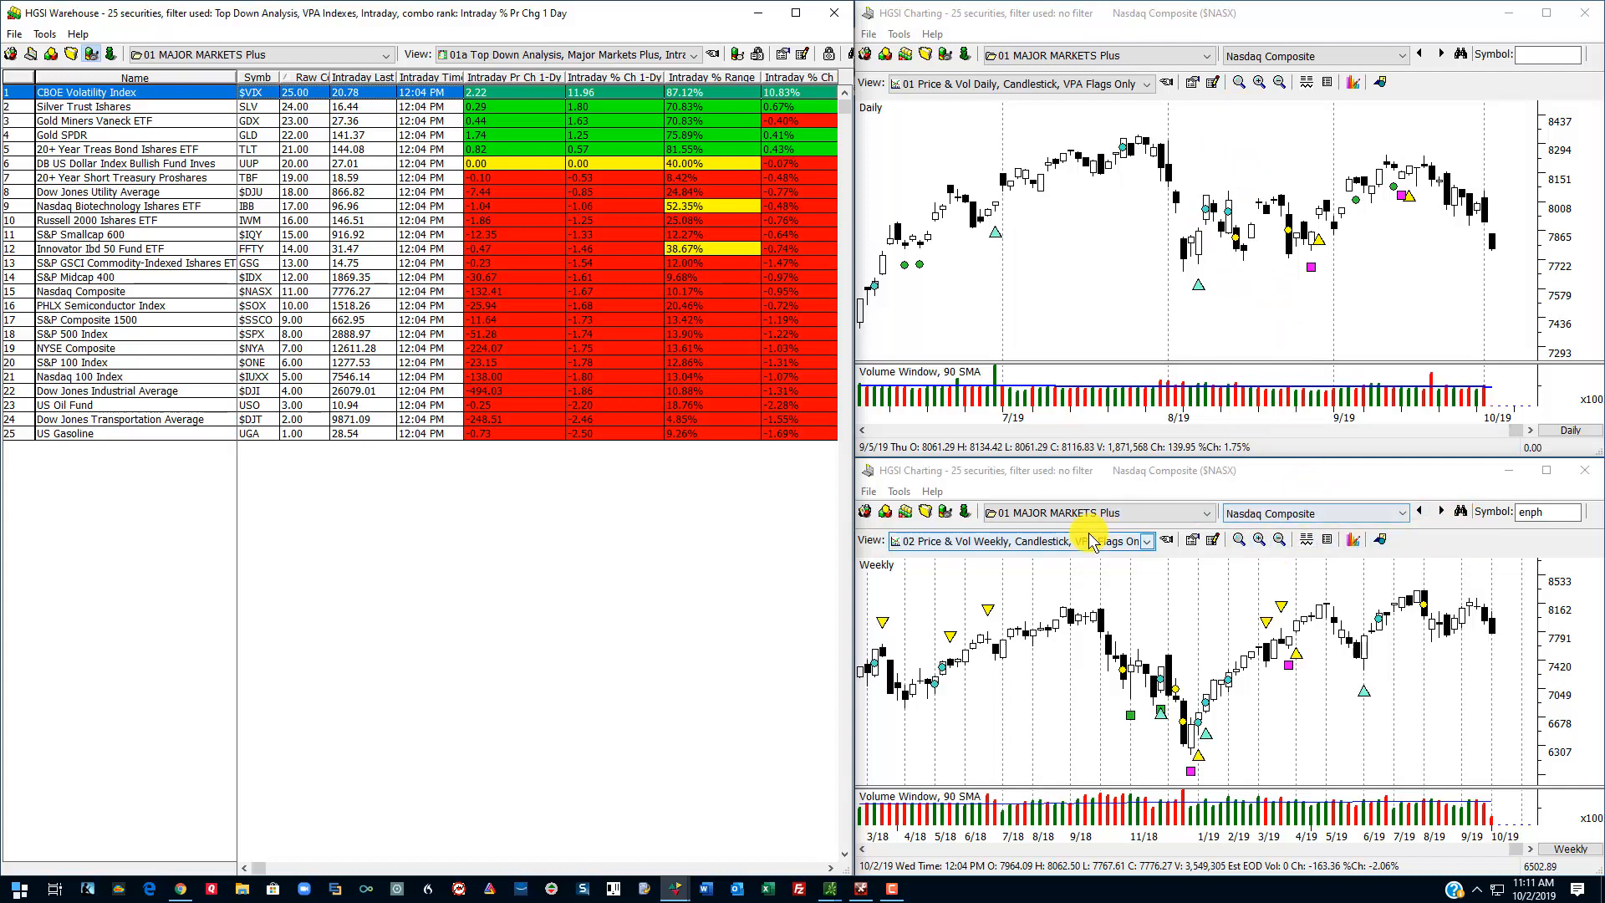
pyautogui.click(1144, 540)
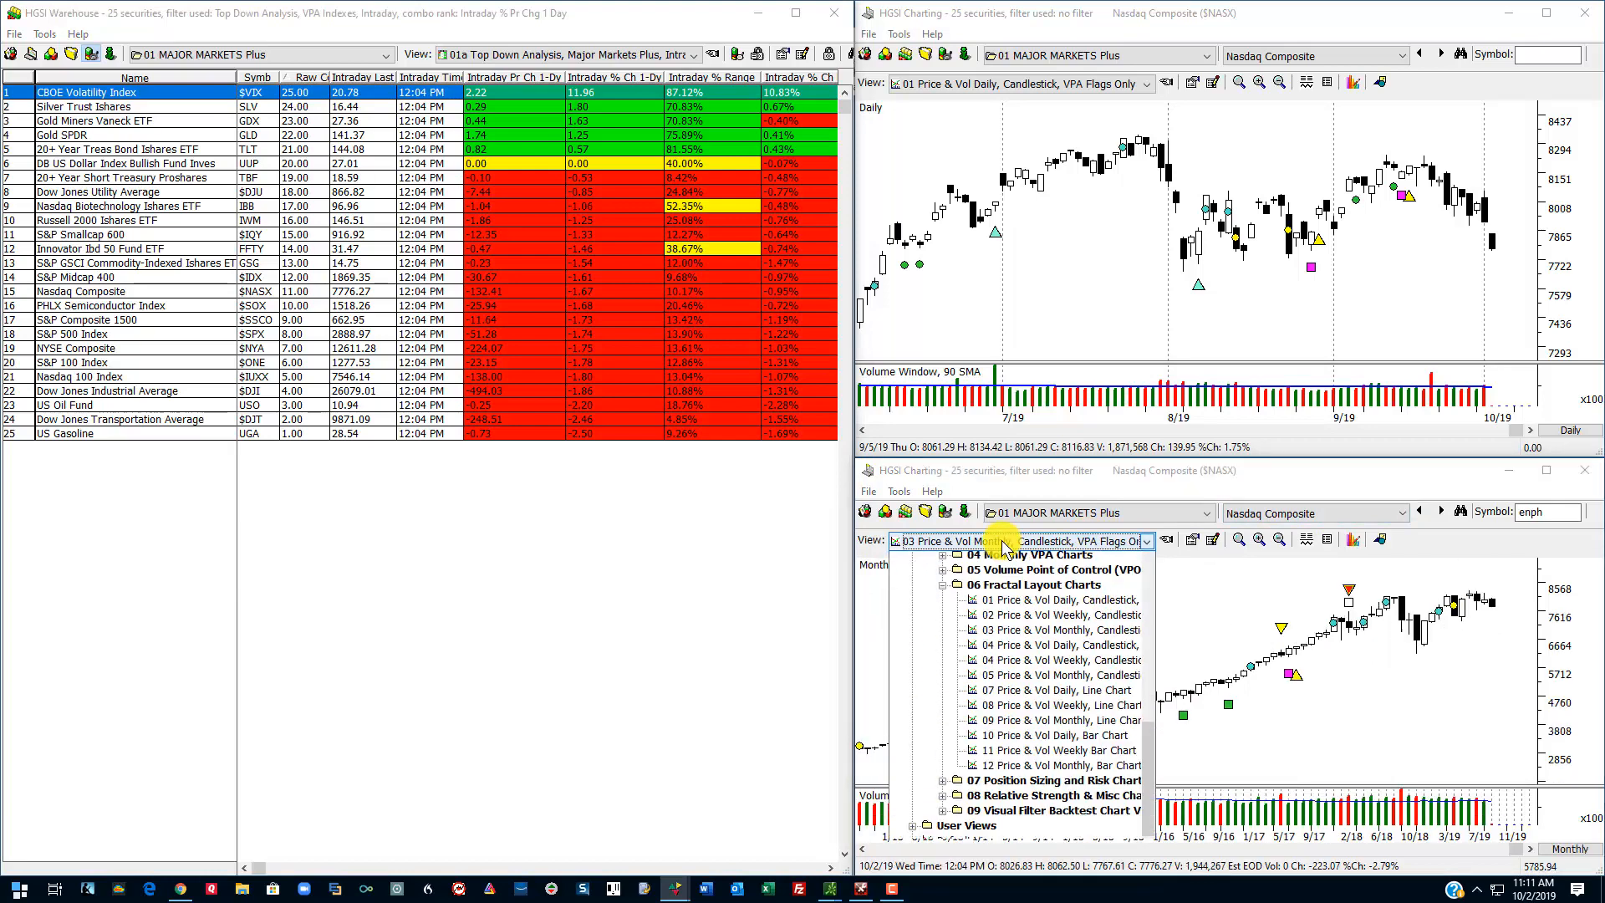
pyautogui.click(1057, 614)
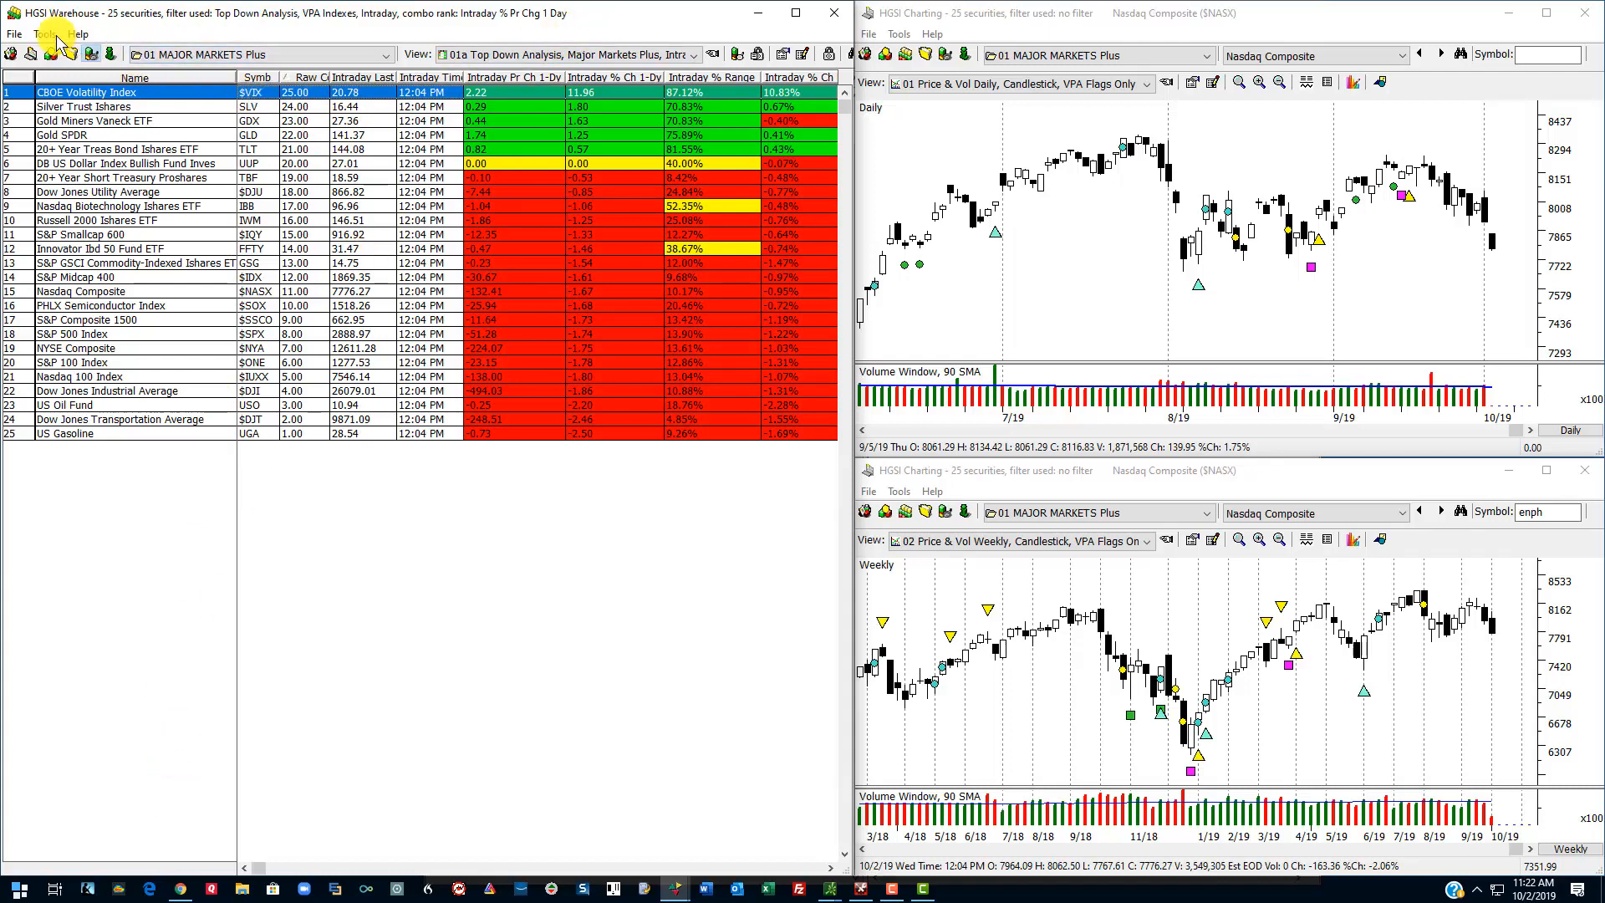
# Step: Switch the warehouse to the 04 Broad Market Indices group under Market Analysis User Groups
pyautogui.click(47, 34)
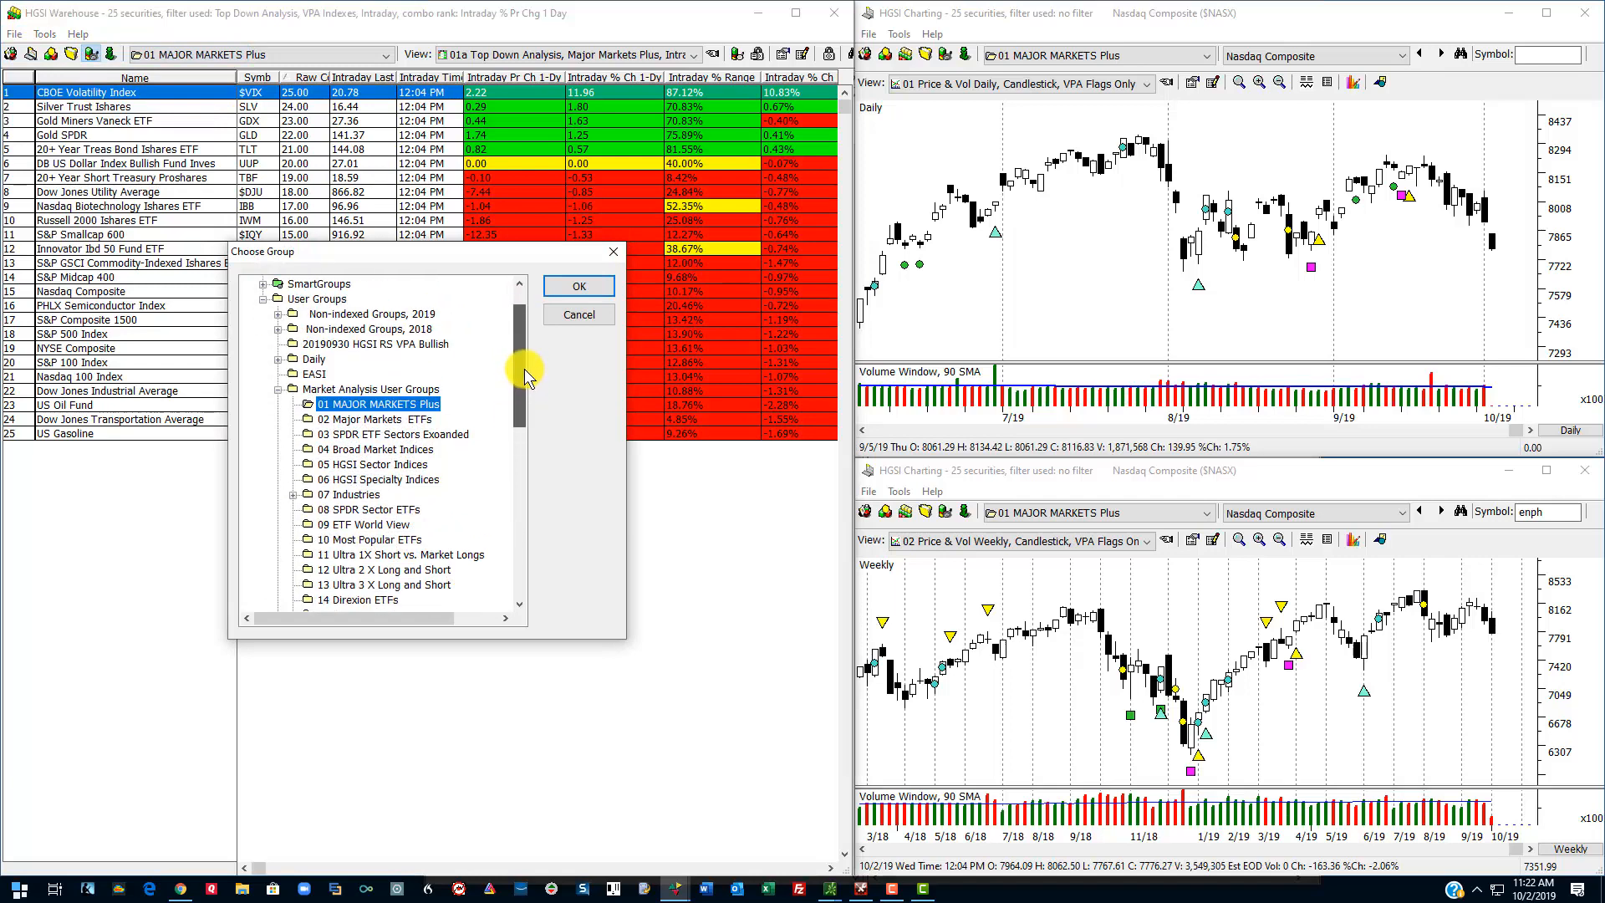
pyautogui.click(384, 448)
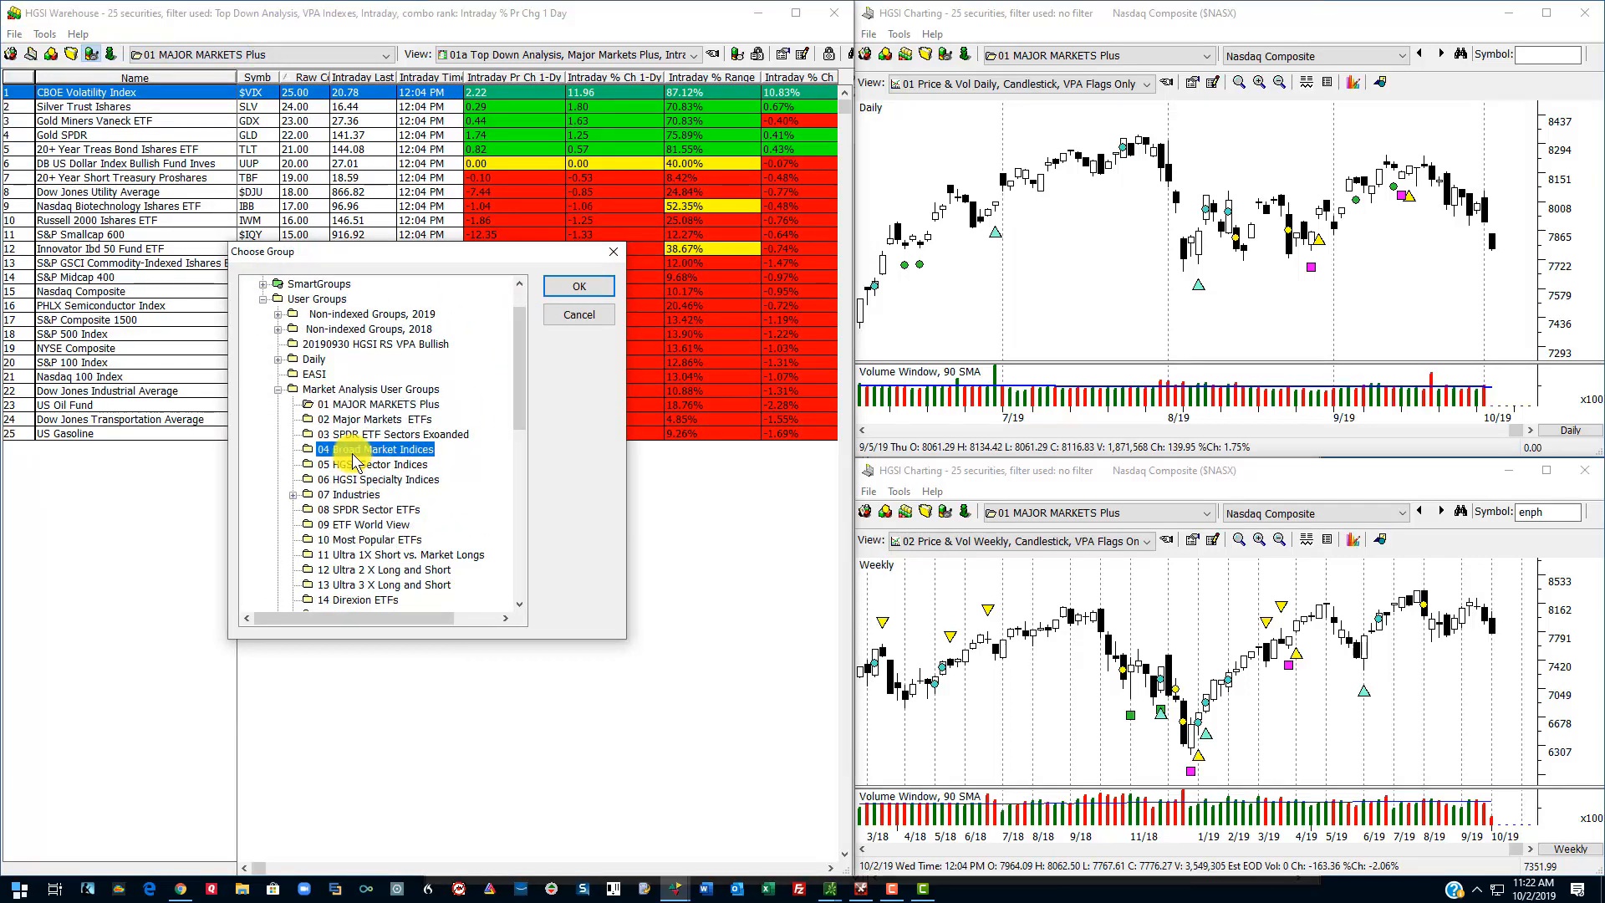
pyautogui.click(577, 286)
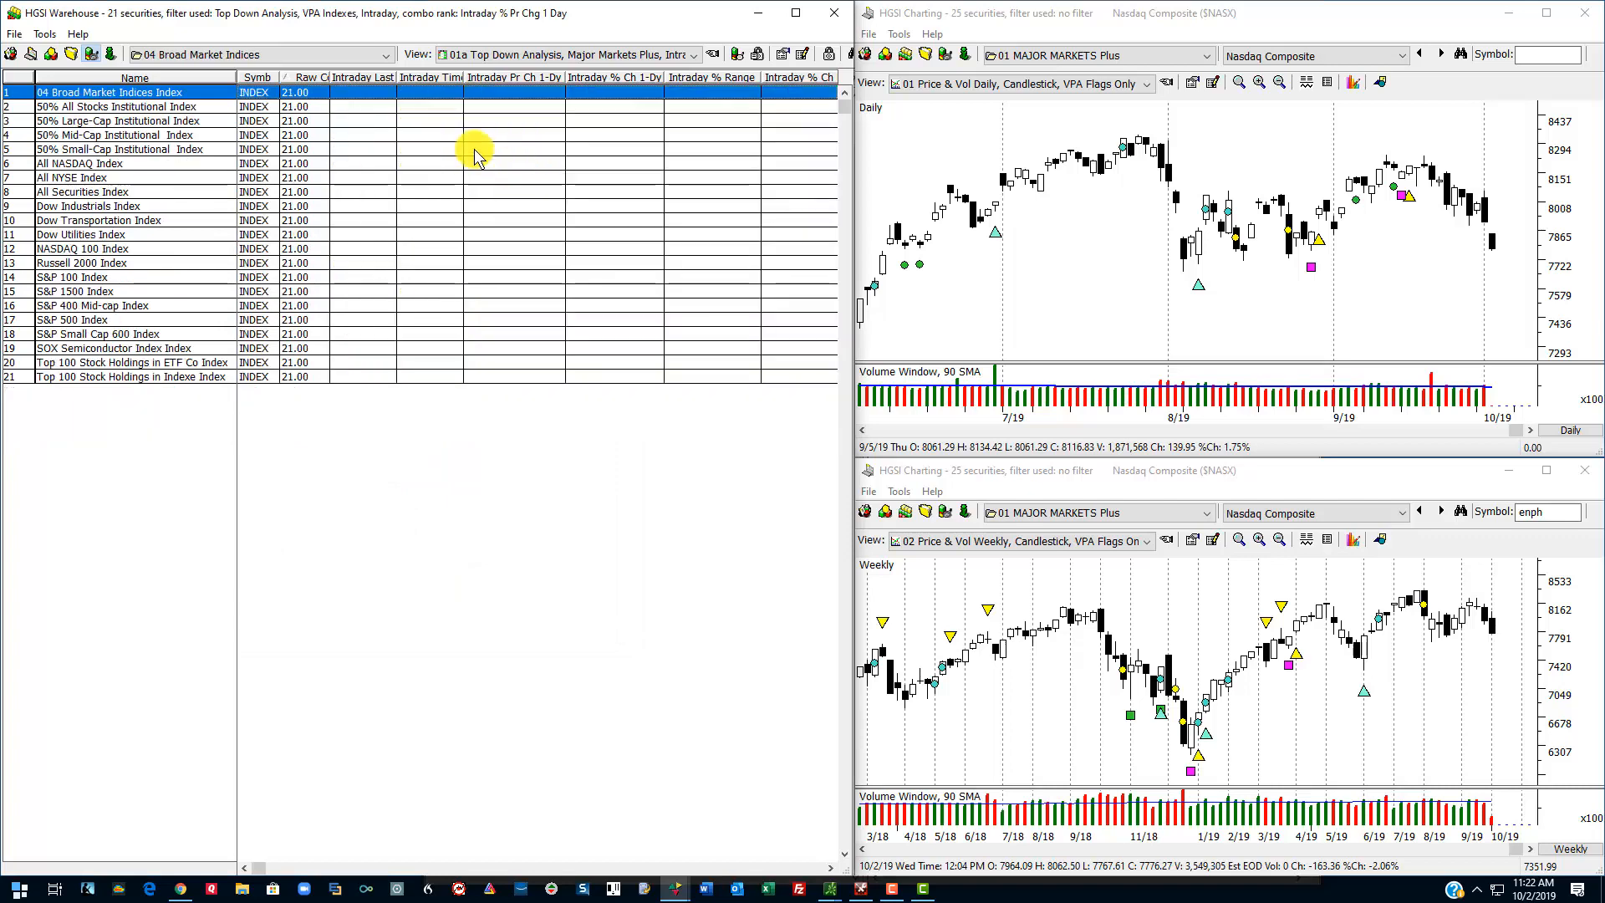
pyautogui.moveTo(602, 130)
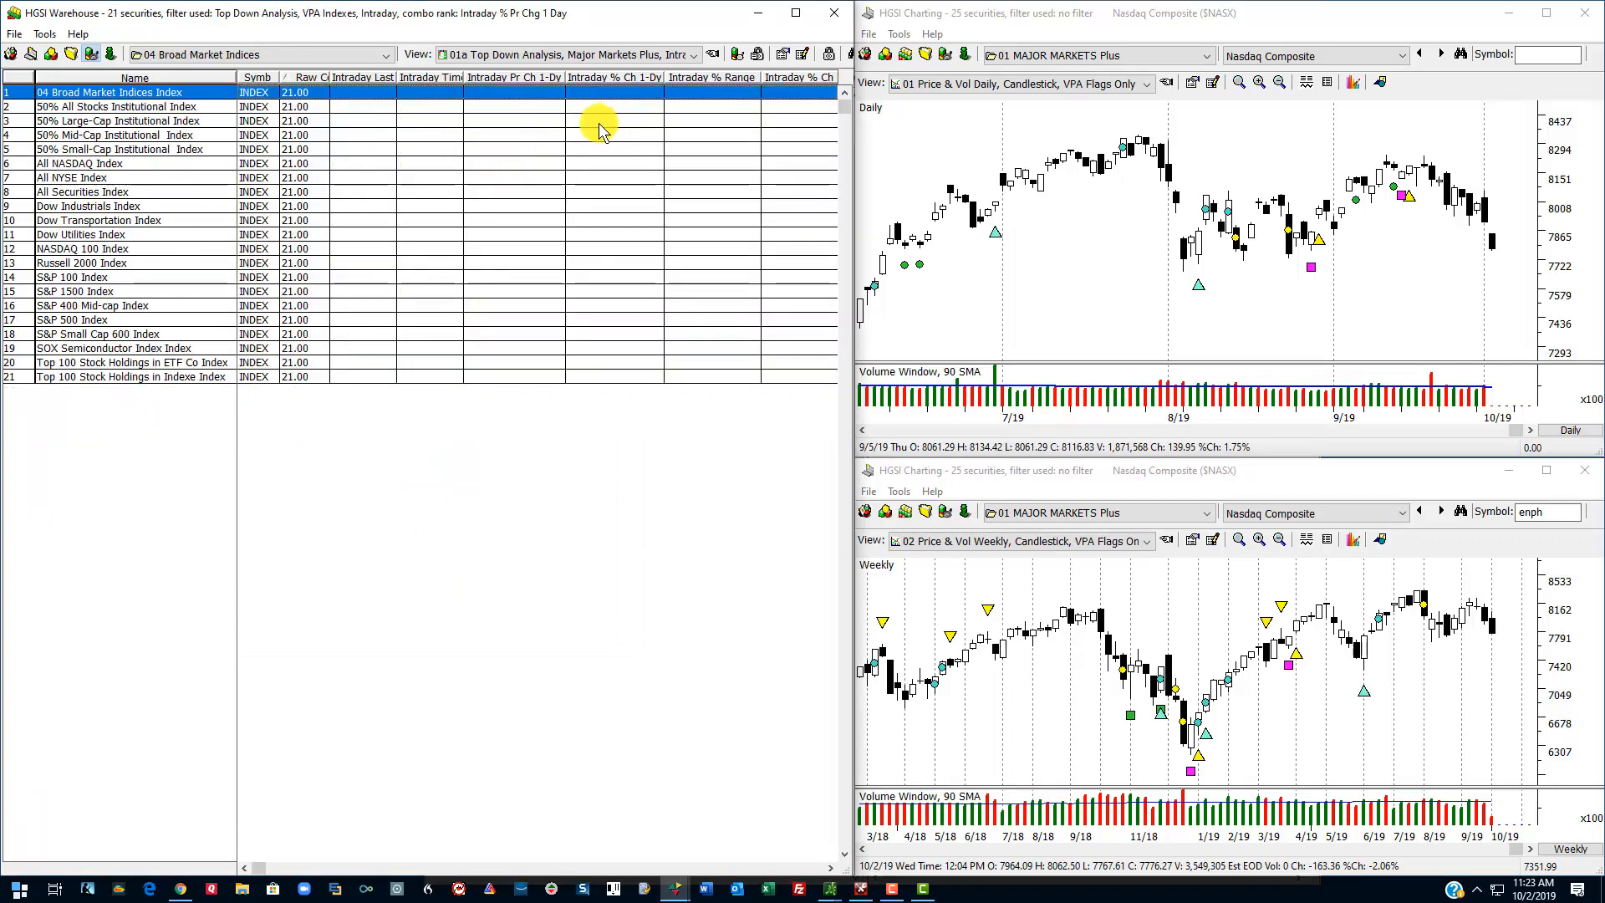
# Step: Apply the 03 Demand/Supply, Avd/Decl, (HGSI Indexes) VPA Trends quick-pick view
pyautogui.click(693, 53)
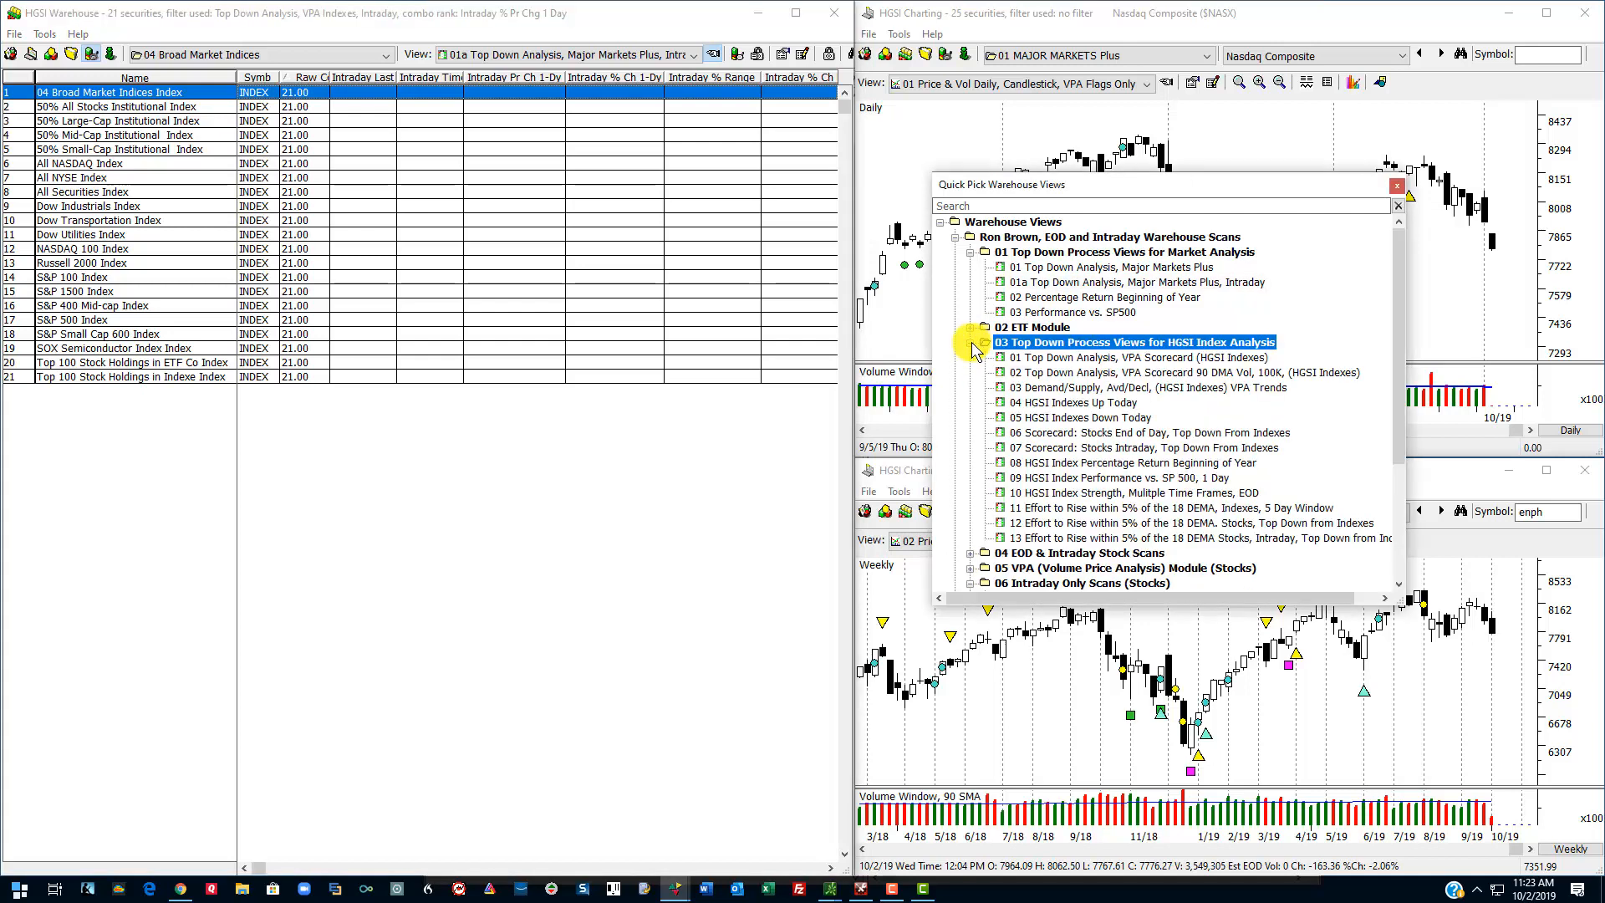
pyautogui.moveTo(1120, 362)
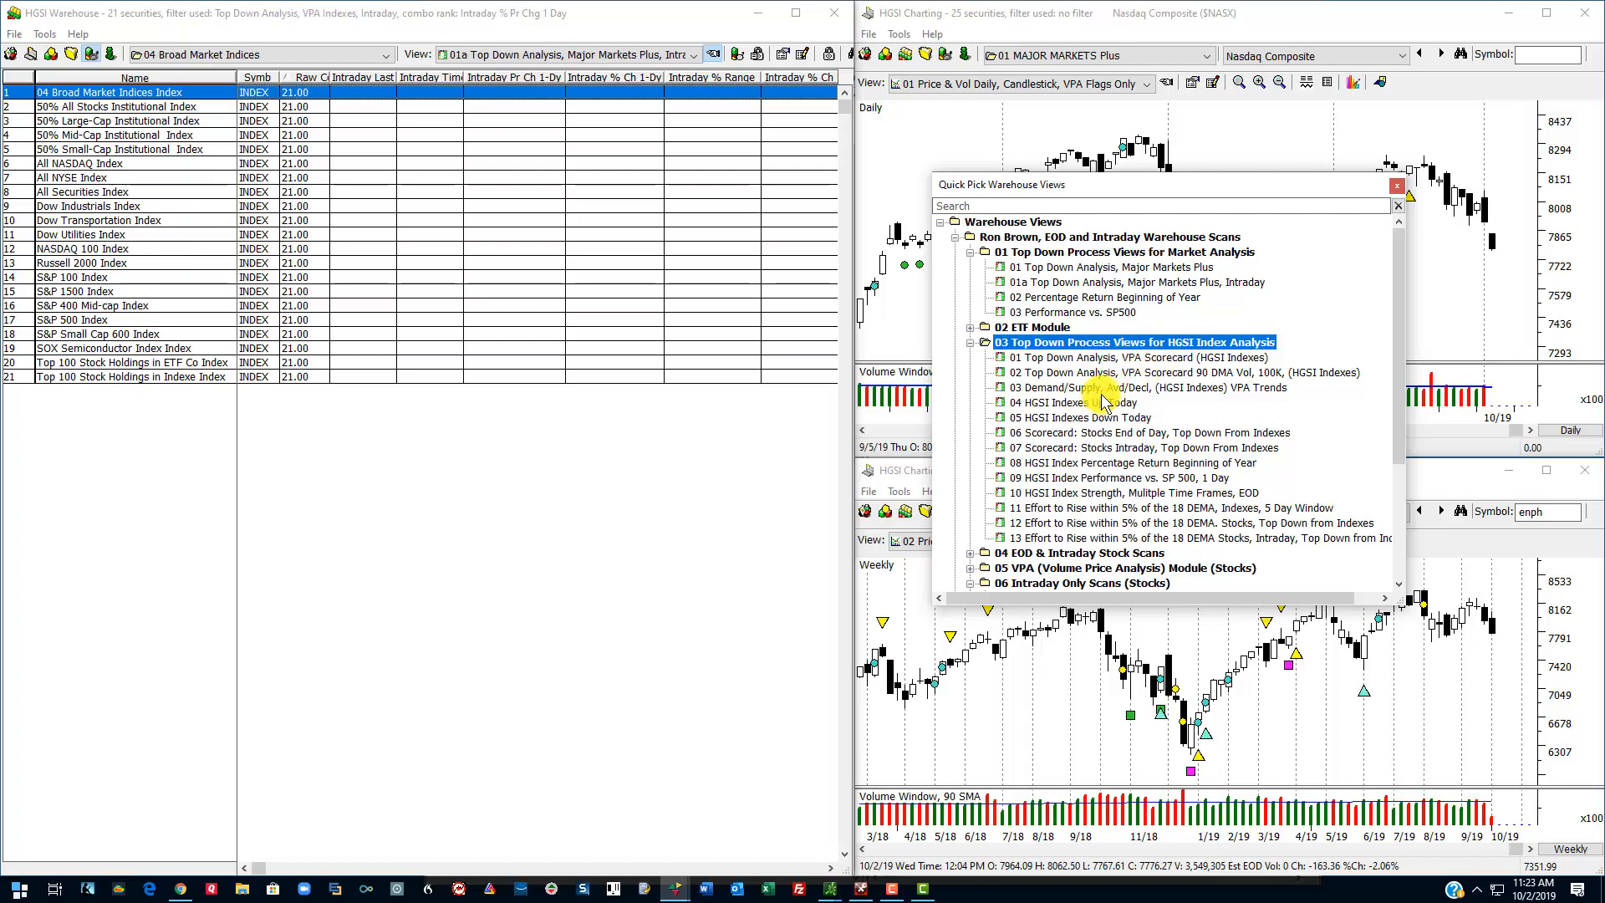
pyautogui.click(1147, 386)
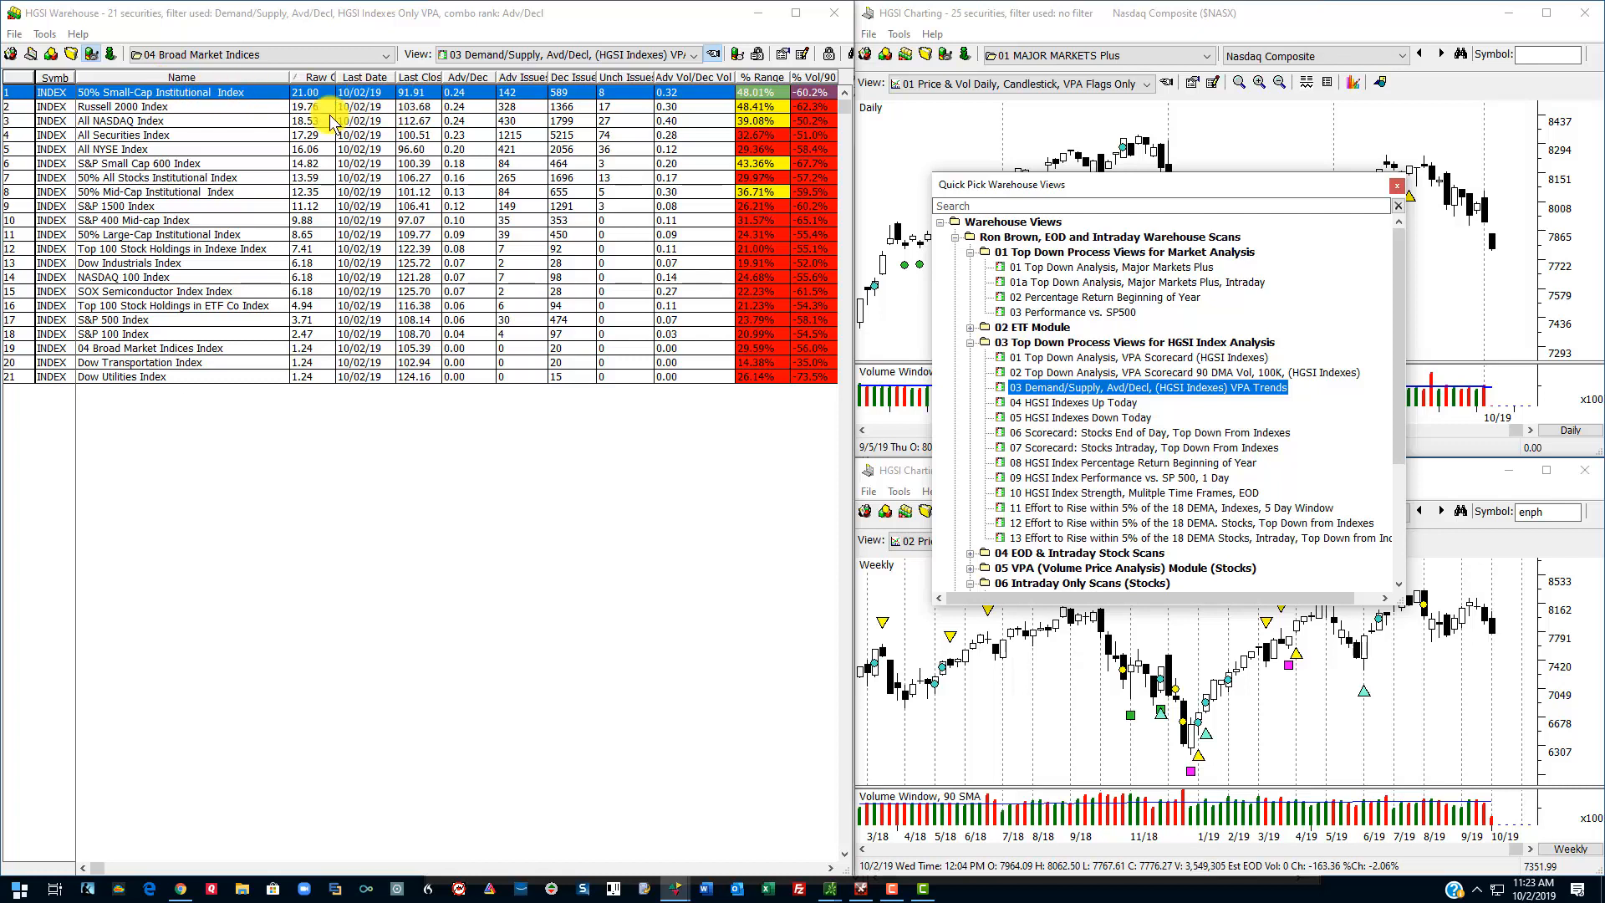
pyautogui.moveTo(313, 77)
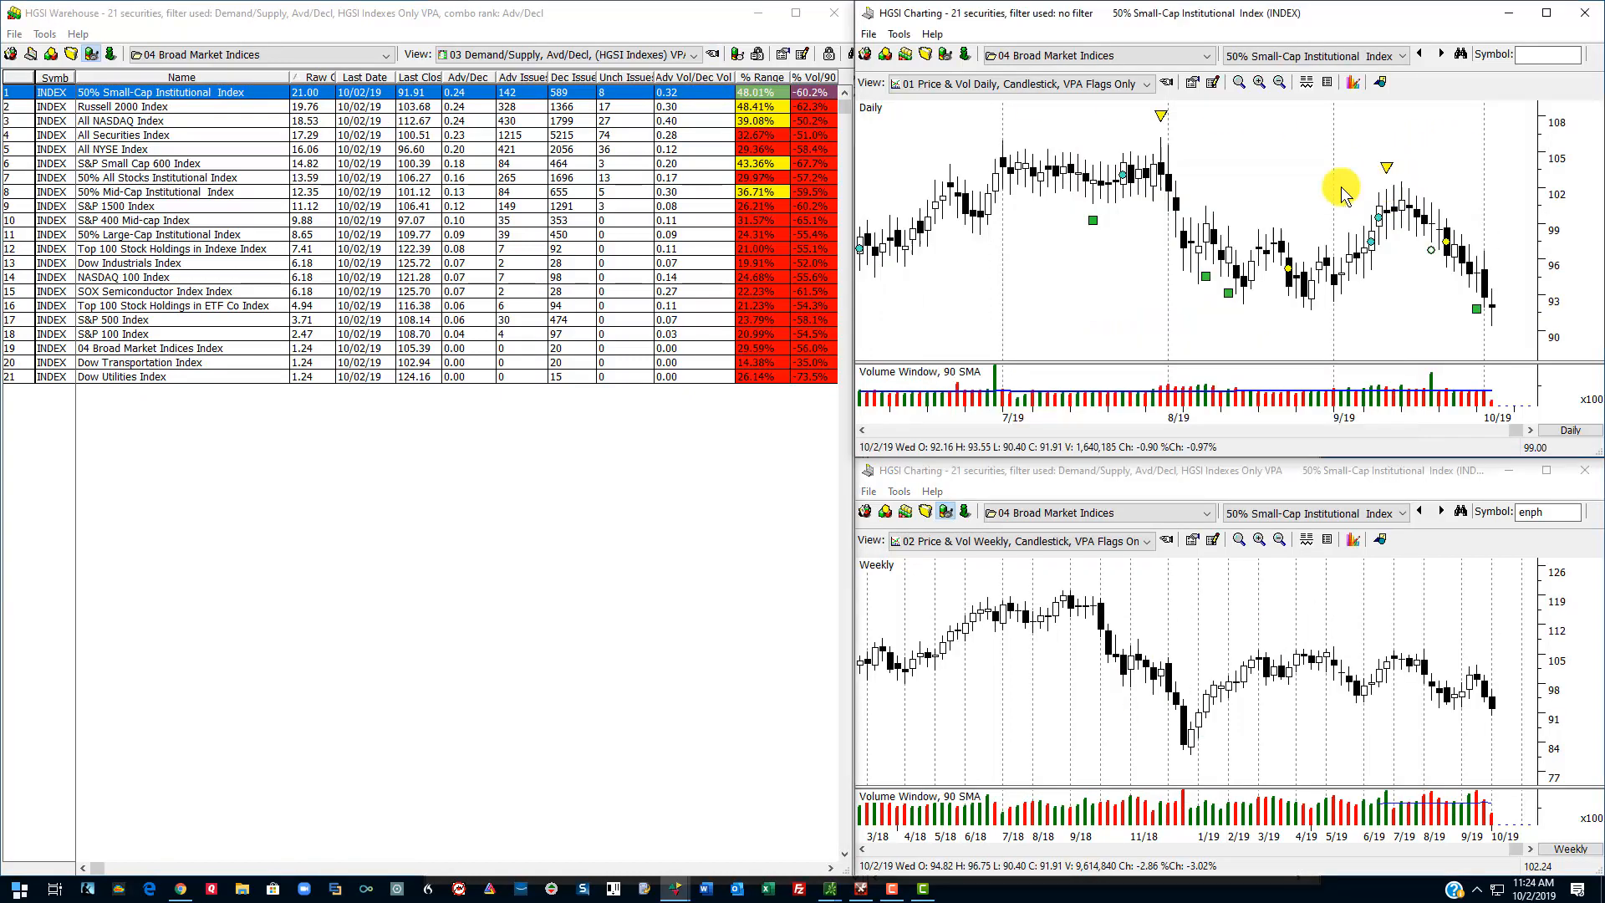
pyautogui.moveTo(1425, 336)
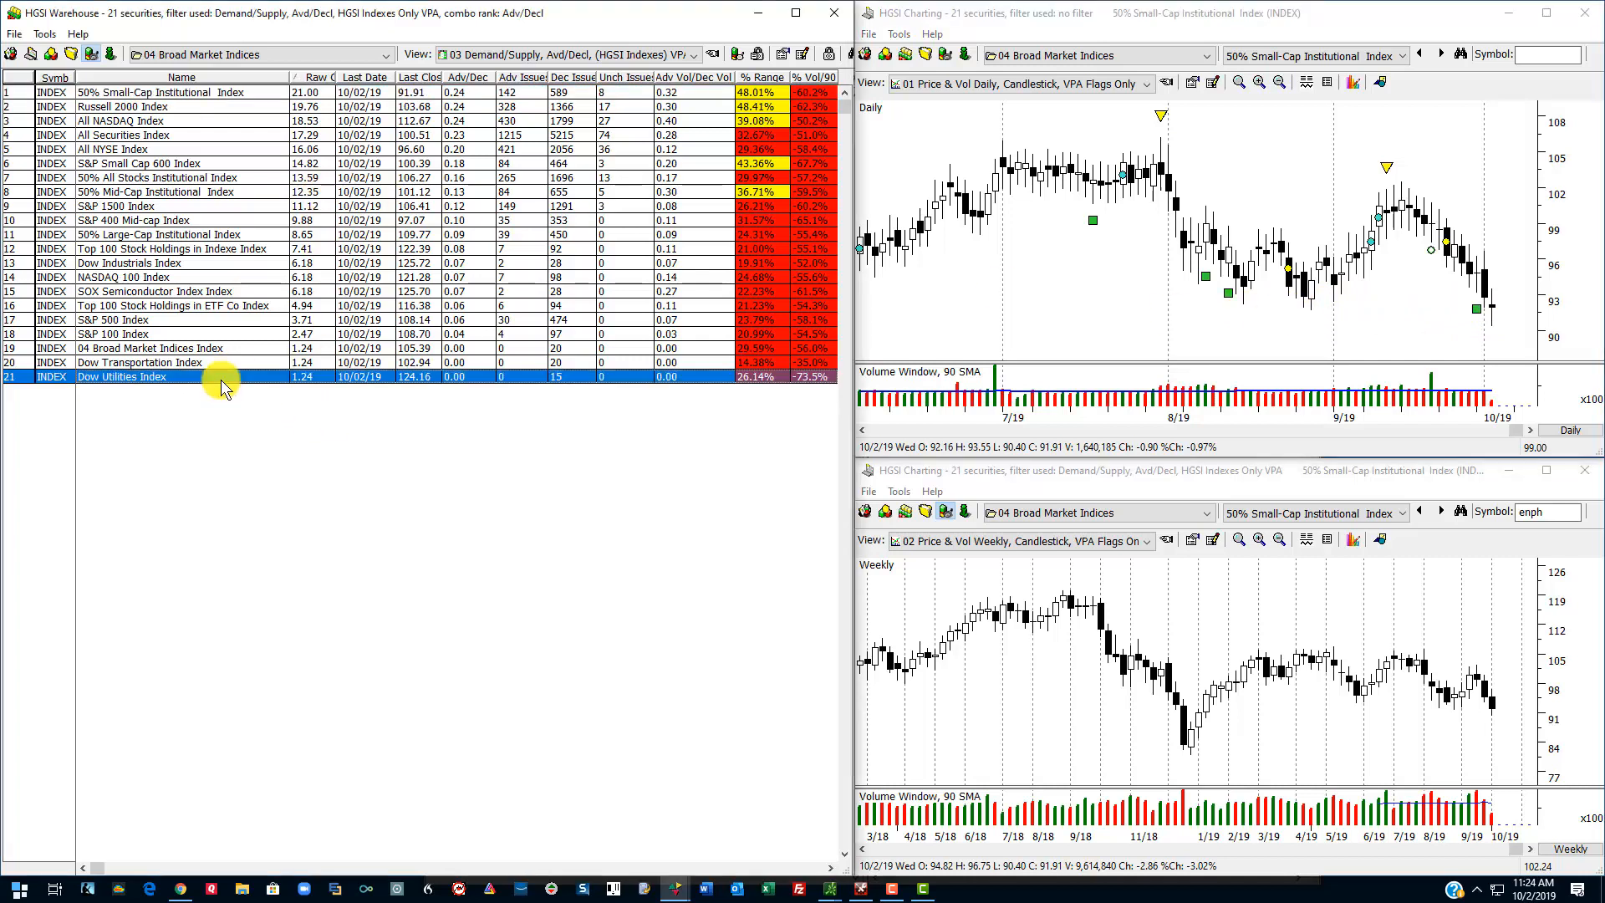
pyautogui.moveTo(512, 387)
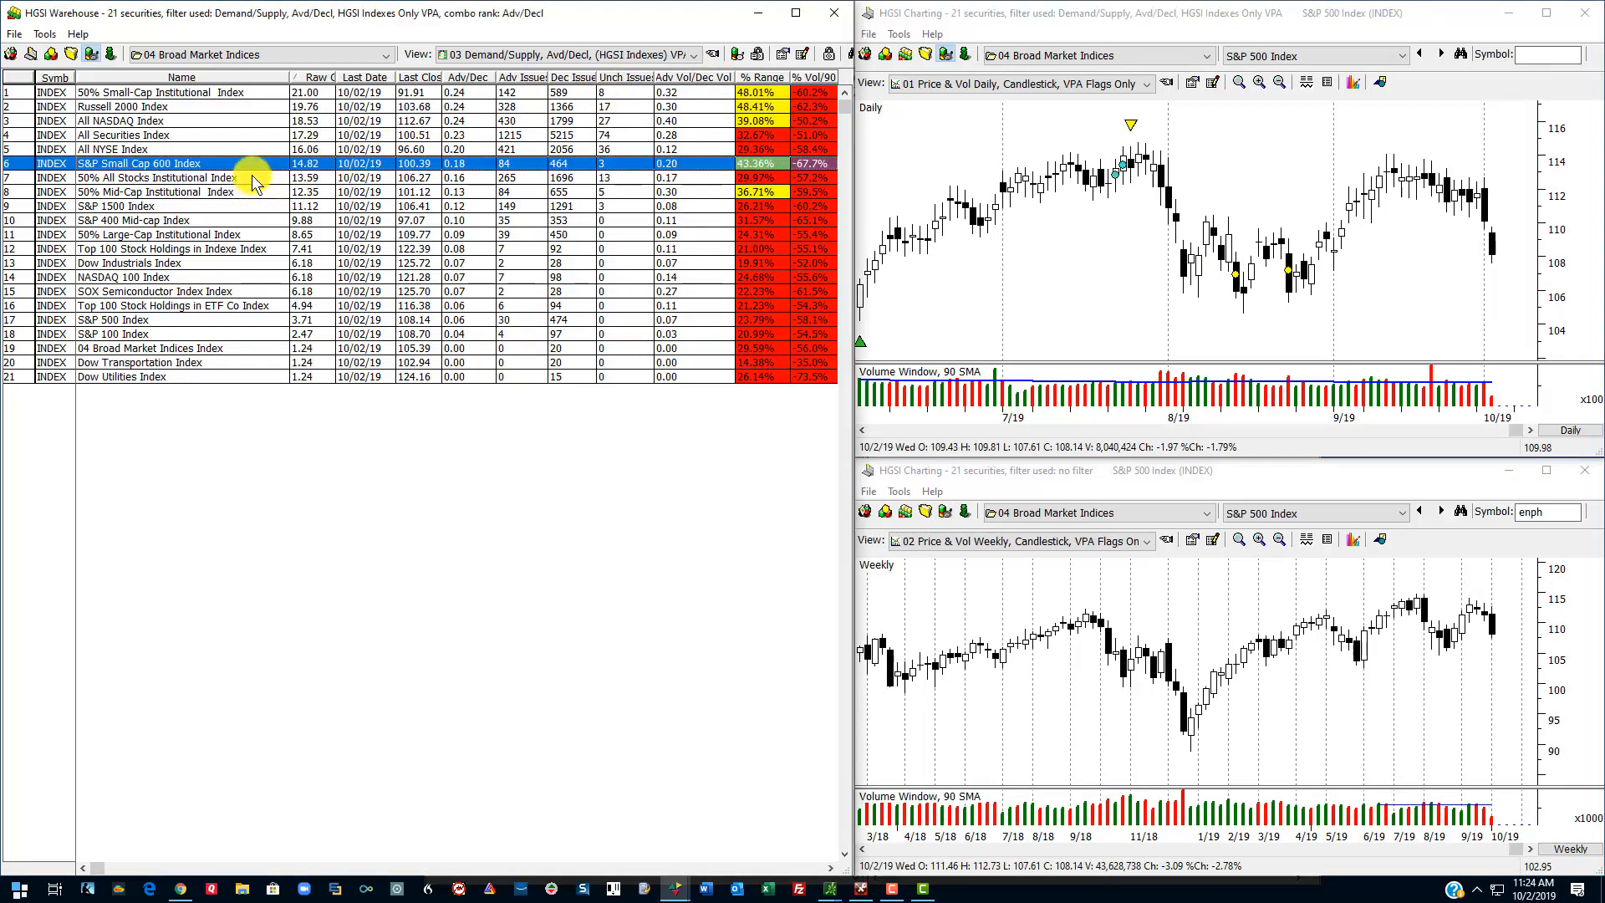
# Step: Drill into the 50% All Stocks Institutional Index members and bring up Quick Pick Warehouse Views
pyautogui.click(204, 178)
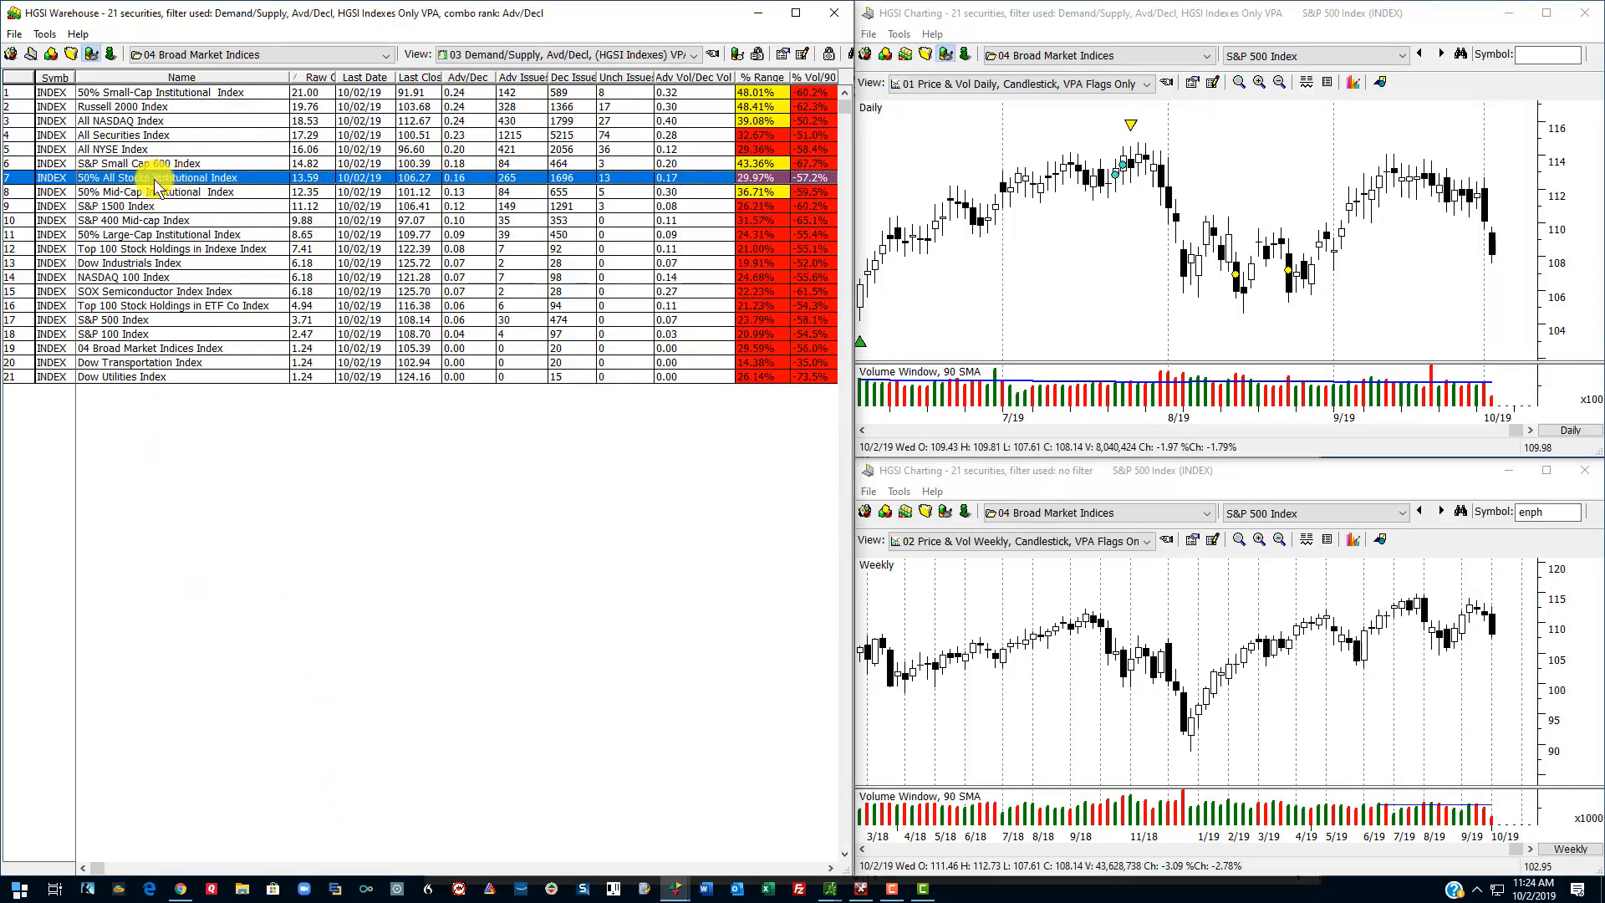
pyautogui.rightClick(154, 177)
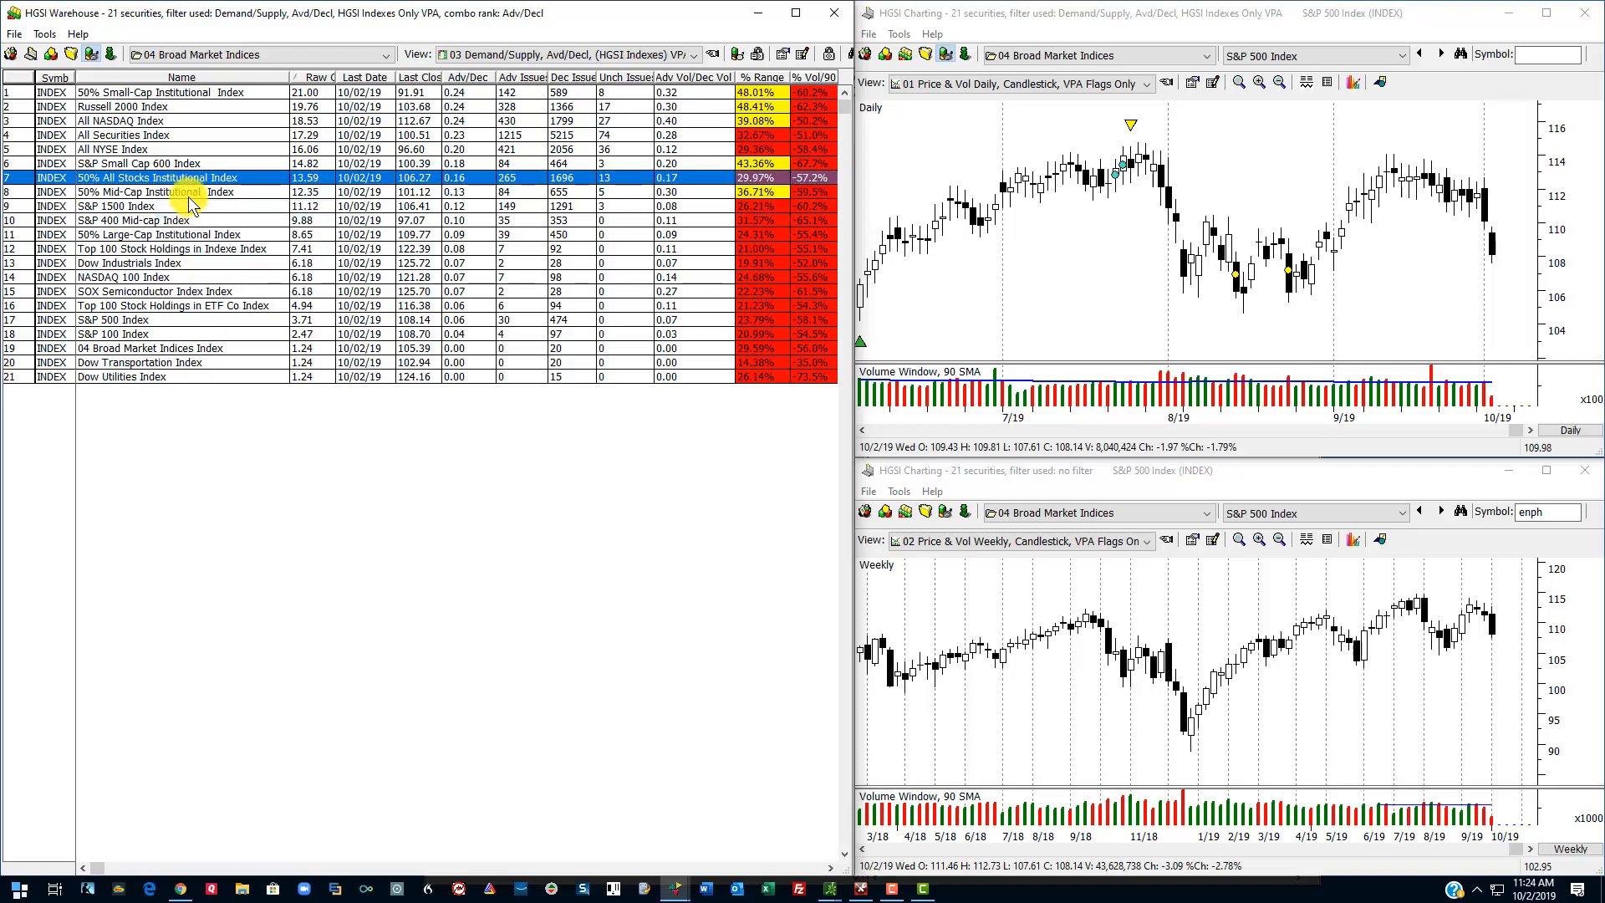
pyautogui.doubleClick(155, 177)
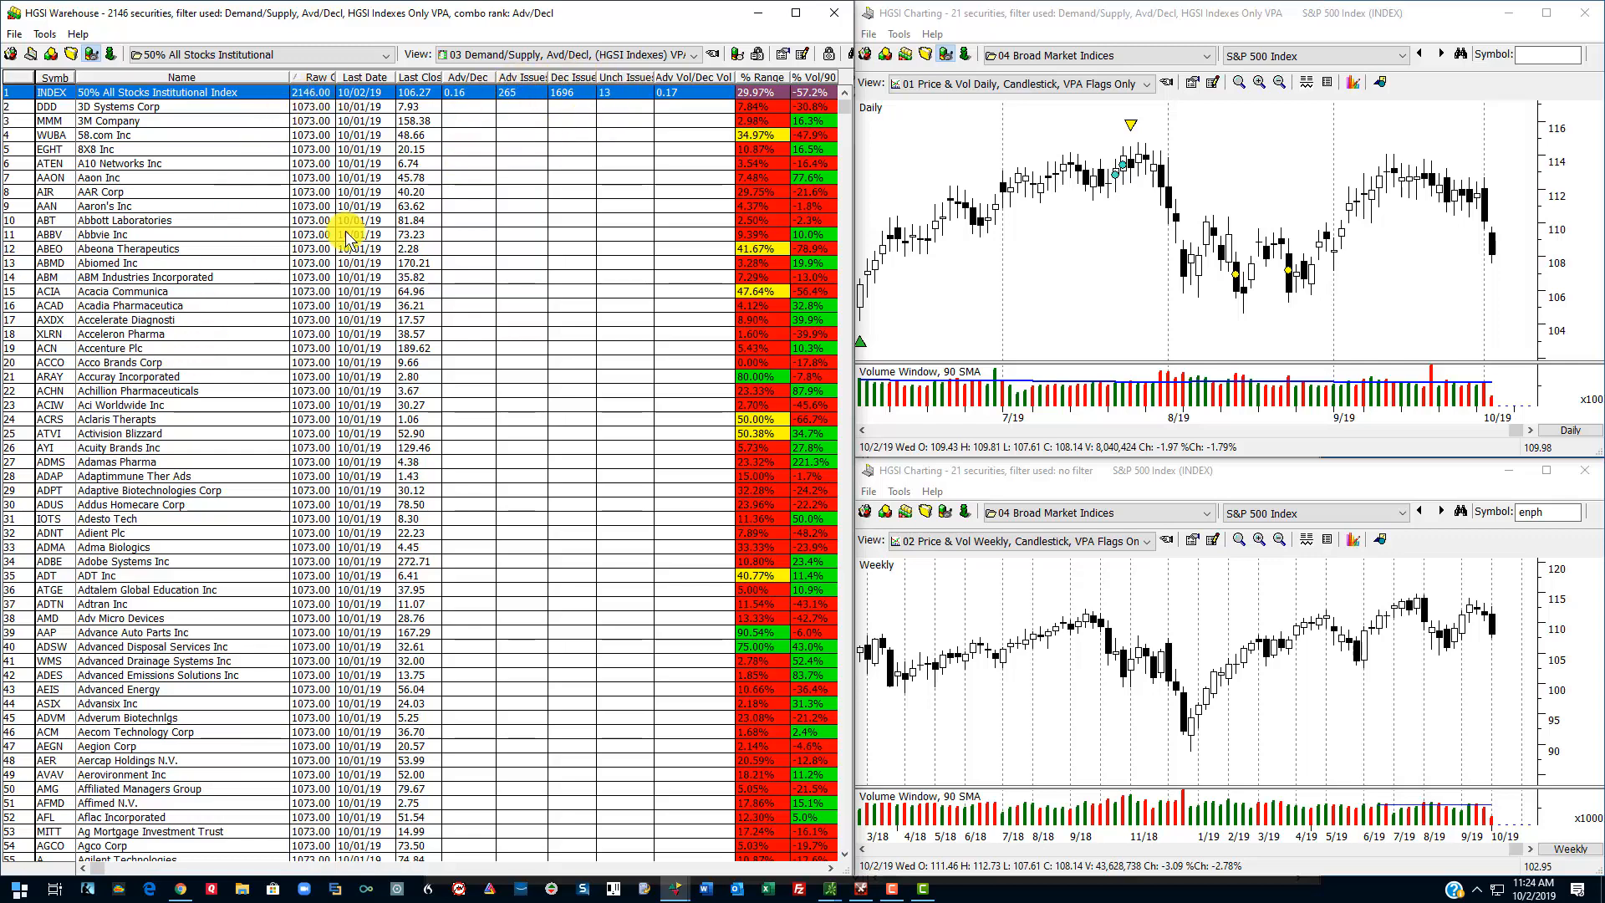
pyautogui.click(704, 54)
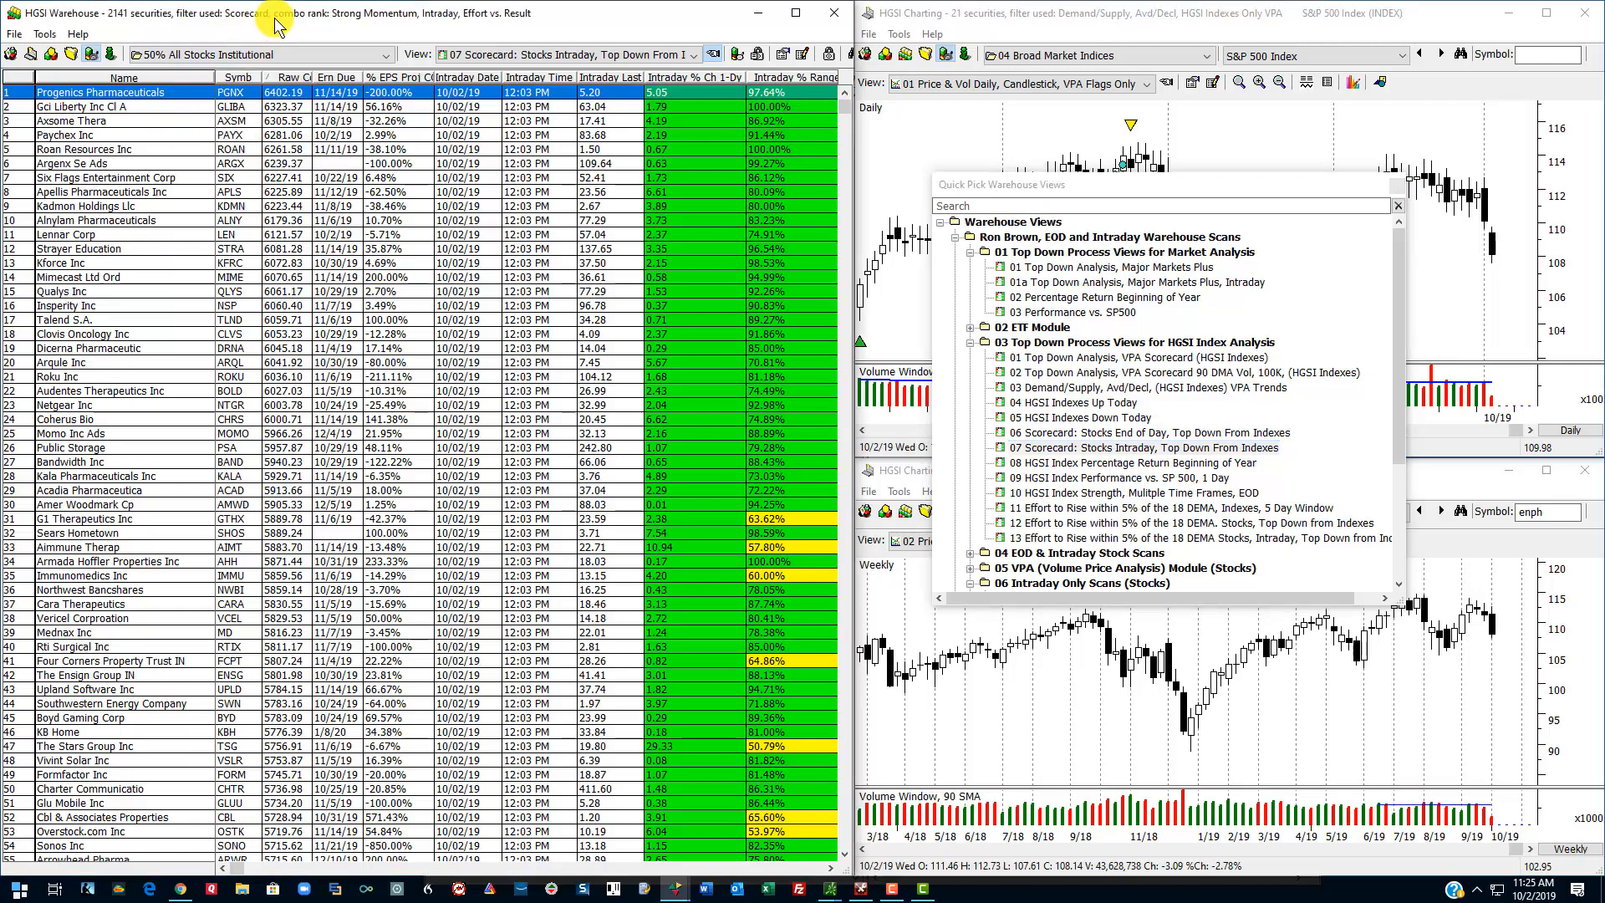
pyautogui.moveTo(308, 16)
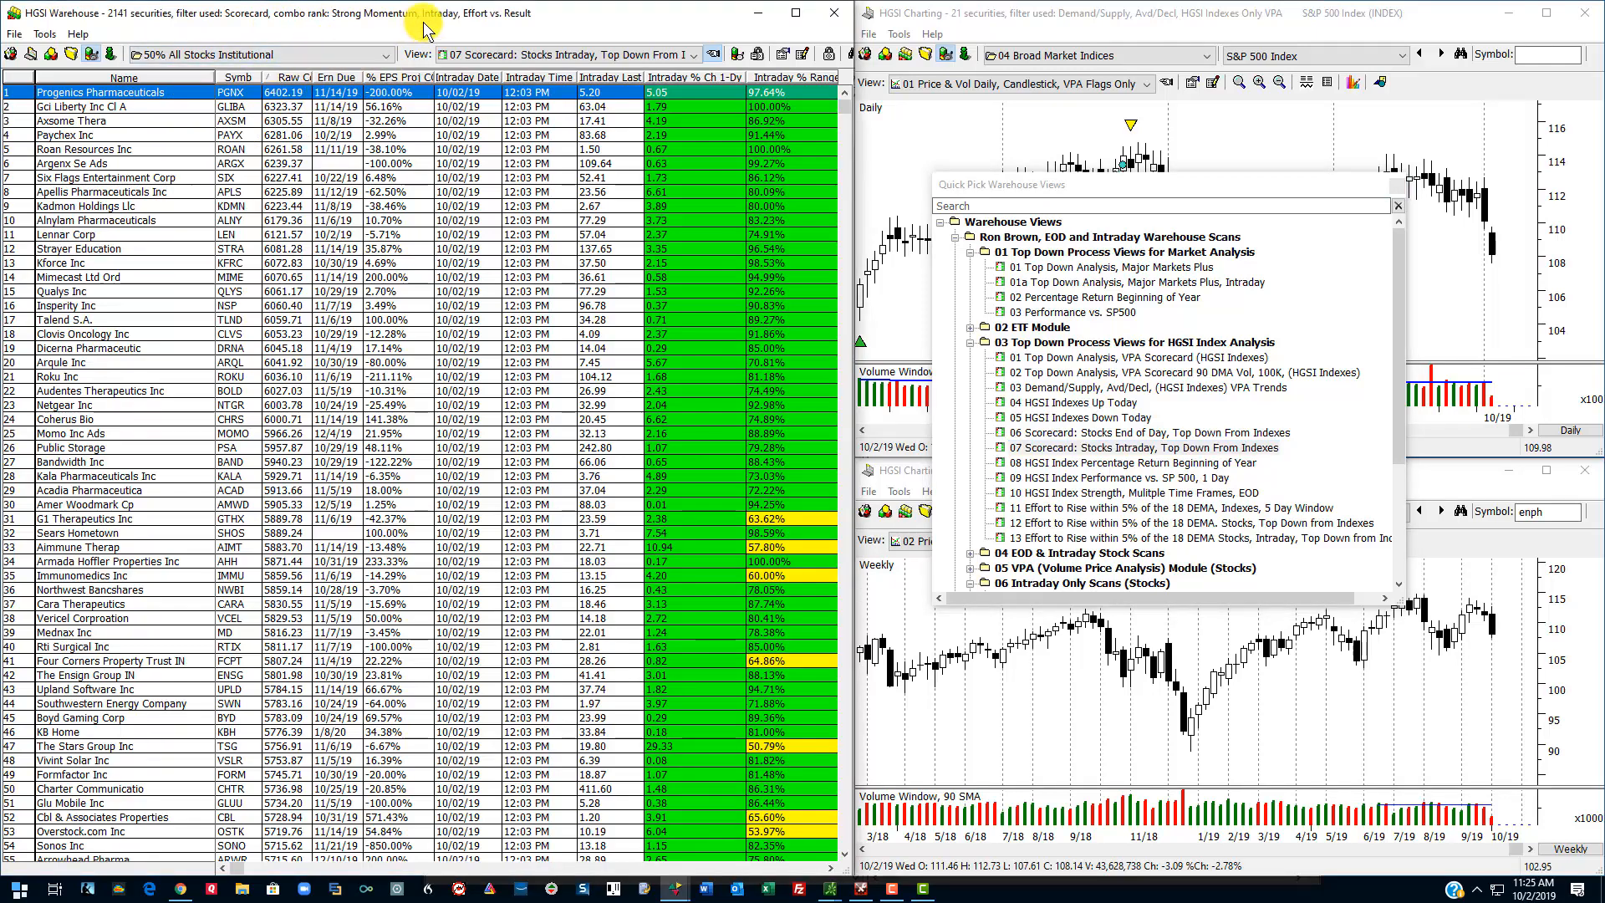
pyautogui.moveTo(495, 28)
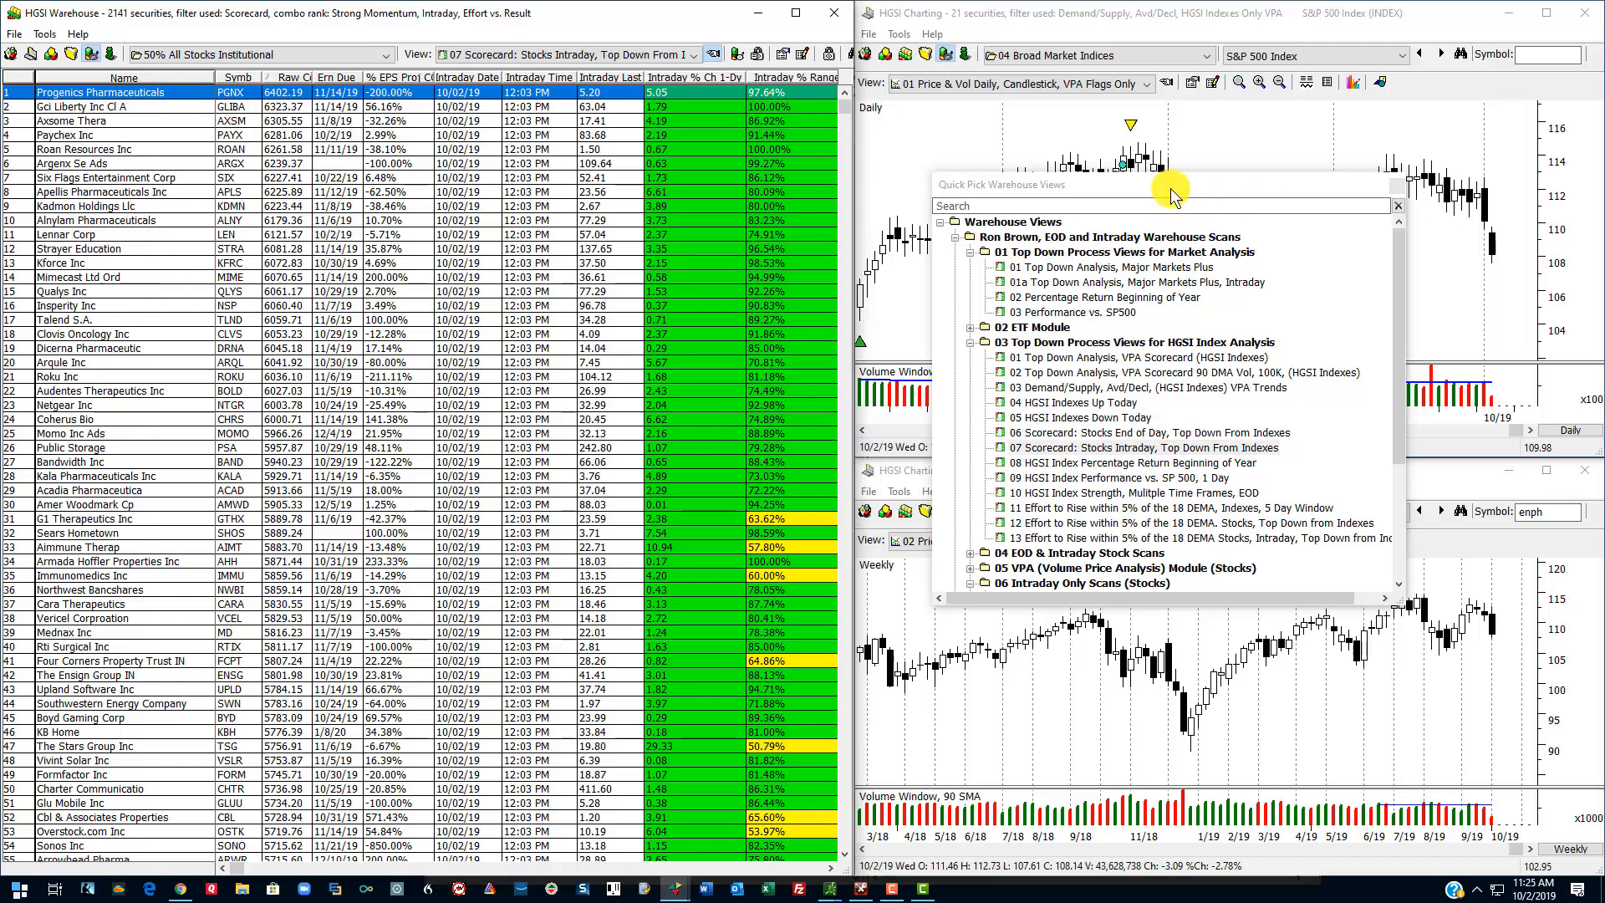
pyautogui.moveTo(1163, 194)
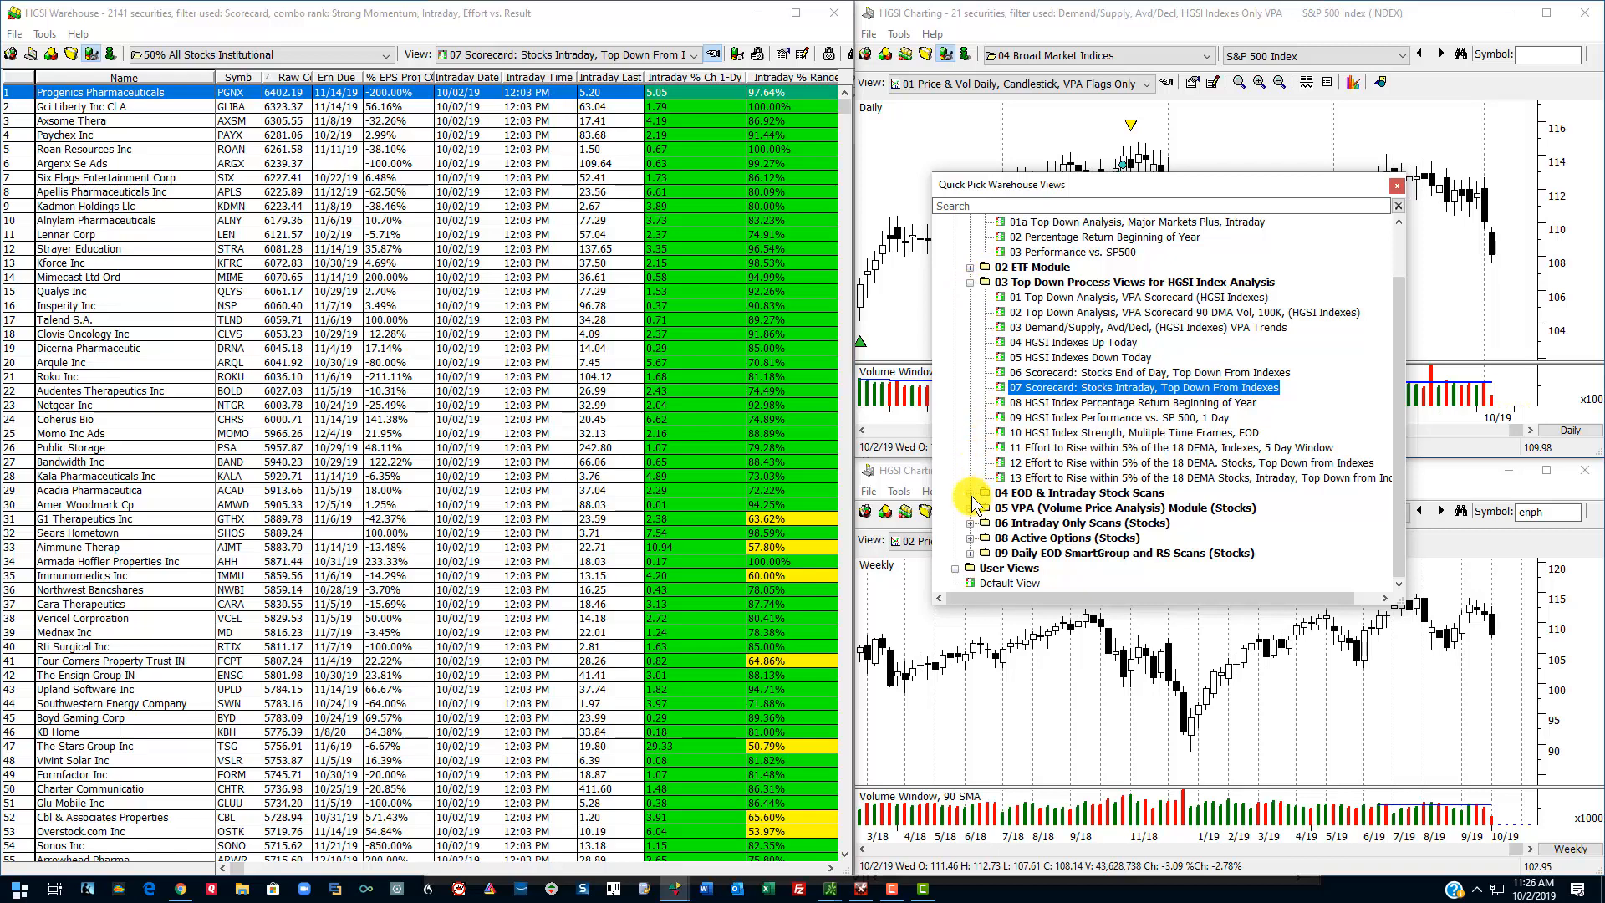
# Step: Expand 04 EOD & Intraday Stock Scans to Scorecard, Stocks Up and Down and apply Down Intraday Today
pyautogui.click(970, 221)
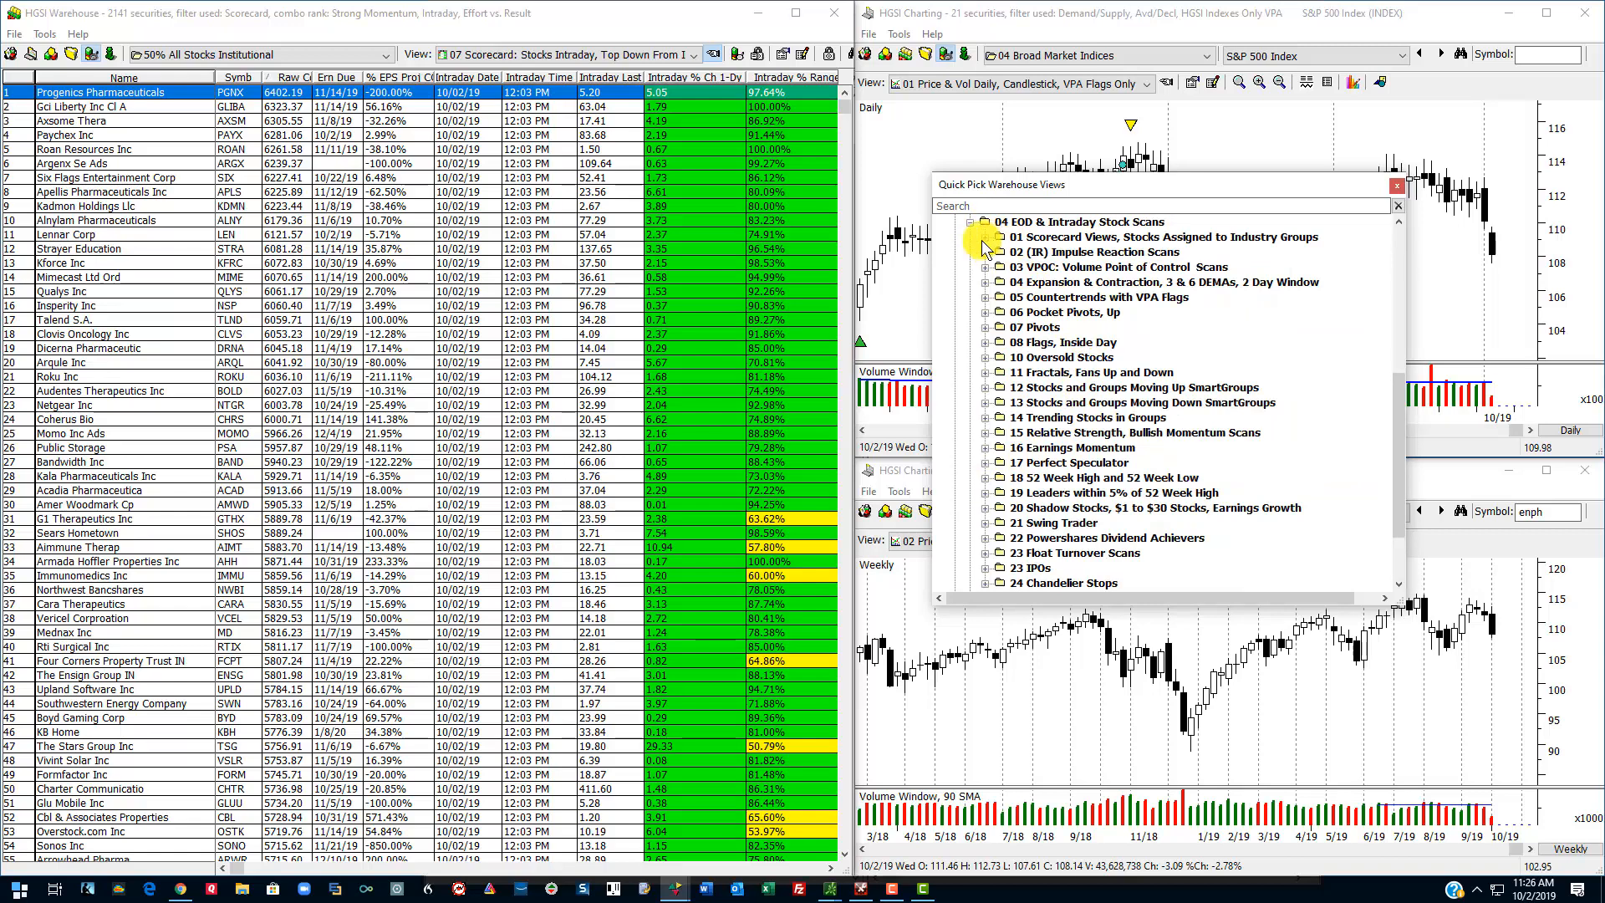
pyautogui.click(981, 236)
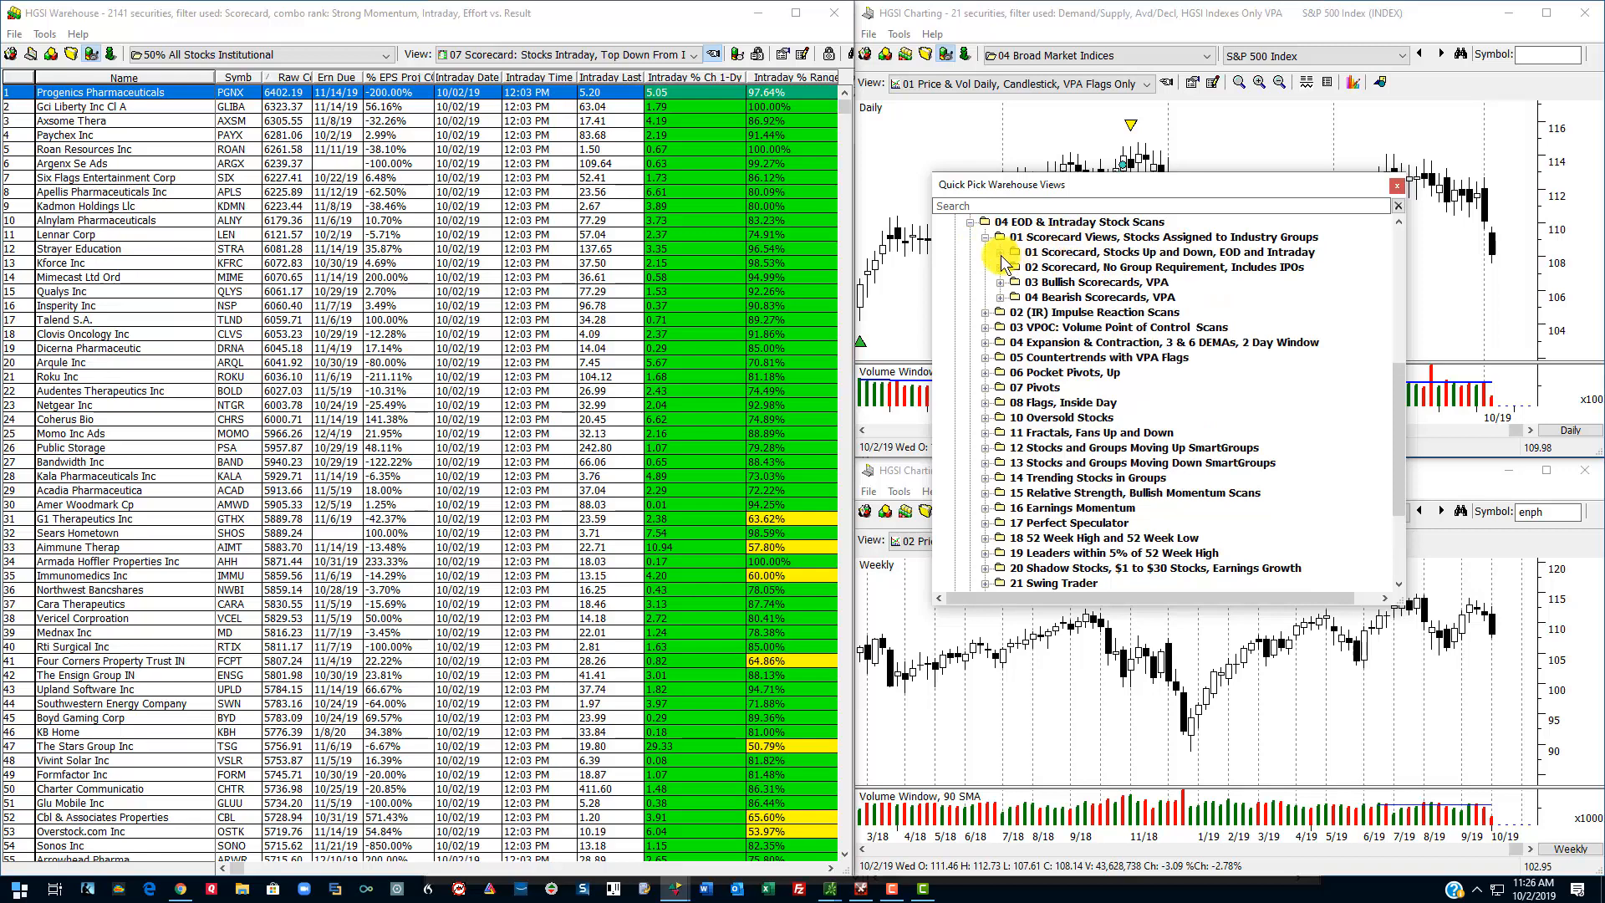
pyautogui.click(985, 253)
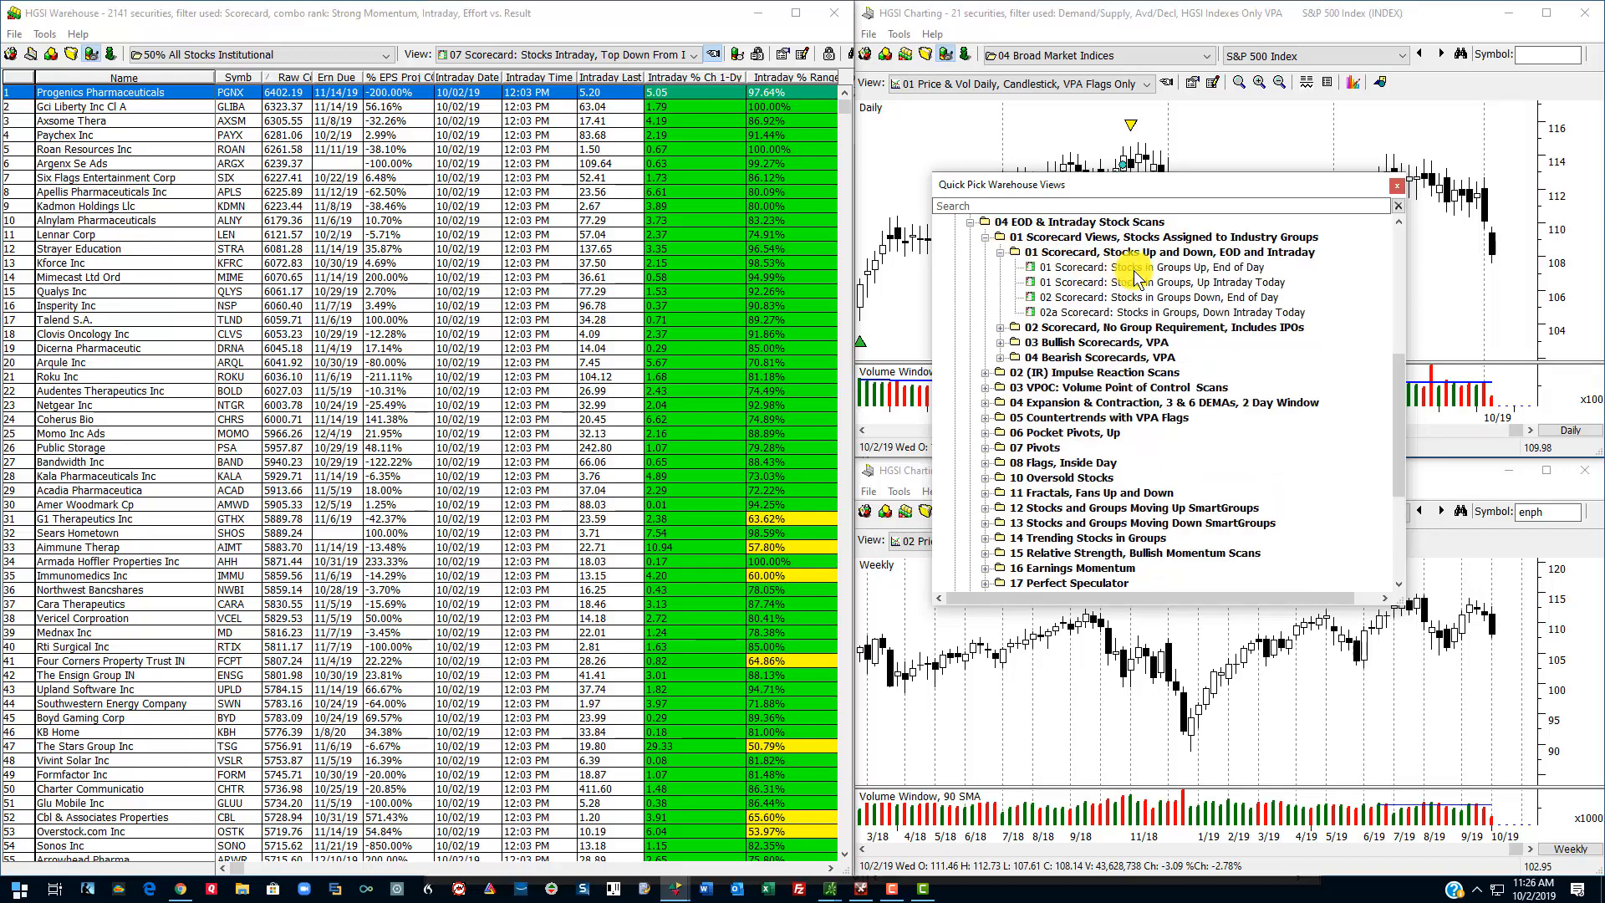
pyautogui.click(1157, 283)
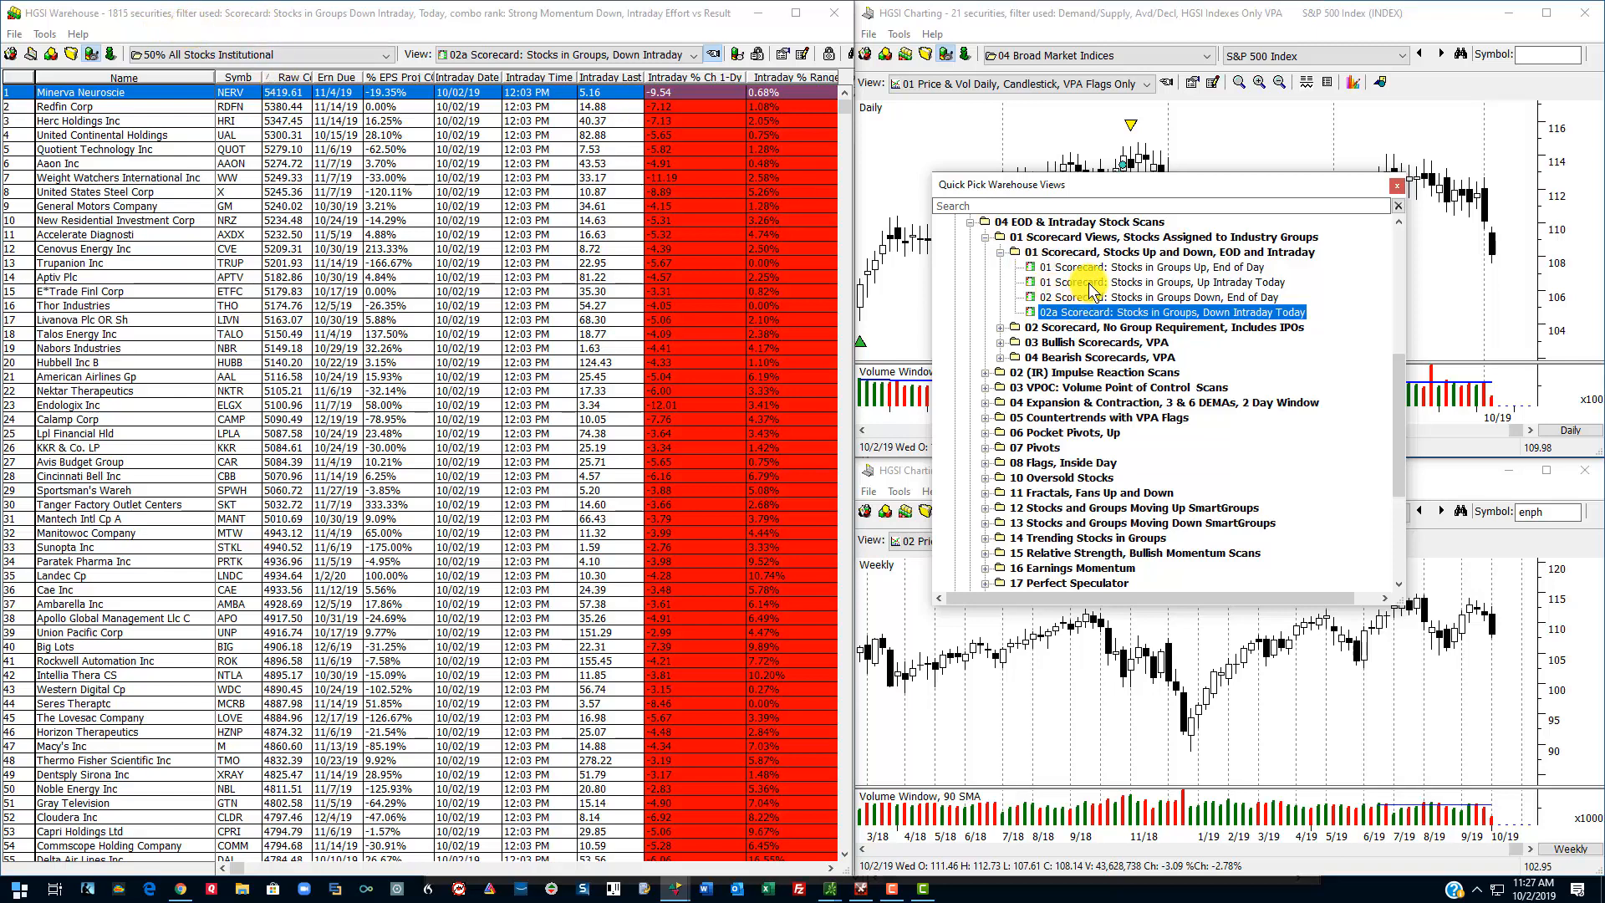
# Step: Flip between the Up and Down Intraday Today views, ending on Stocks in Groups Up Intraday Today
pyautogui.click(1171, 281)
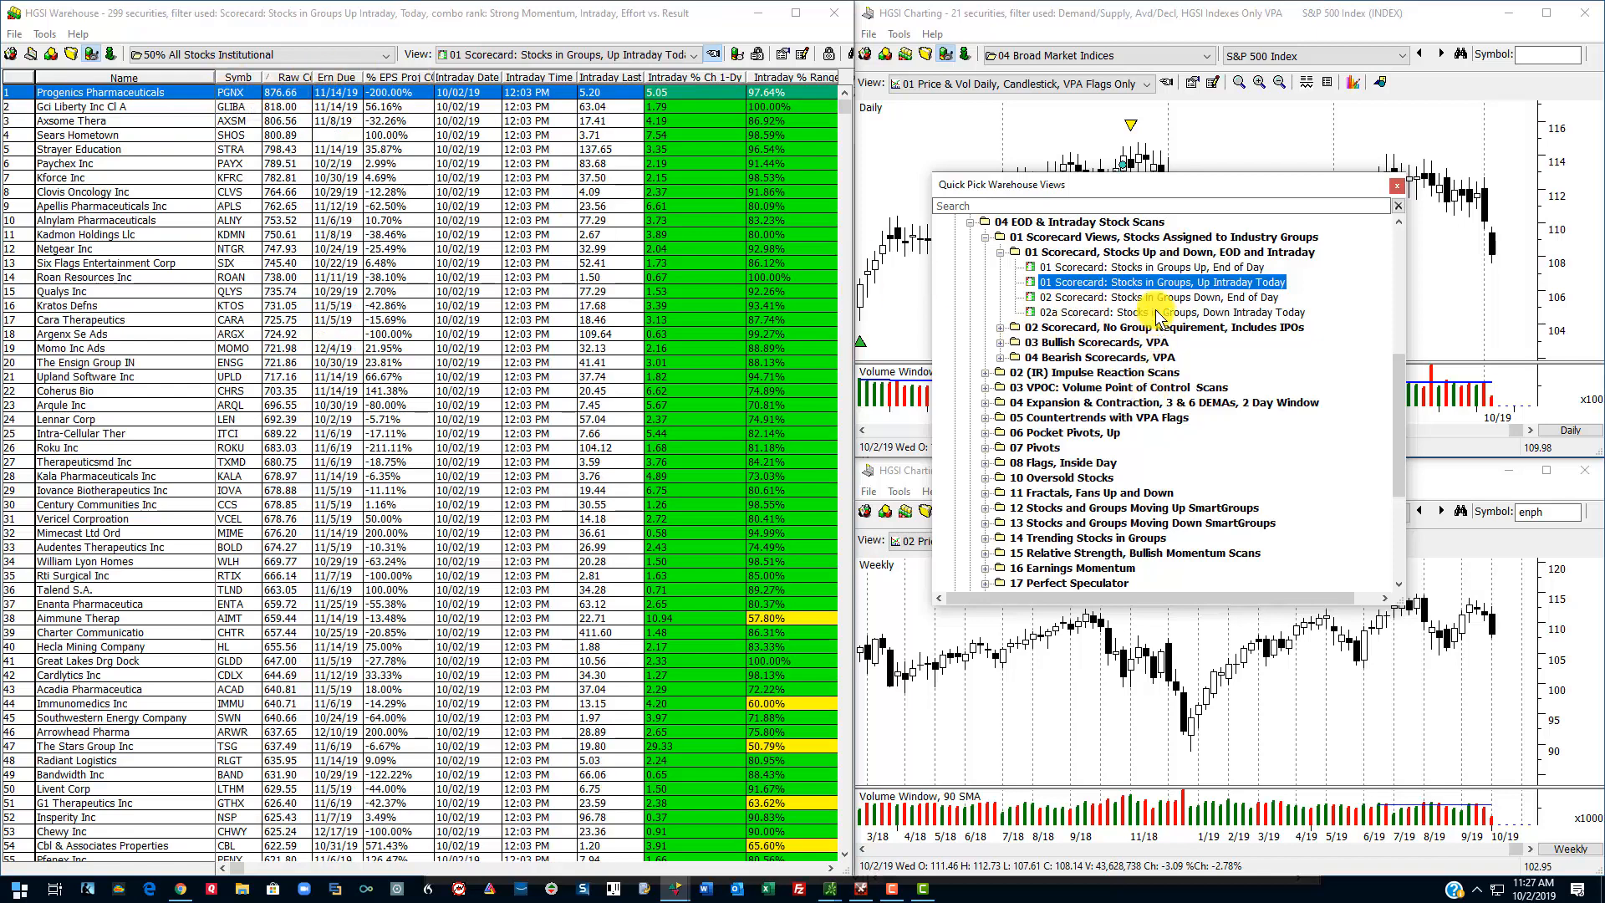
pyautogui.click(1163, 313)
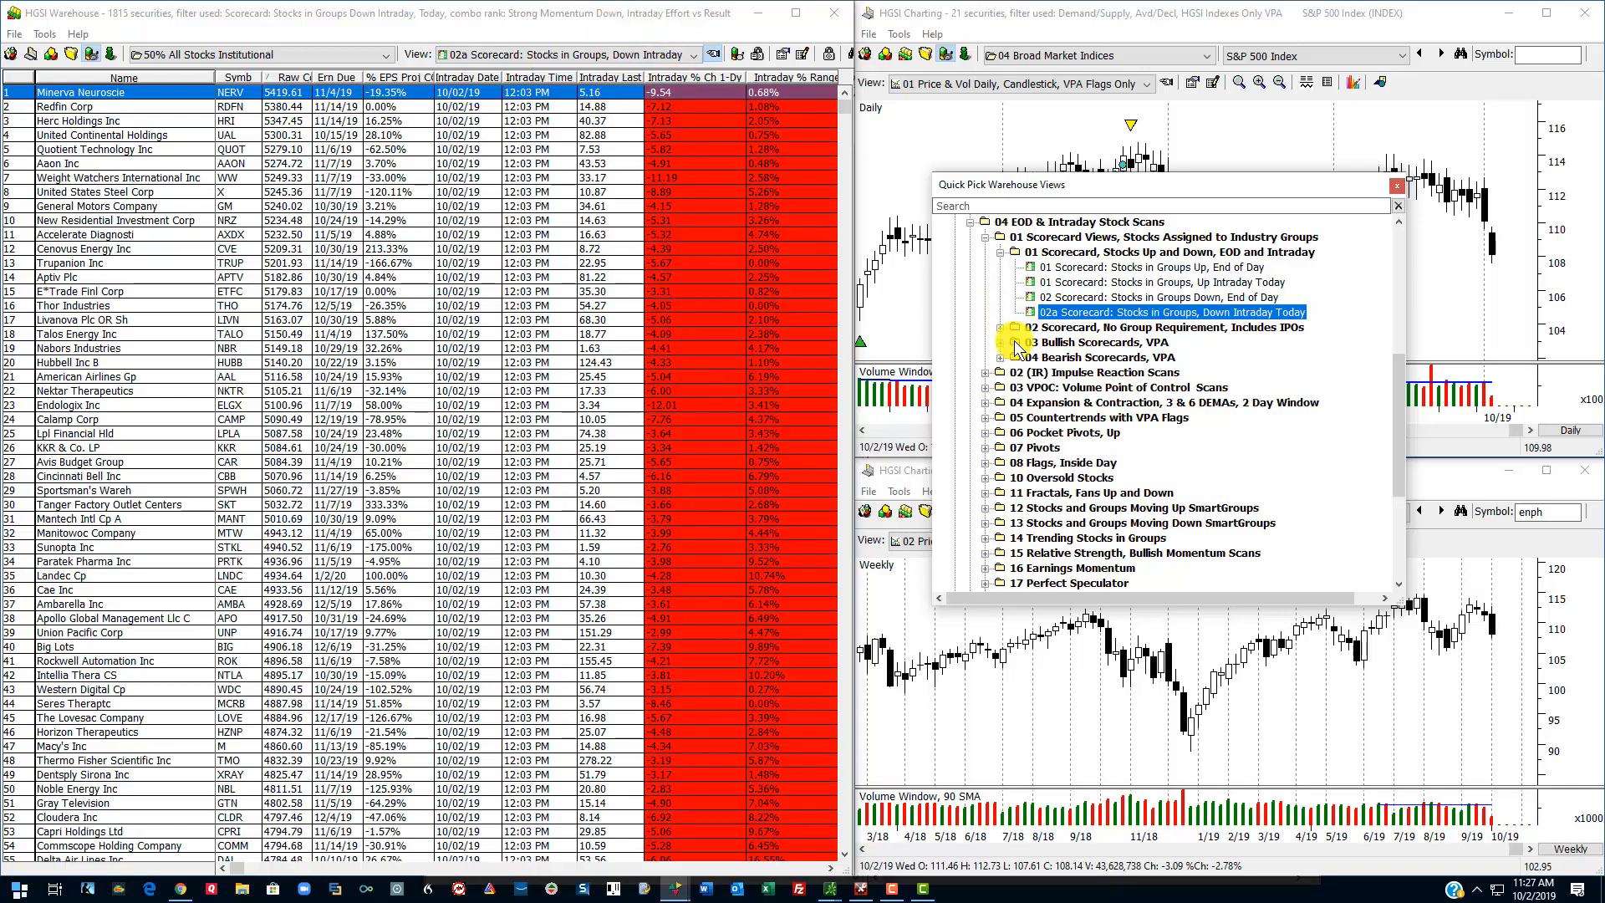
pyautogui.click(1157, 283)
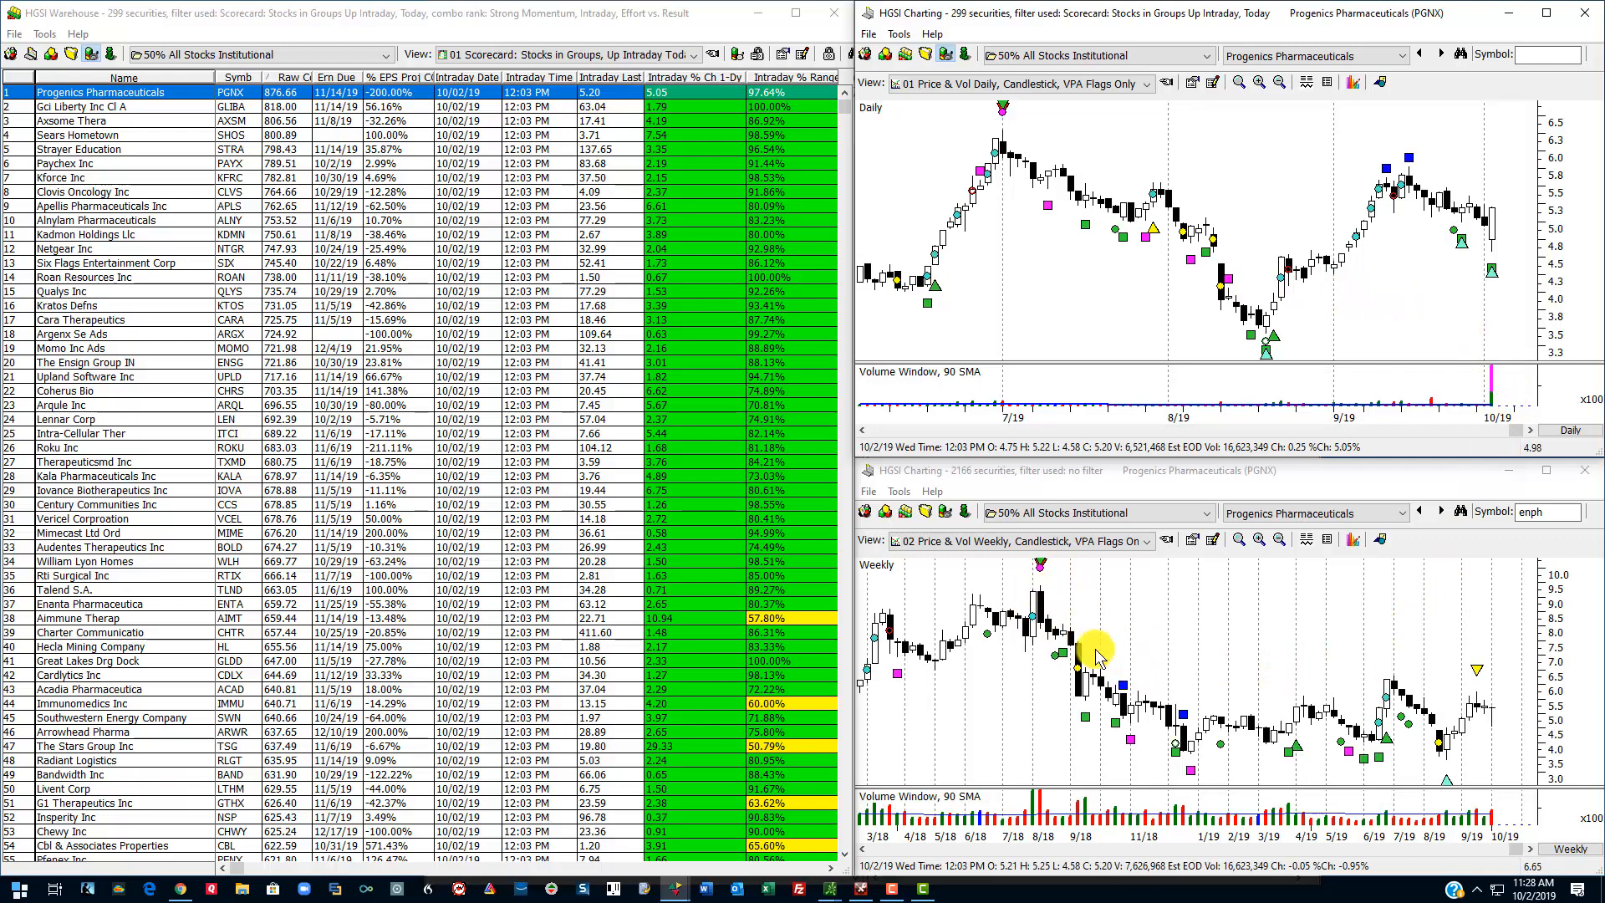
pyautogui.moveTo(1306, 756)
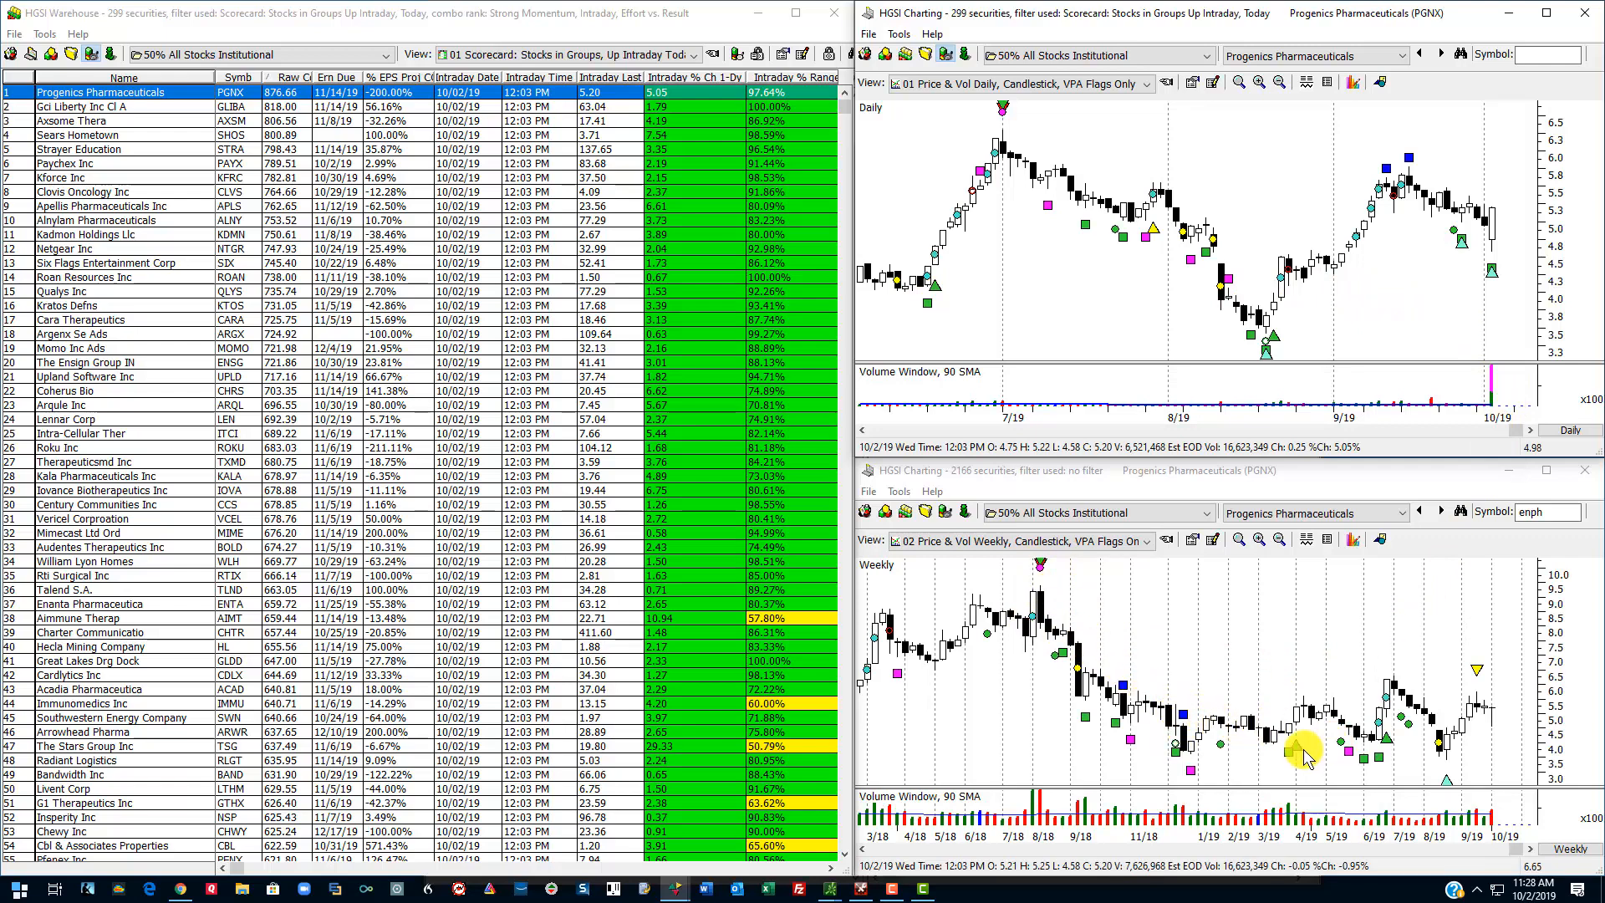
pyautogui.moveTo(1495, 706)
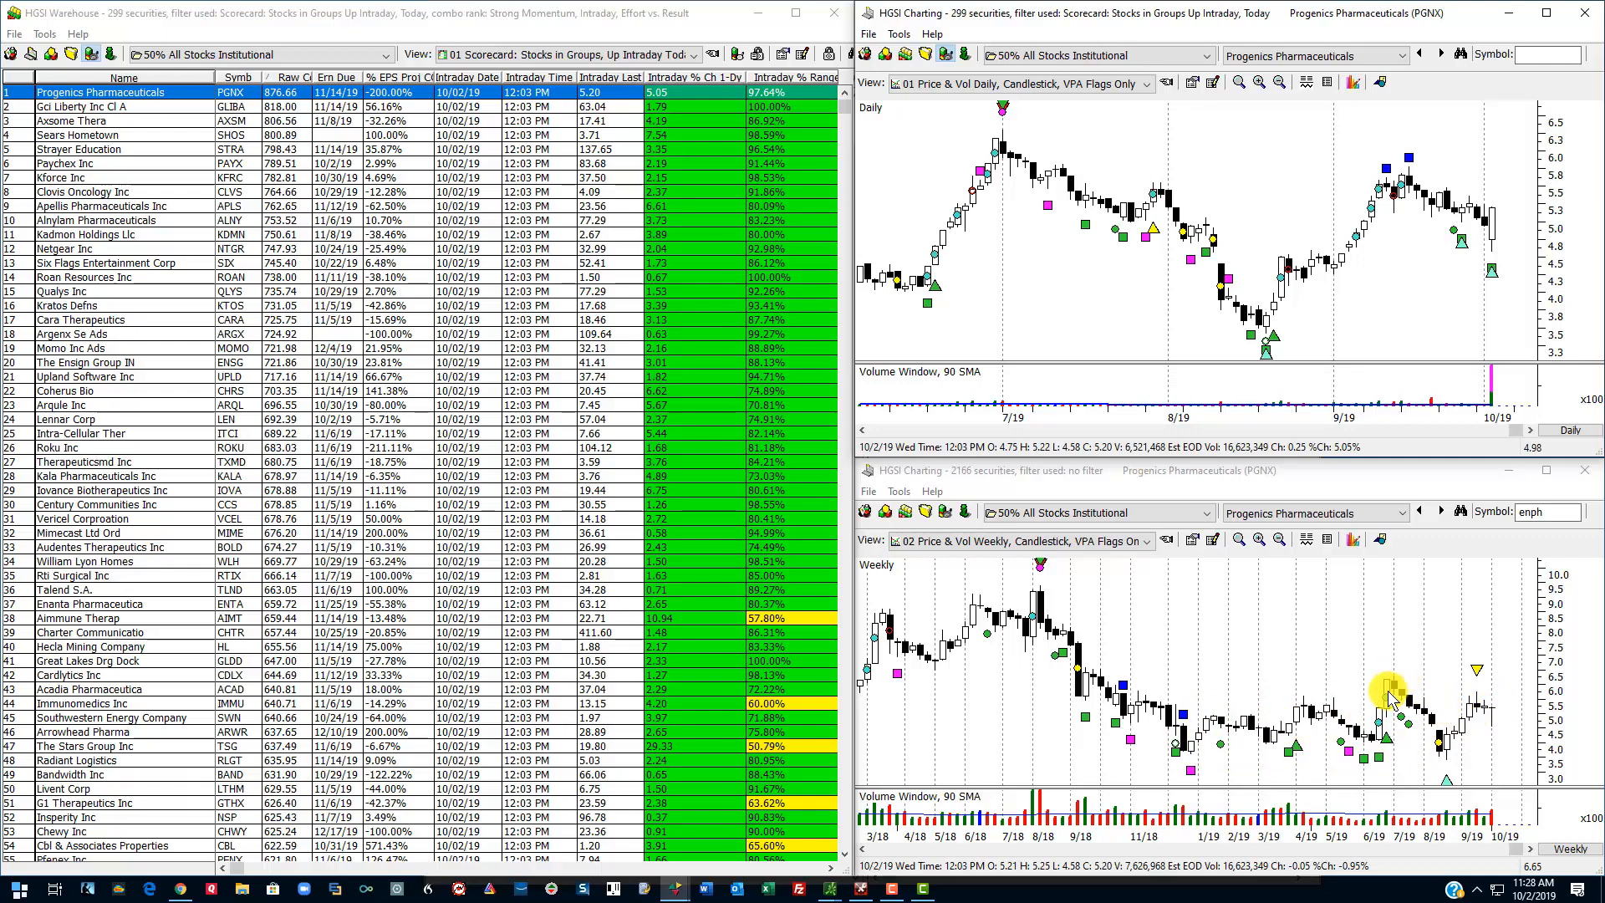
pyautogui.moveTo(1490, 722)
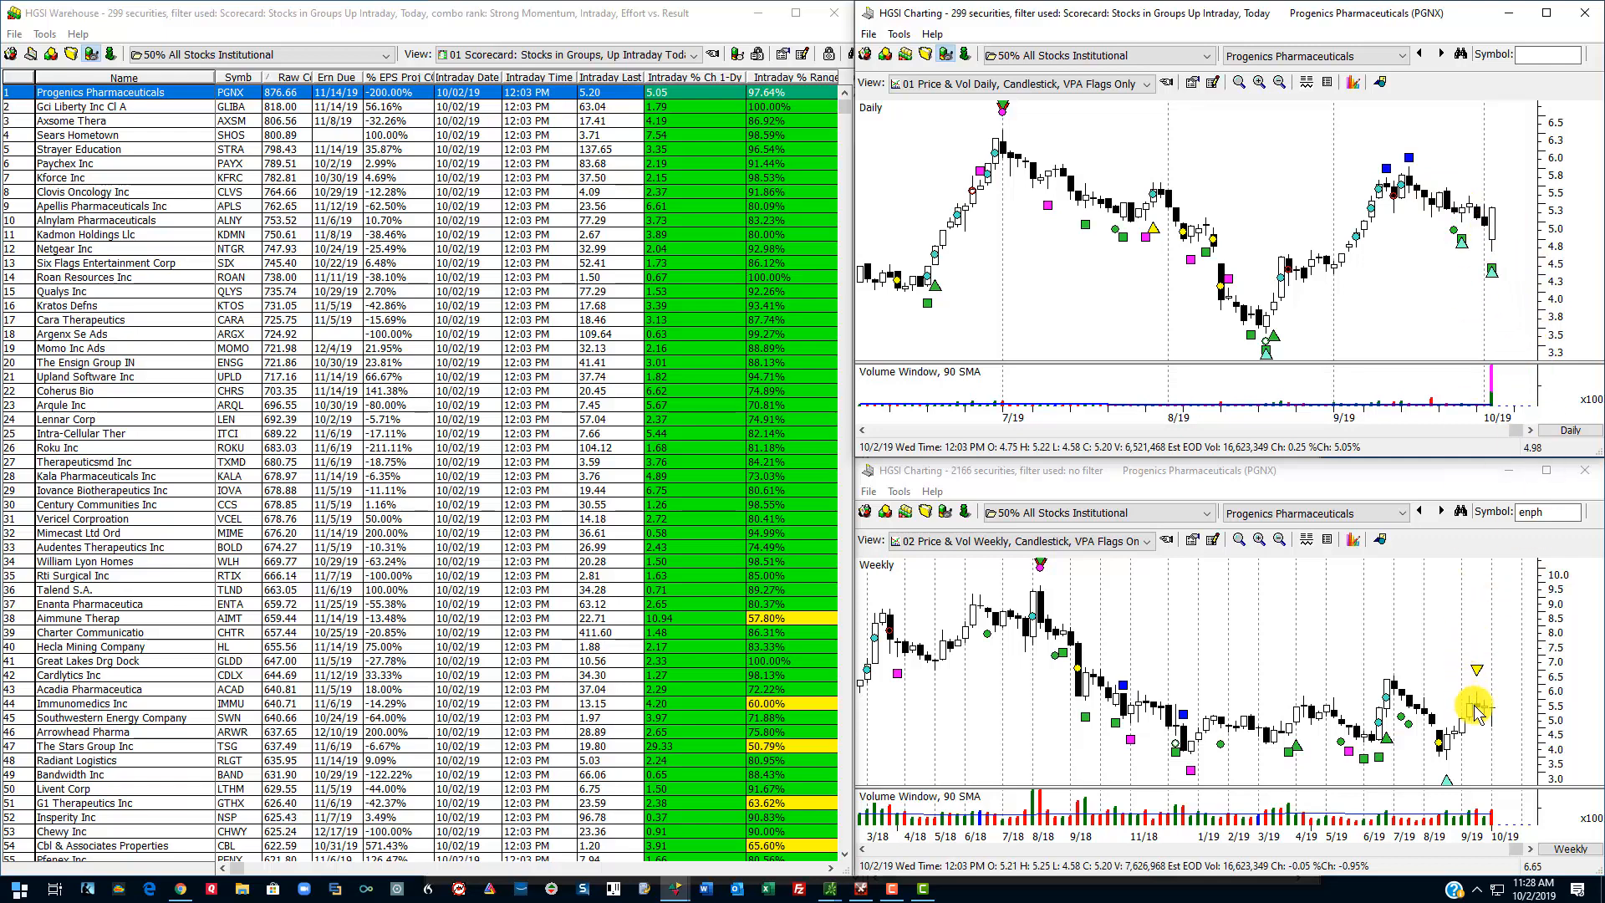
pyautogui.moveTo(1500, 722)
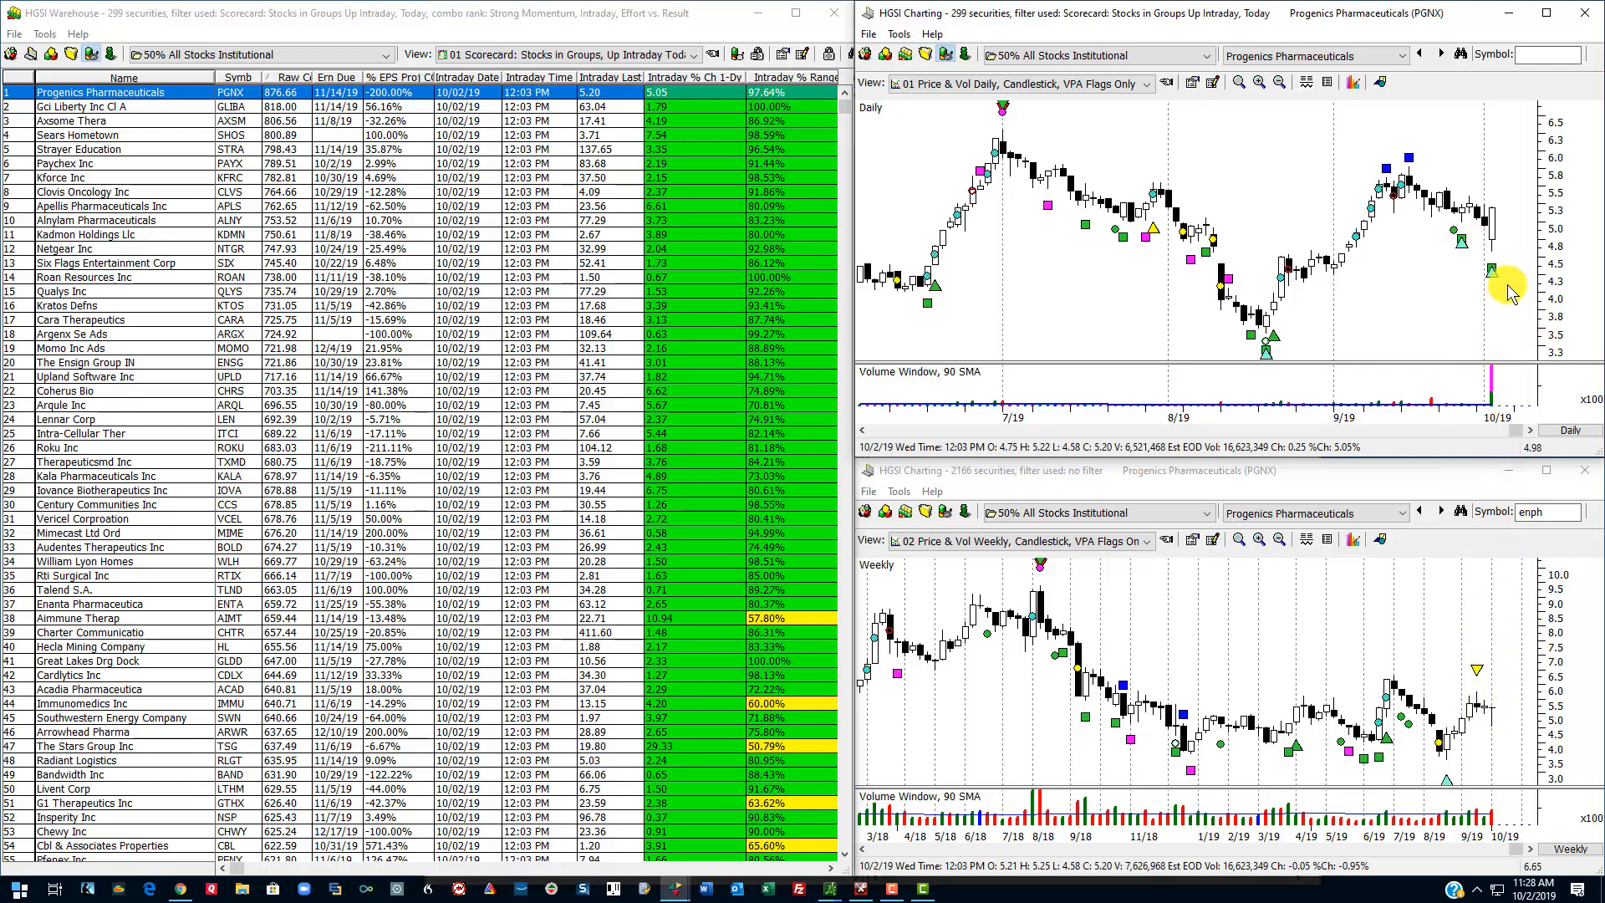
pyautogui.moveTo(1495, 686)
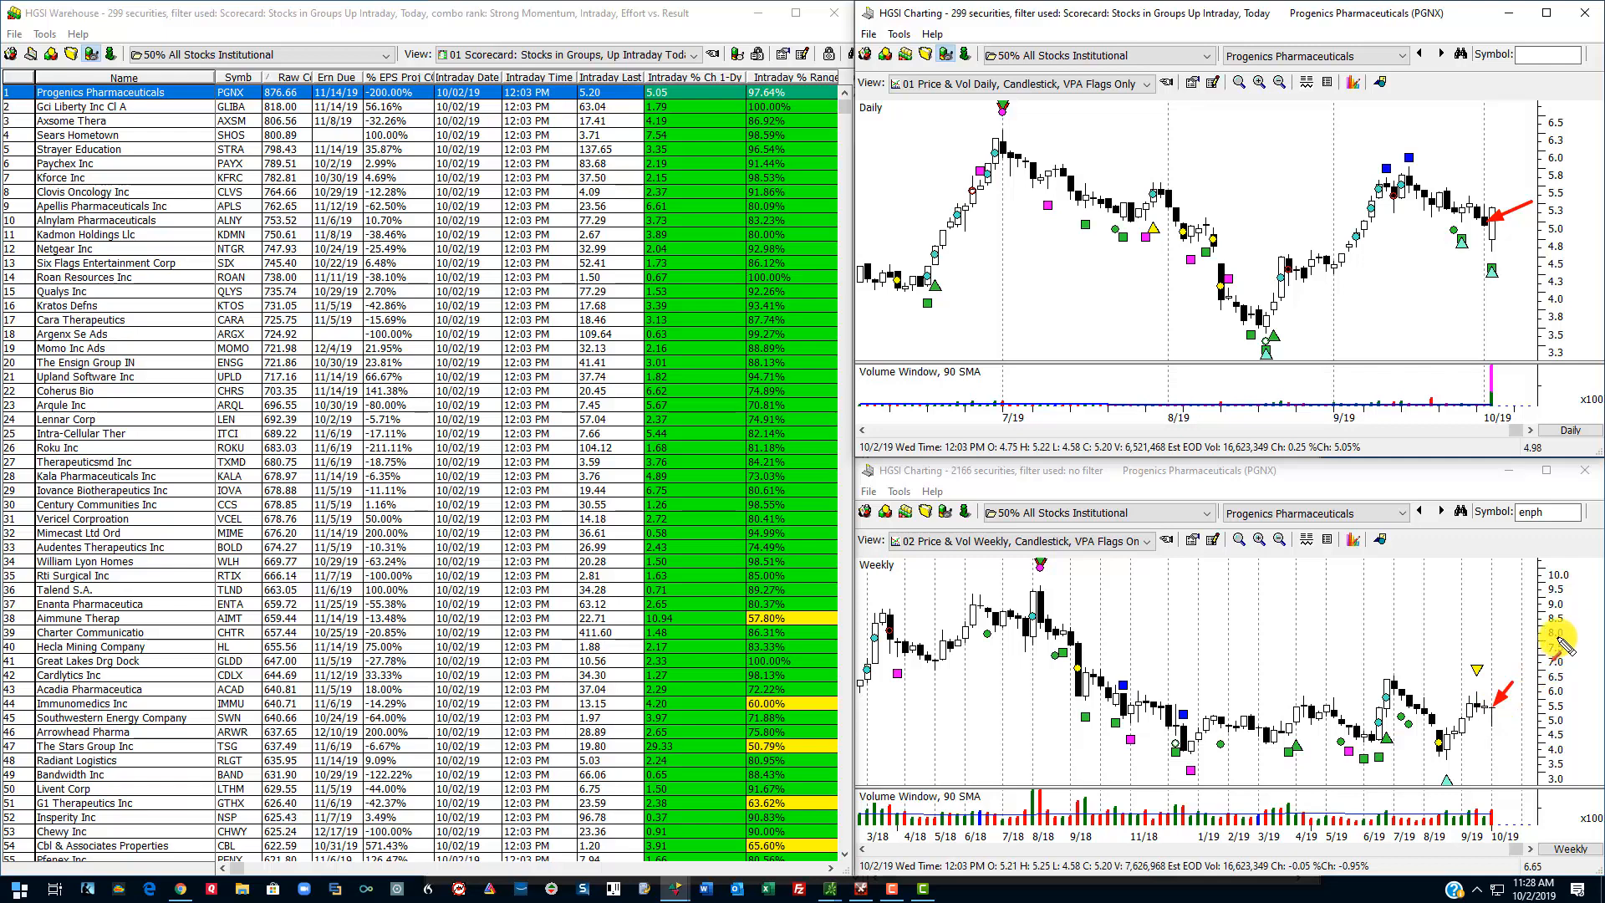
pyautogui.moveTo(1562, 640)
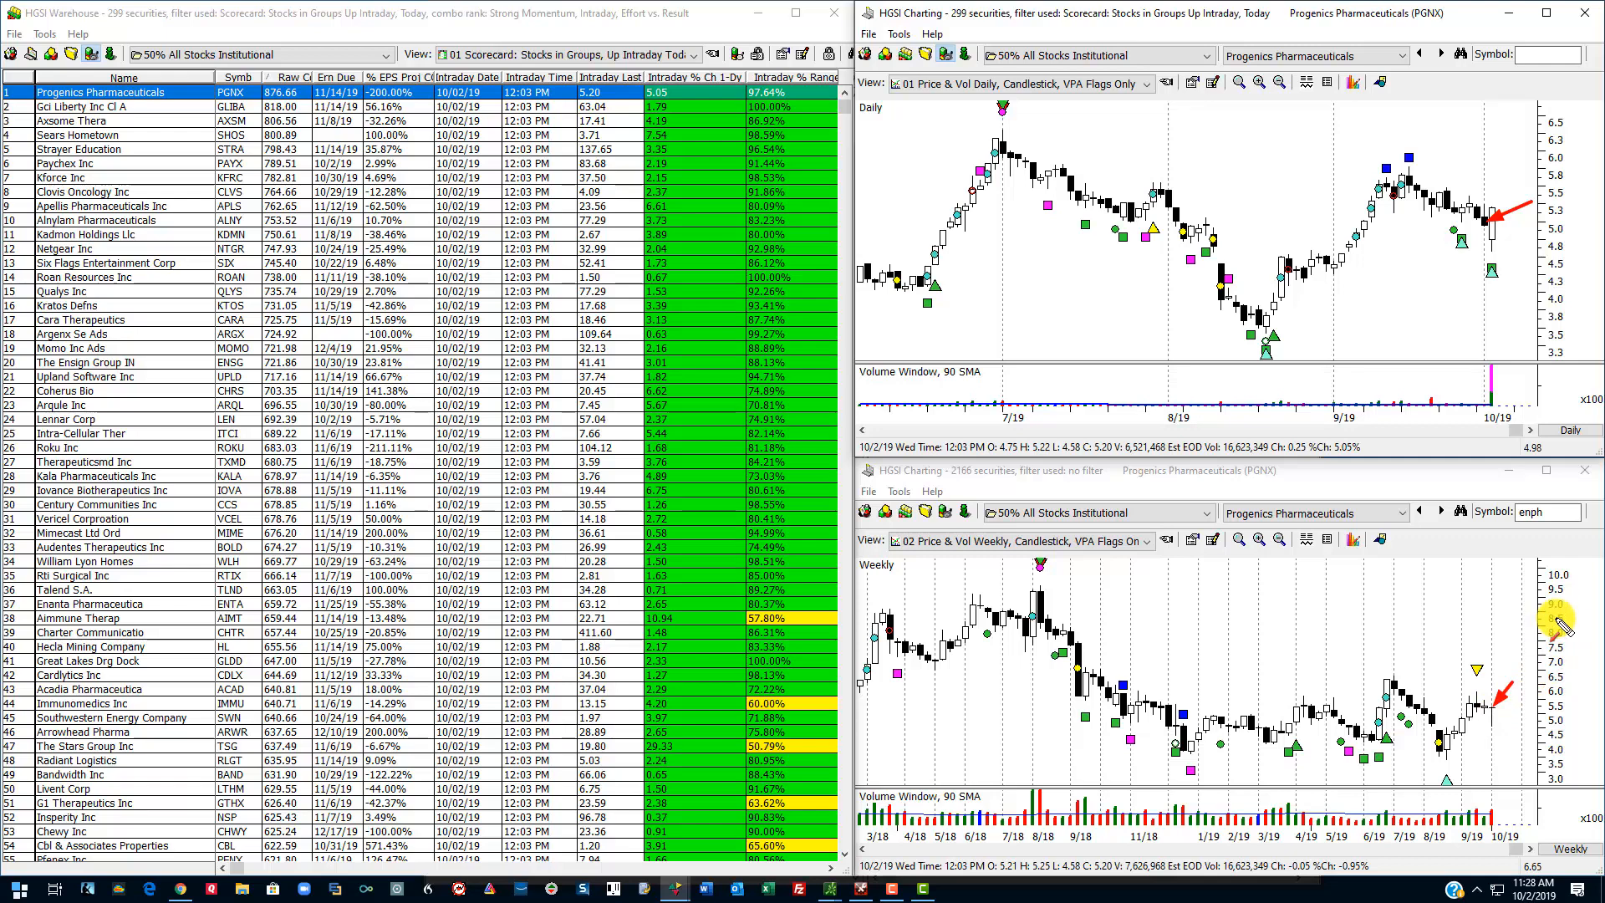
pyautogui.moveTo(1388, 553)
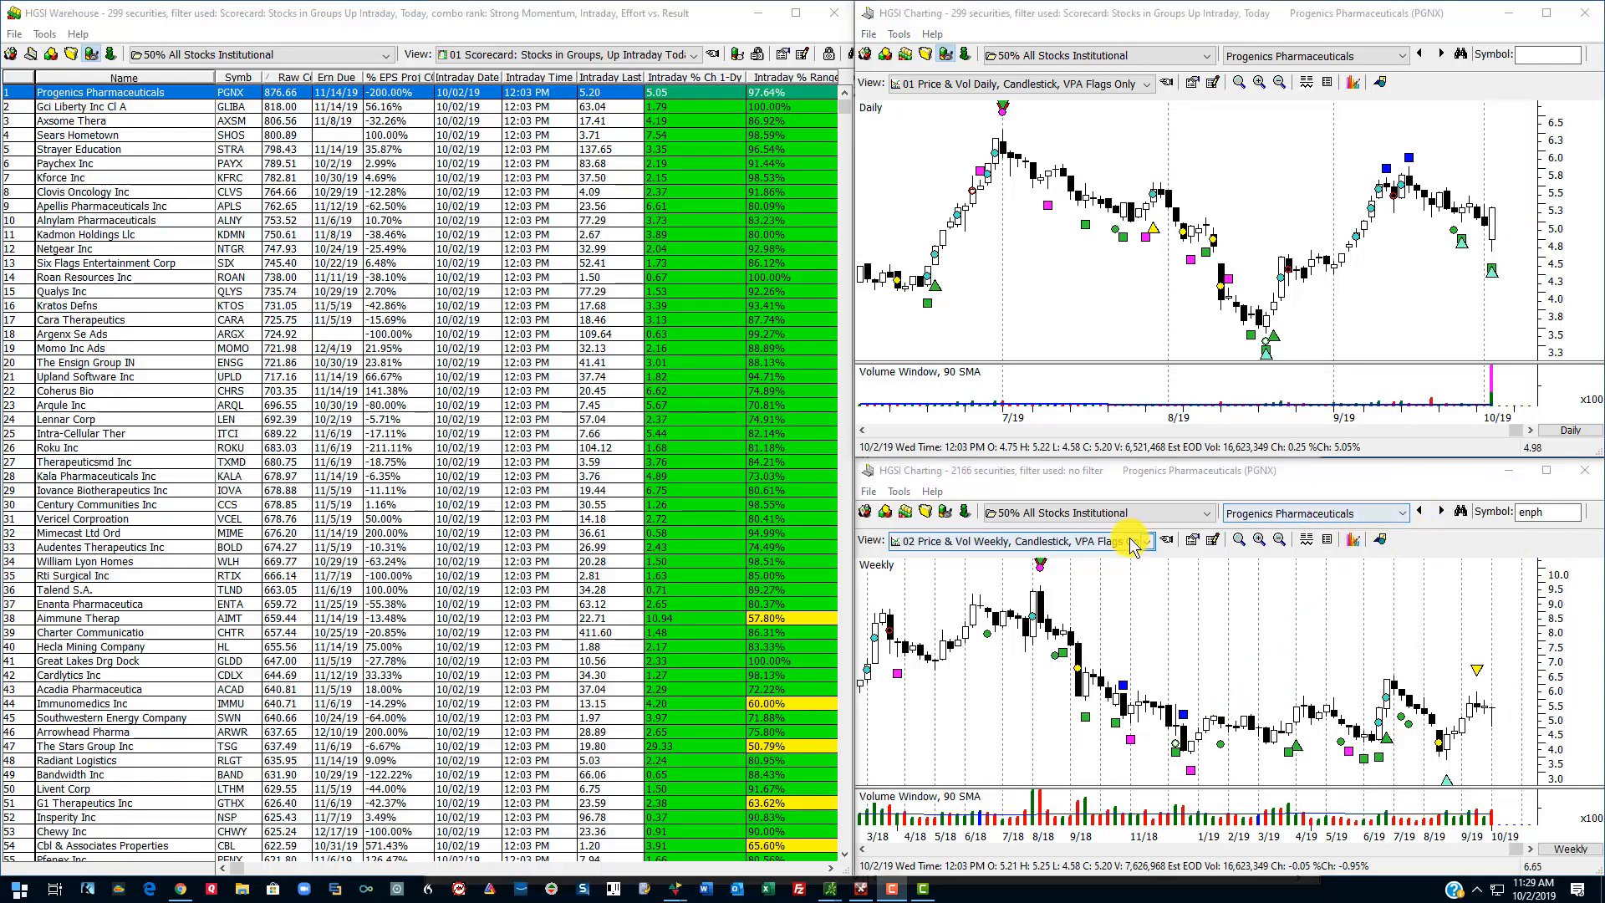
# Step: Switch the lower Progenics Pharmaceuticals chart to the '03 Price & Vol Monthly' view
pyautogui.click(1146, 540)
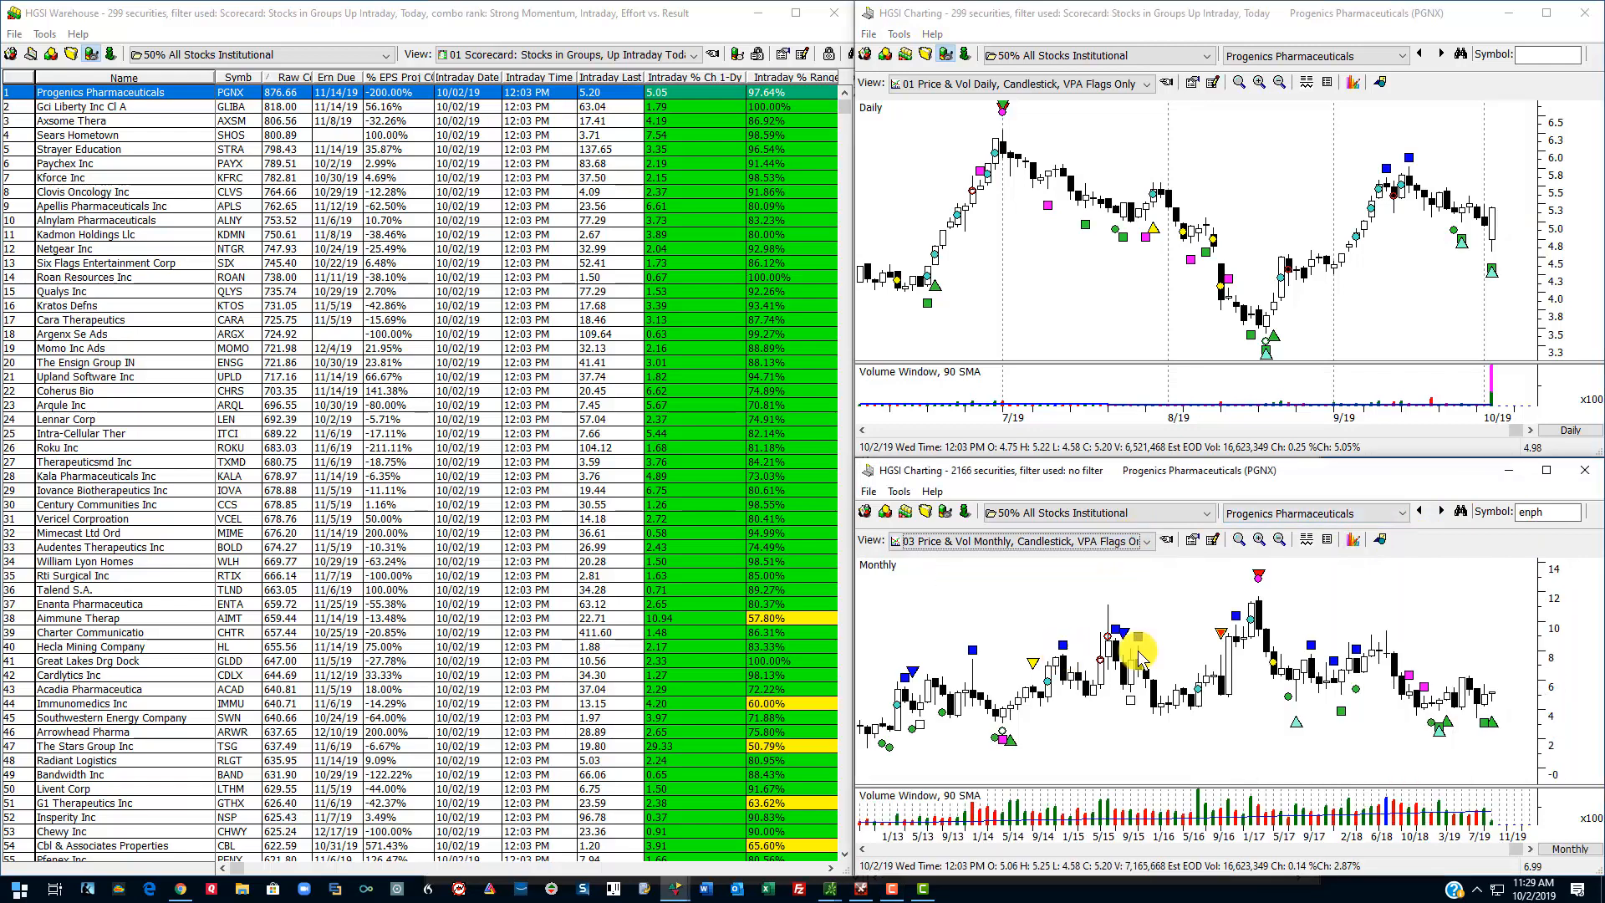
pyautogui.moveTo(1292, 743)
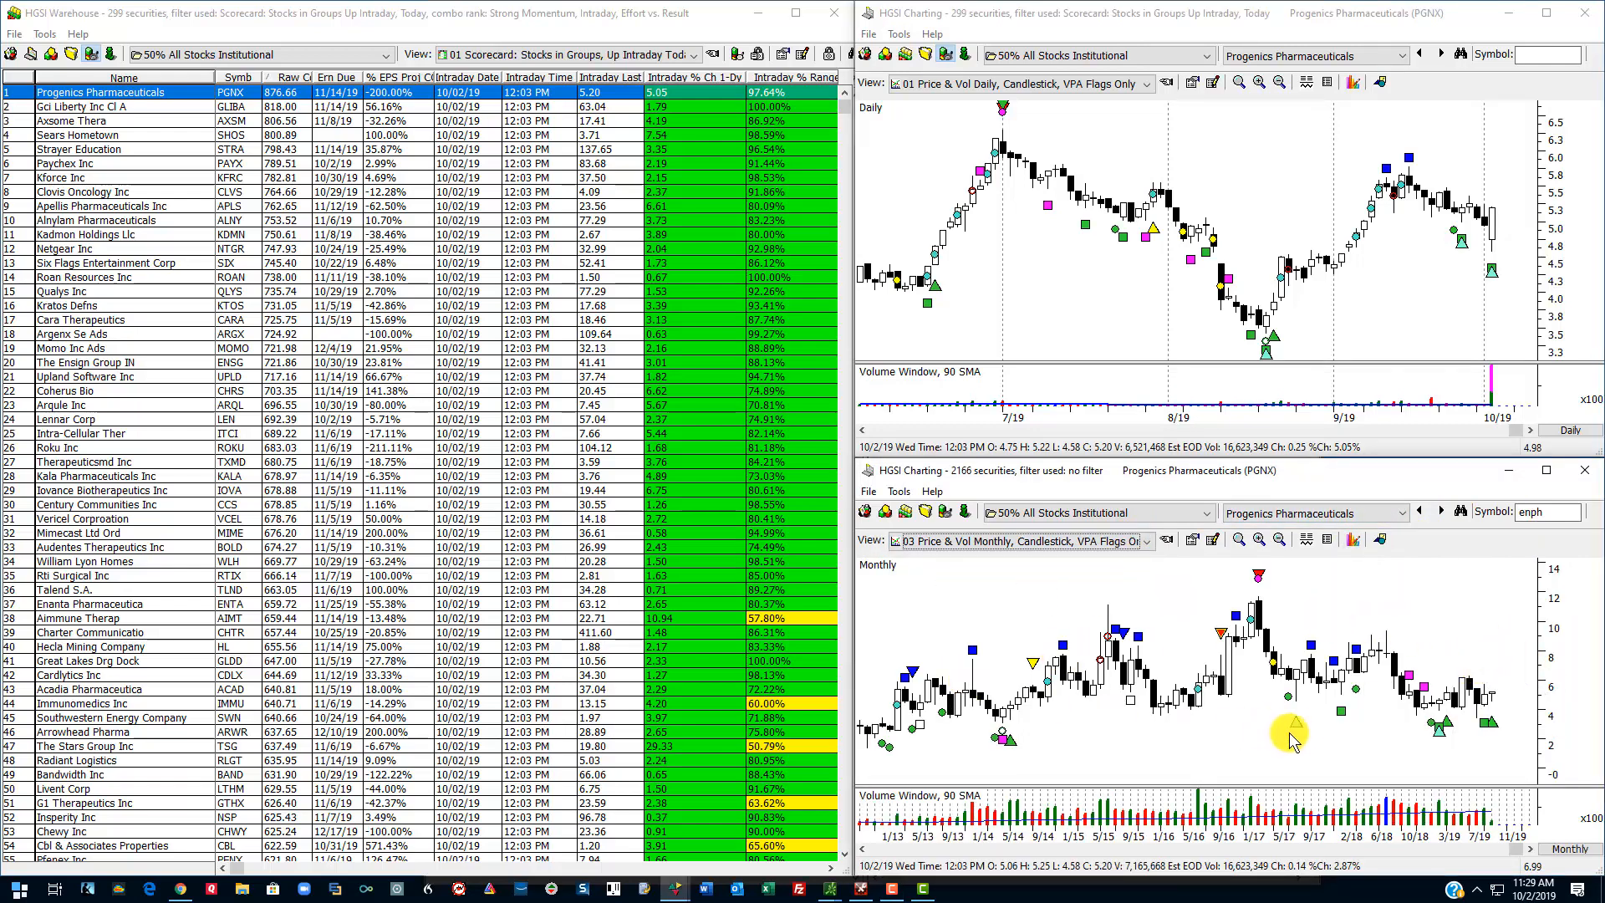
pyautogui.moveTo(1338, 754)
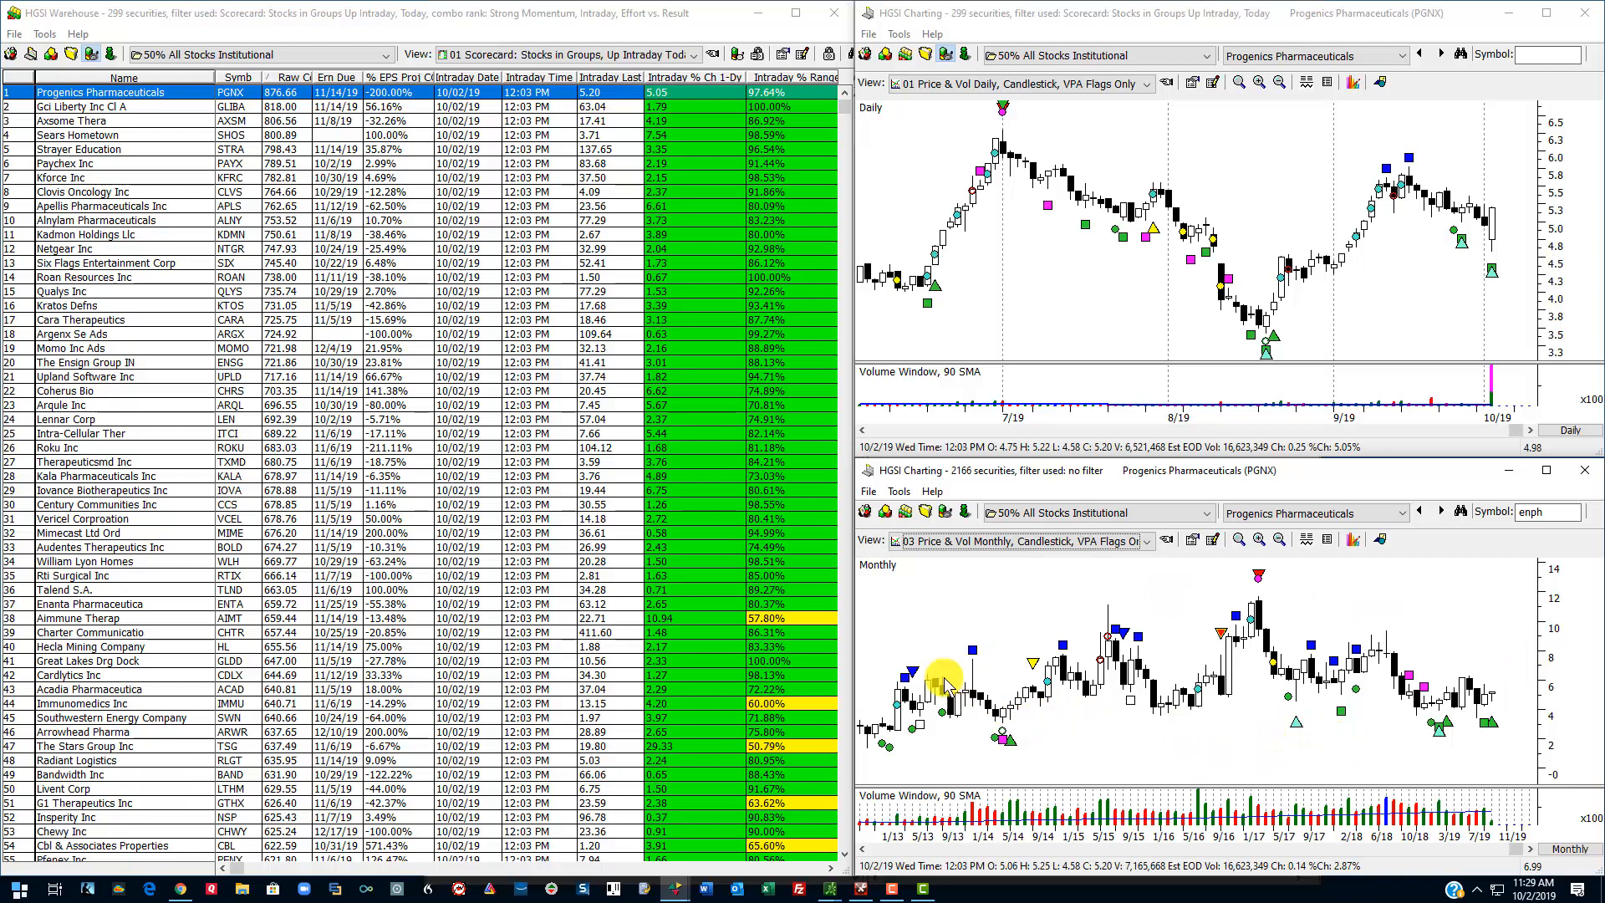
pyautogui.moveTo(1198, 733)
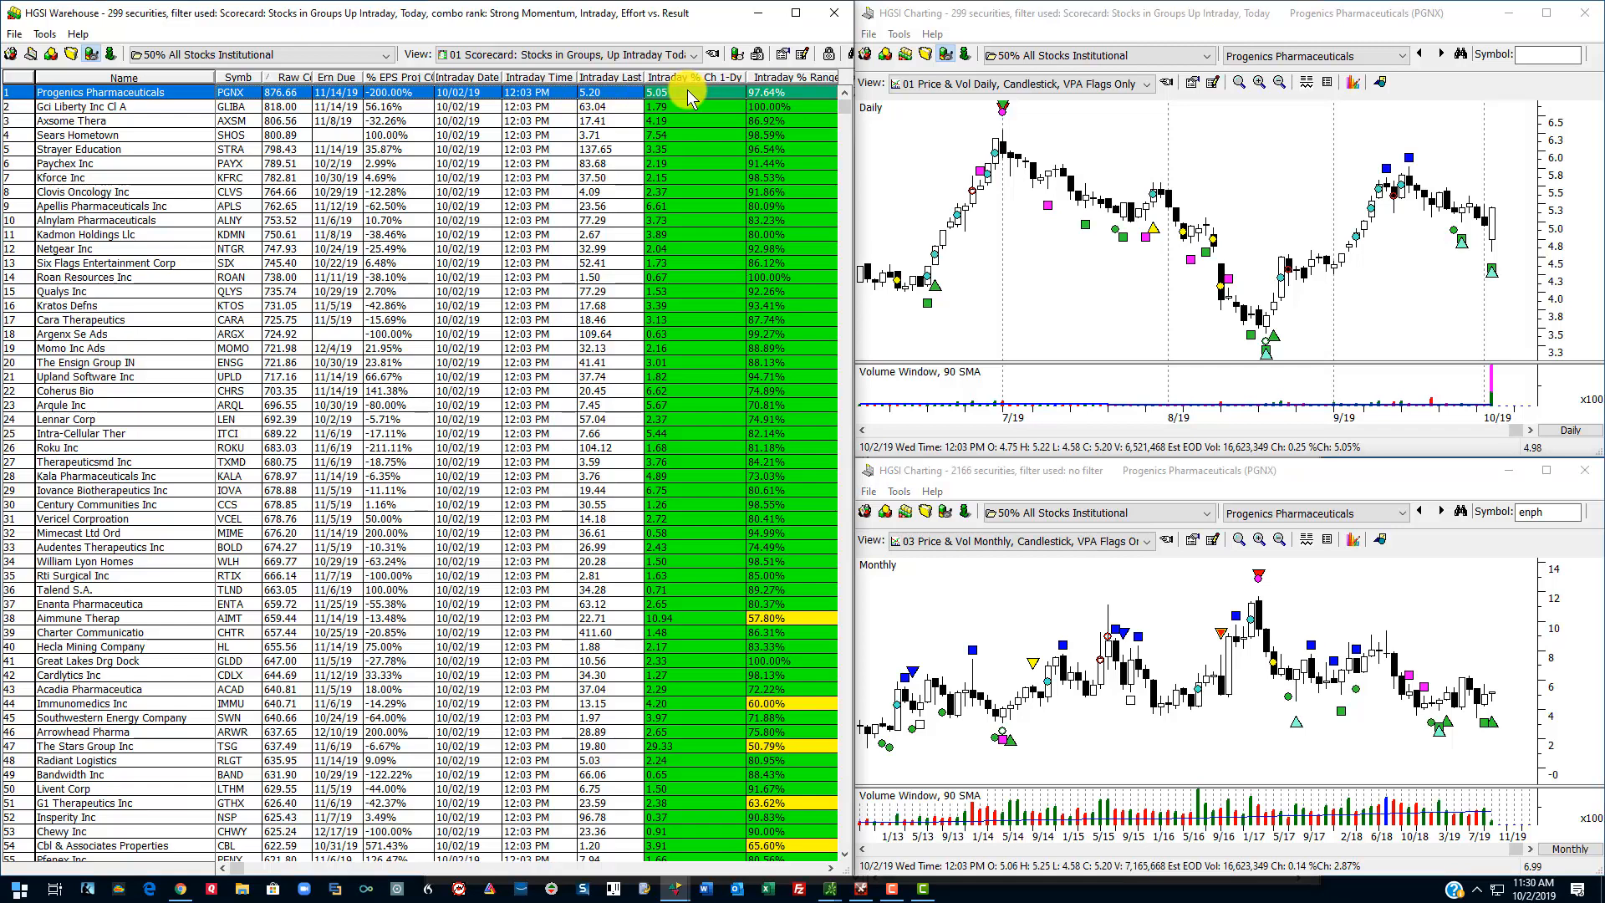
pyautogui.click(1143, 540)
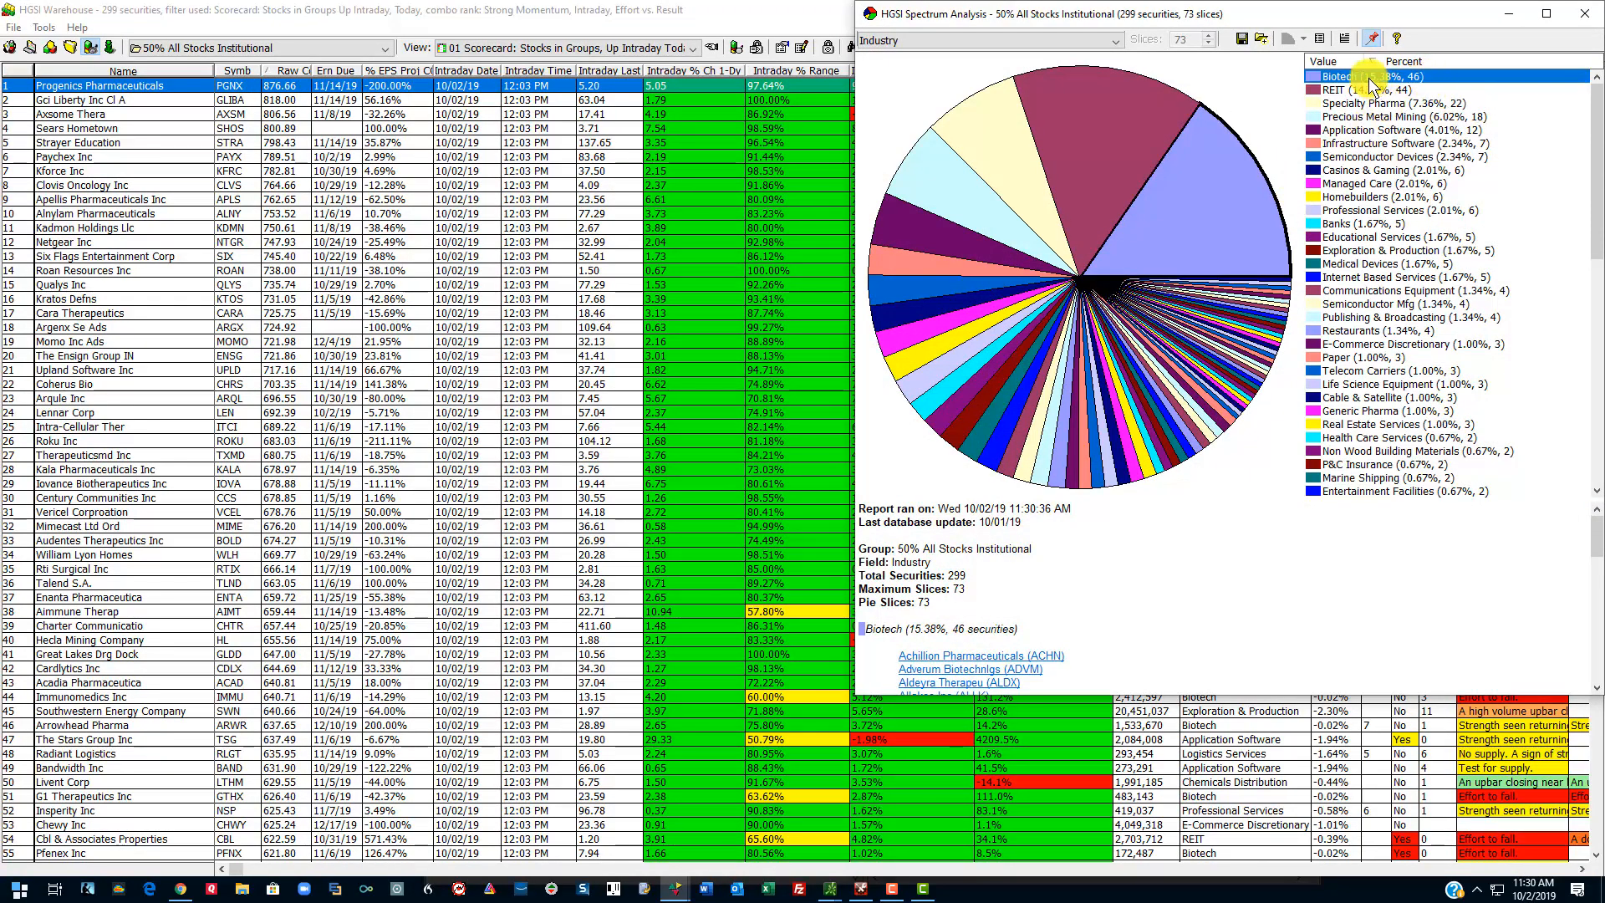
# Step: List the REIT and Specialty Pharma companies in Spectrum Analysis, then close the breakdown
pyautogui.click(1383, 89)
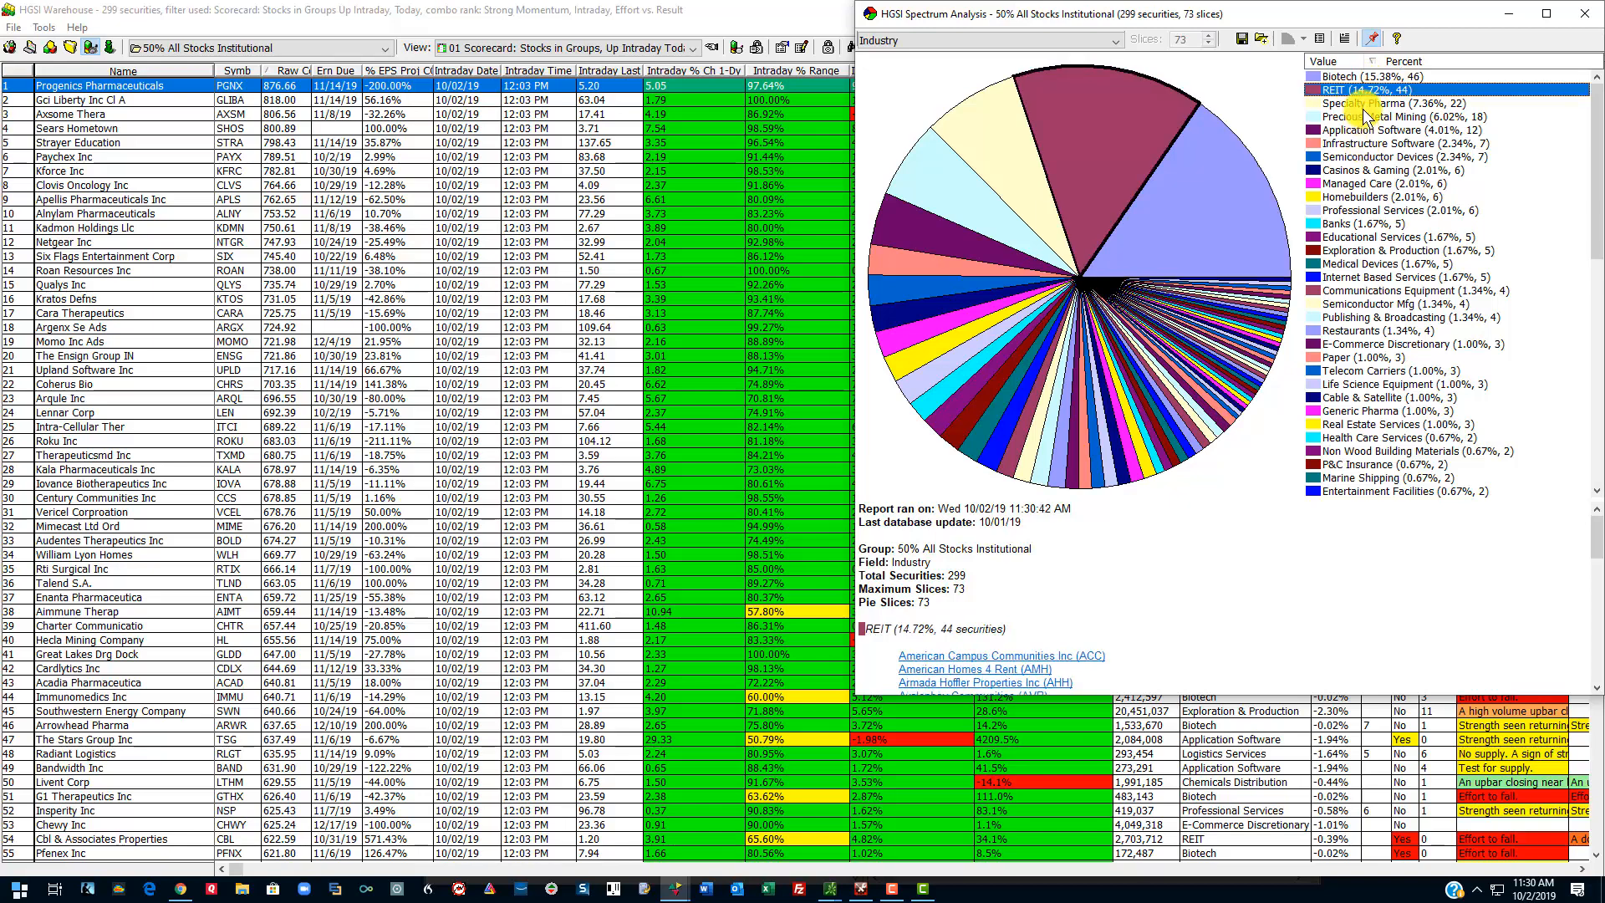
pyautogui.click(1371, 102)
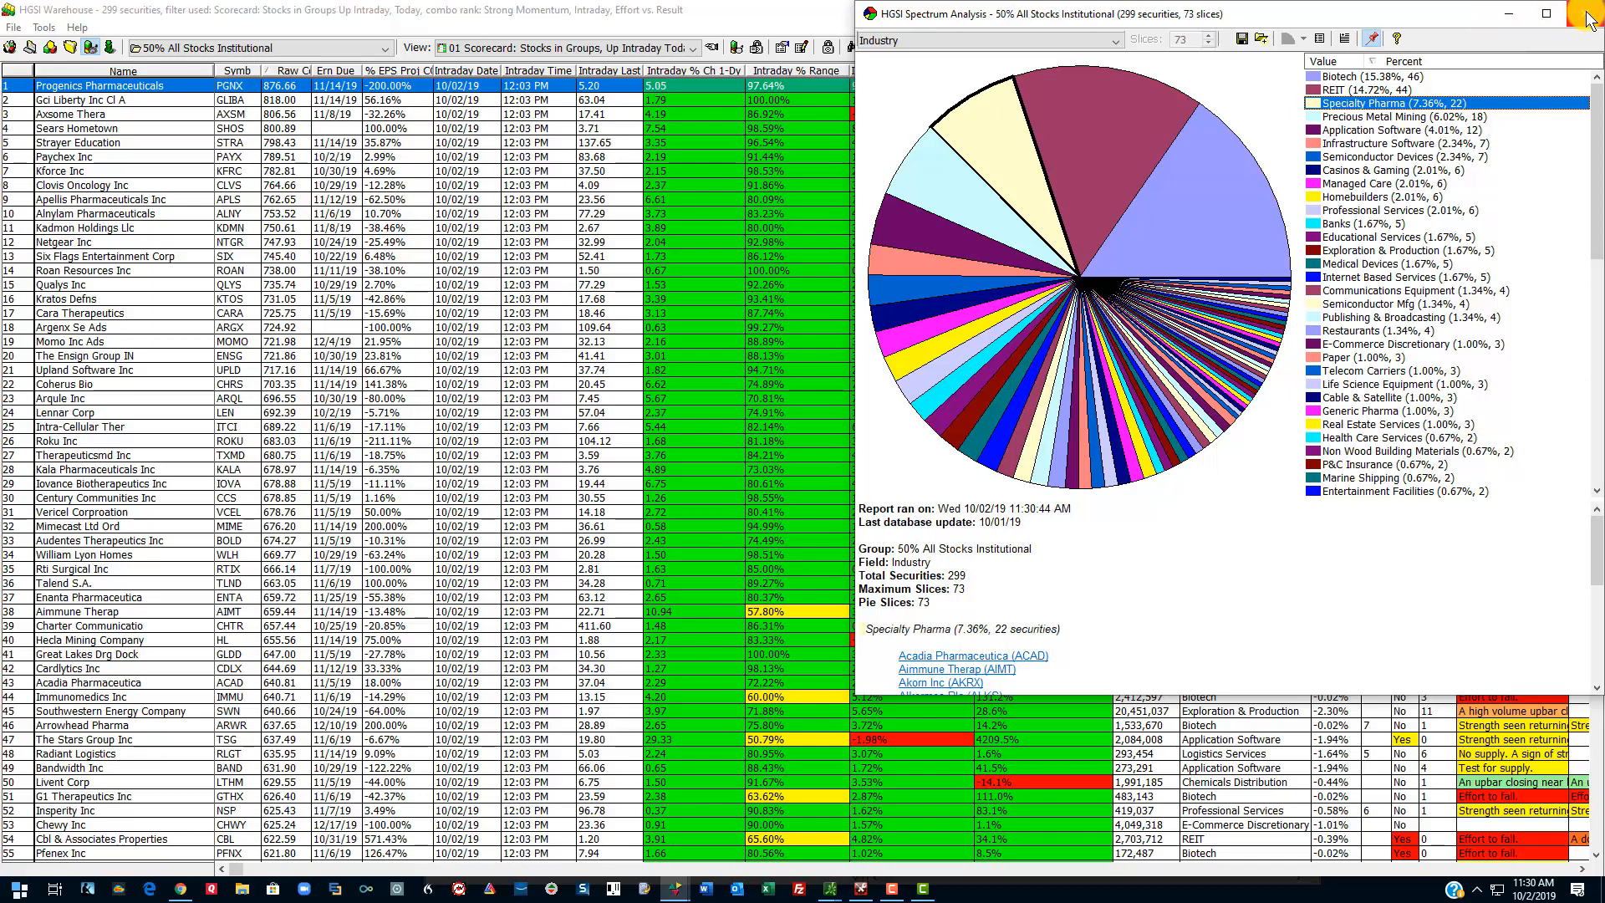
pyautogui.click(1590, 14)
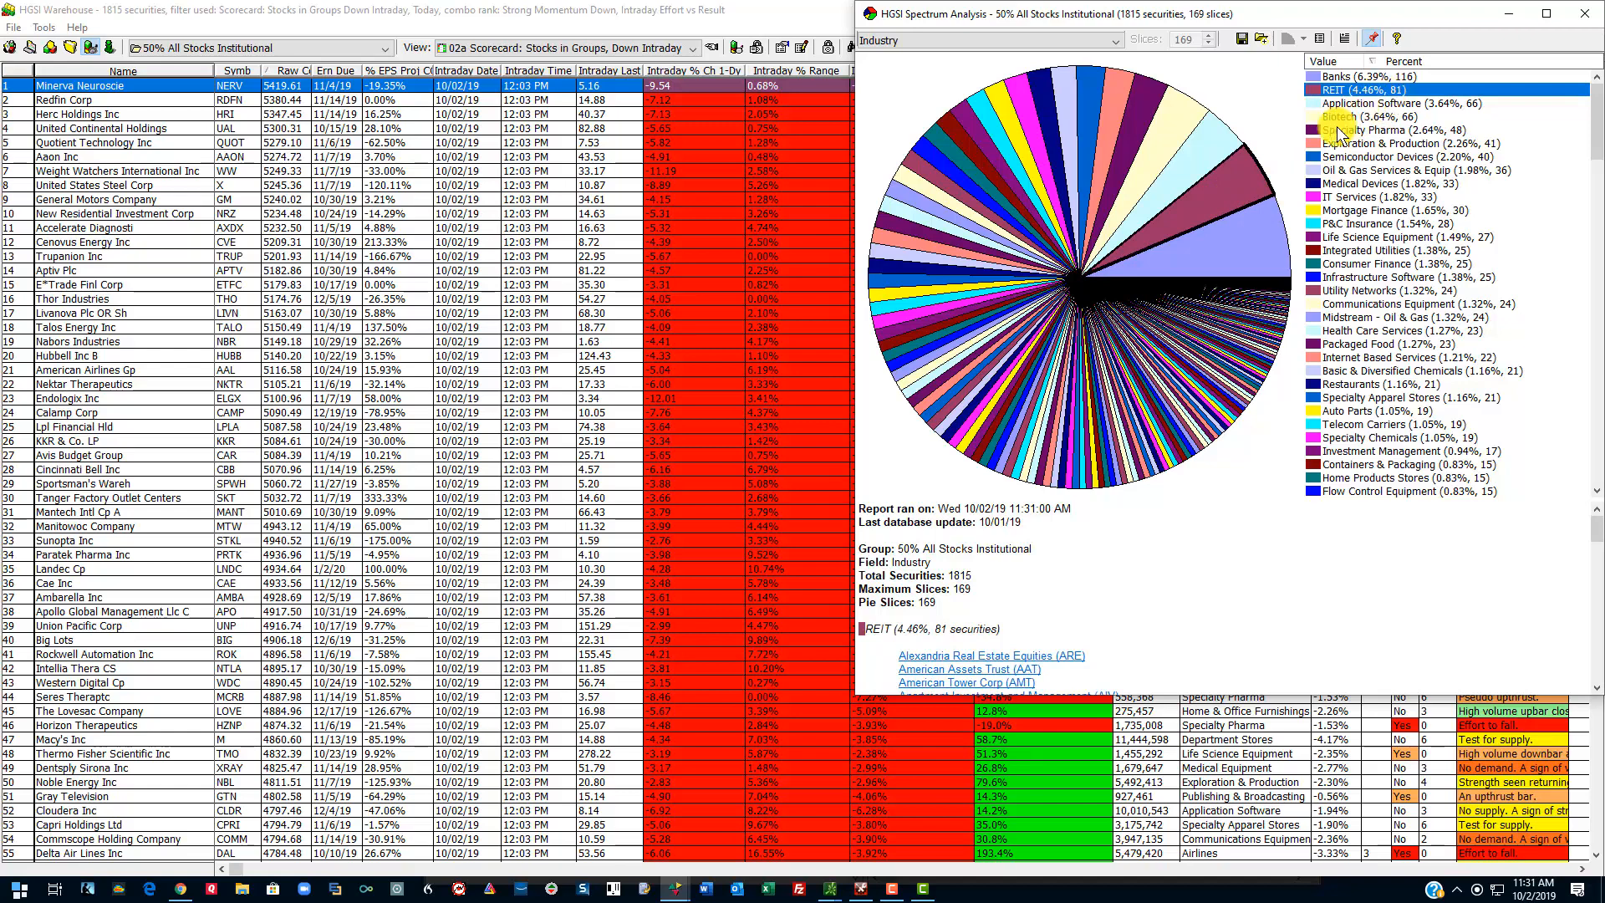
# Step: Browse Application Software, Biotech and Banks industries, then jump to Adobe Systems from Application Software
pyautogui.click(1403, 102)
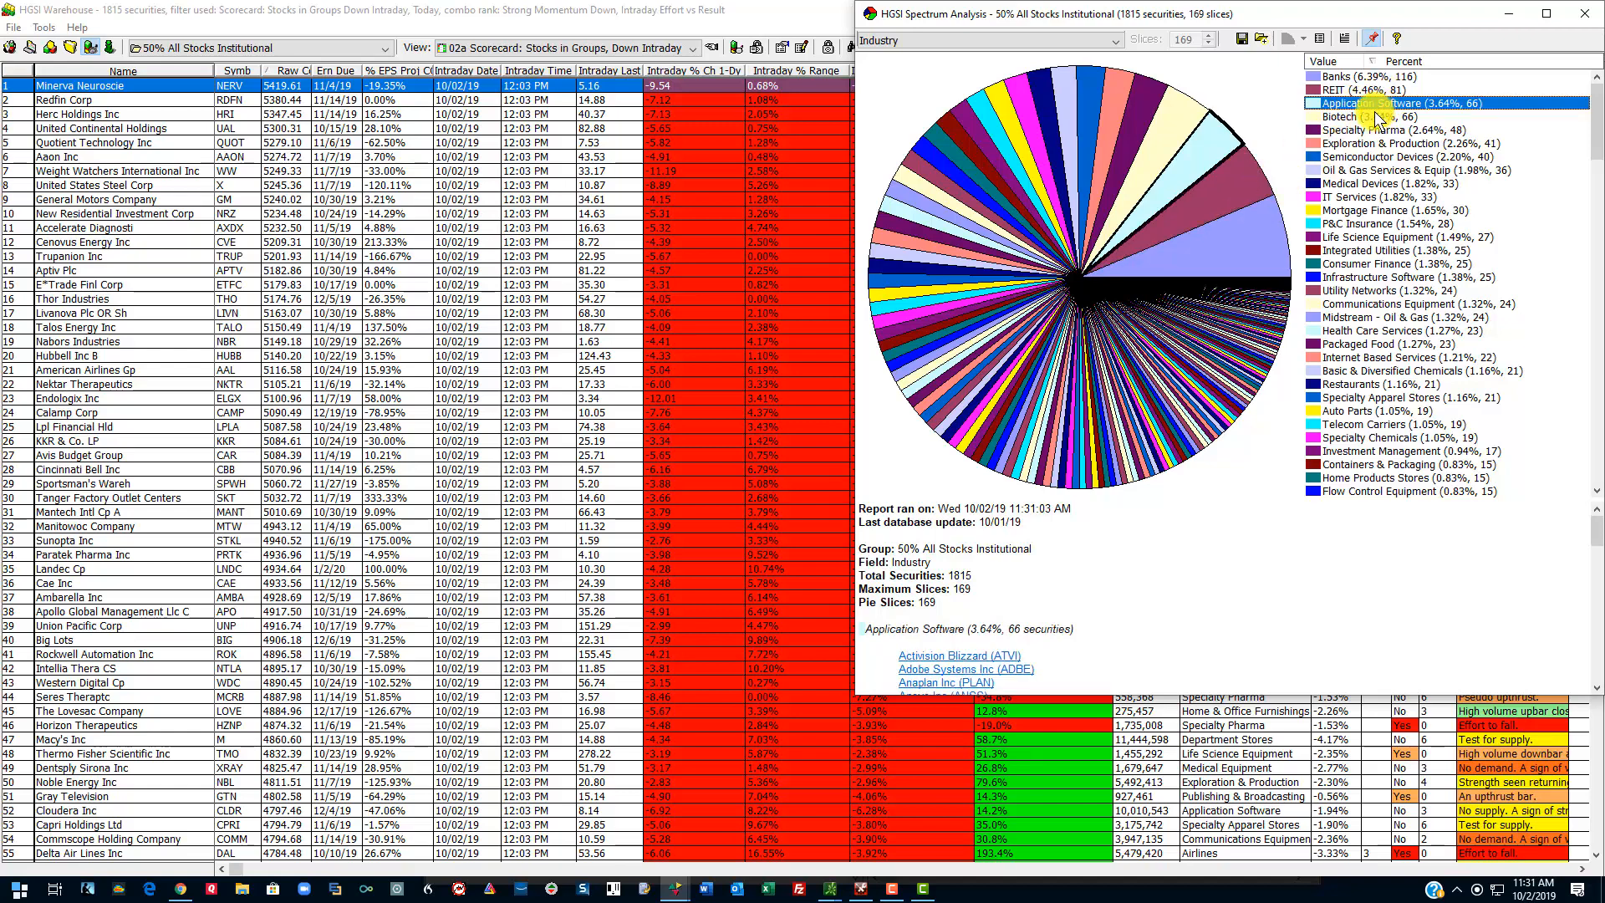
pyautogui.click(1361, 116)
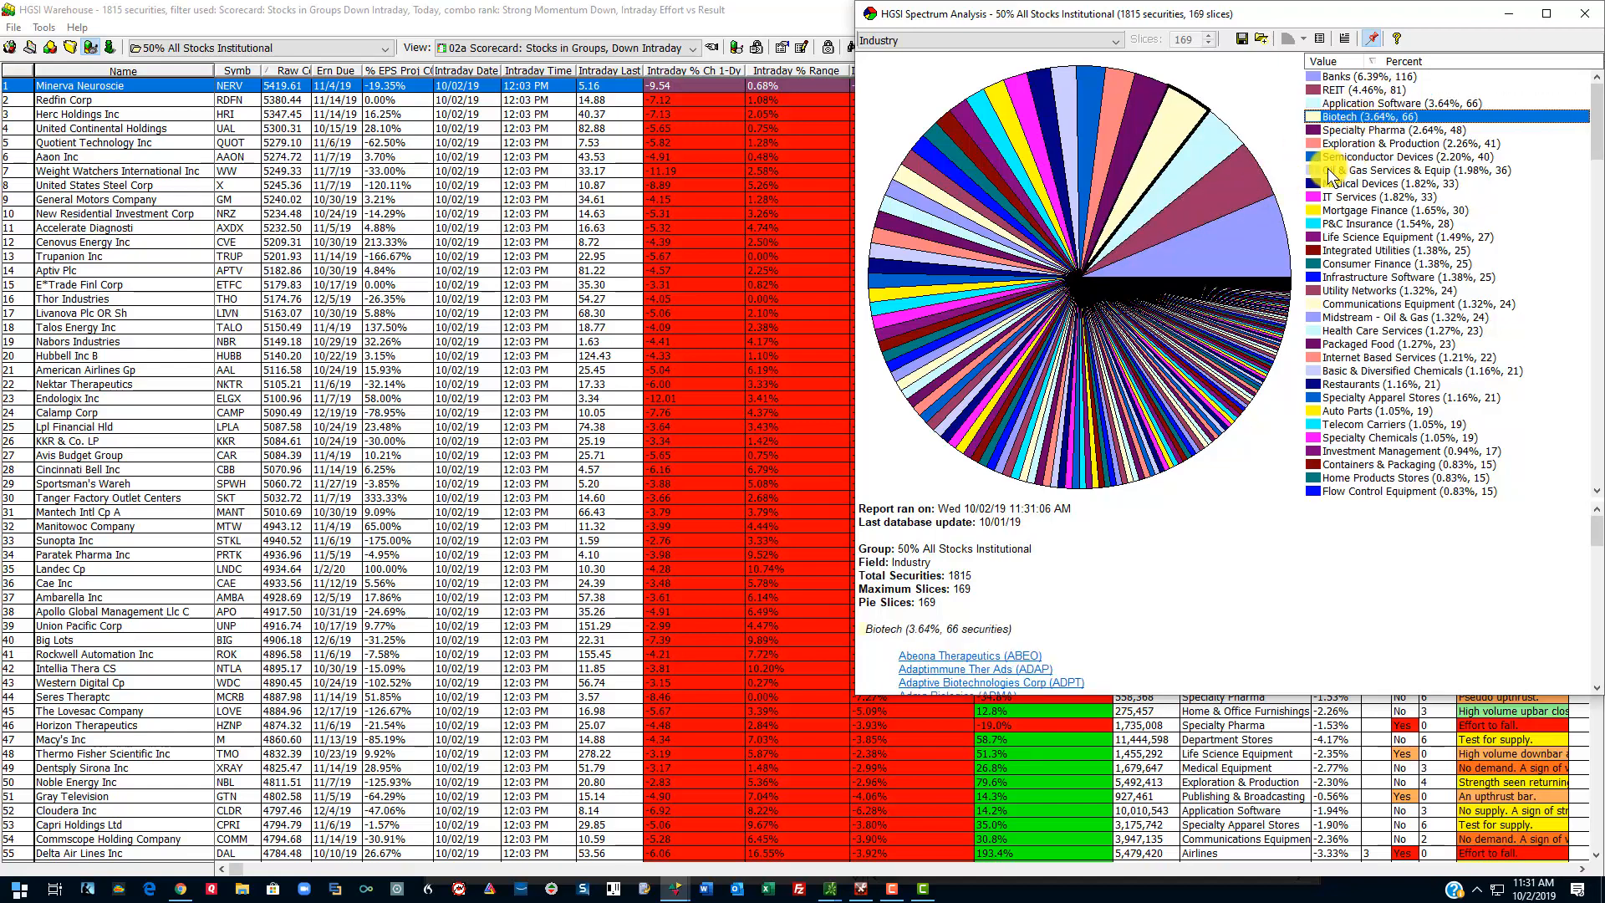
pyautogui.click(1408, 129)
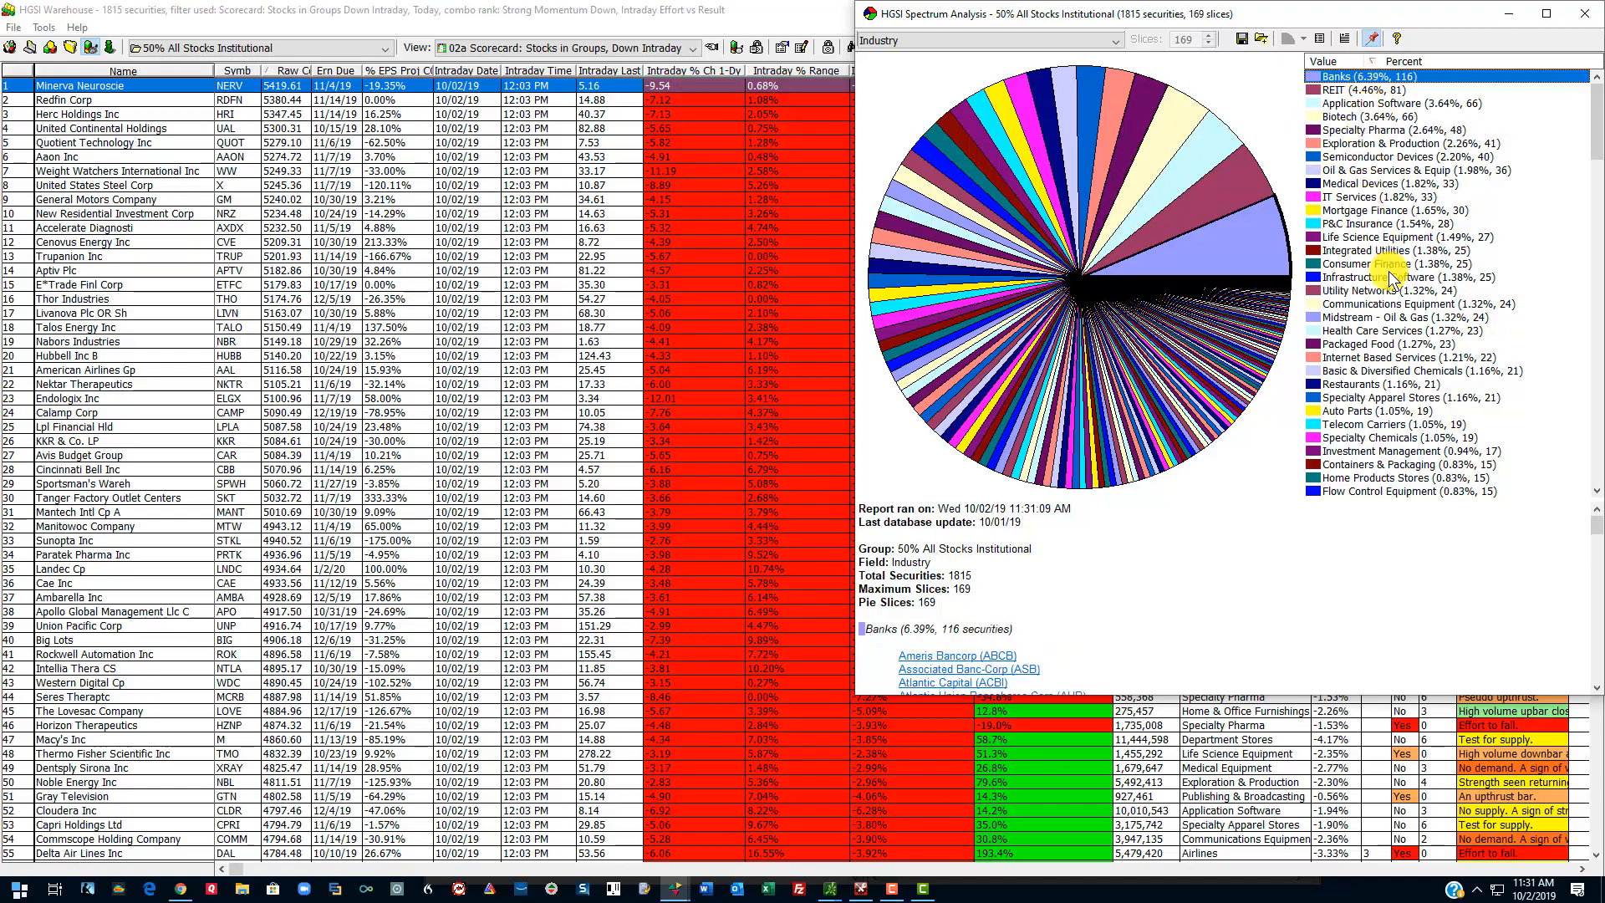
pyautogui.moveTo(1249, 254)
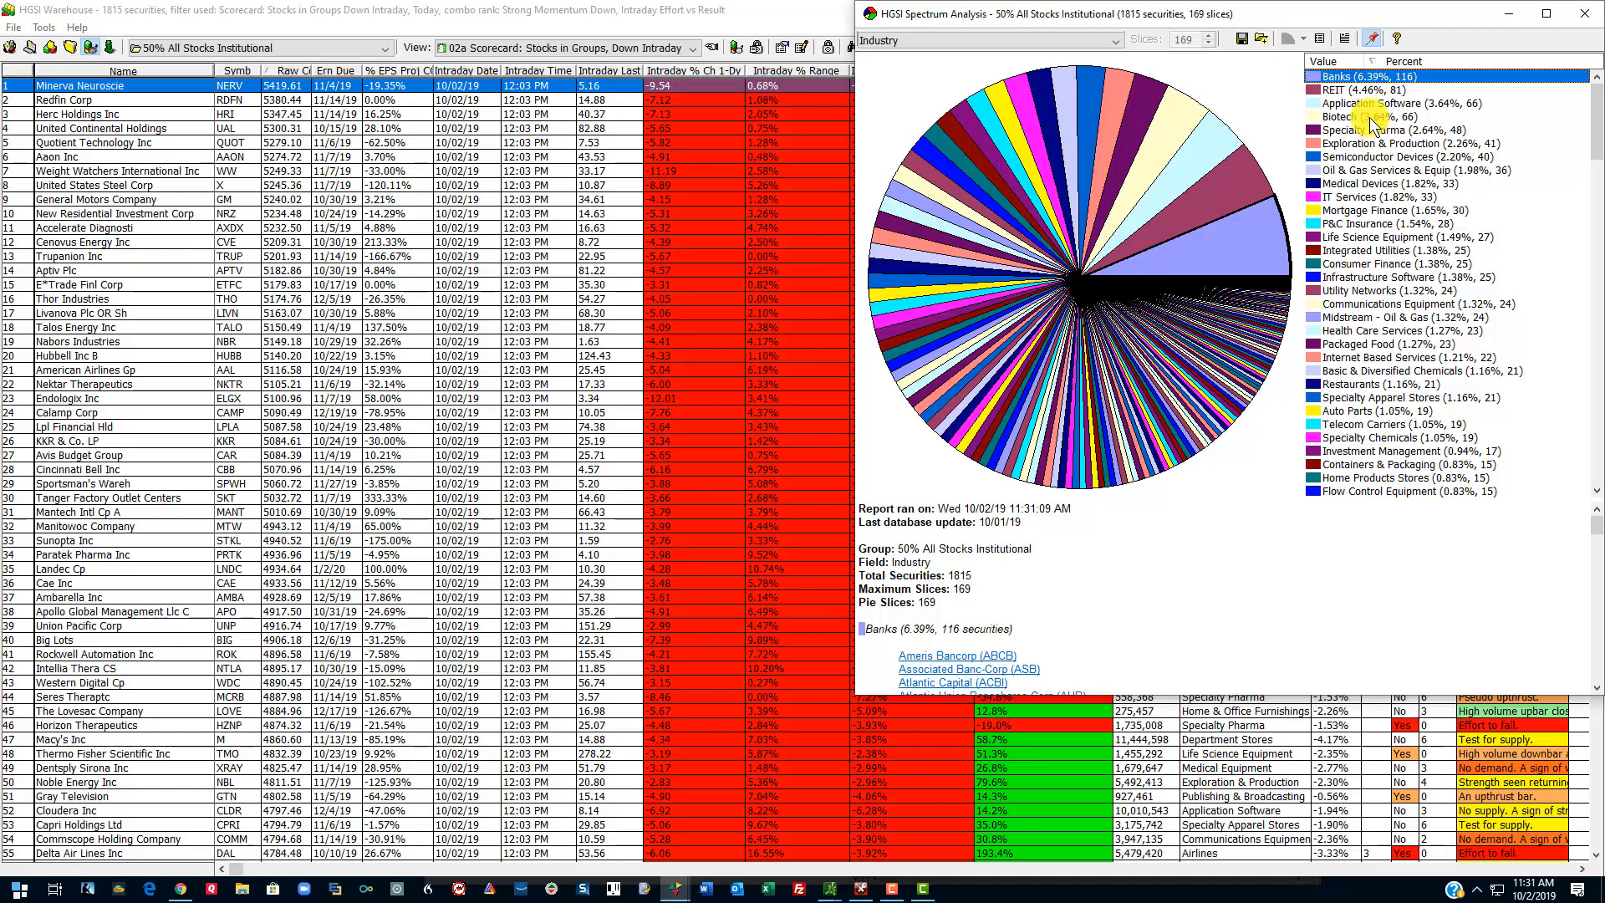
pyautogui.click(1408, 102)
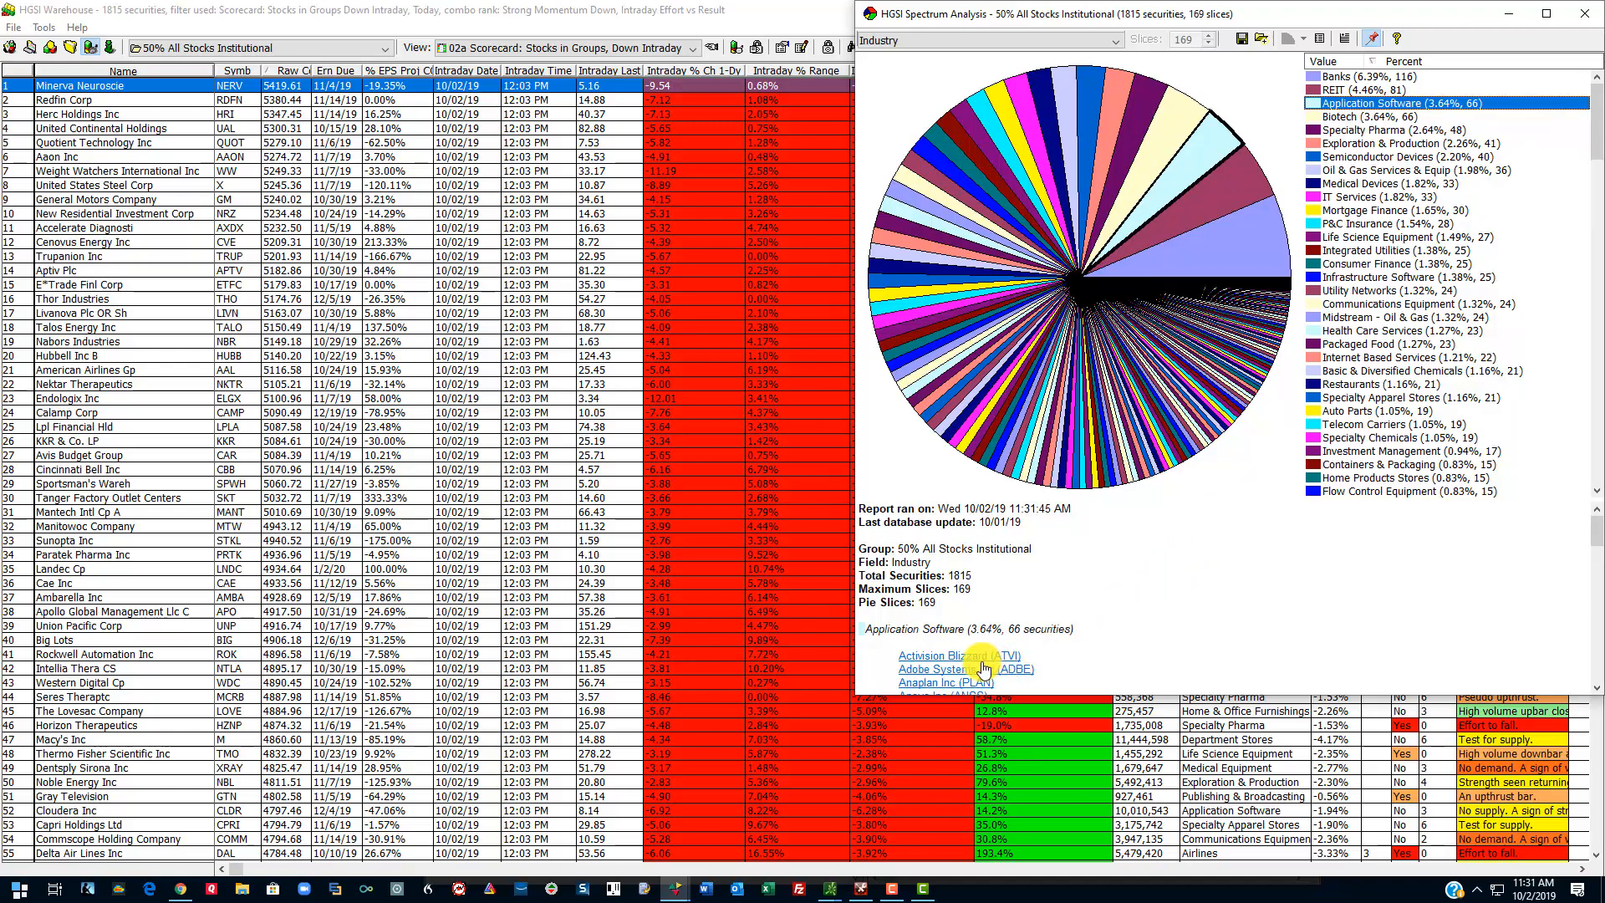
pyautogui.click(950, 655)
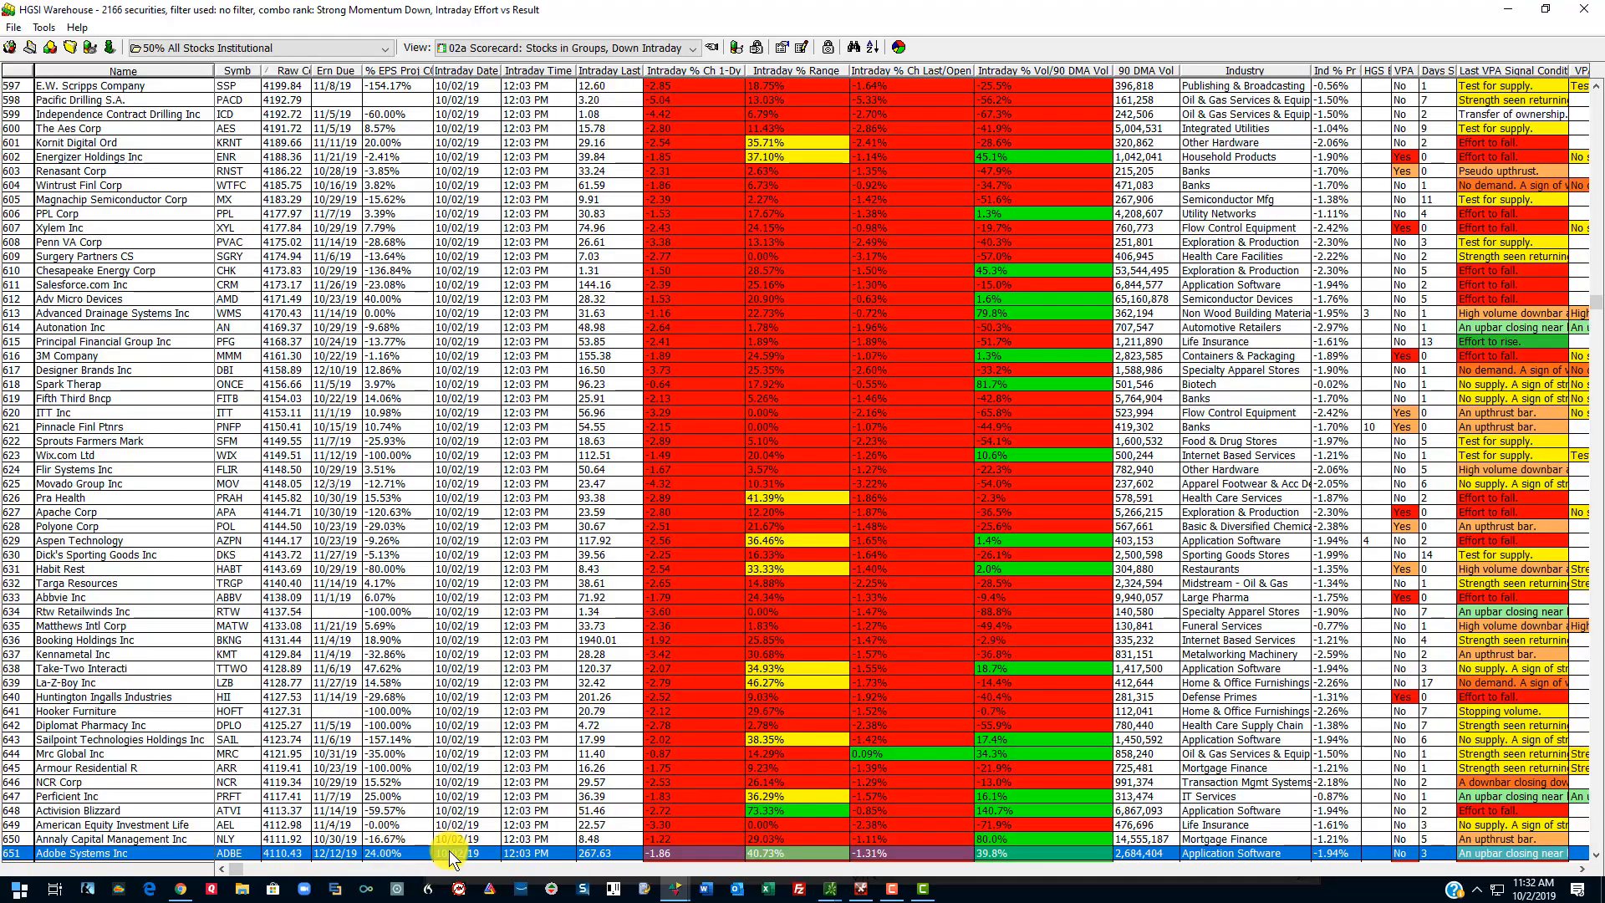
pyautogui.click(251, 46)
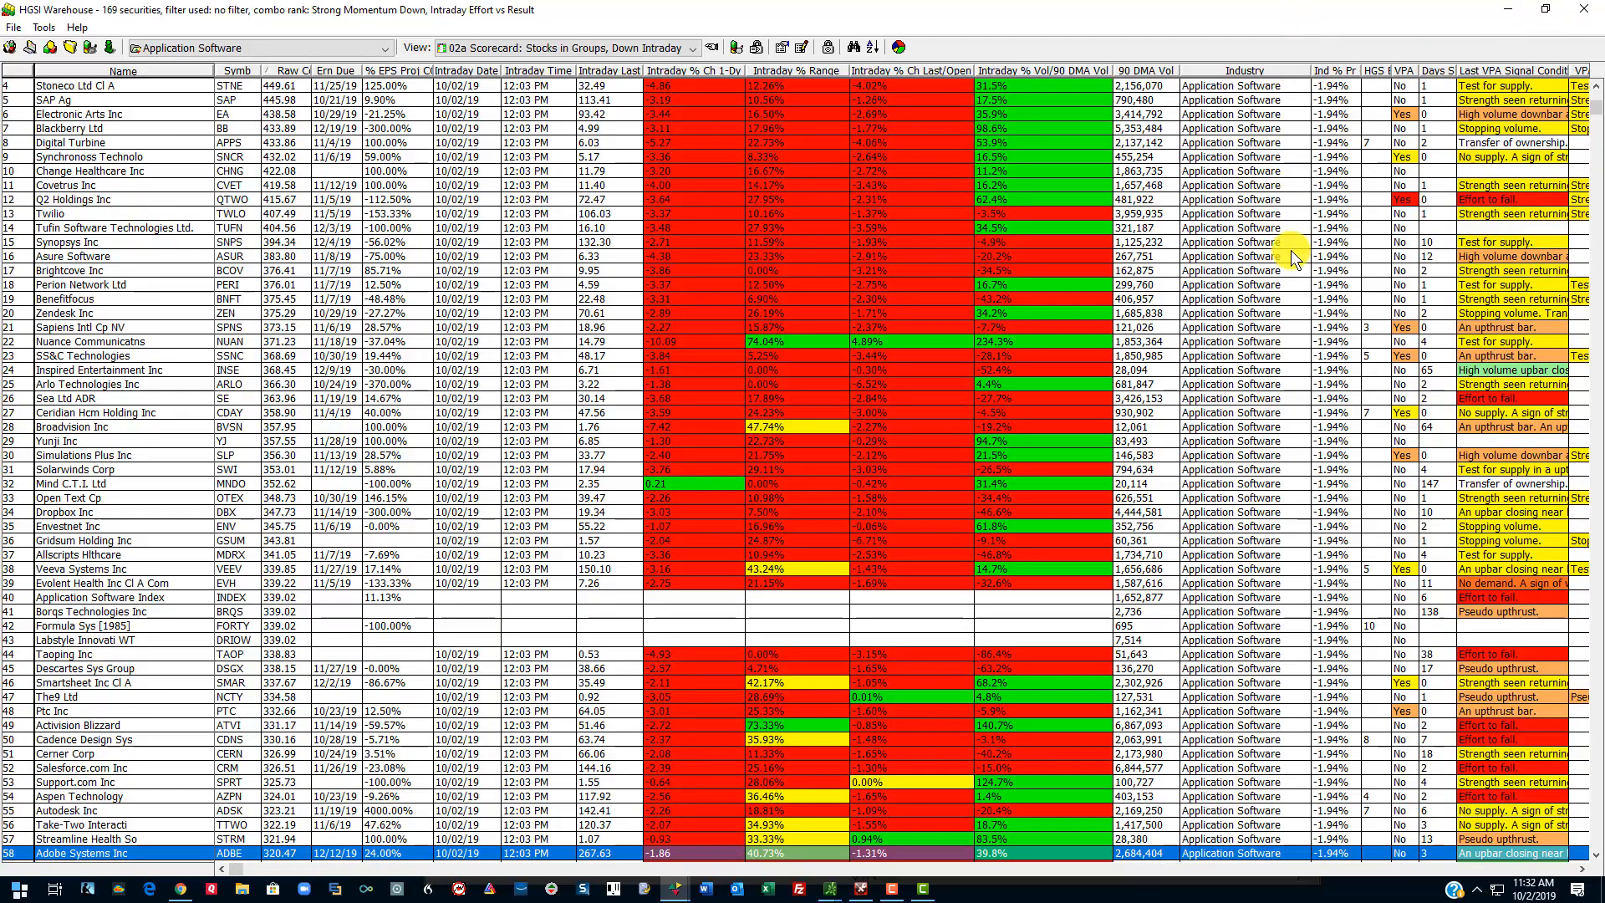
pyautogui.moveTo(408, 577)
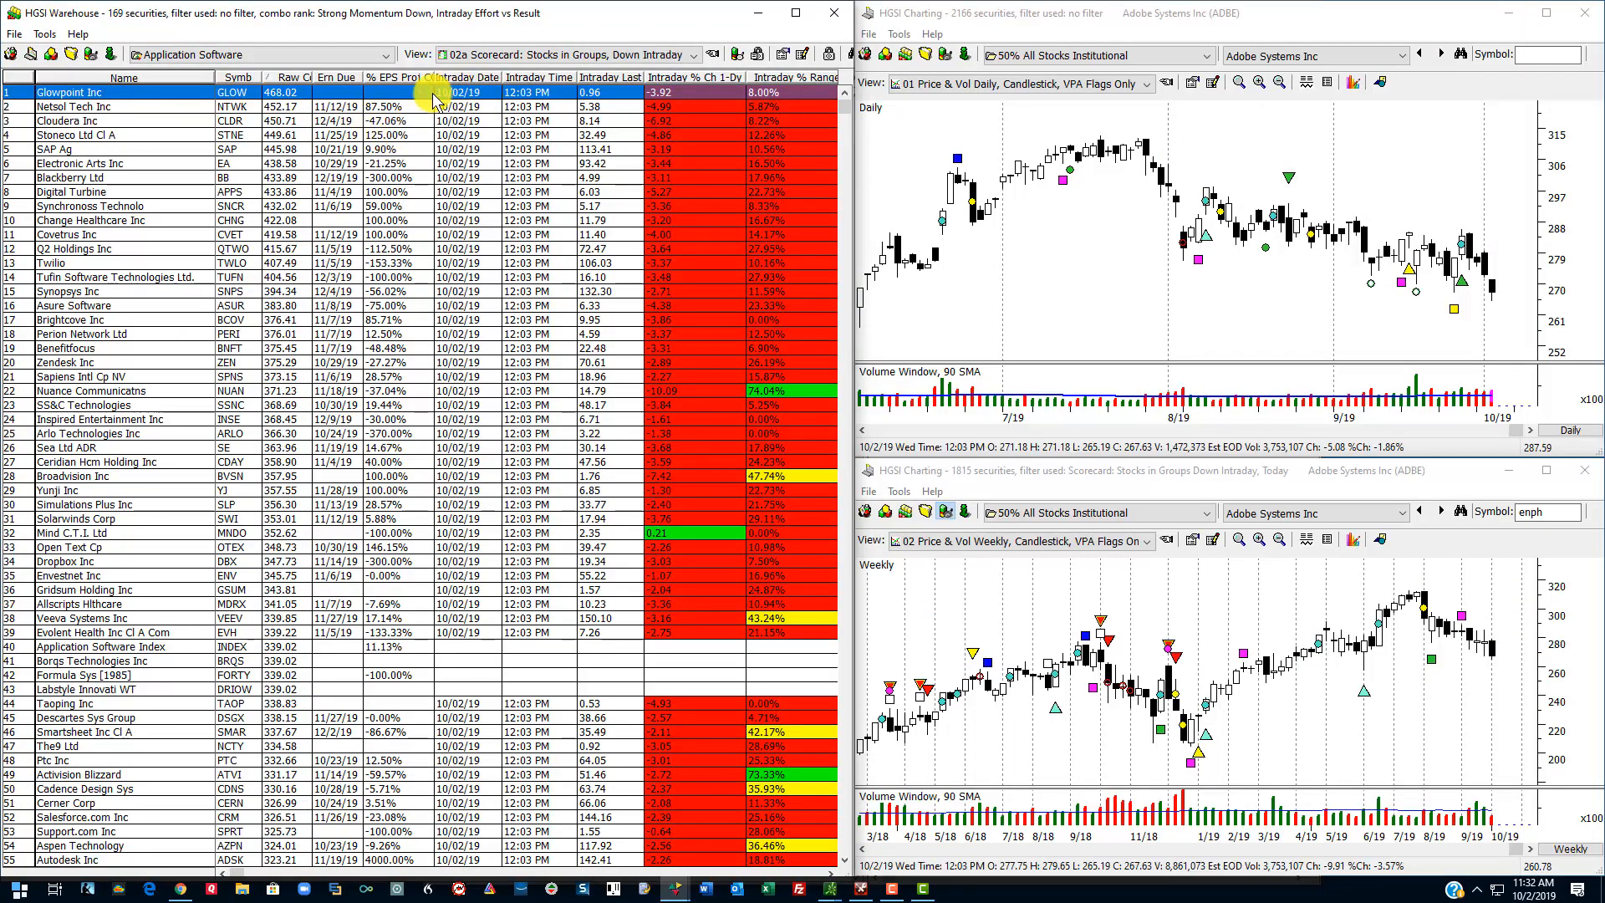
pyautogui.moveTo(1126, 455)
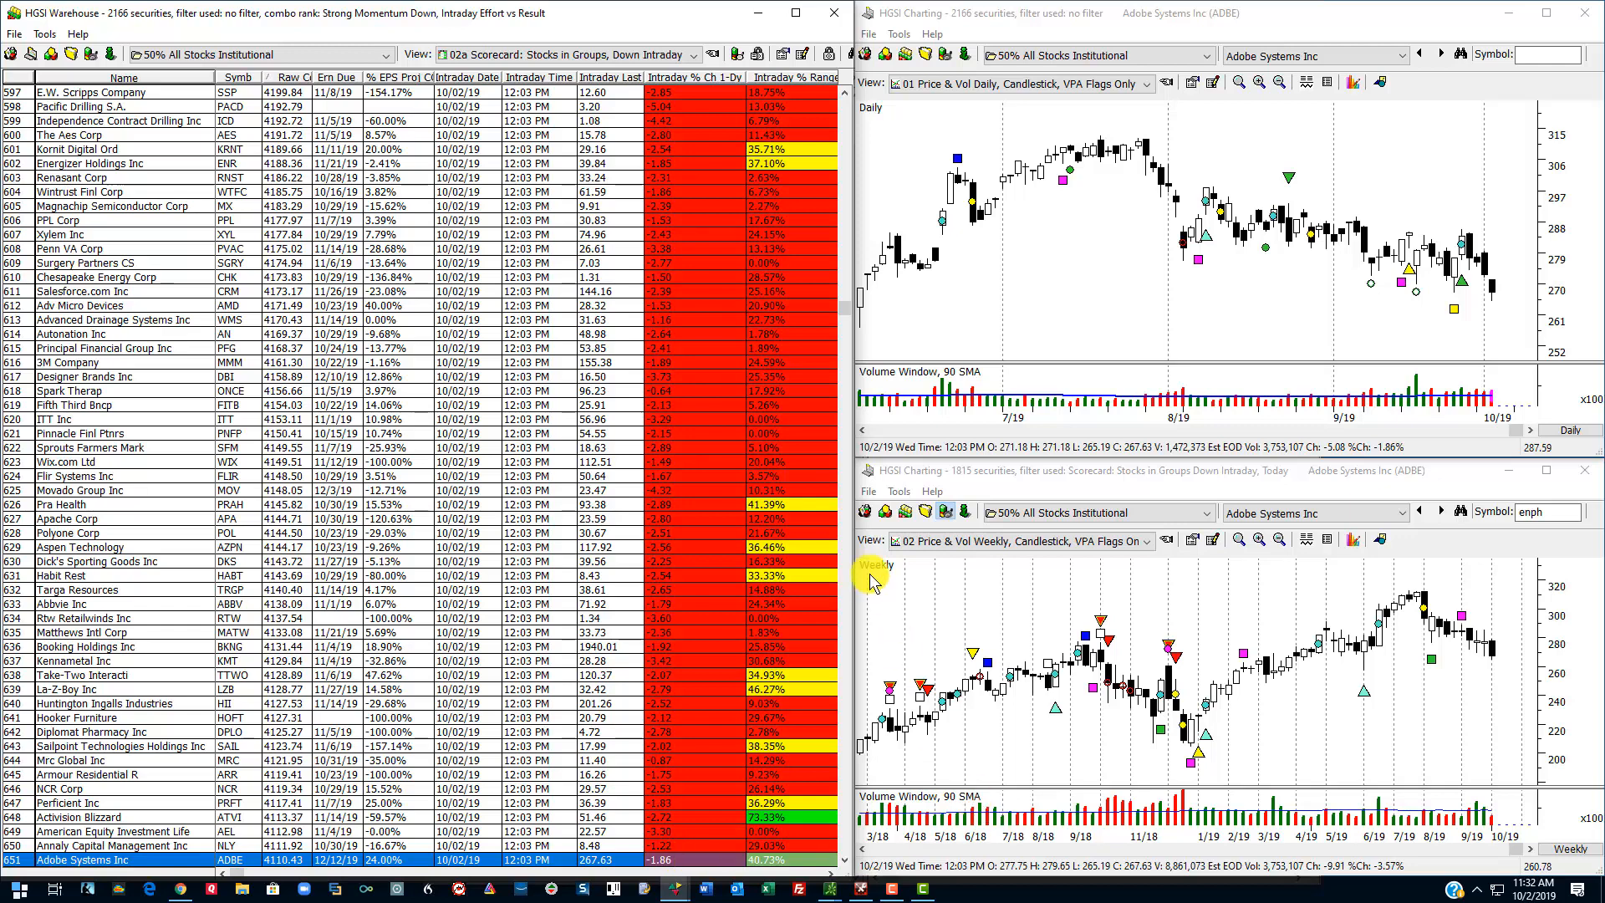
pyautogui.moveTo(1147, 140)
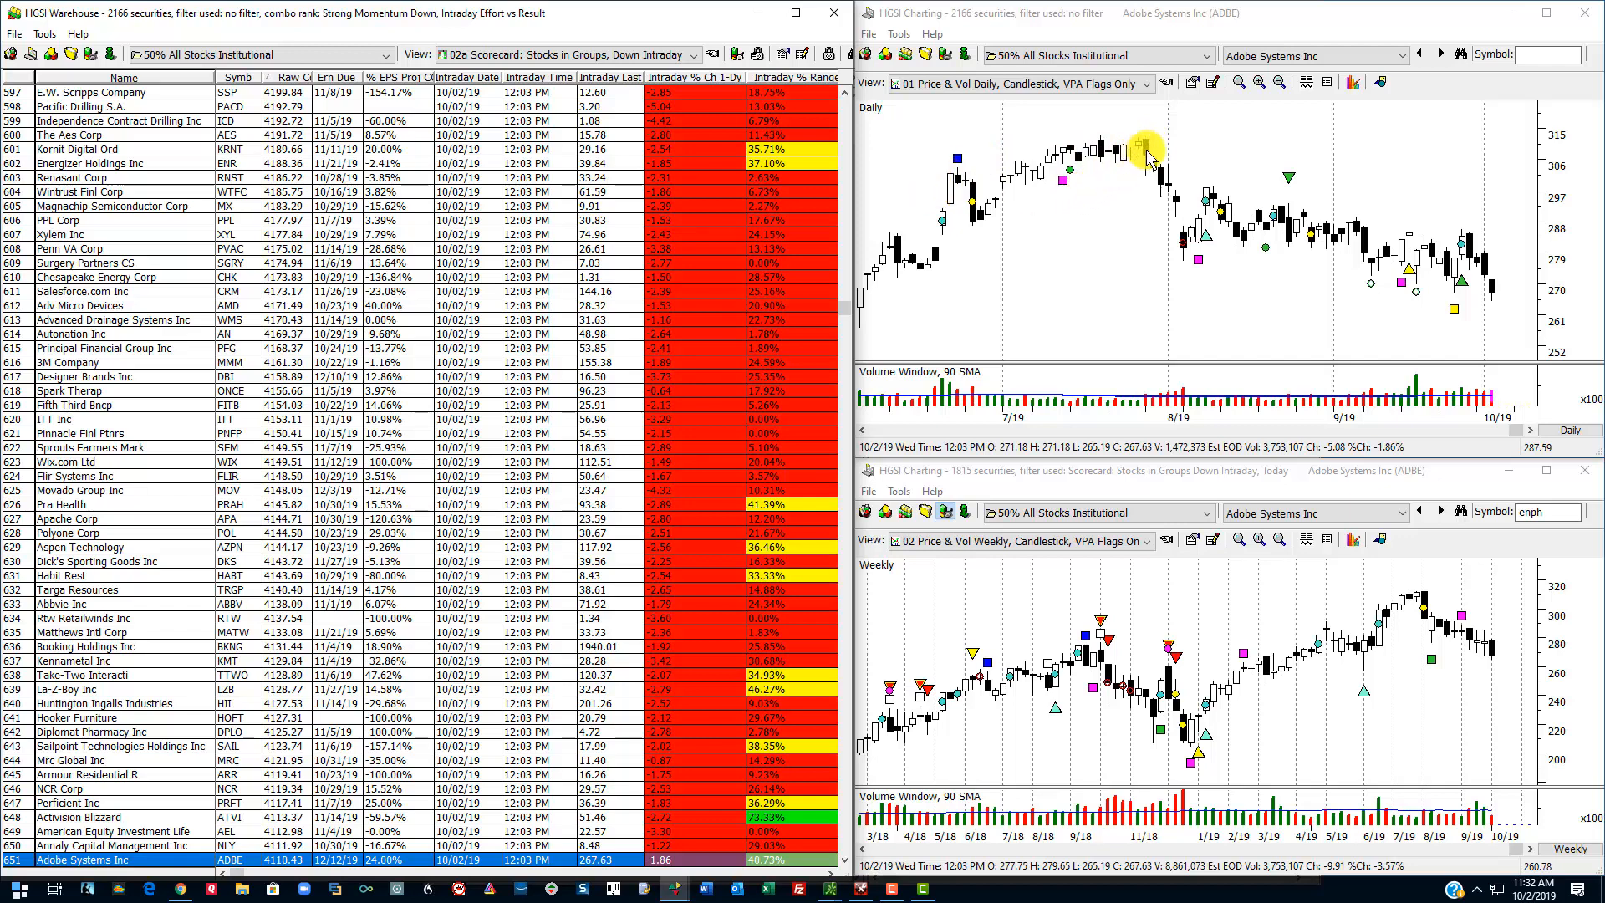
pyautogui.moveTo(1226, 148)
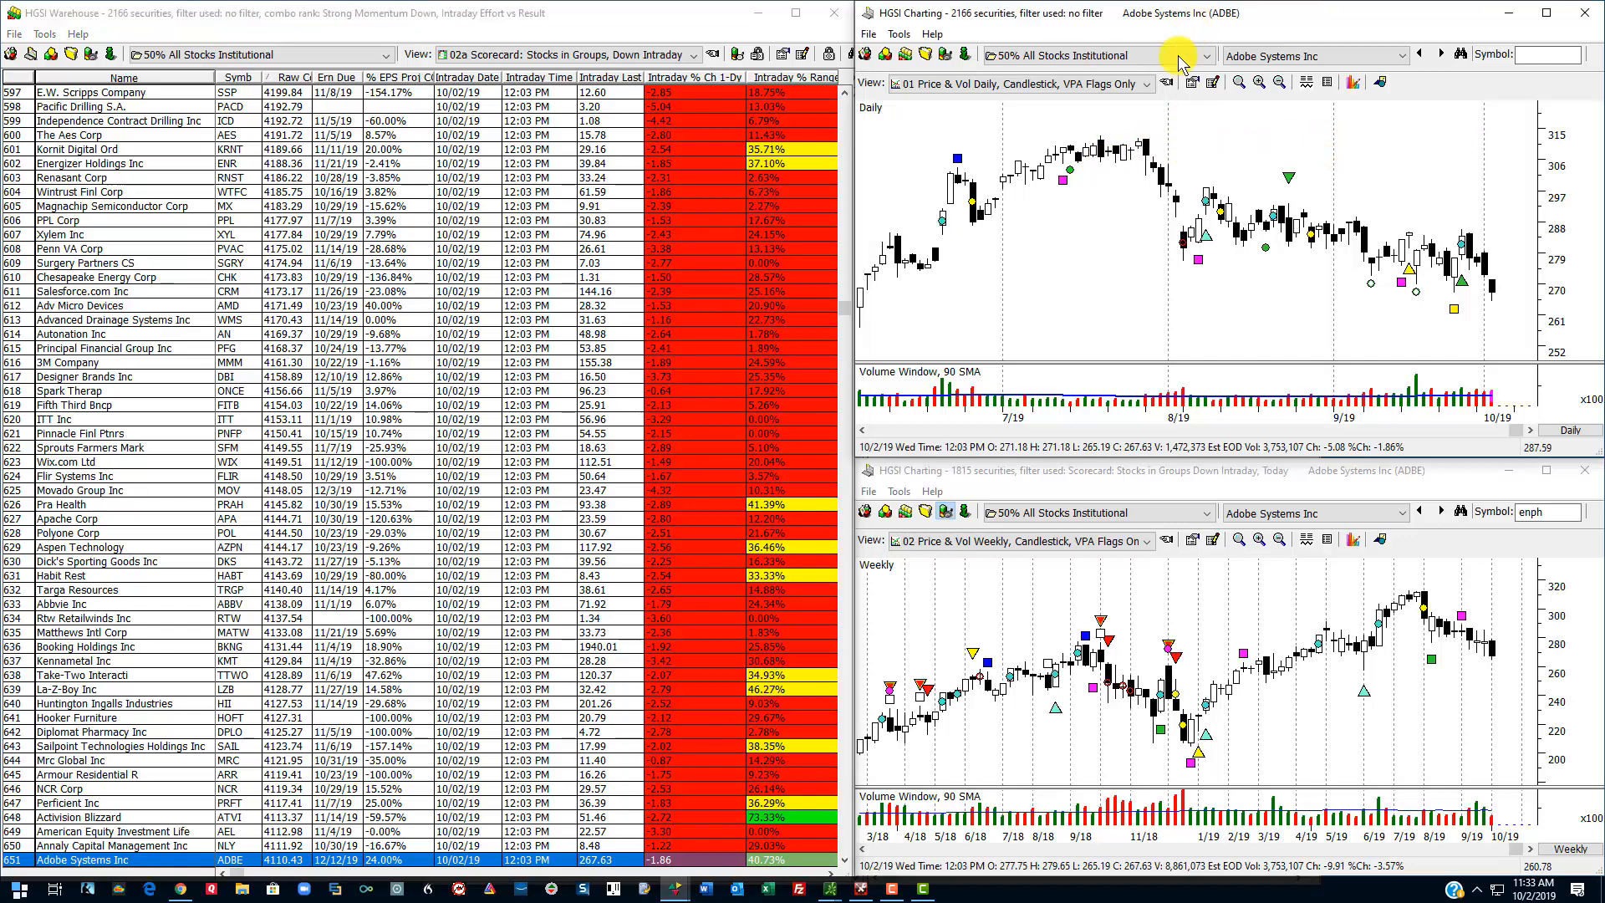
pyautogui.moveTo(1147, 144)
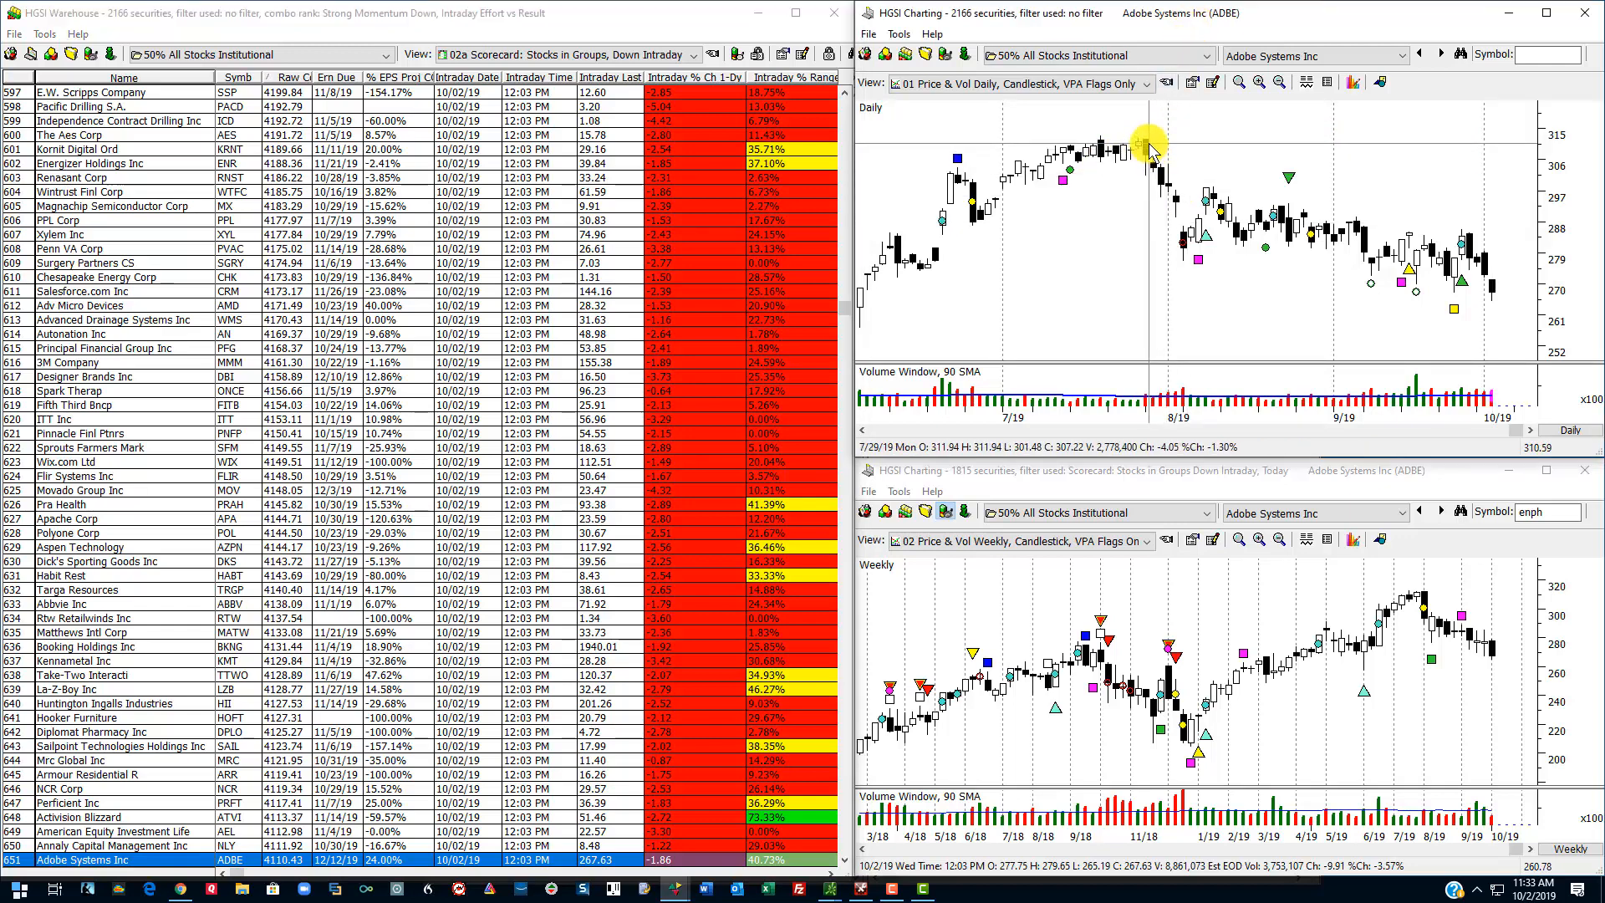
pyautogui.moveTo(1110, 151)
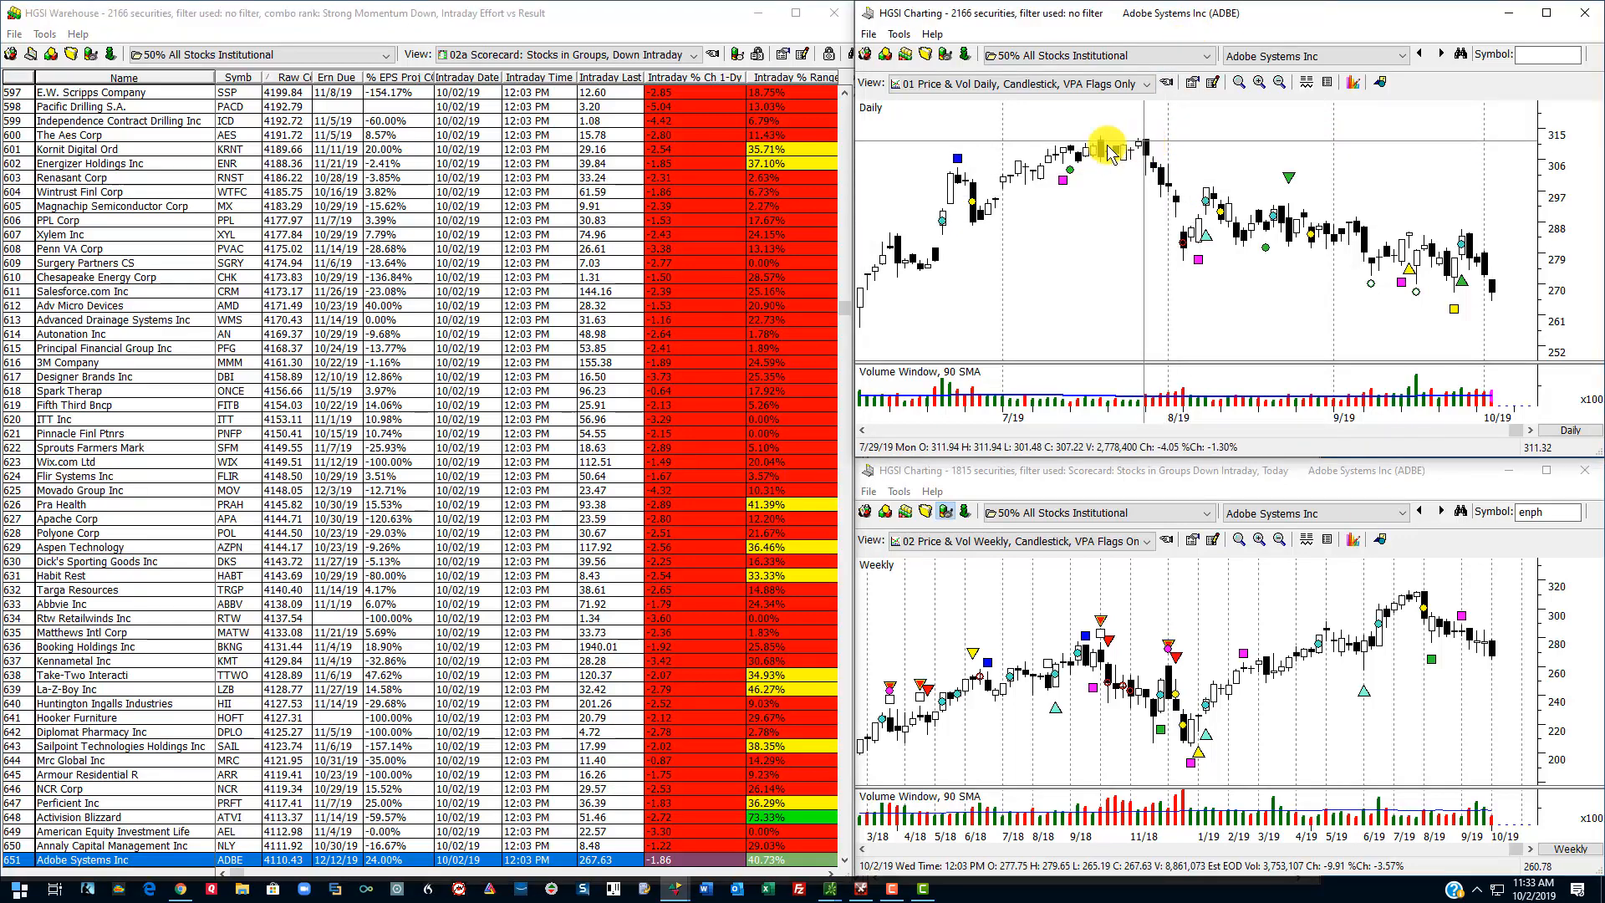
pyautogui.moveTo(930, 170)
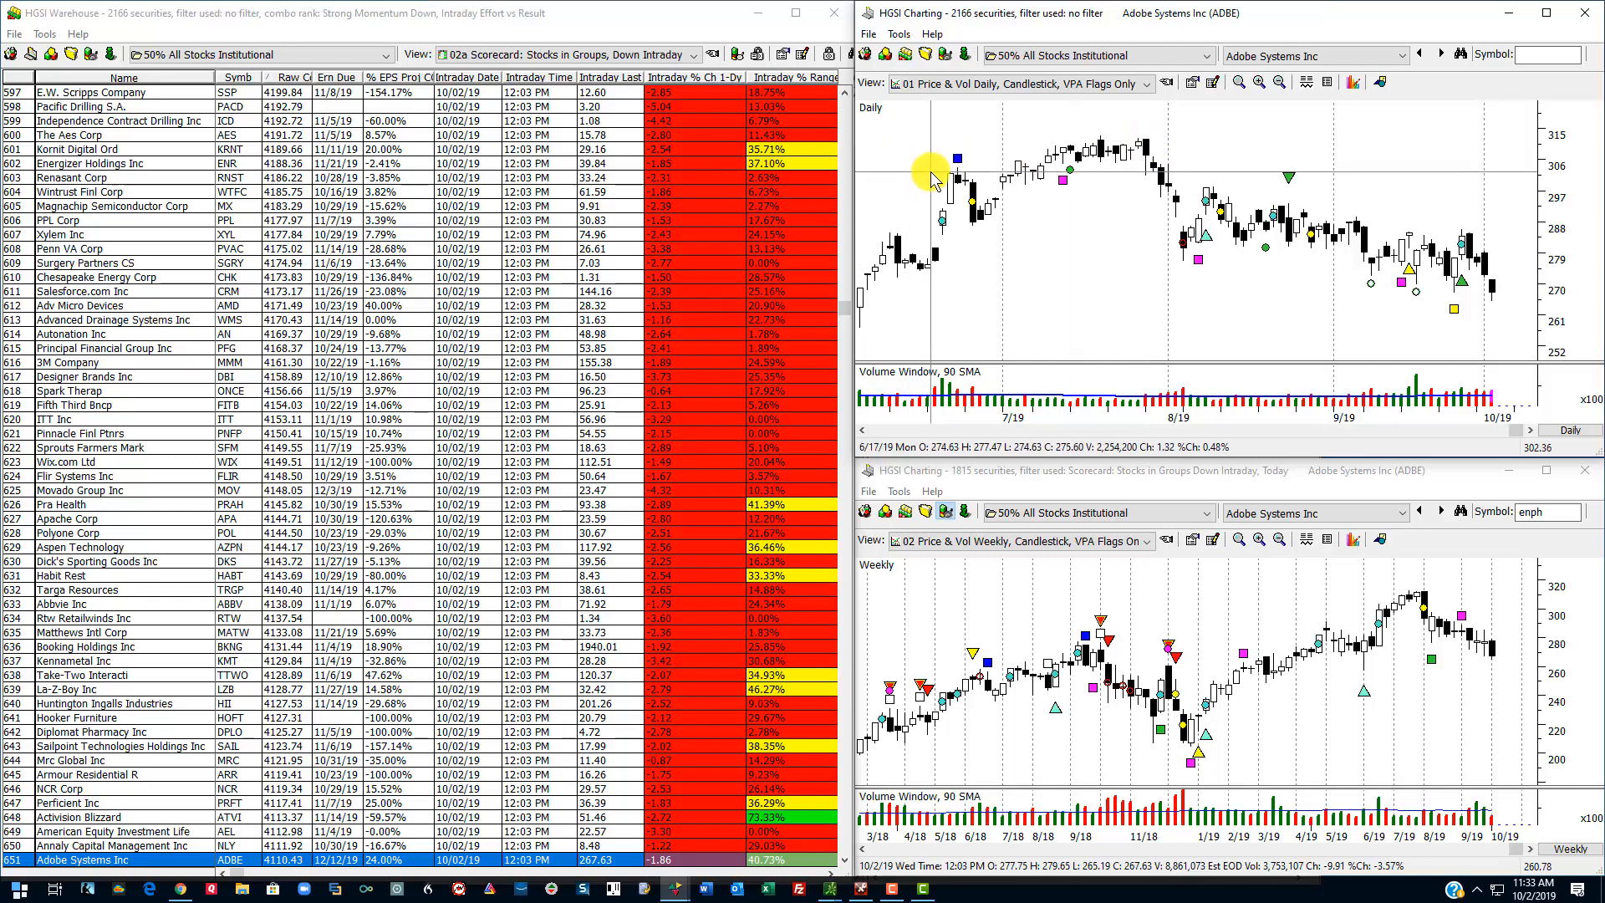
pyautogui.moveTo(1104, 140)
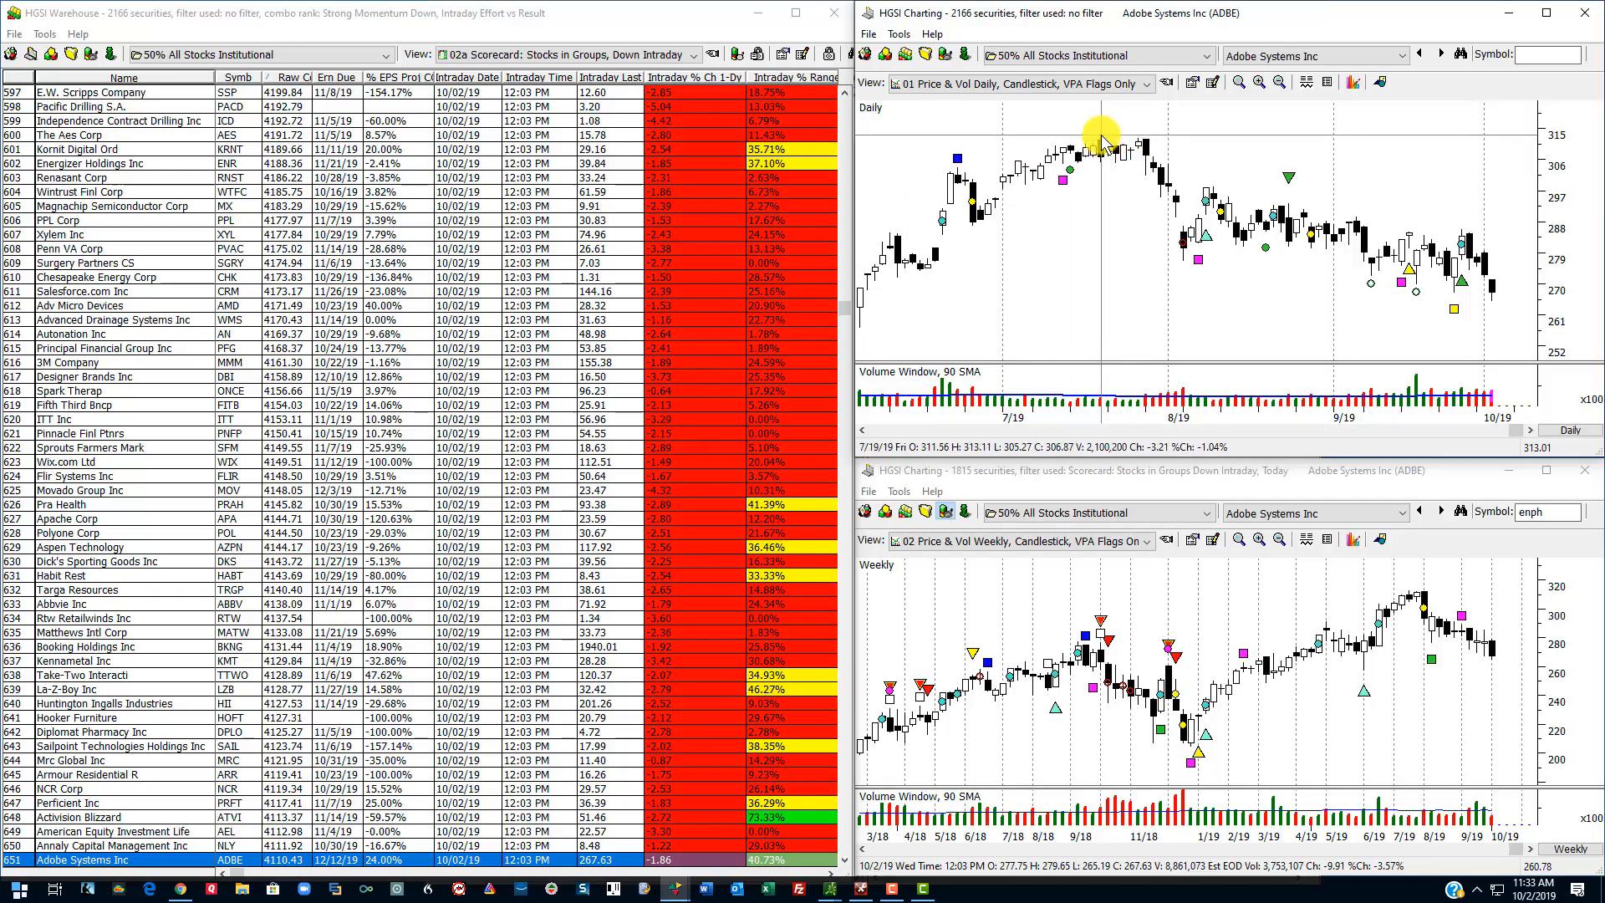
pyautogui.moveTo(1525, 318)
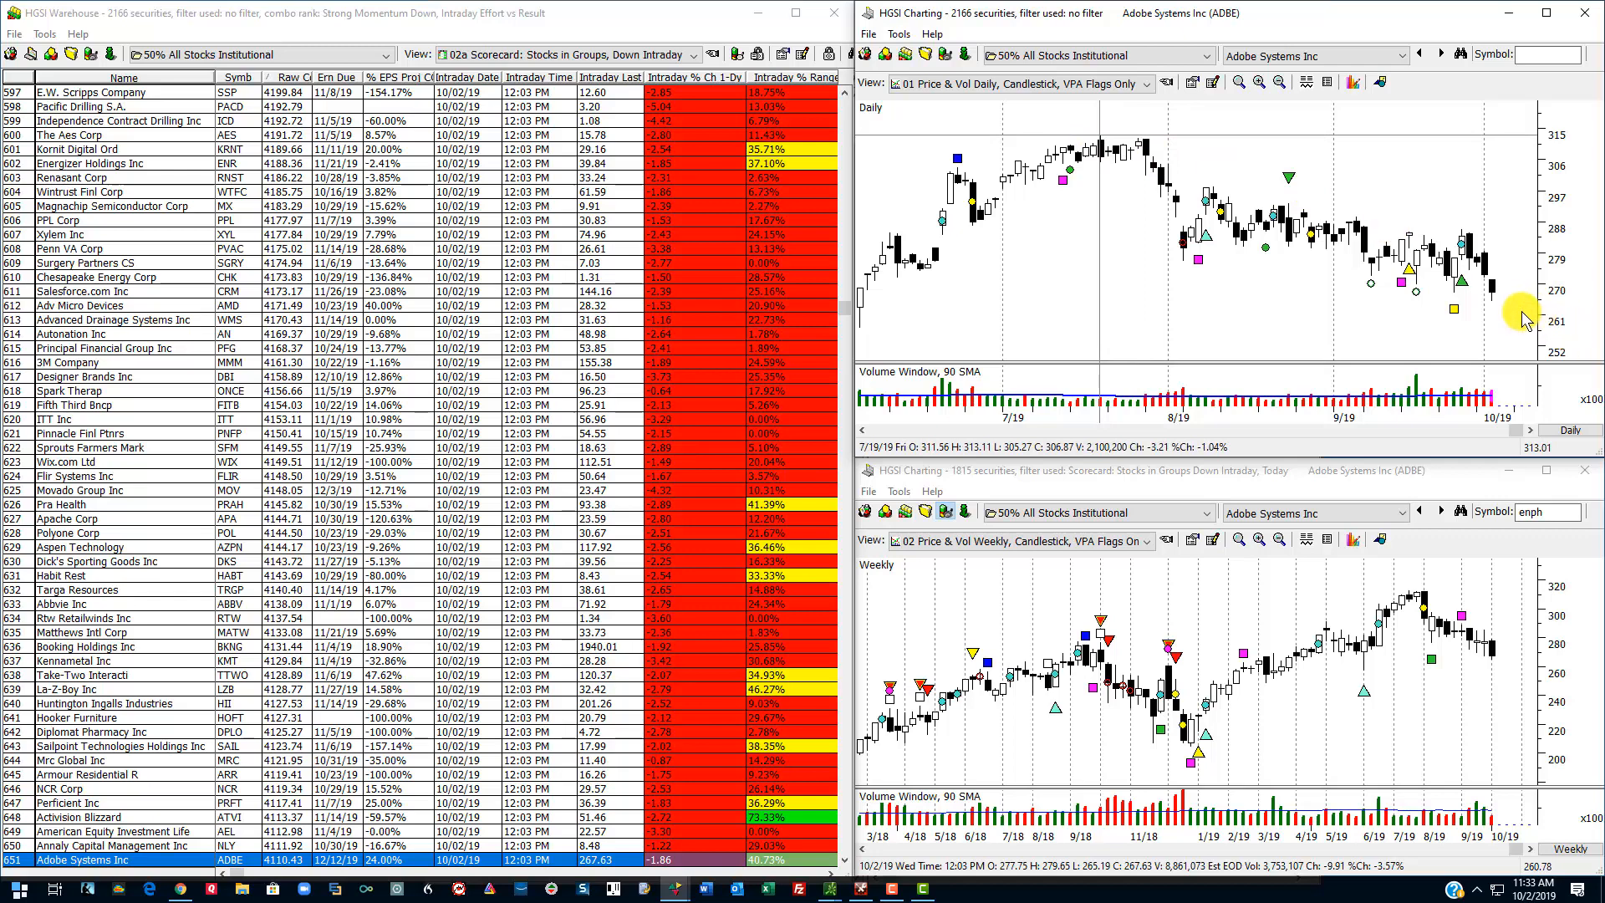
pyautogui.moveTo(1522, 269)
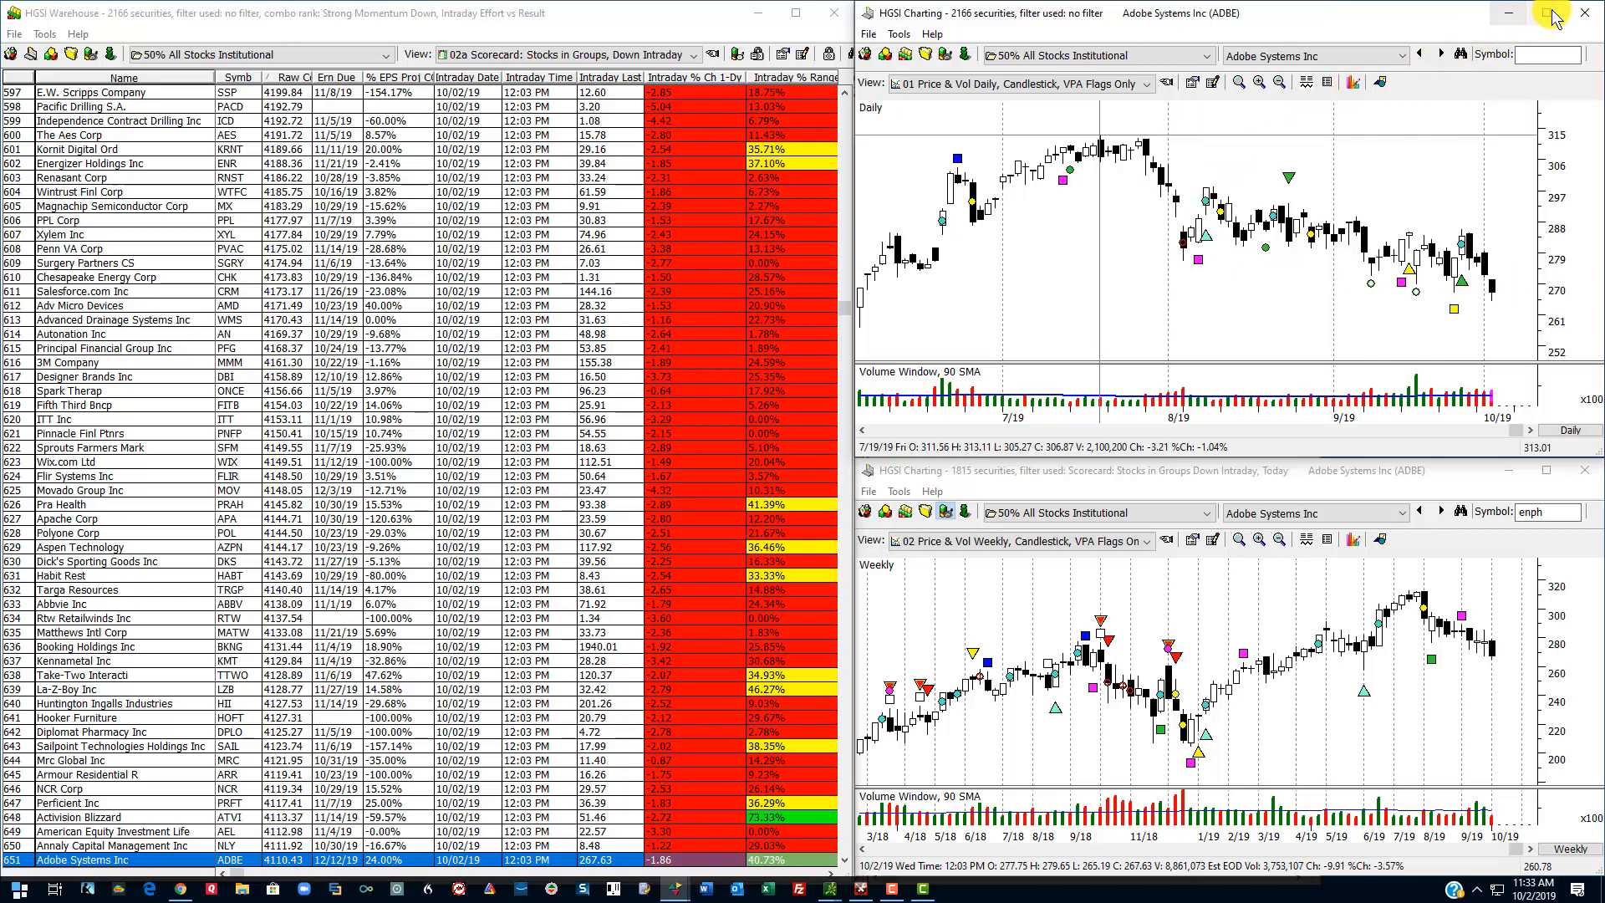
pyautogui.click(1540, 11)
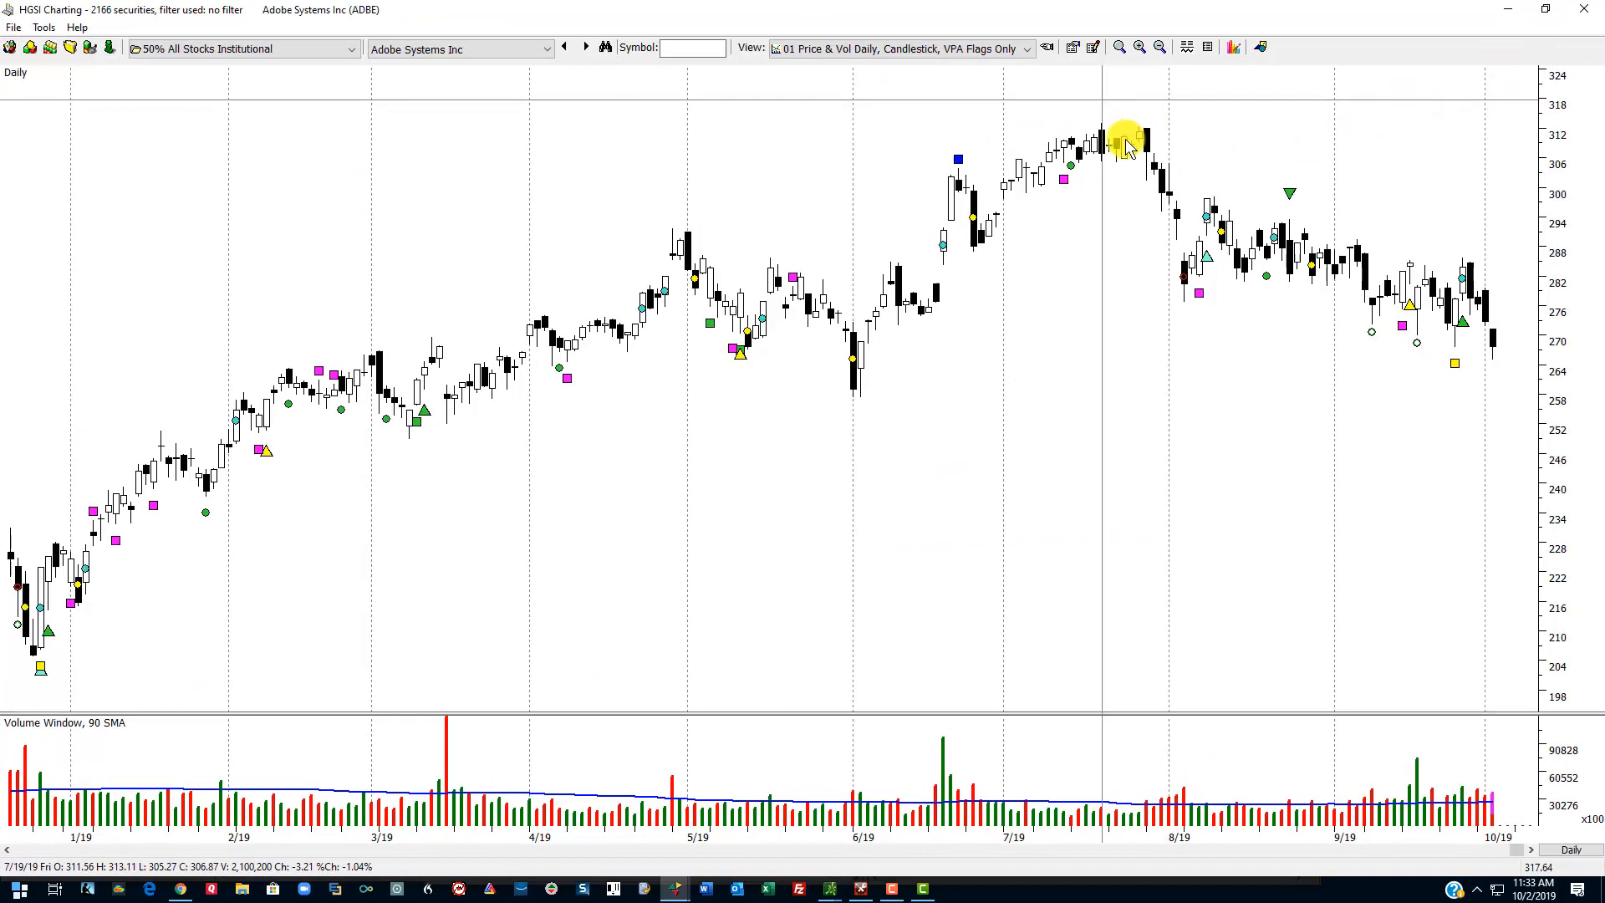
pyautogui.click(1261, 47)
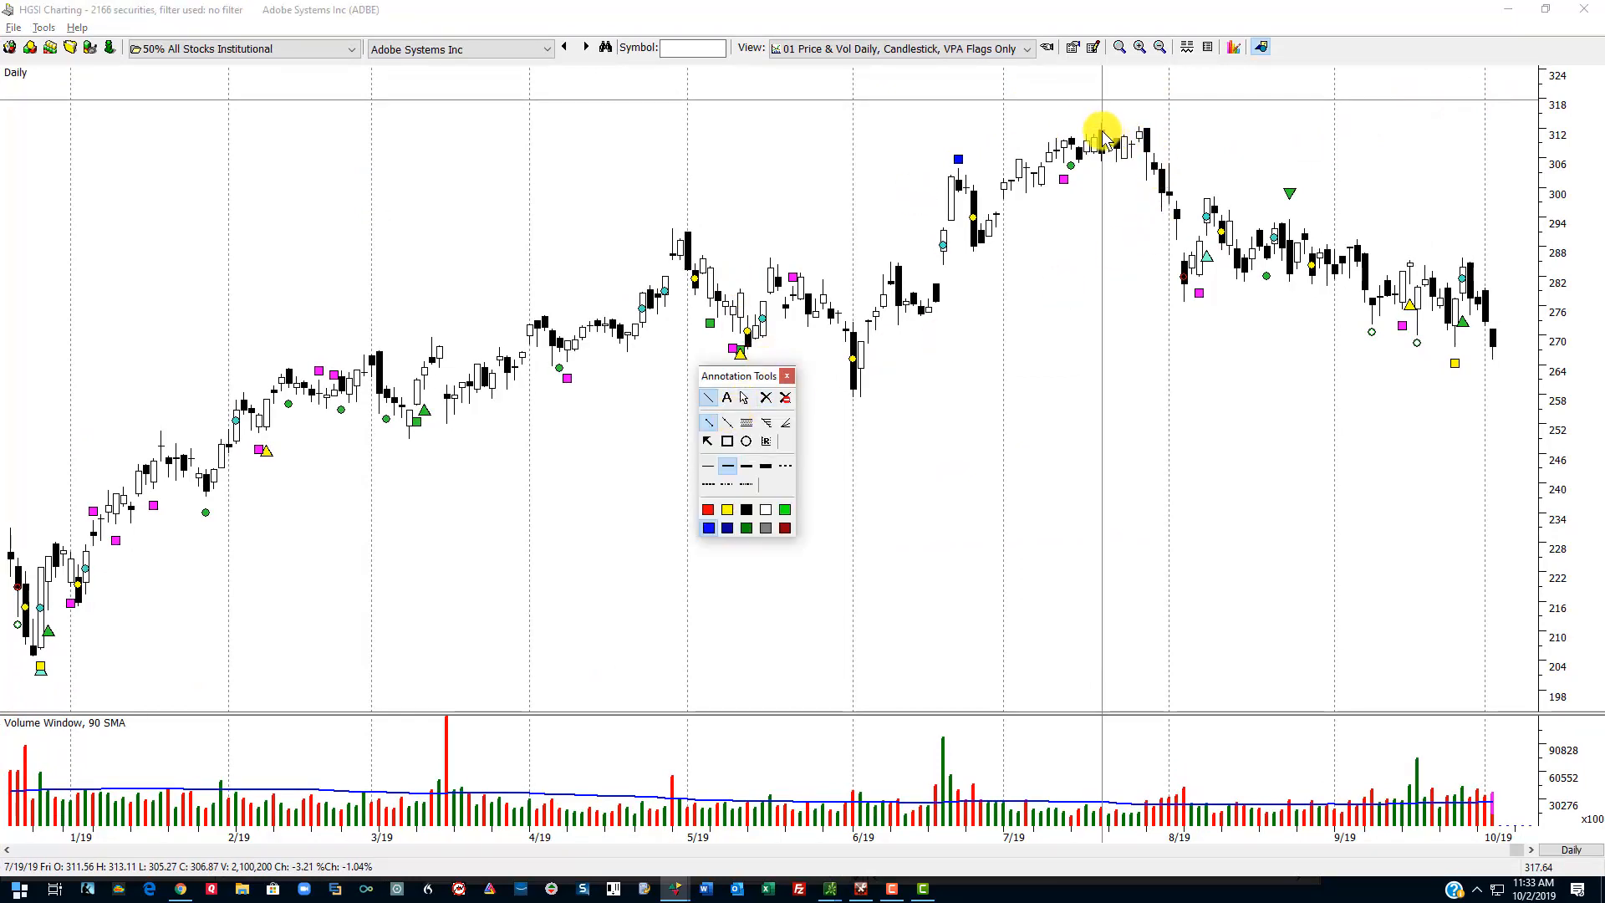
pyautogui.moveTo(1104, 130); pyautogui.dragTo(1477, 386)
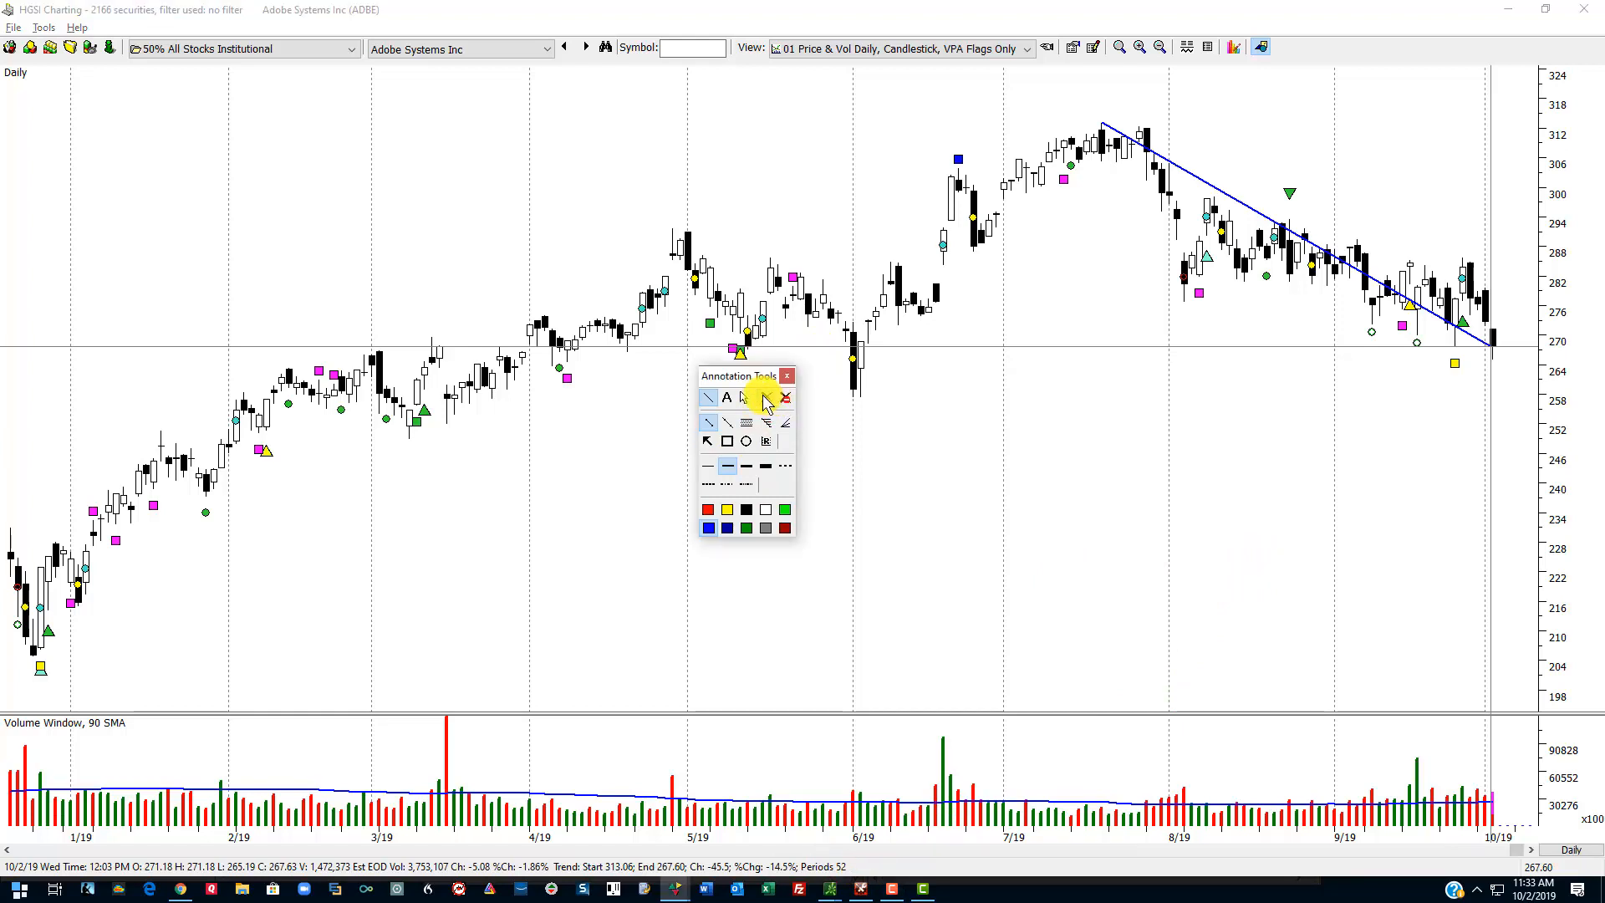
pyautogui.click(787, 375)
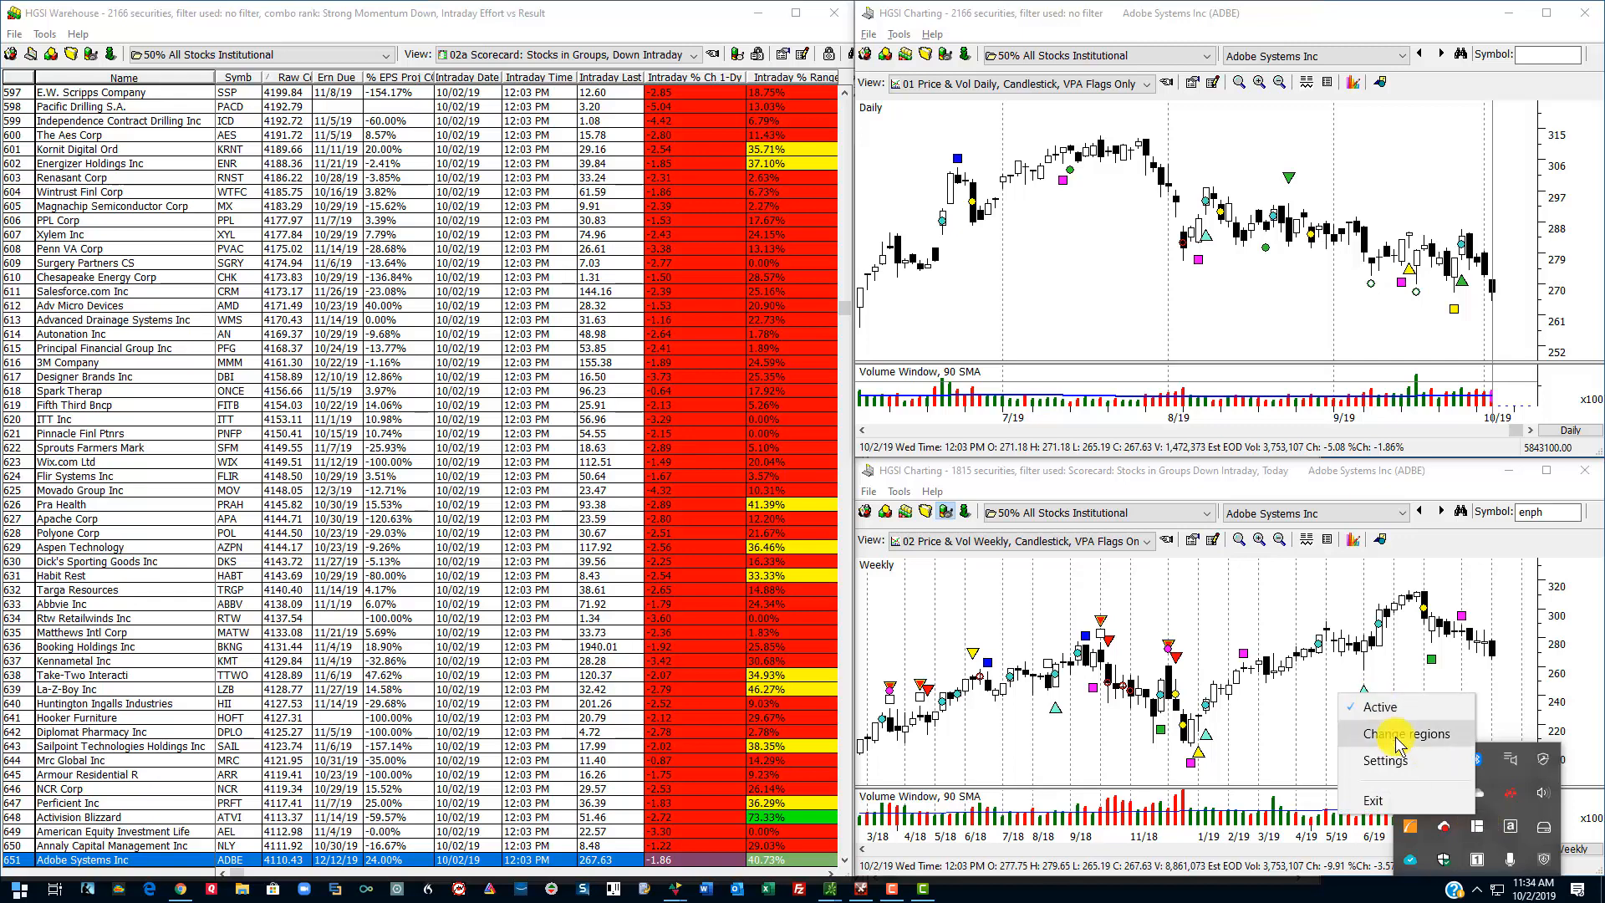
# Step: Edit the MaxTo screen regions and show the saved preset gallery
pyautogui.click(1411, 734)
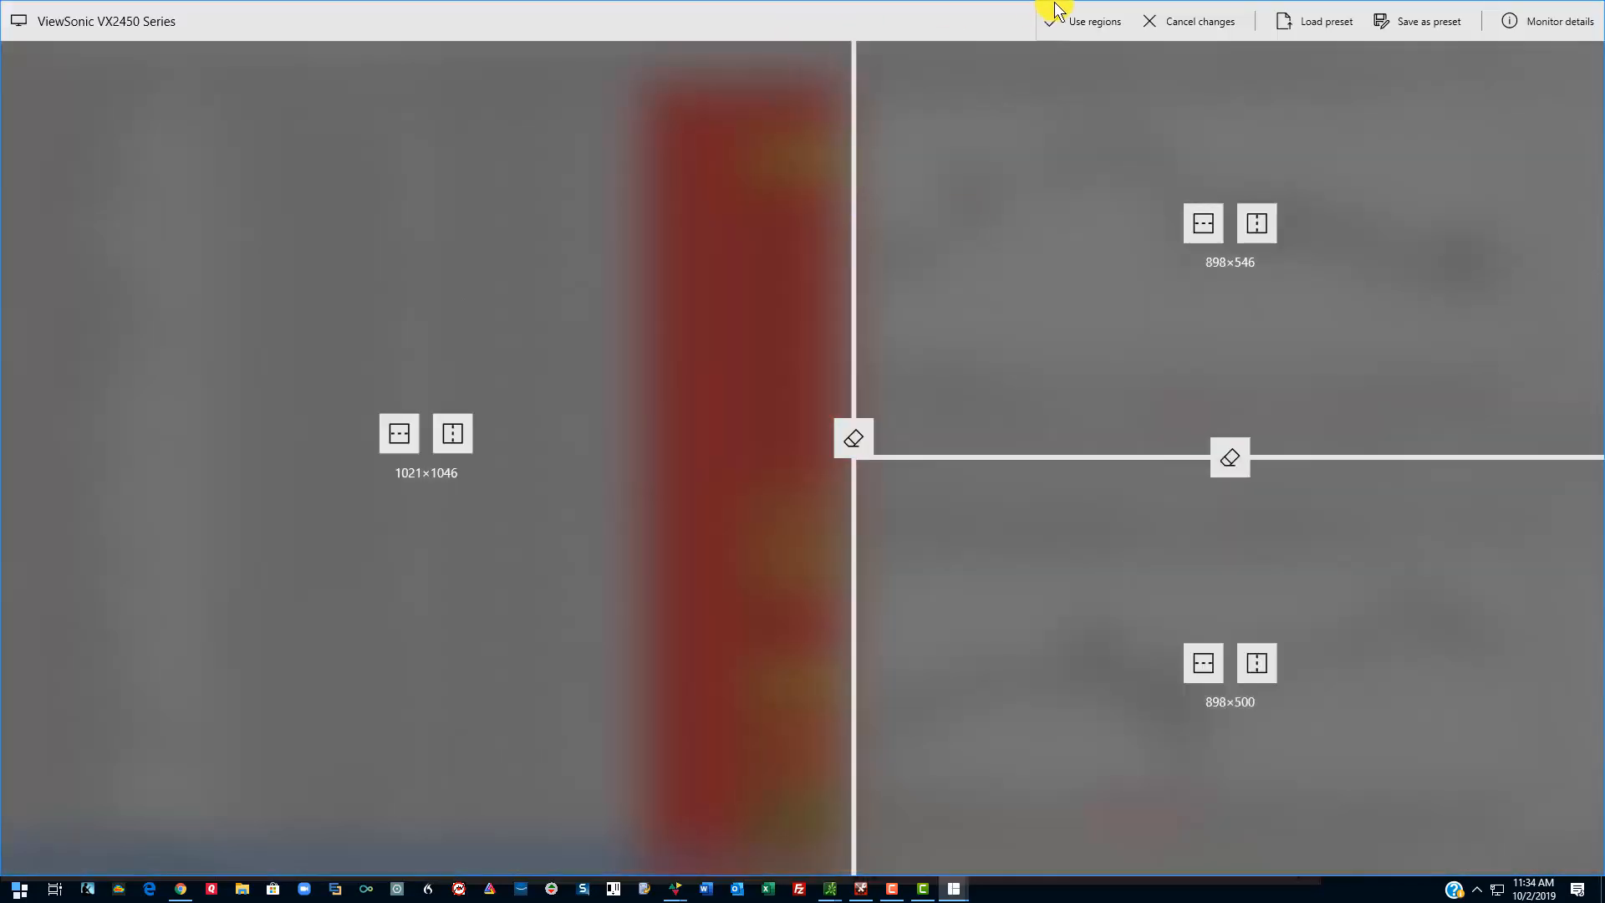
pyautogui.click(1324, 20)
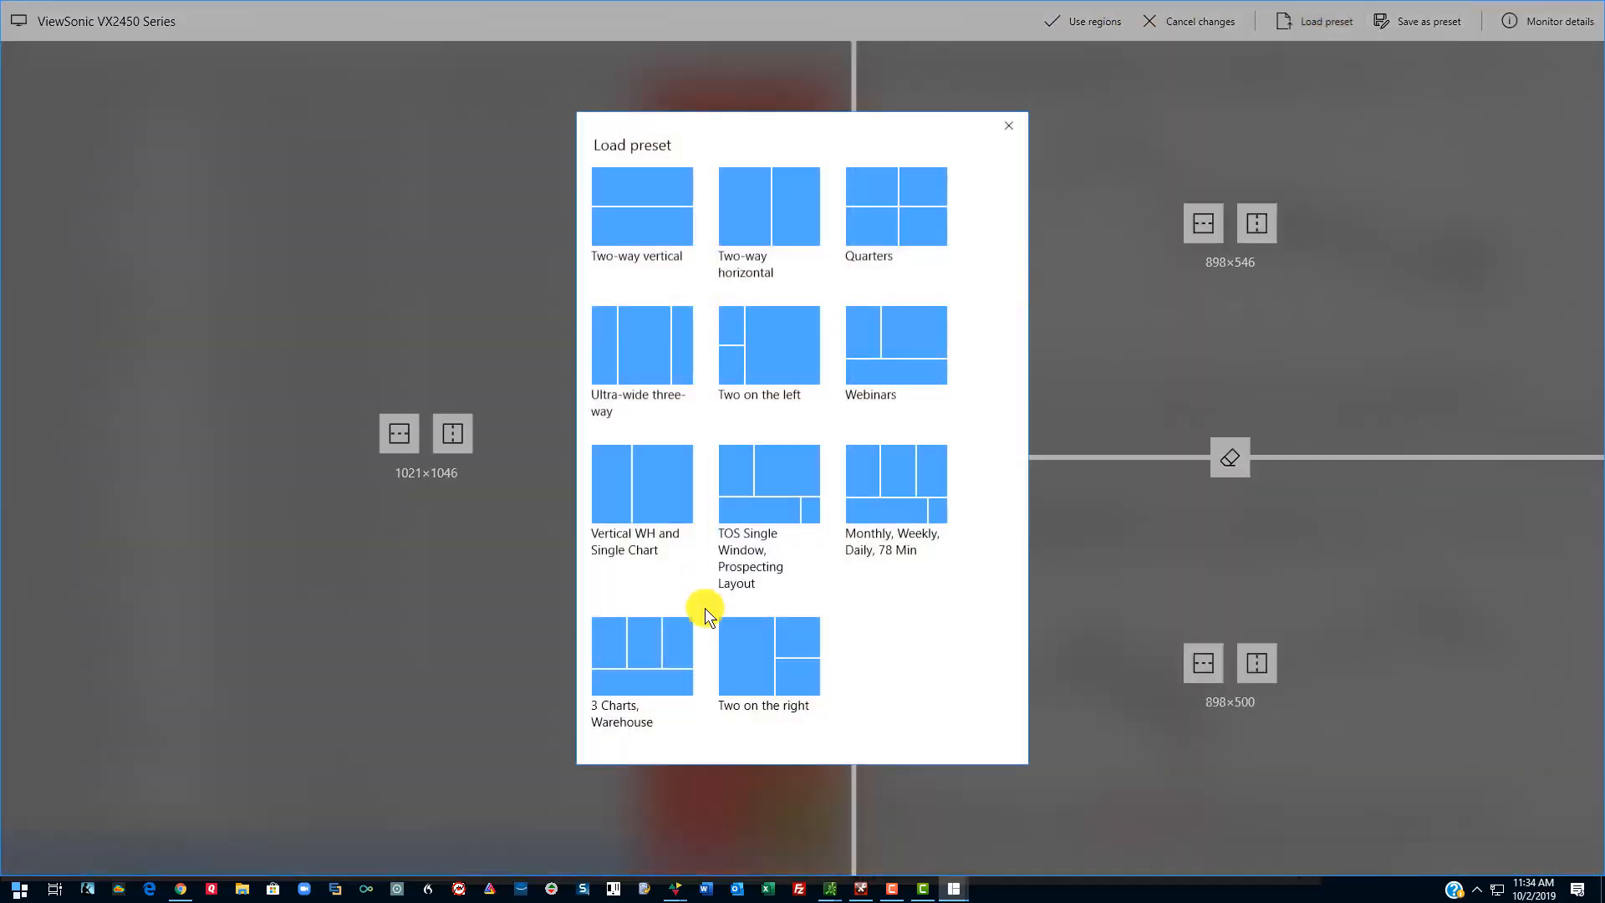
pyautogui.moveTo(927, 562)
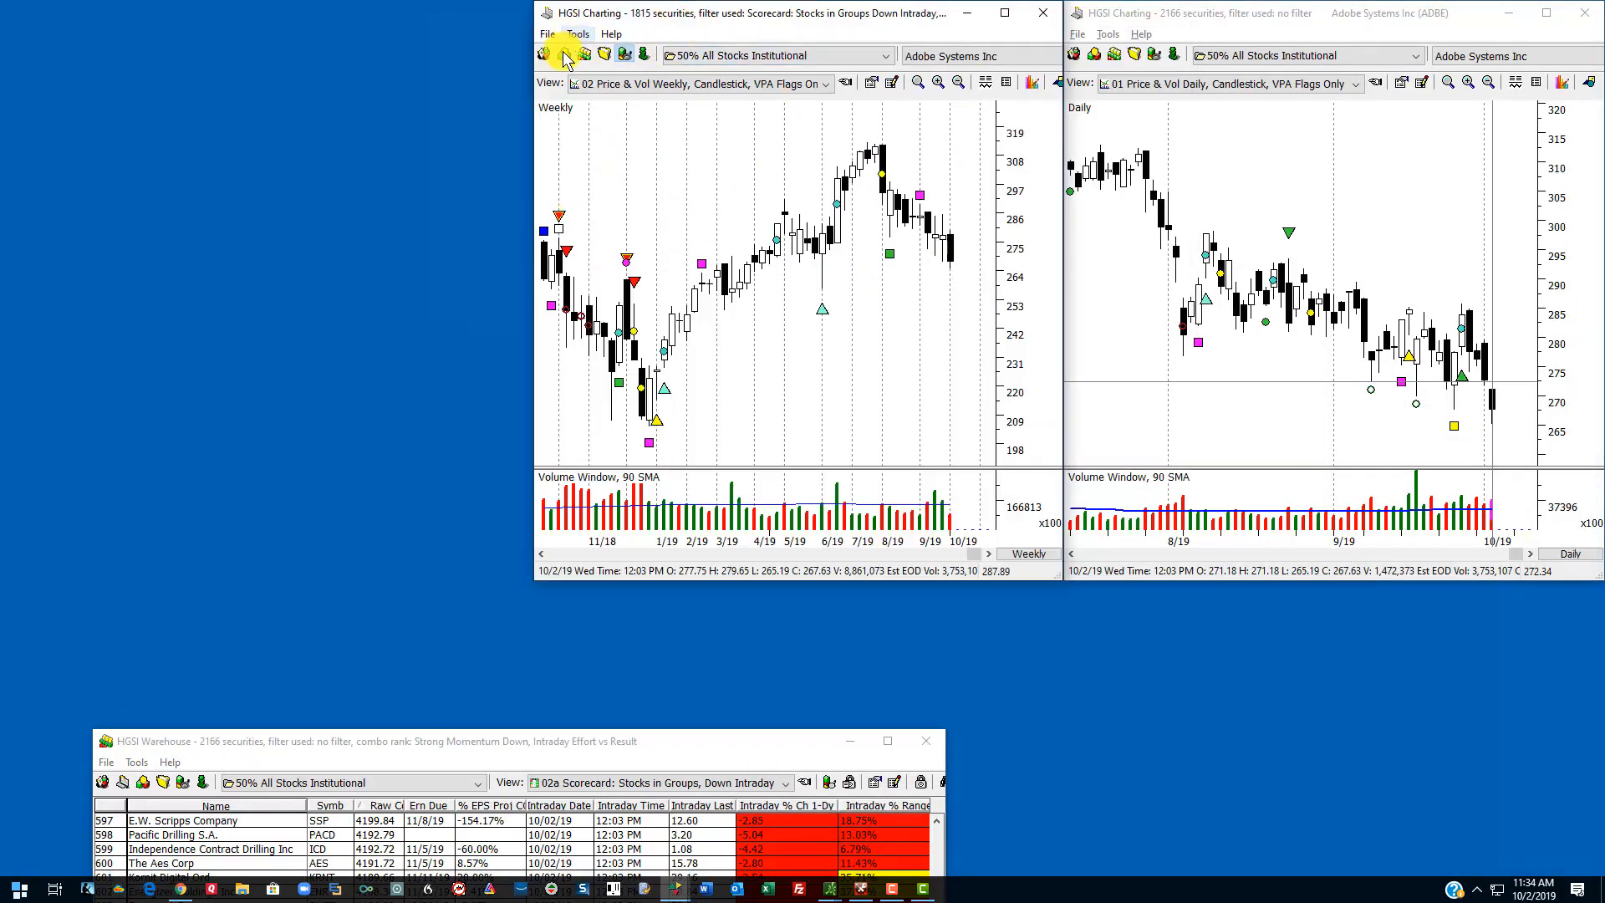
pyautogui.moveTo(1080, 338)
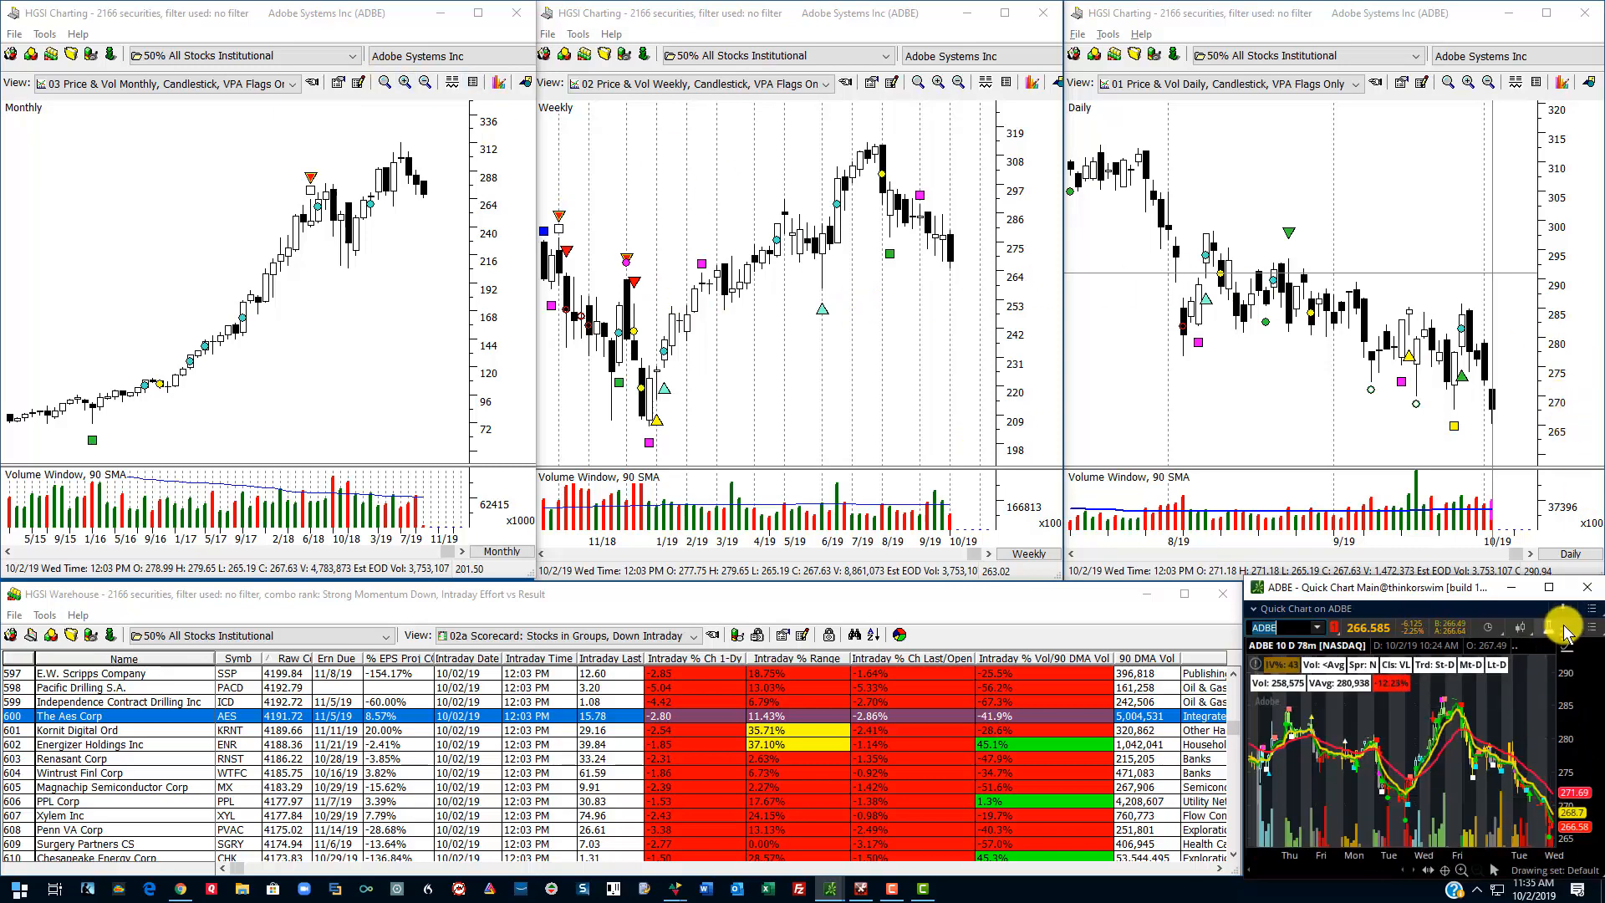
# Step: Maximize the thinkorswim ADBE Quick Chart to full screen
pyautogui.click(1548, 587)
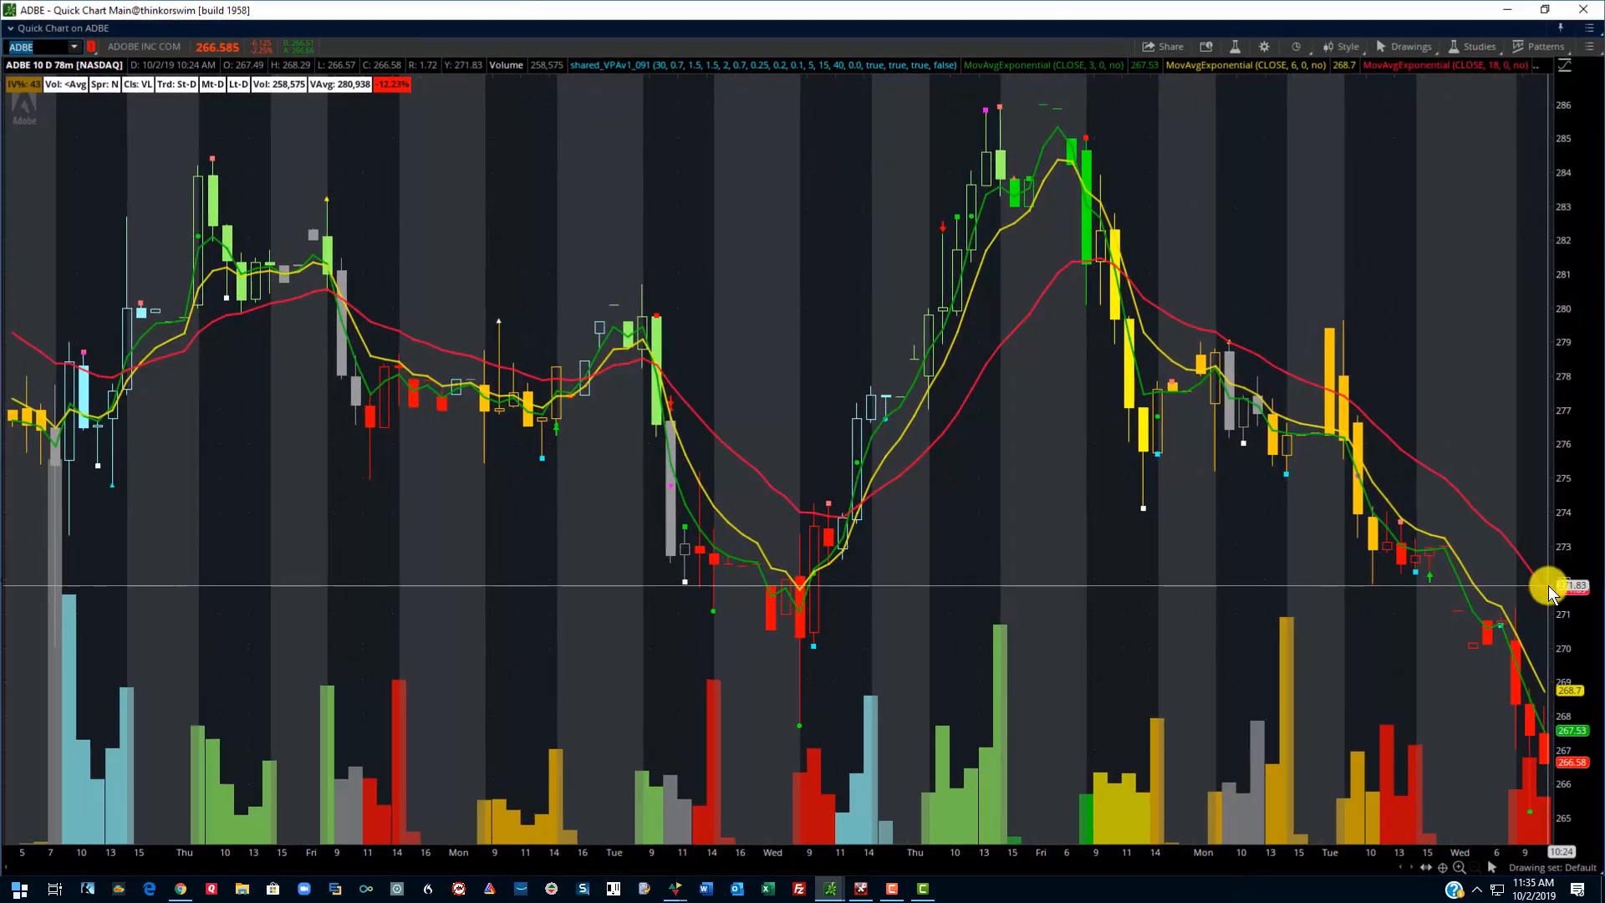
pyautogui.moveTo(1085, 194)
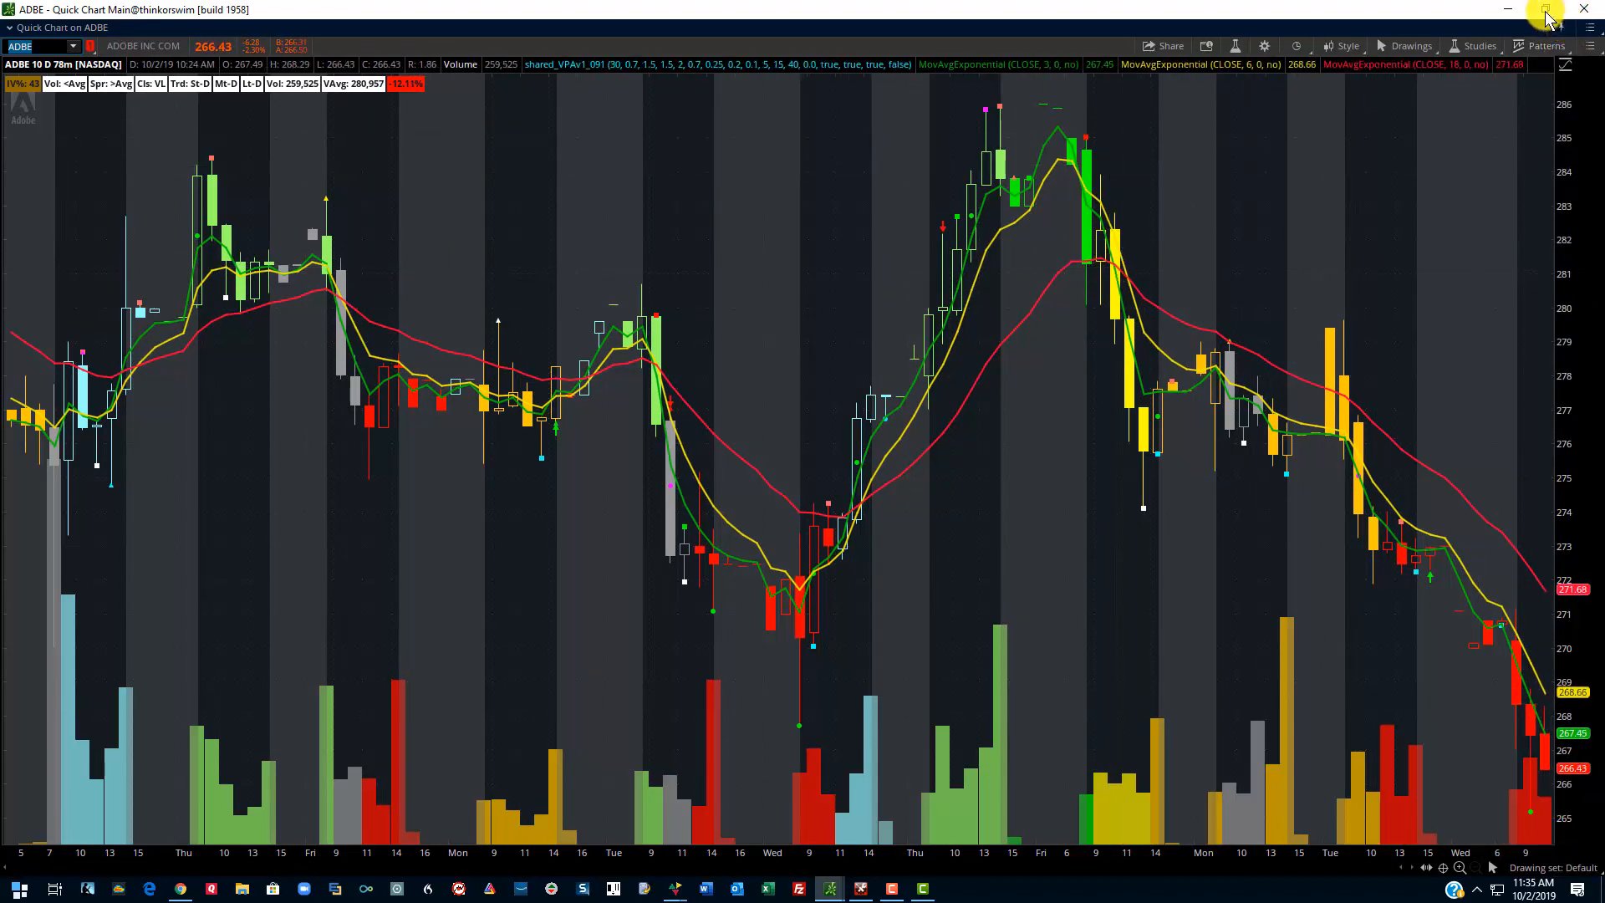
# Step: Restore the ADBE Quick Chart to its small corner window over the HGSI layout
pyautogui.click(1554, 10)
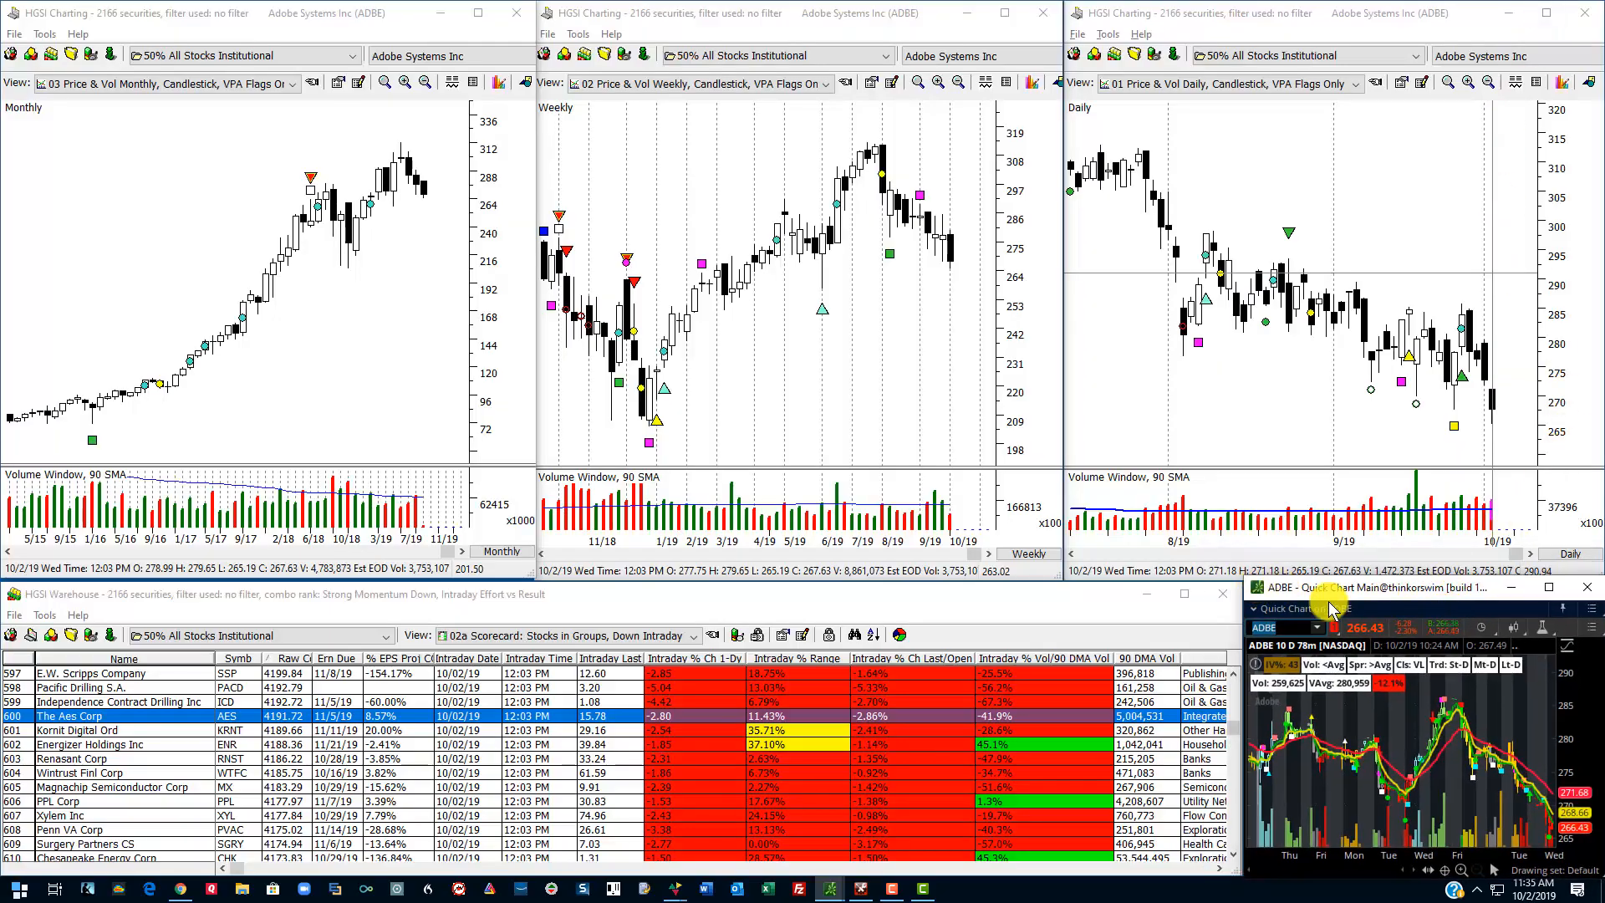
pyautogui.moveTo(1423, 737)
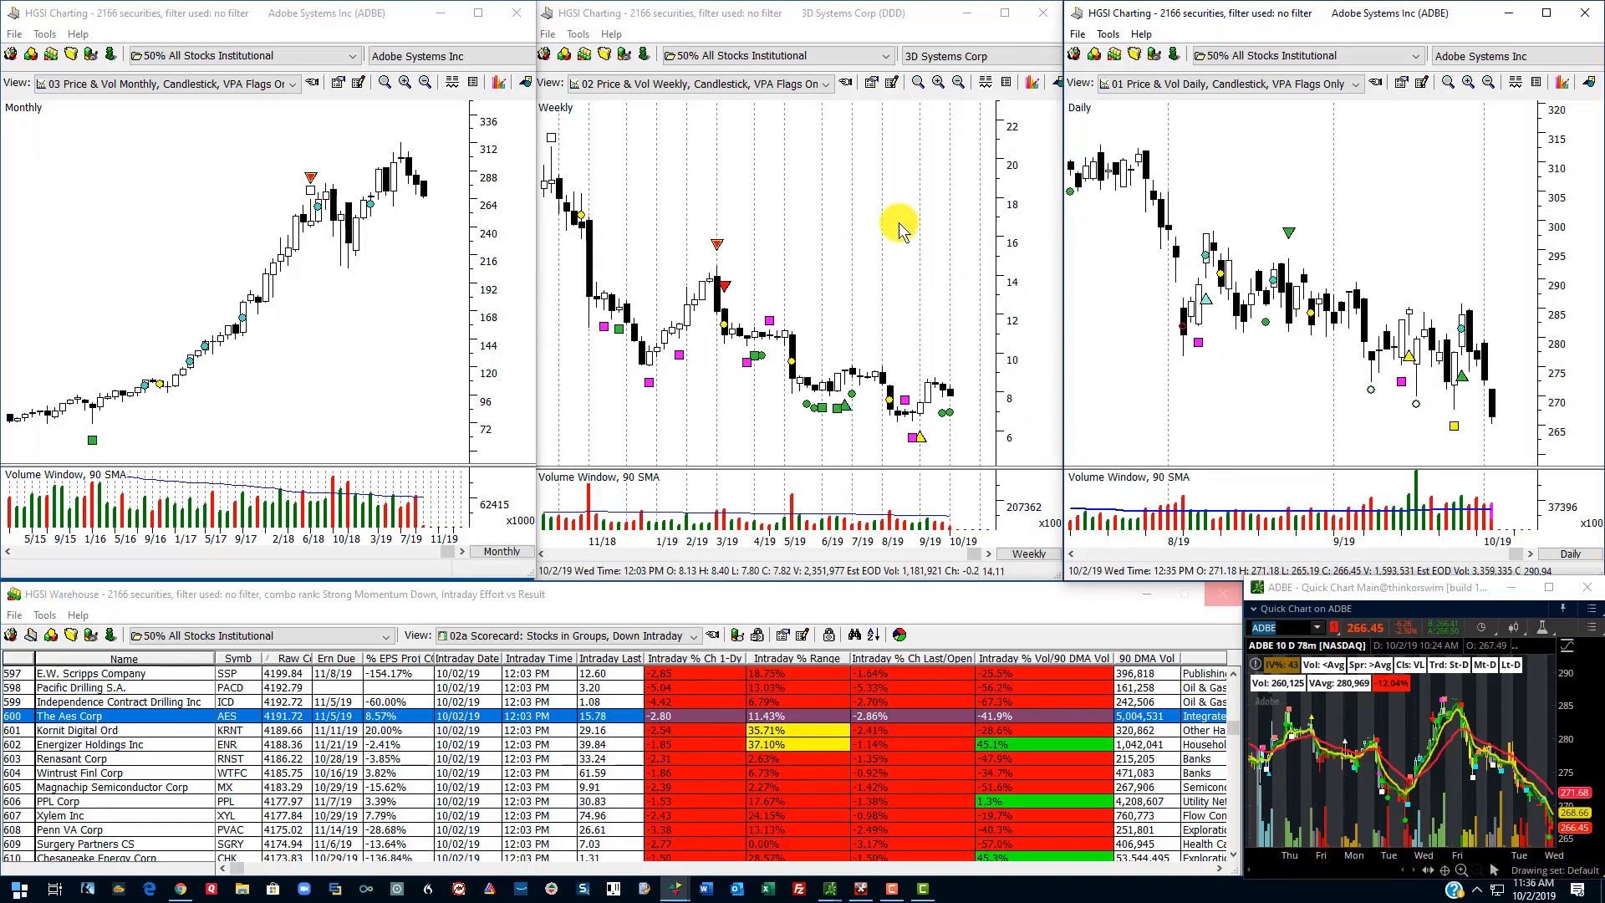
pyautogui.moveTo(913, 167)
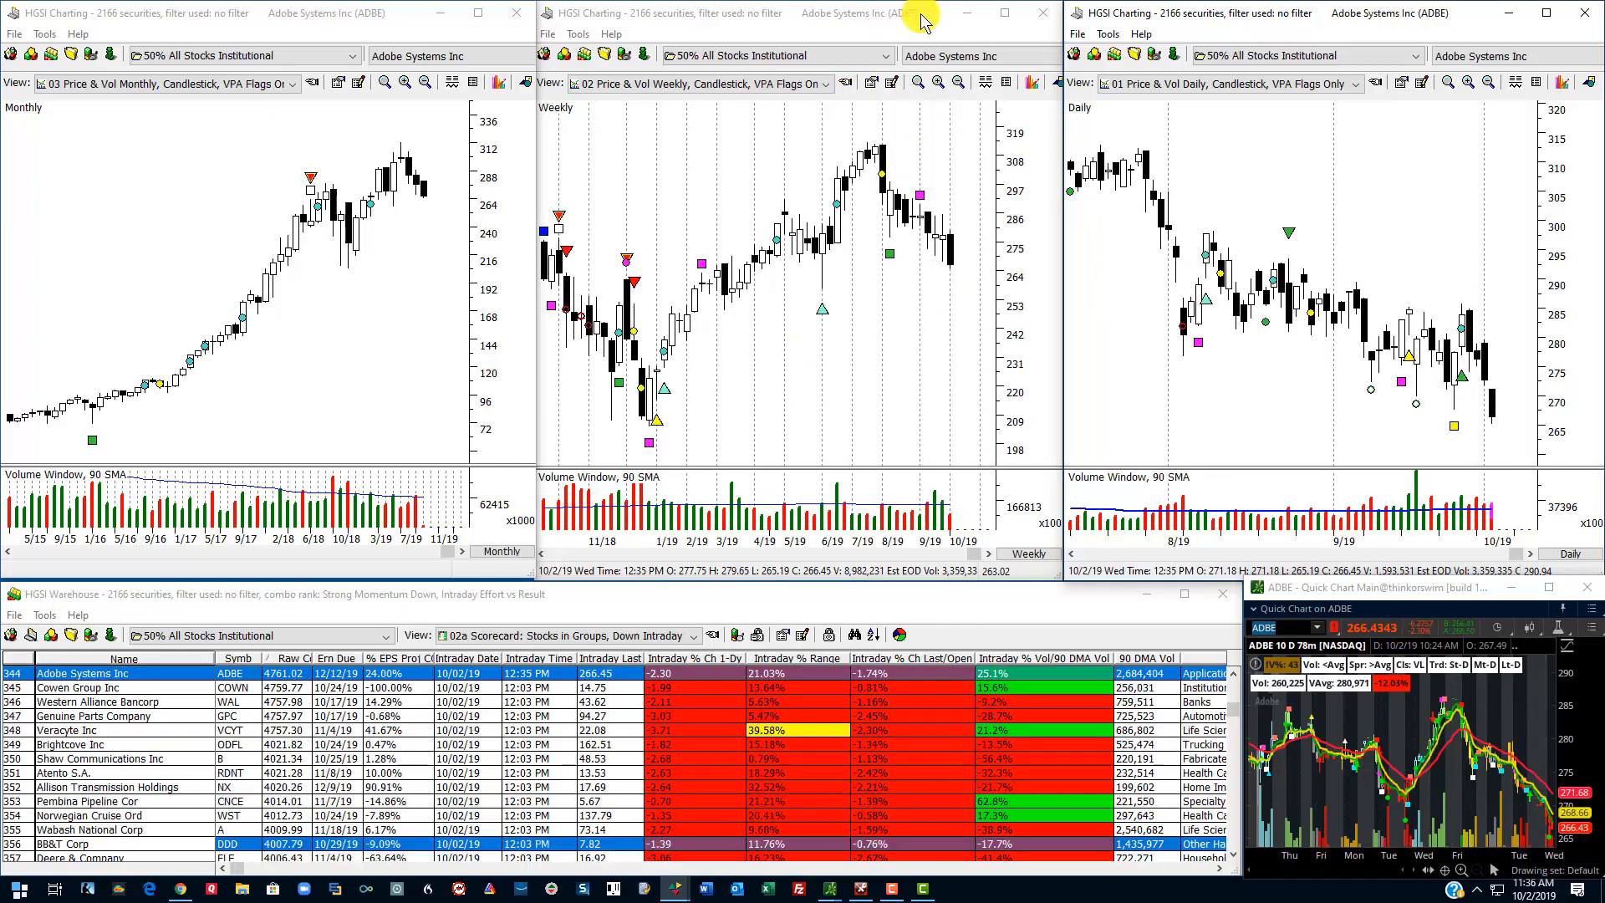
# Step: Set the daily Adobe chart to the '01 Price & Vol Daily, Candlestick, VPA' view
pyautogui.click(1356, 84)
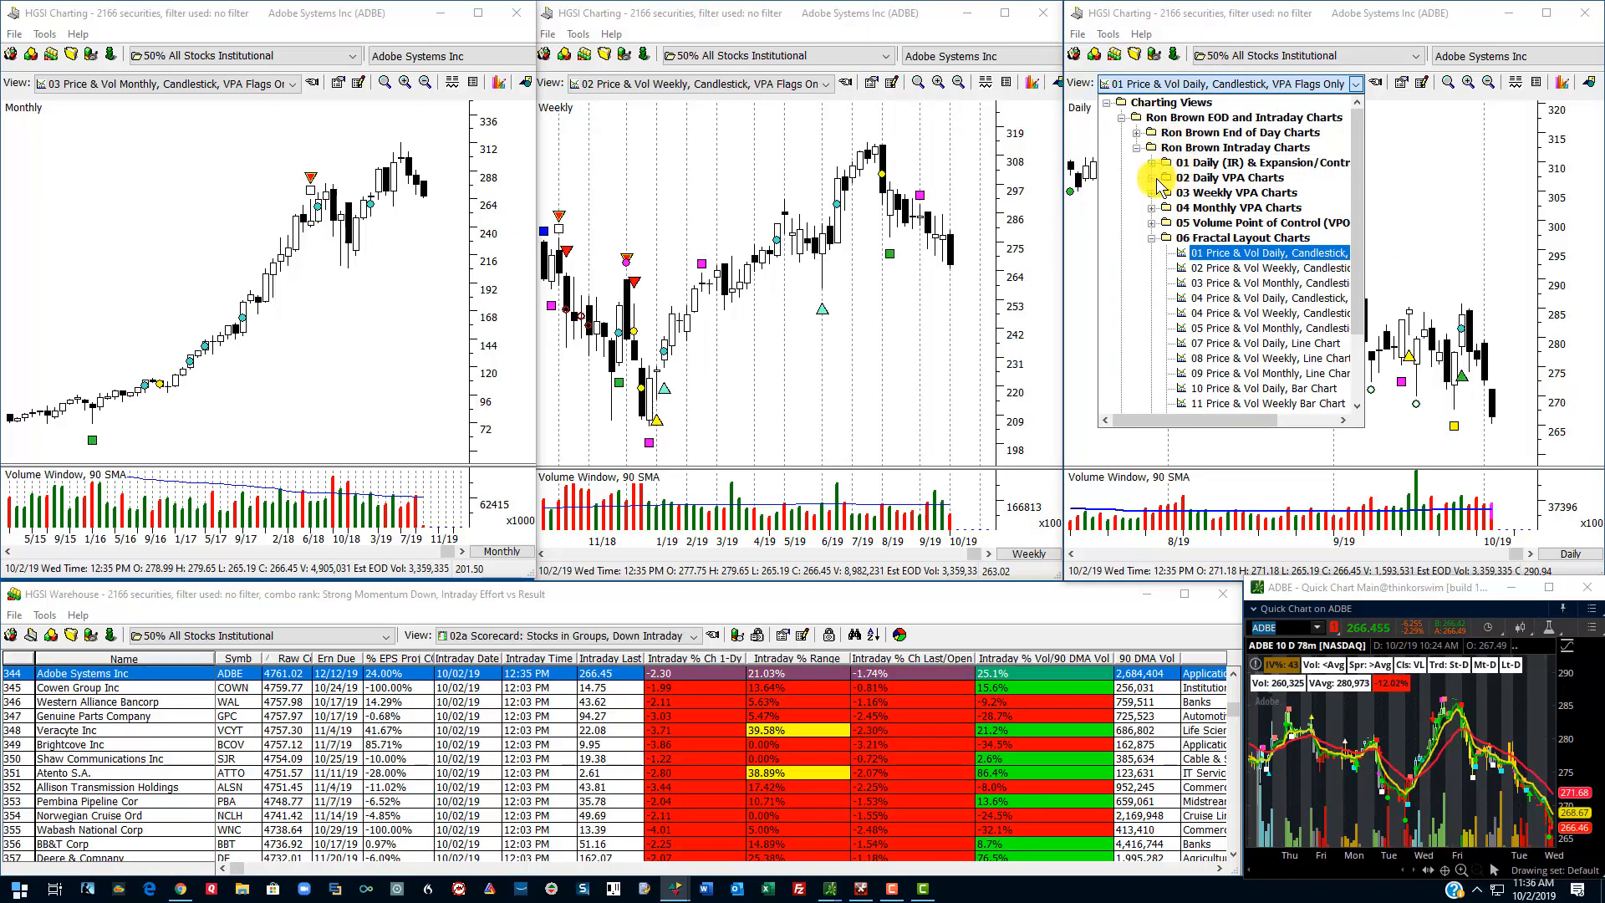
pyautogui.click(1266, 252)
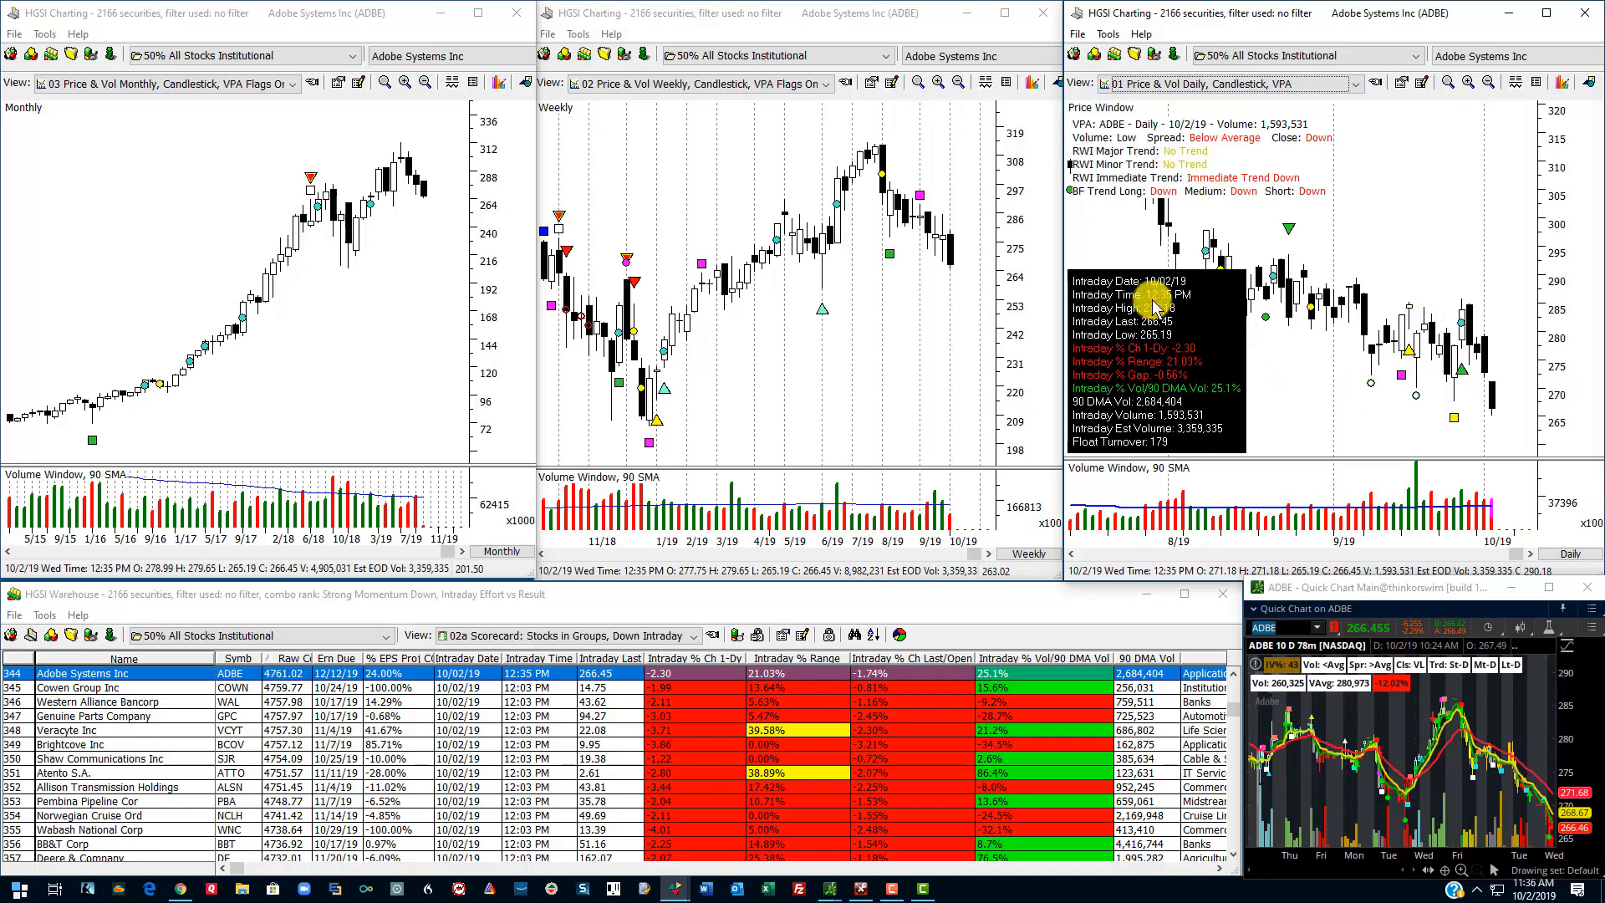
pyautogui.moveTo(1202, 368)
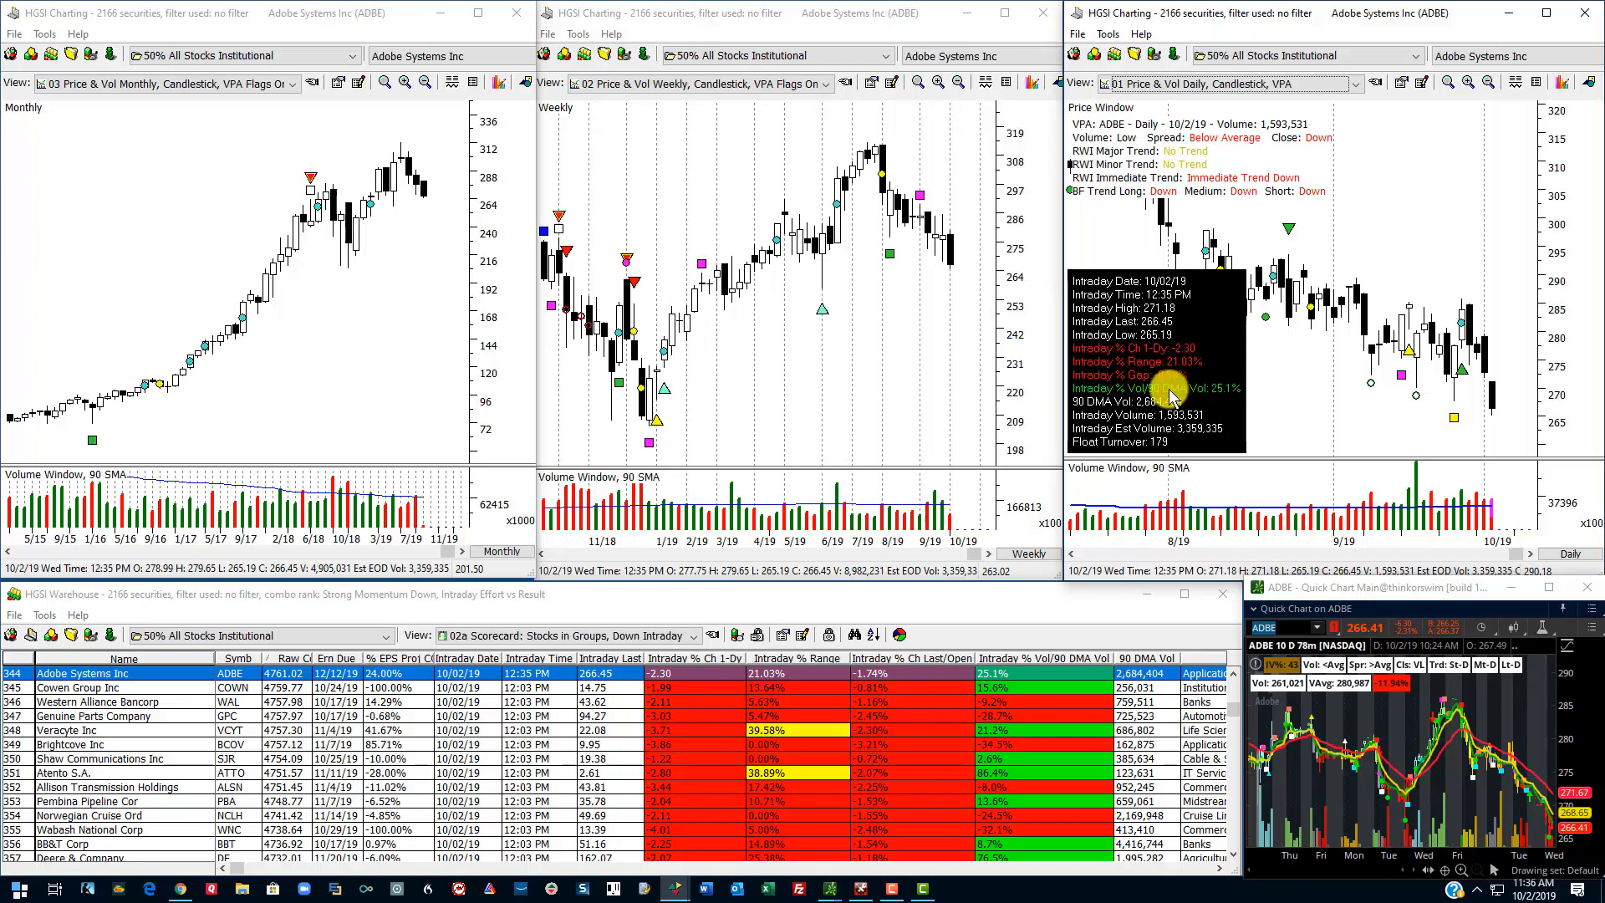
pyautogui.moveTo(1197, 363)
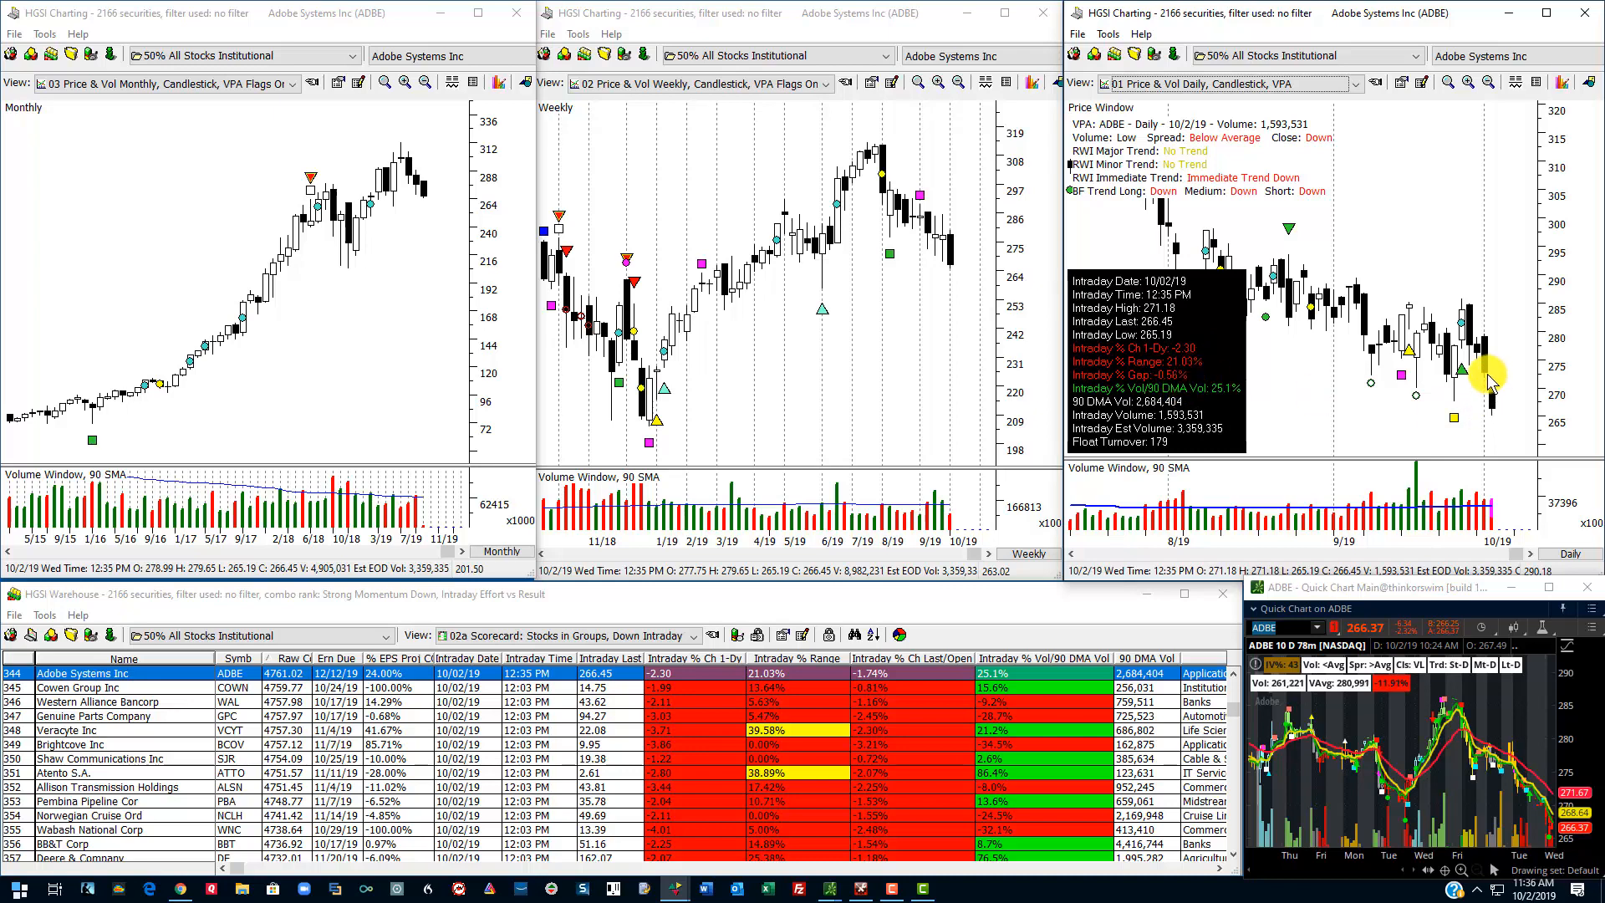
pyautogui.moveTo(1379, 399)
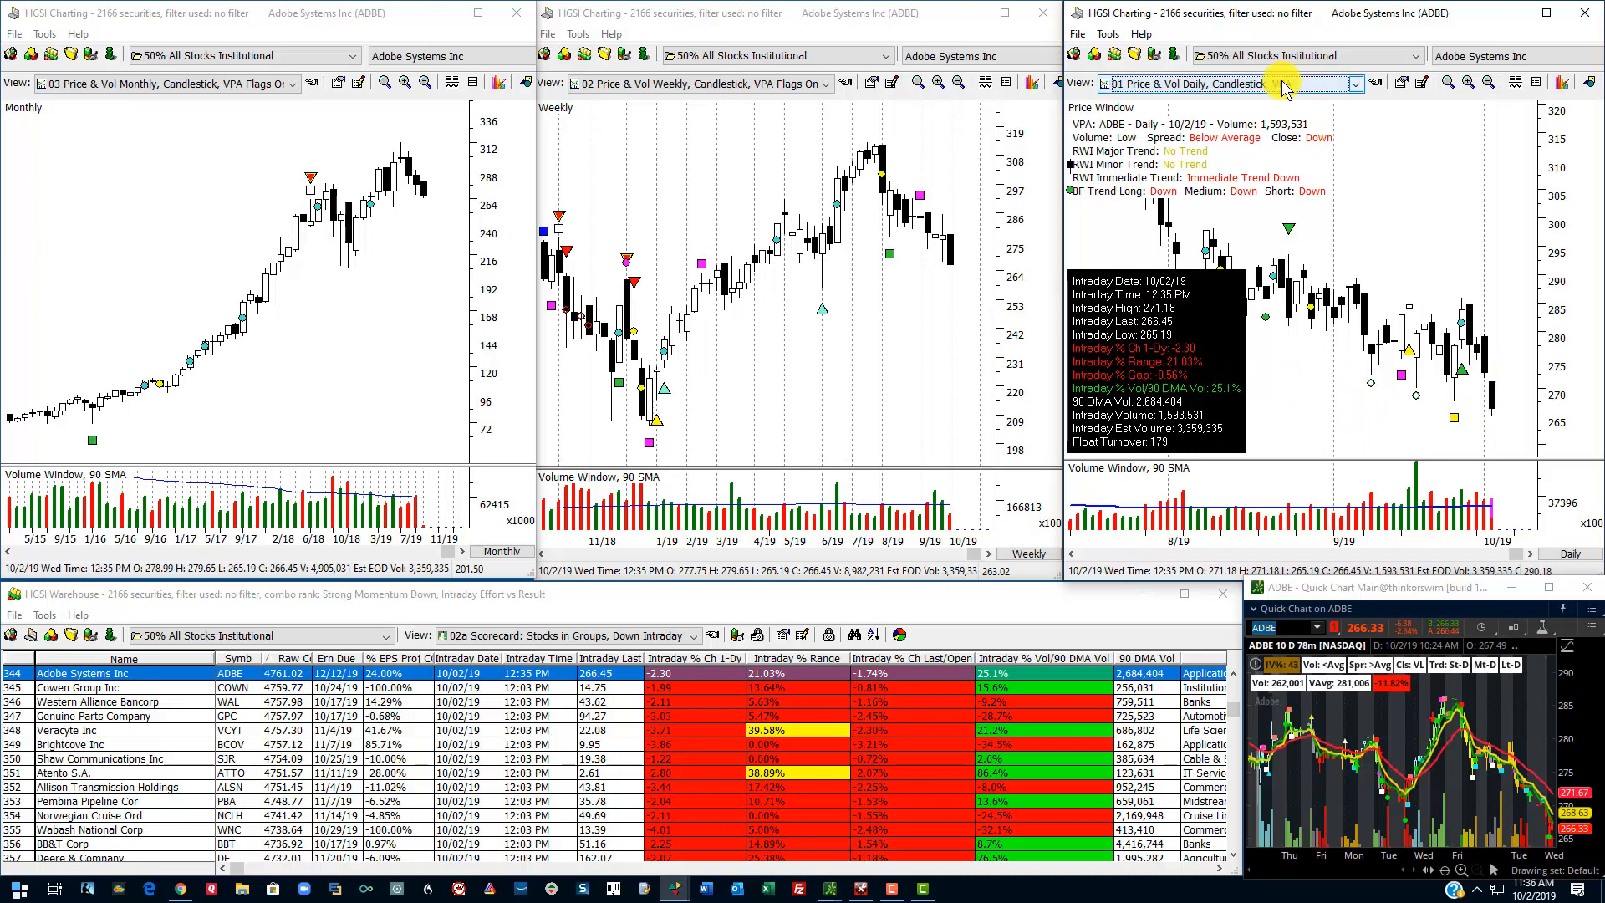
pyautogui.moveTo(1285, 84)
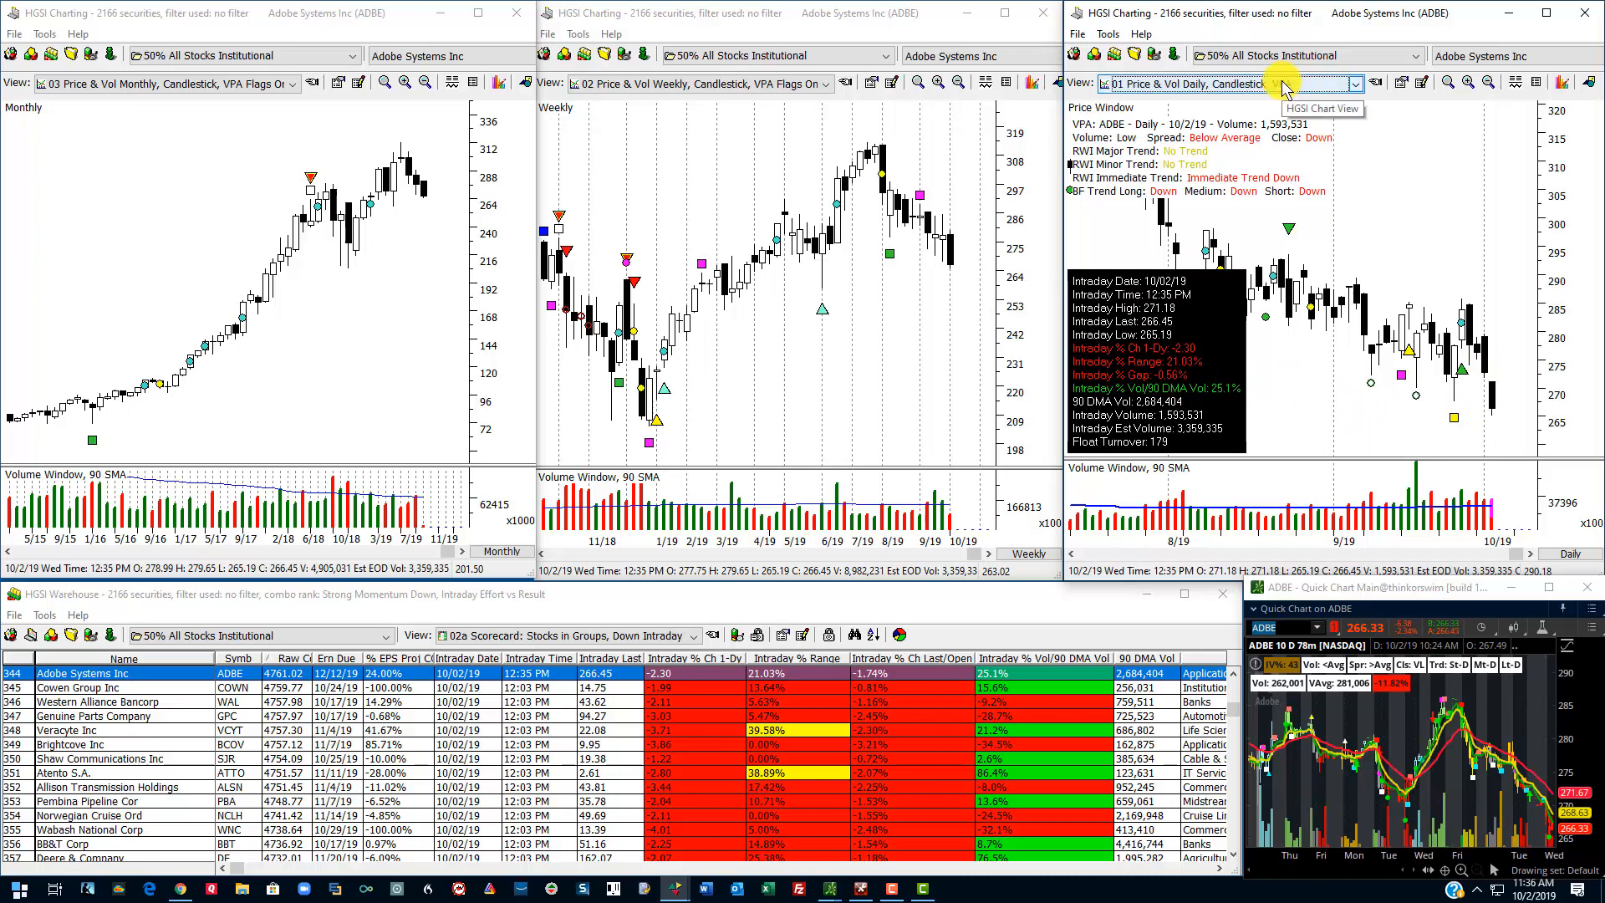
# Step: Show the daily Adobe chart's View list to pick the VPA Flags Only view
pyautogui.click(1356, 84)
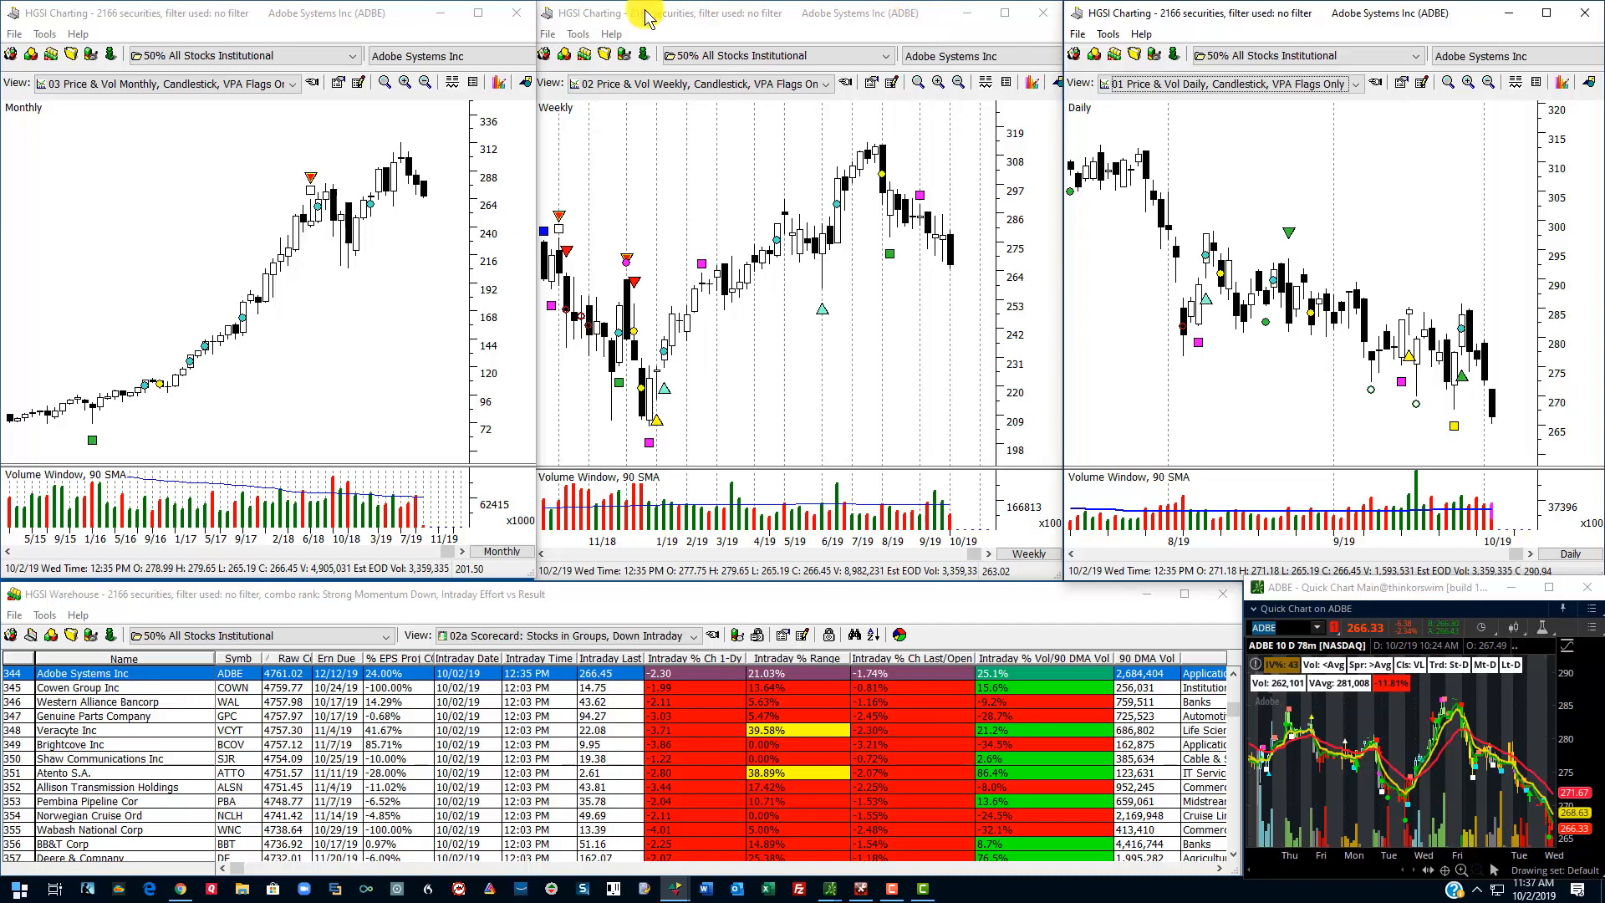
pyautogui.moveTo(642, 16)
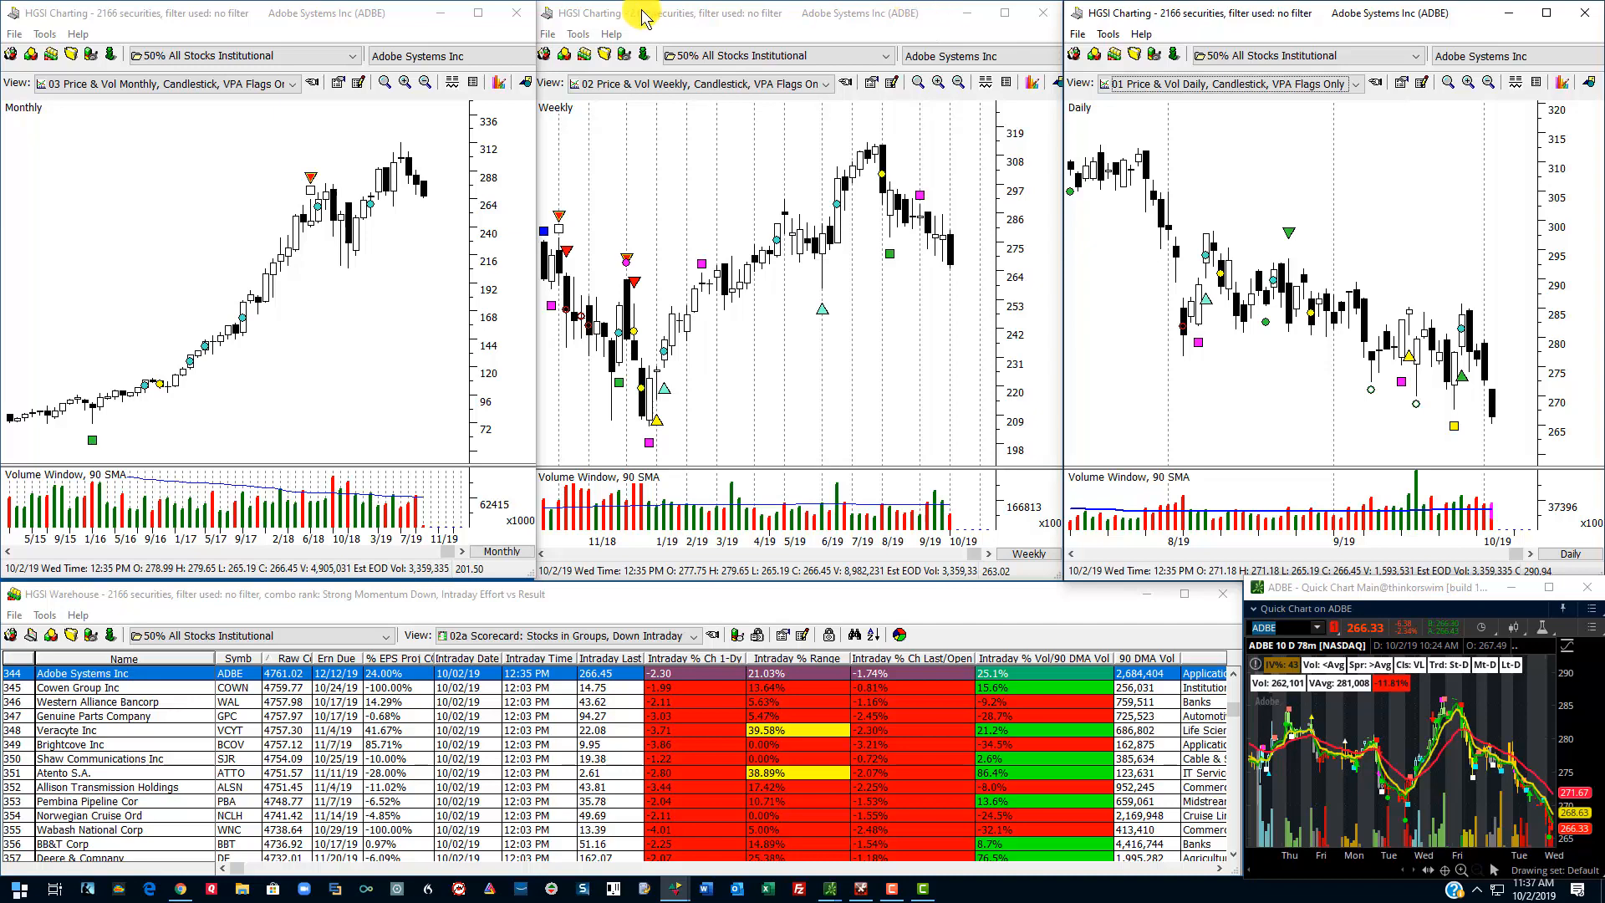